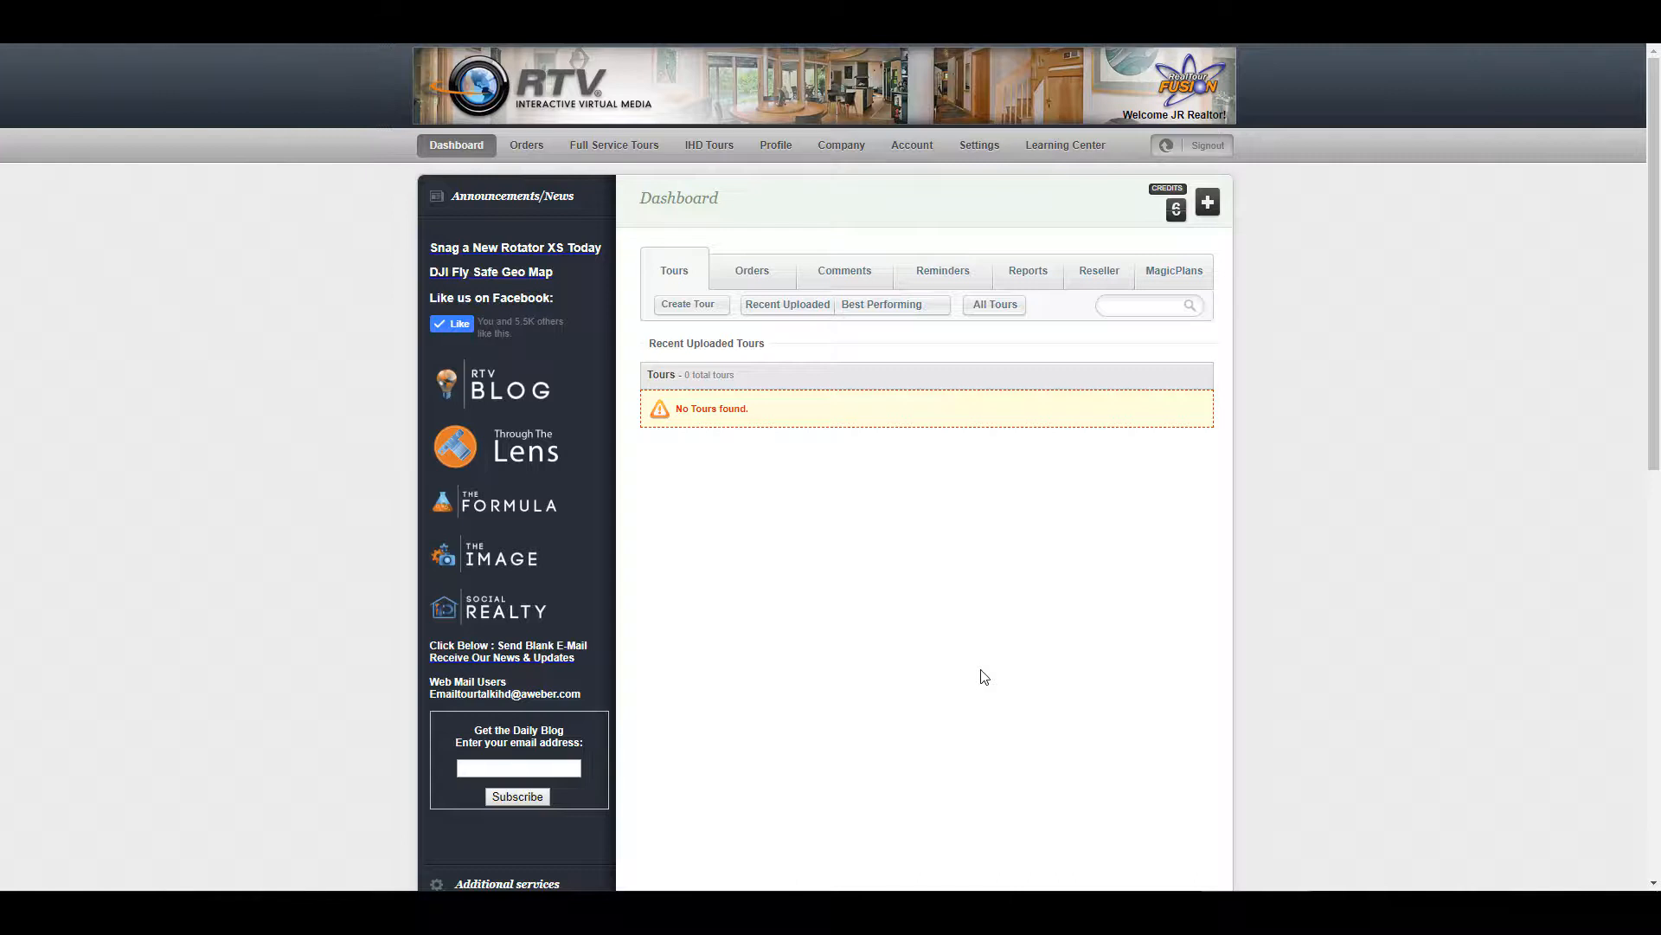
{"action": "mouse_move", "coordinate": [947, 648]}
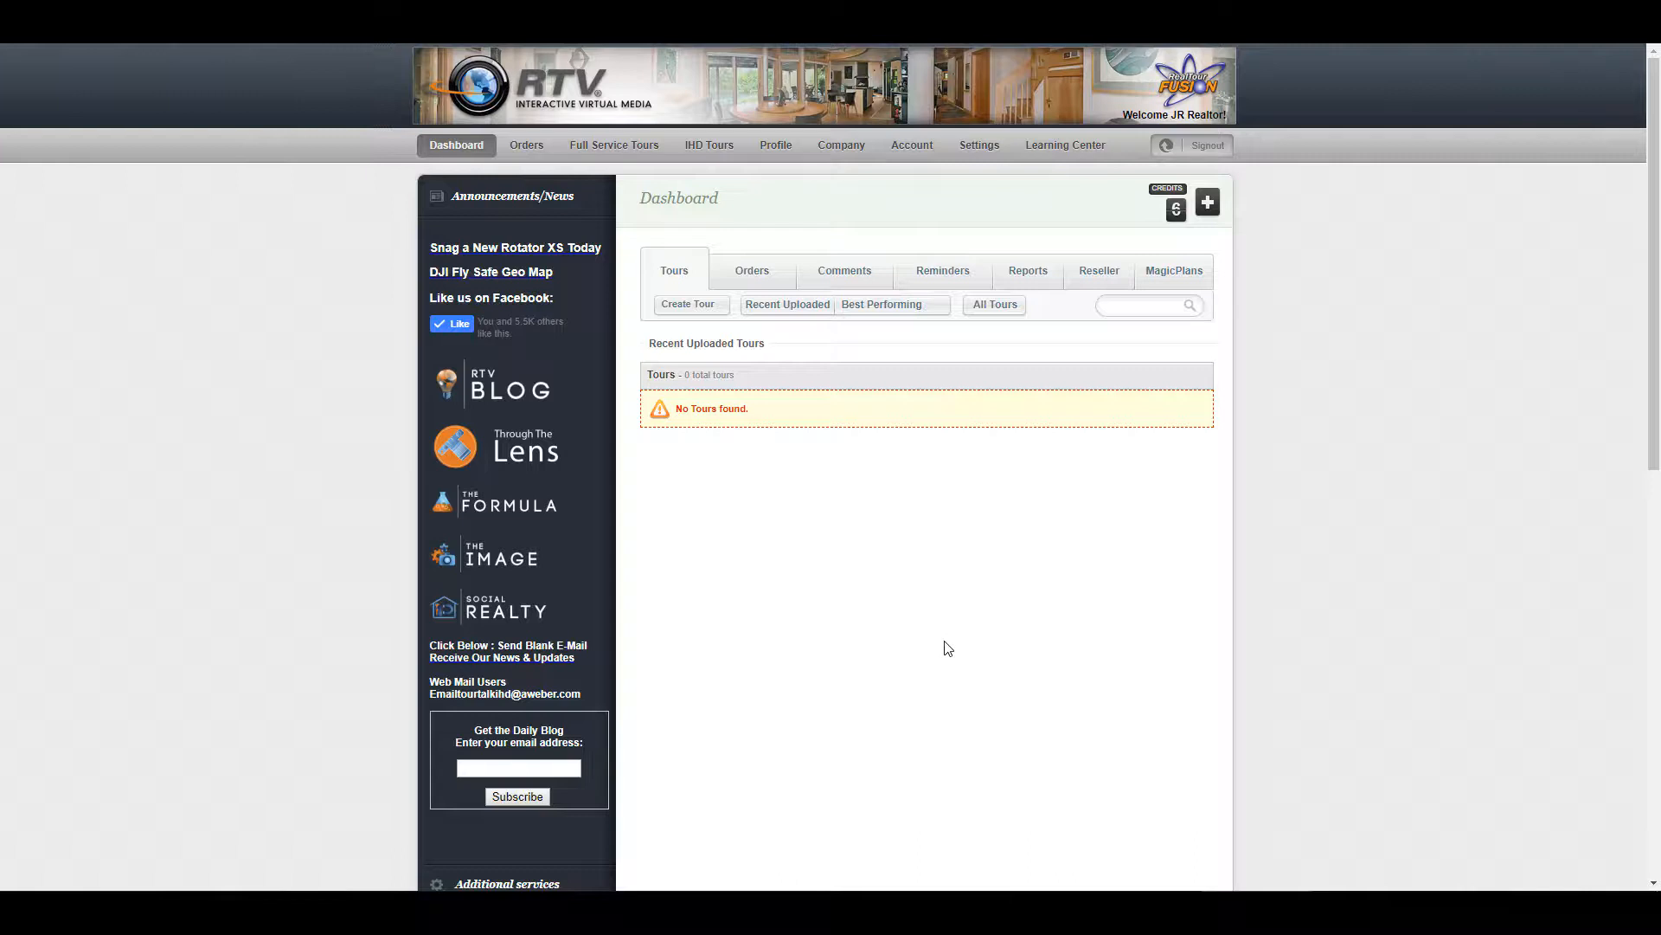
{"action": "mouse_move", "coordinate": [919, 549]}
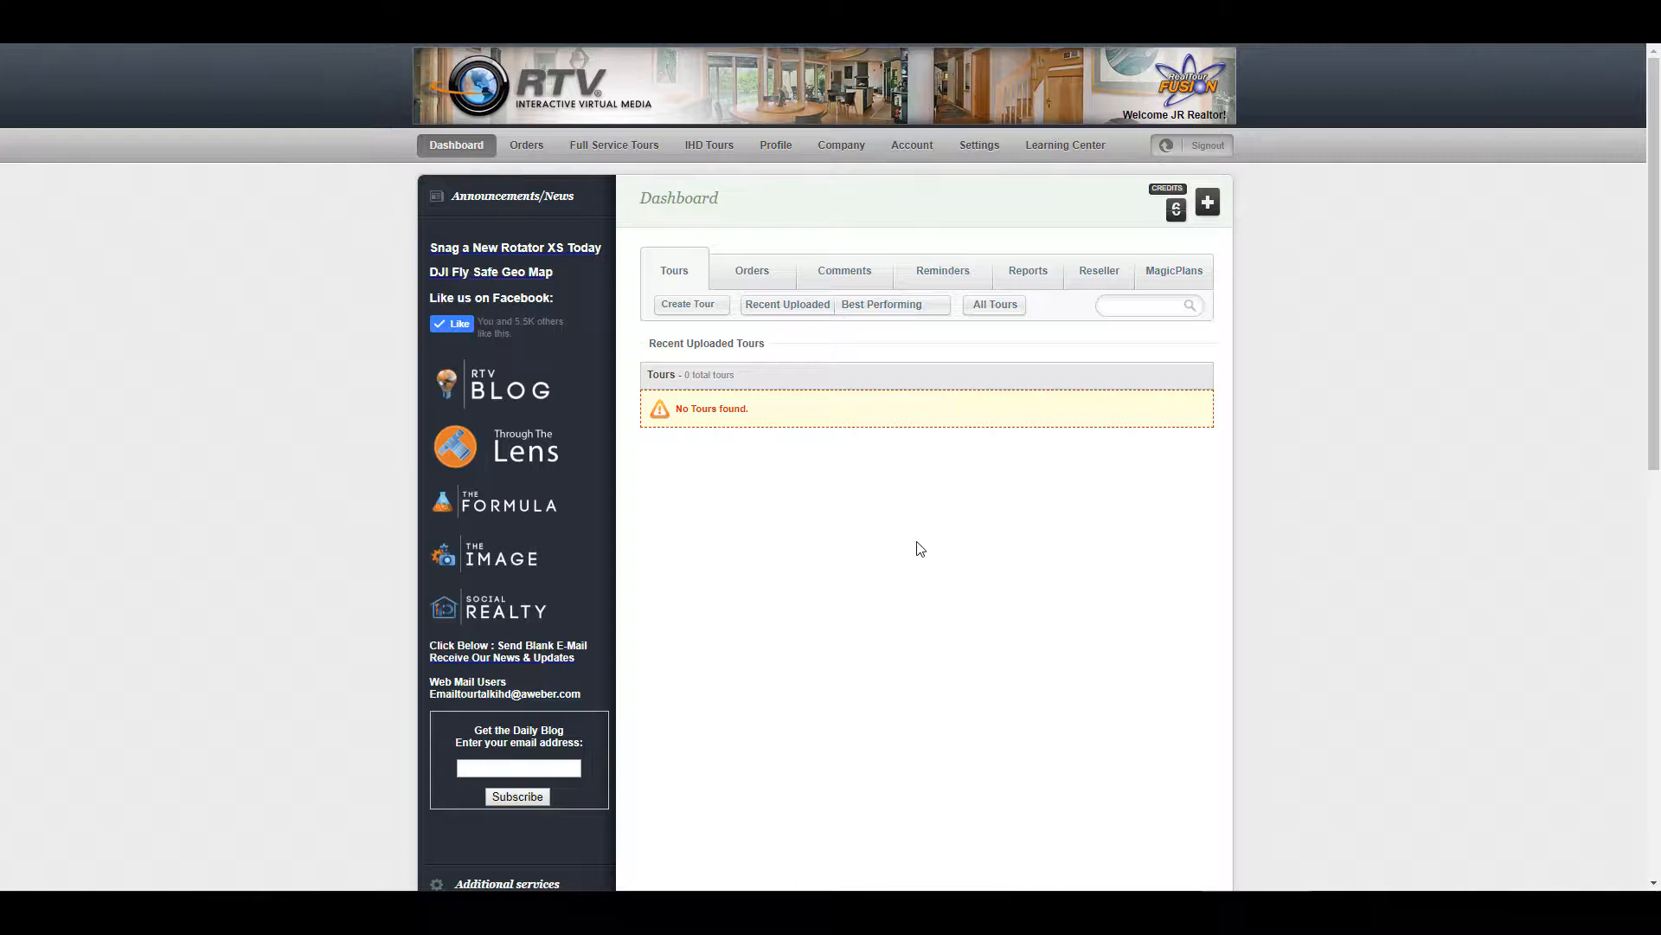
{"action": "mouse_move", "coordinate": [964, 529]}
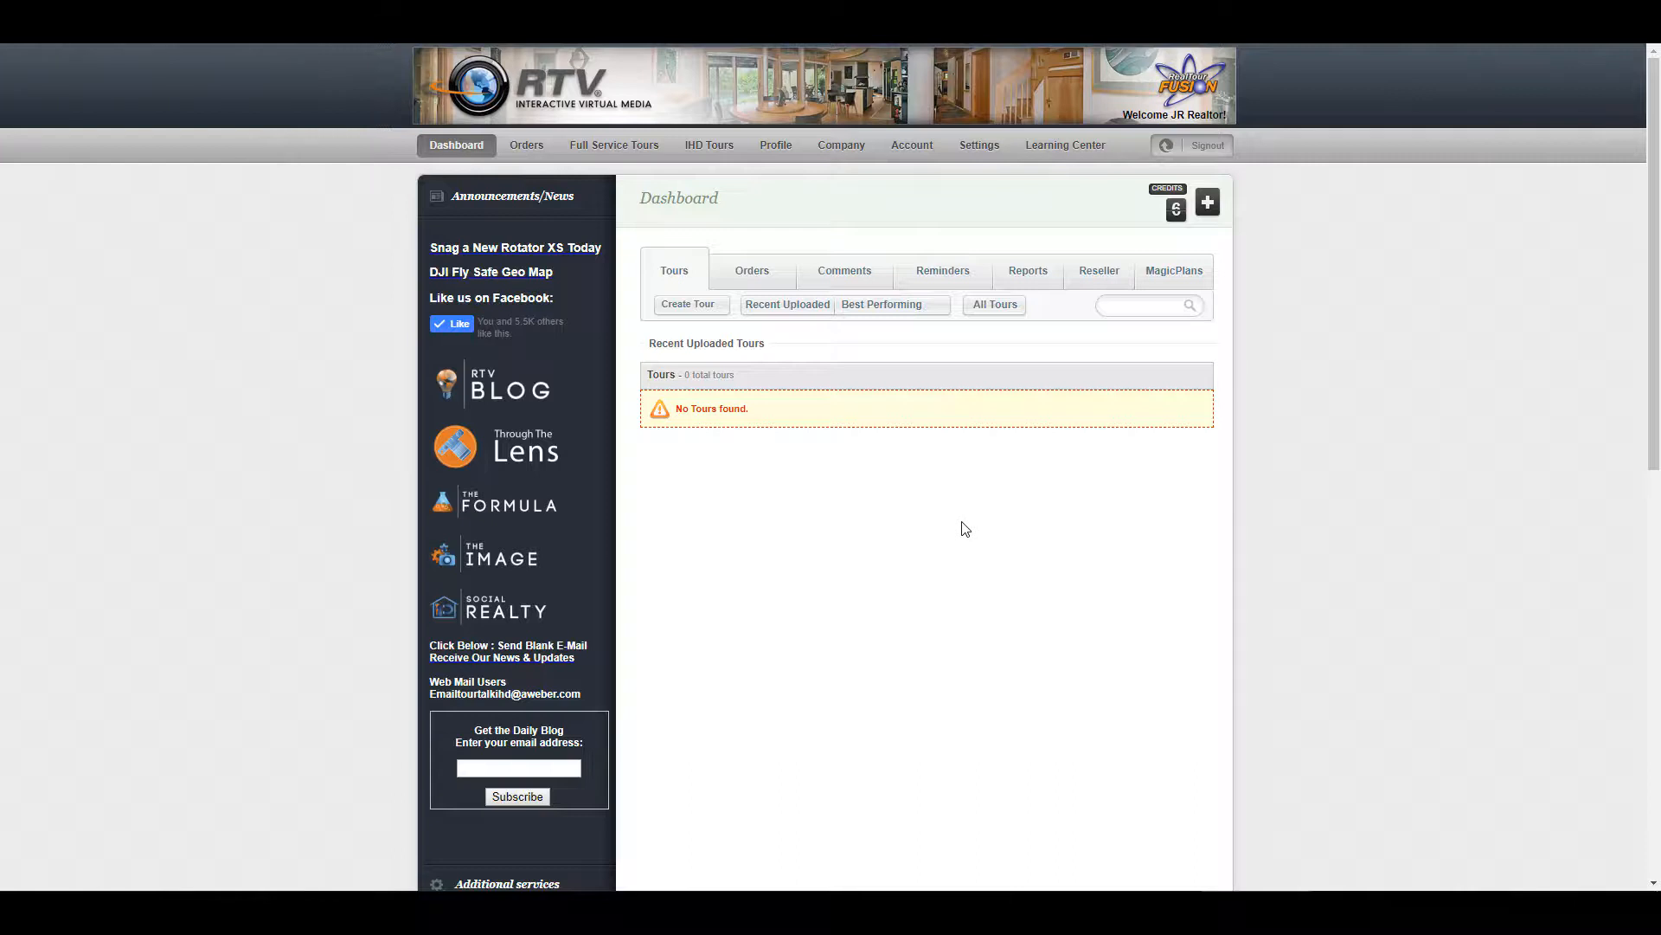
{"action": "mouse_move", "coordinate": [723, 356]}
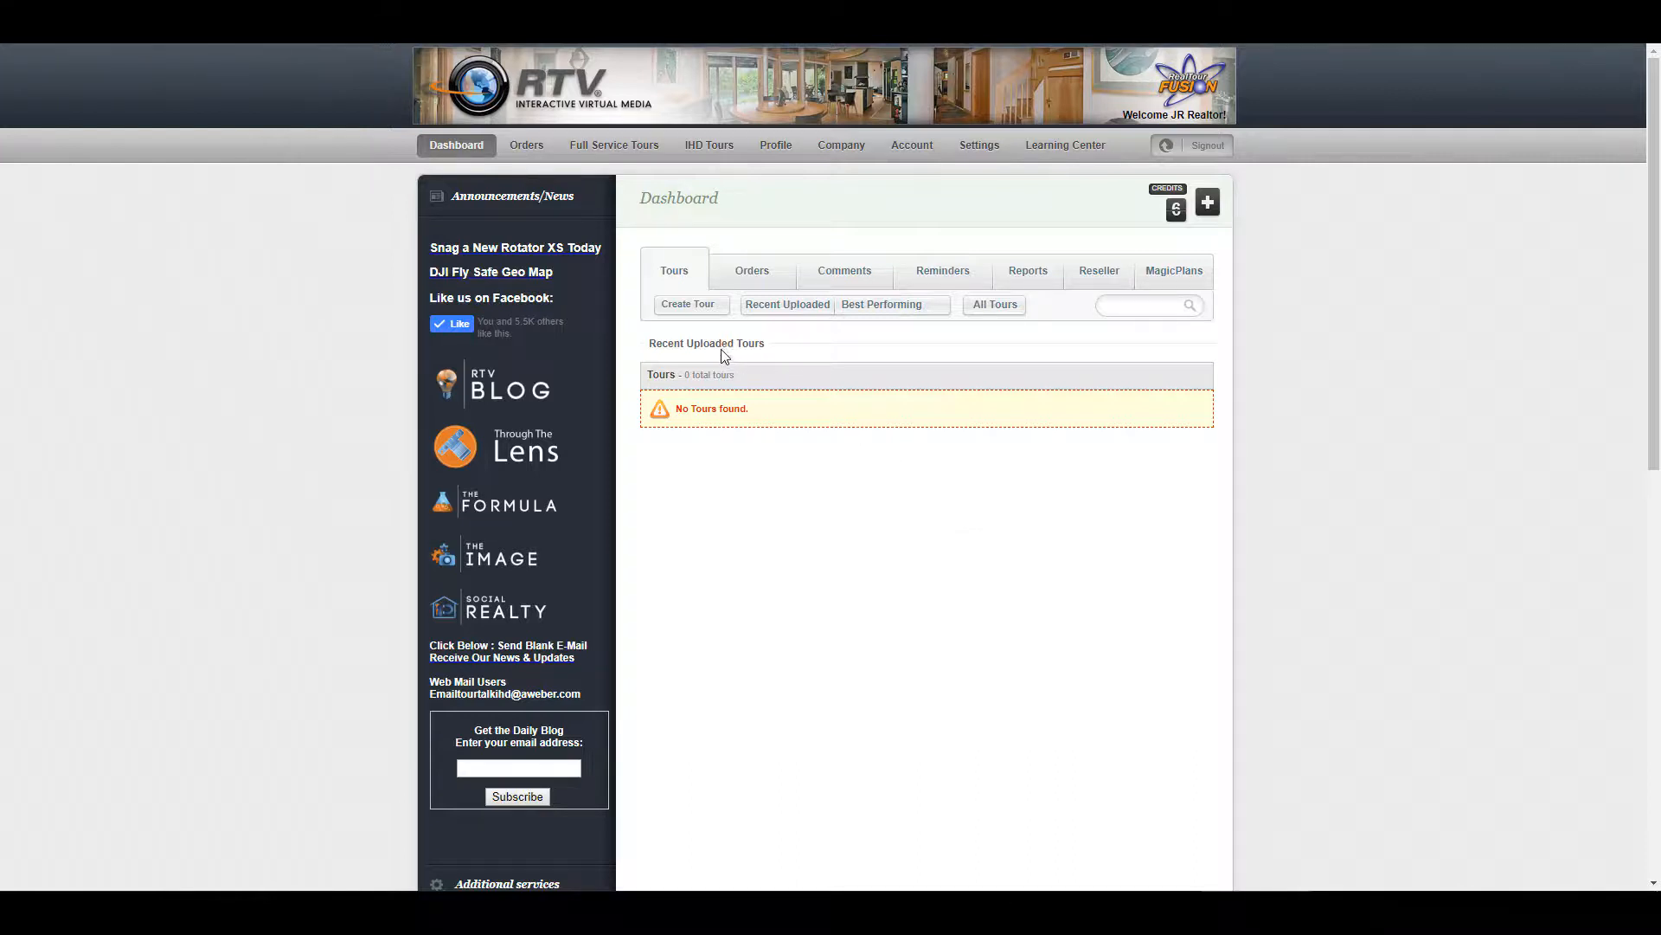
{"action": "mouse_move", "coordinate": [694, 308]}
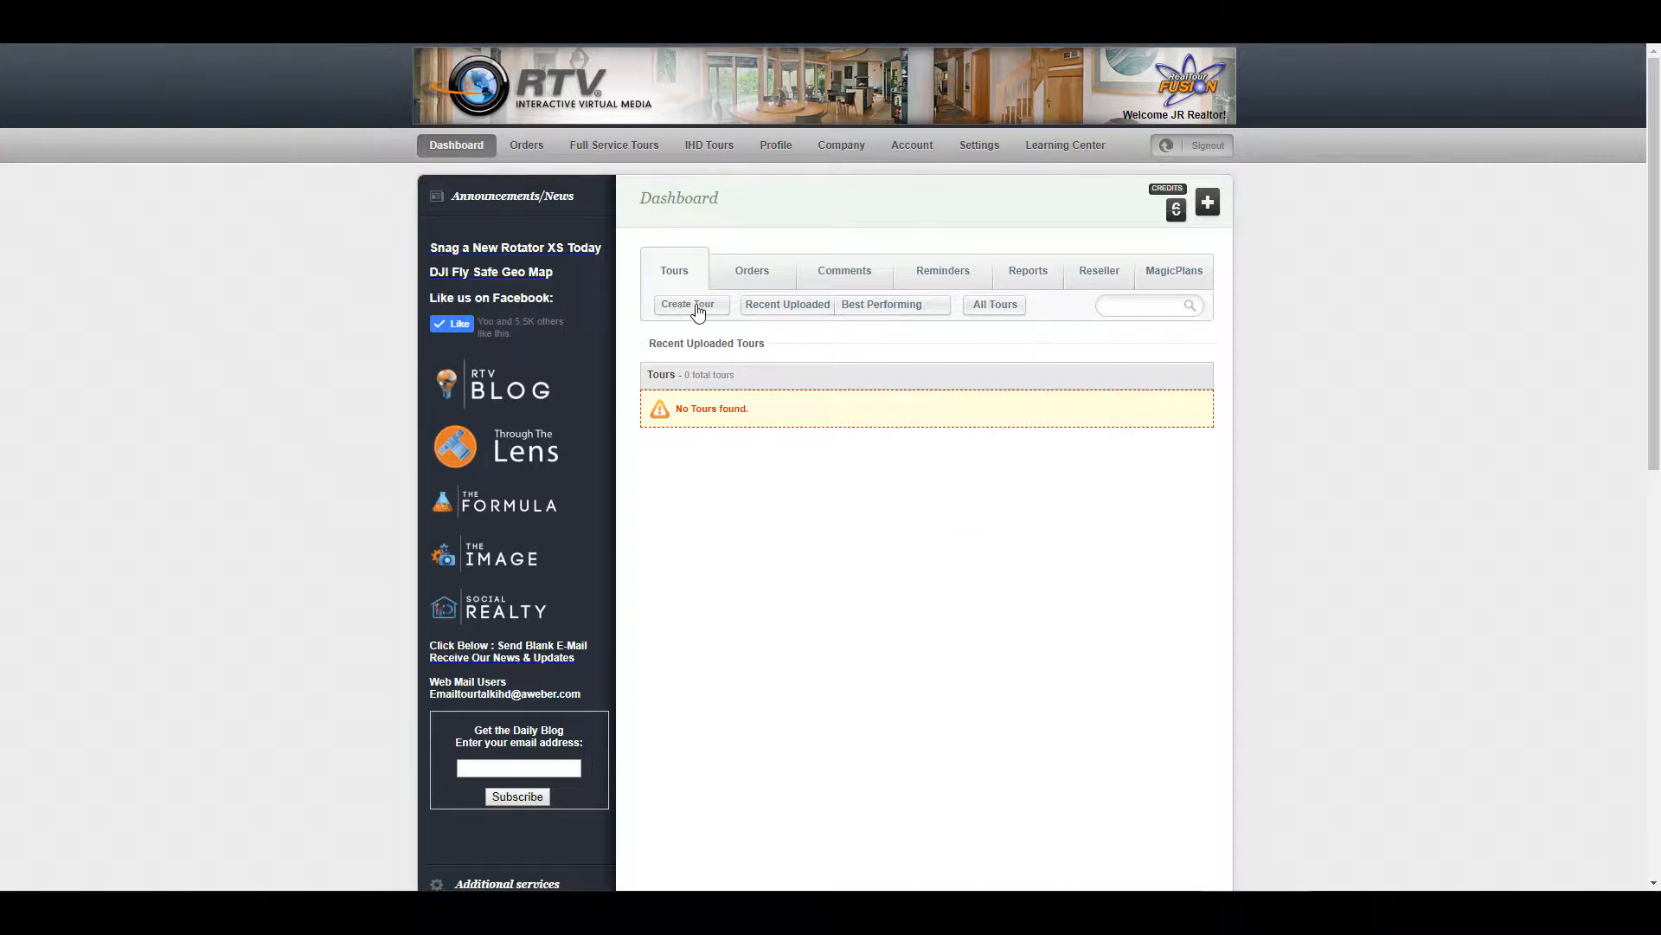
{"action": "left_click", "coordinate": [687, 304]}
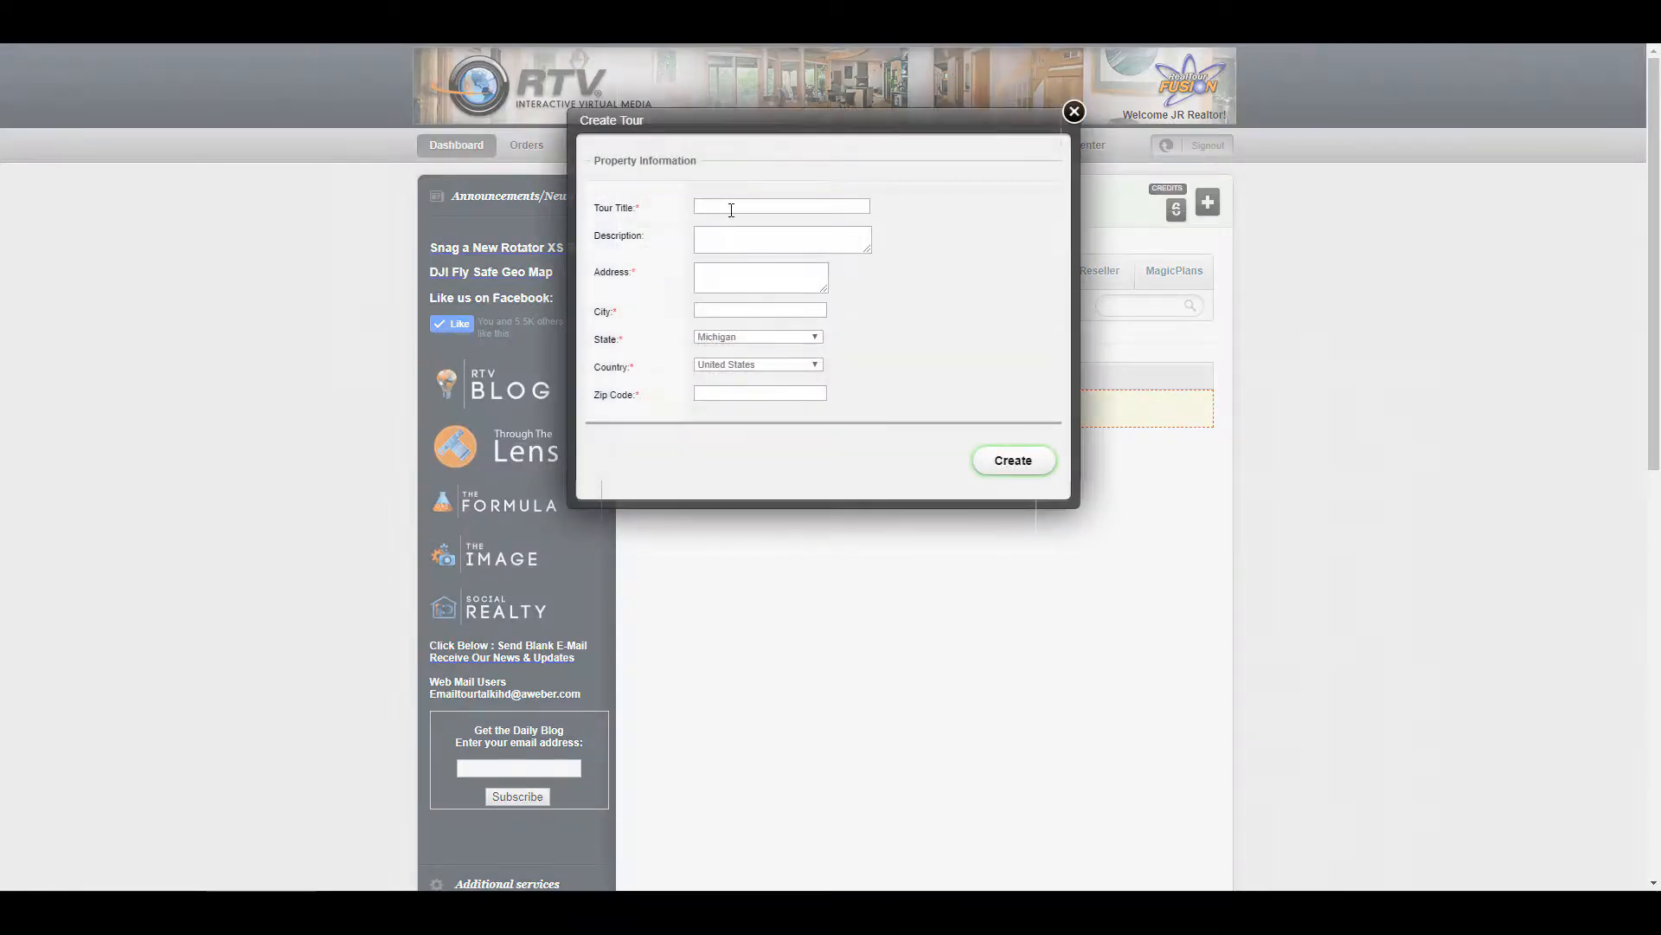
{"action": "left_click", "coordinate": [783, 206]}
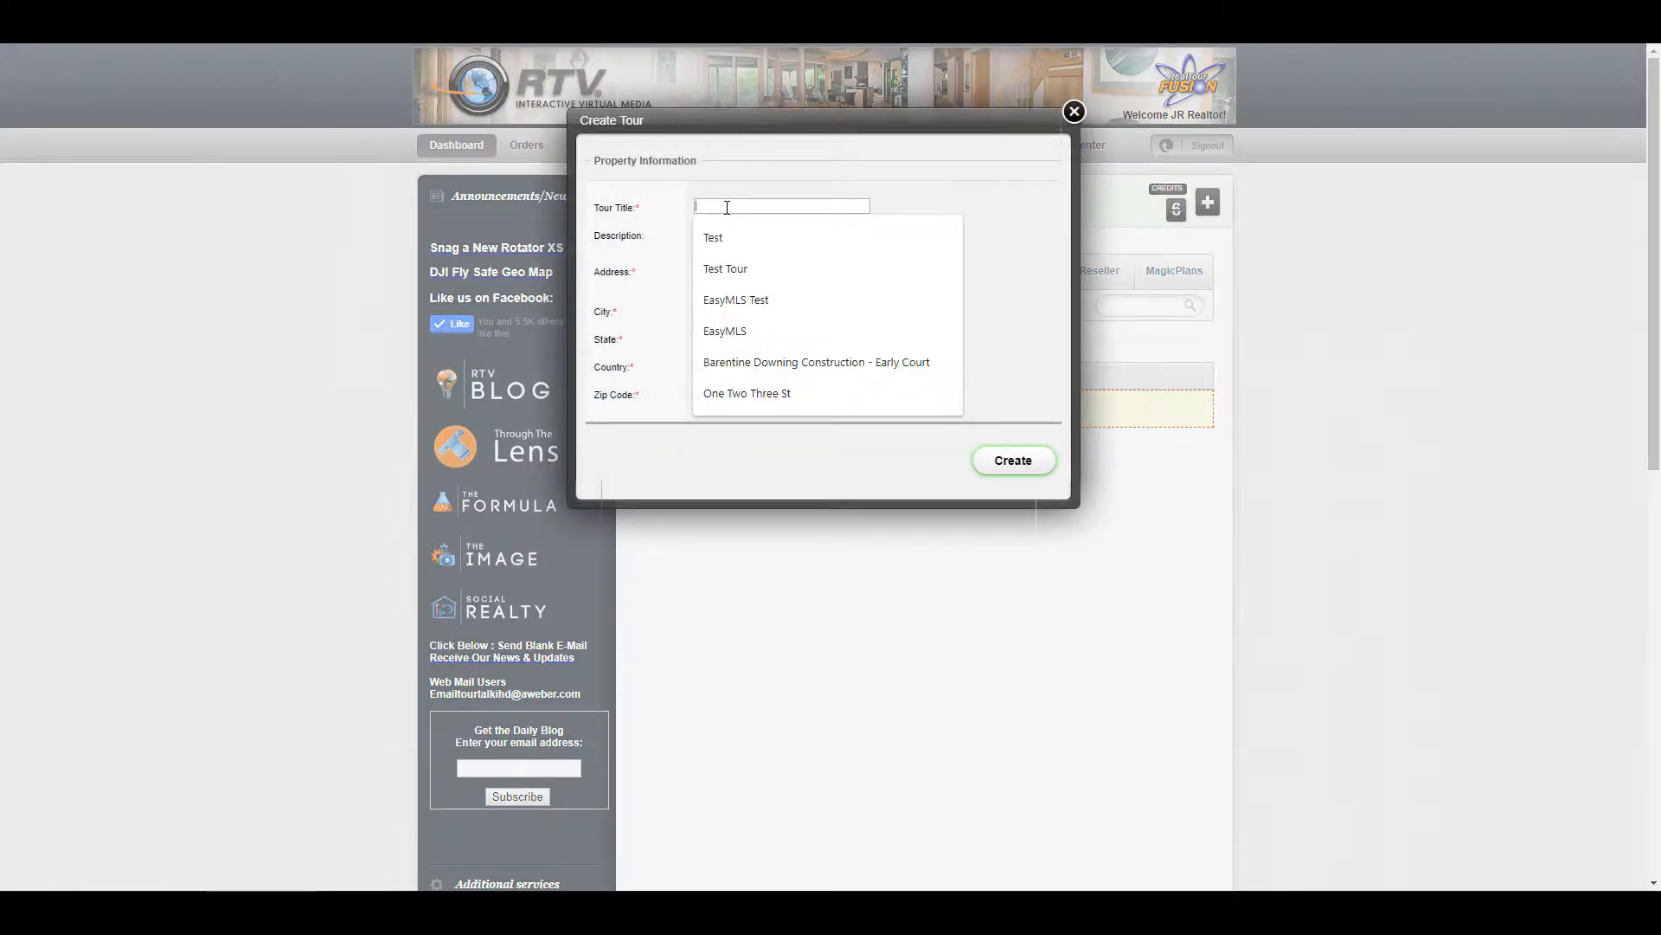
{"action": "left_click", "coordinate": [713, 237]}
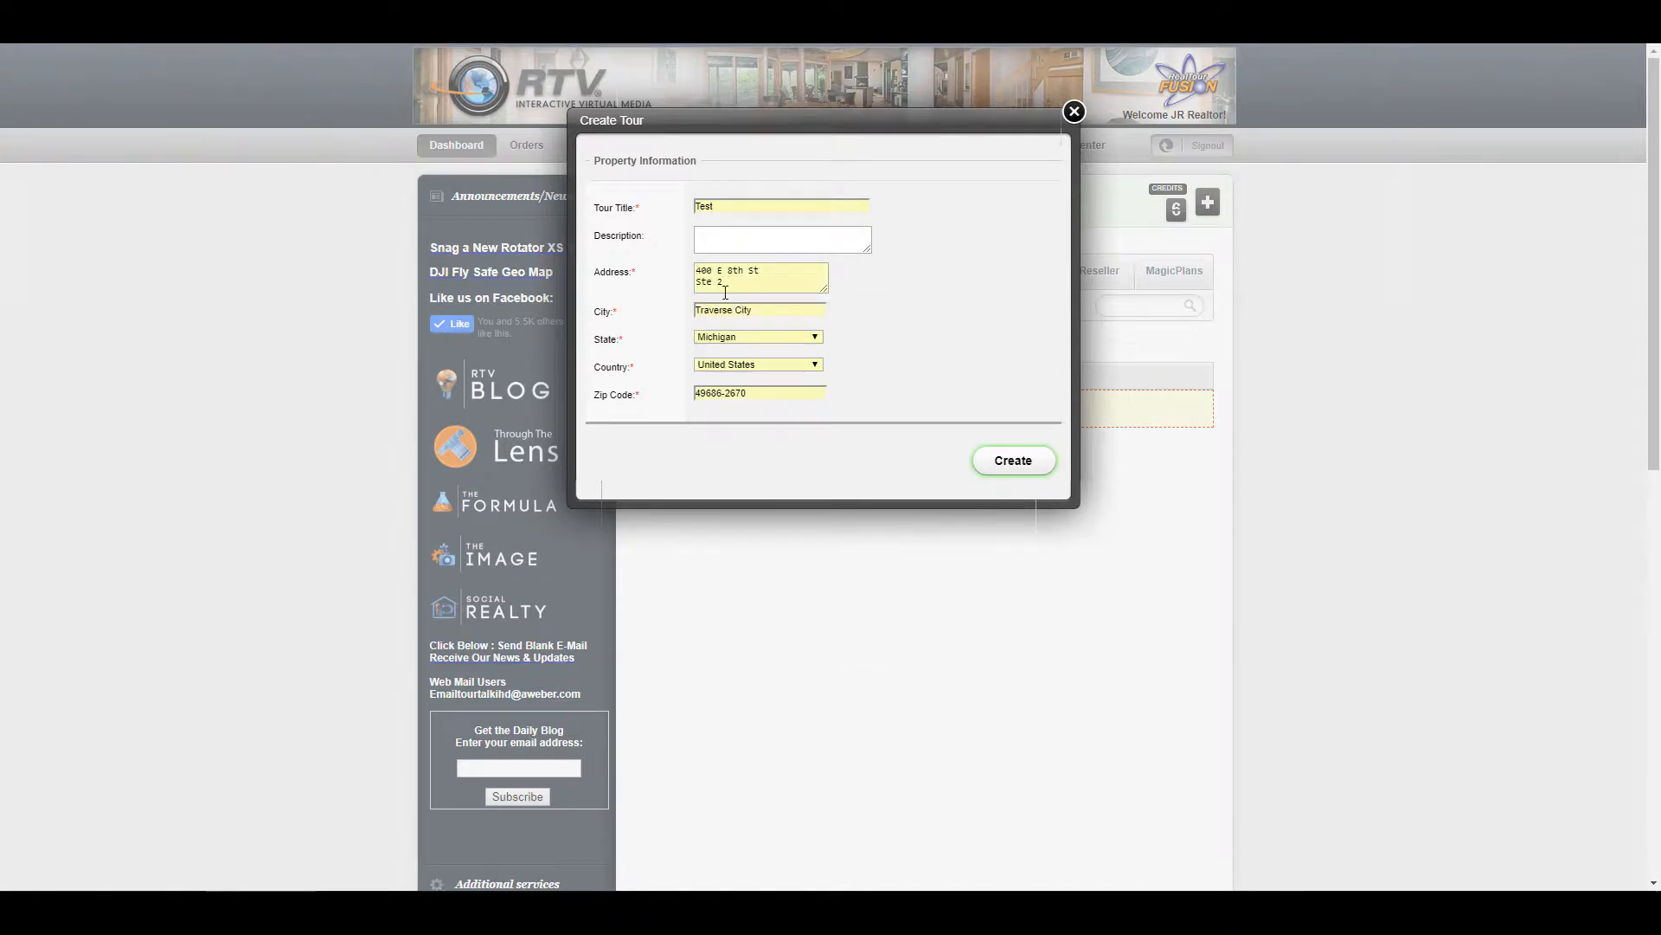
{"action": "mouse_move", "coordinate": [620, 328]}
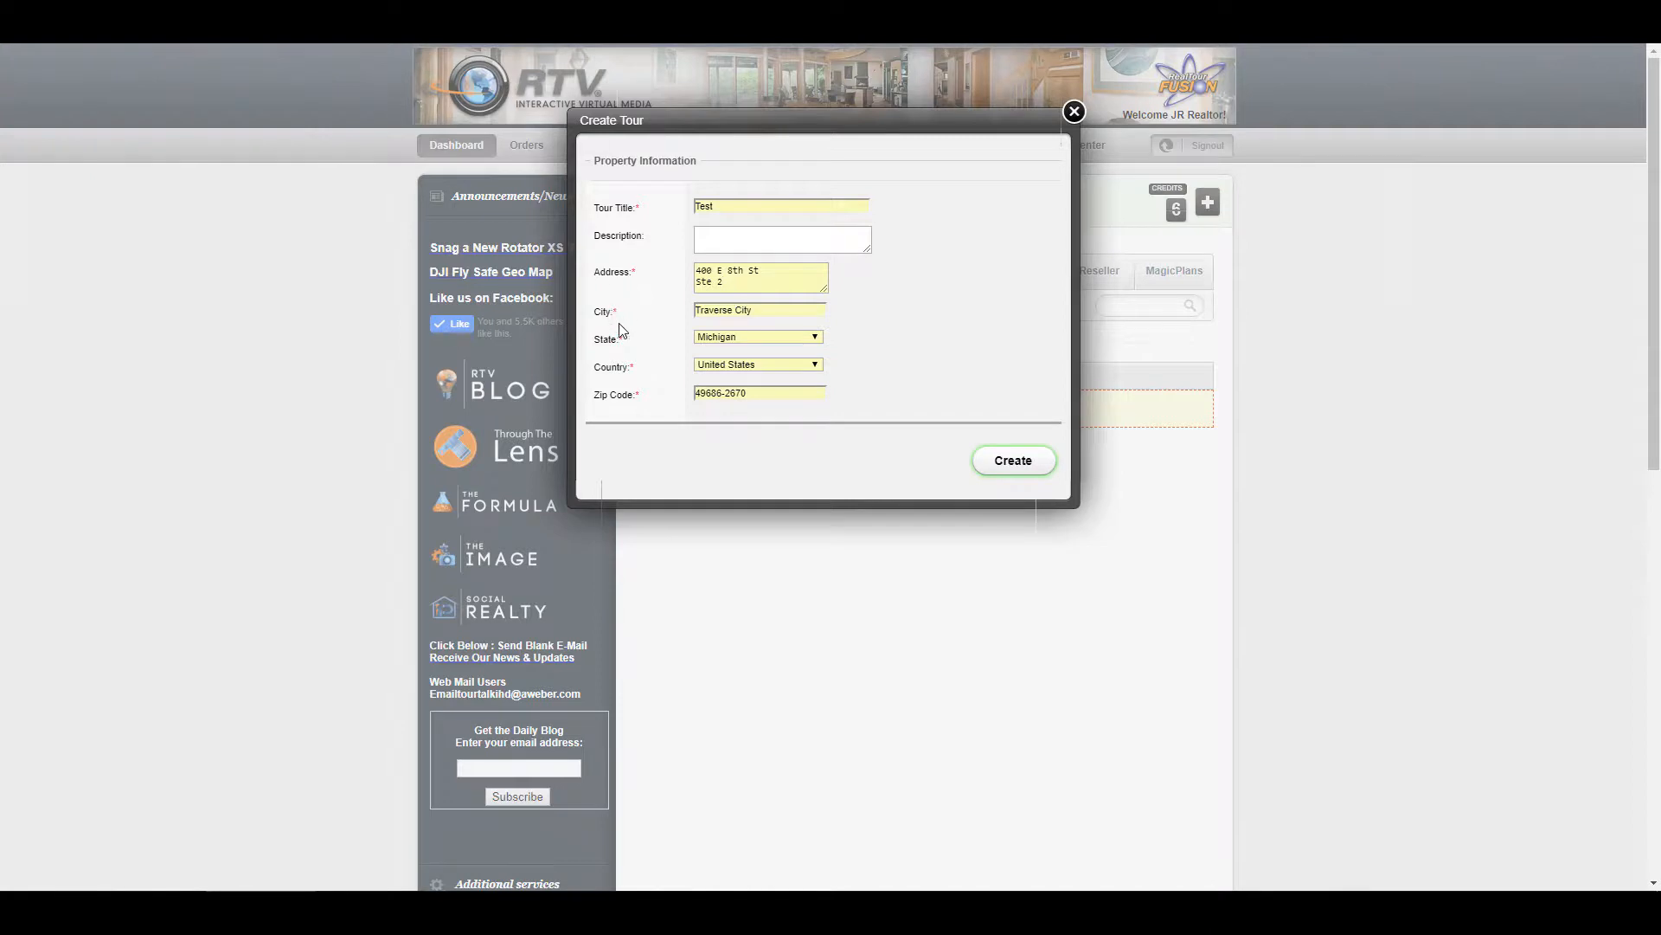
{"action": "left_click", "coordinate": [761, 280]}
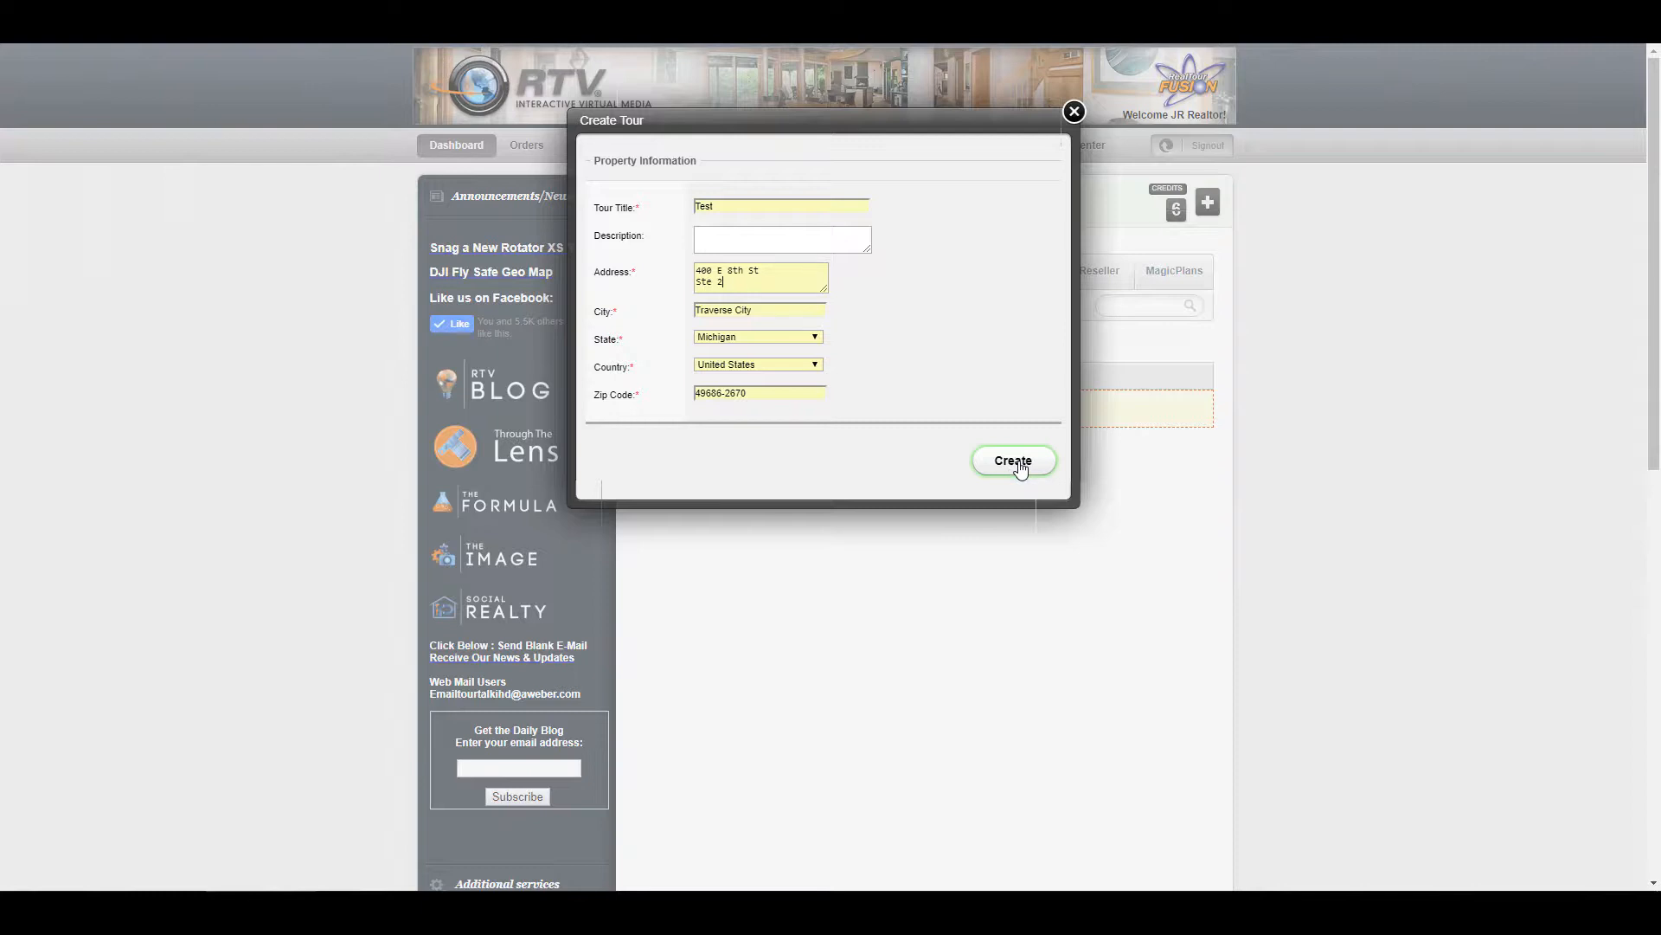
{"action": "left_click", "coordinate": [1012, 460]}
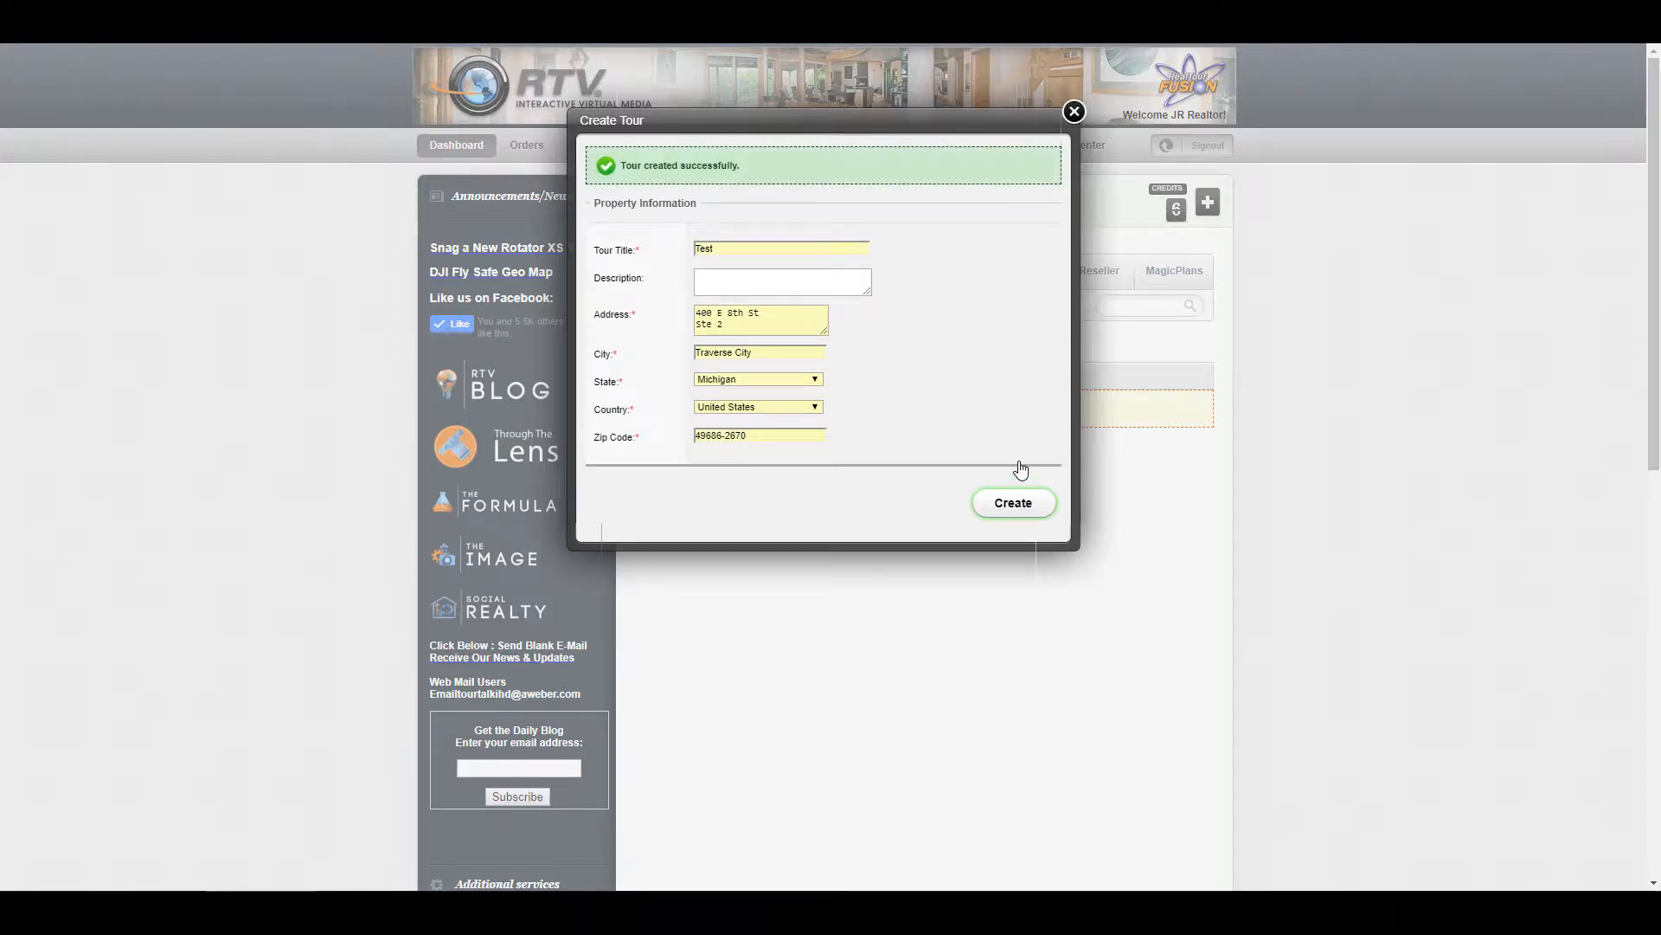
Continue to the Test tour's Media Manager, currently showing zero scenes
{"action": "left_click", "coordinate": [1010, 502]}
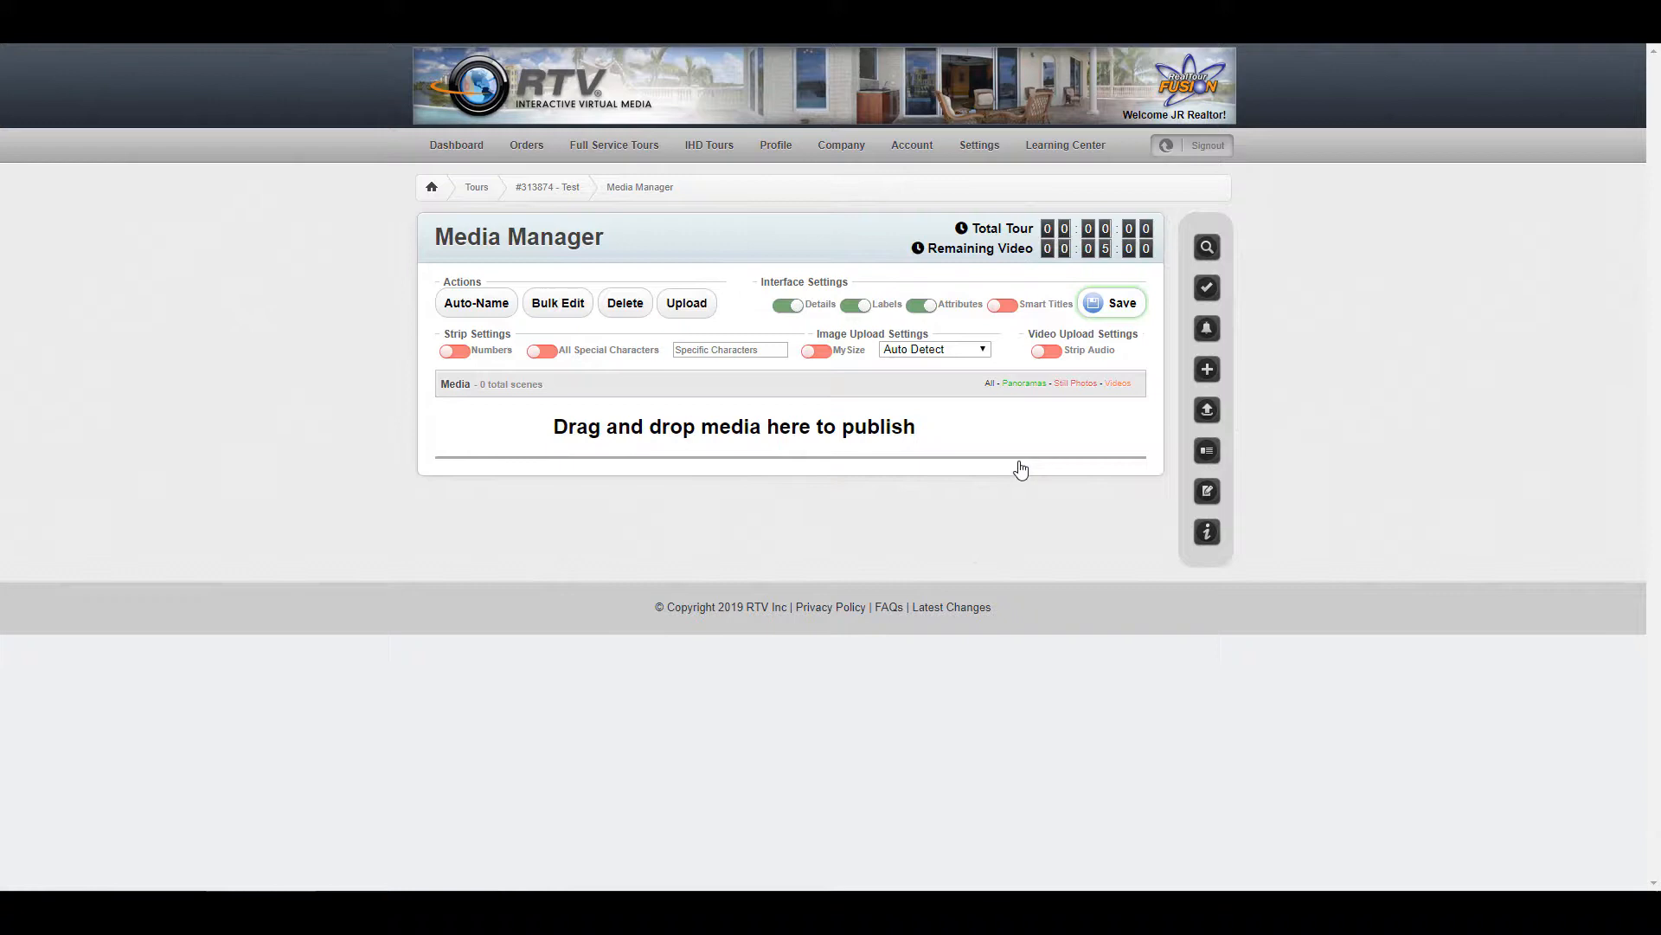
{"action": "mouse_move", "coordinate": [836, 455]}
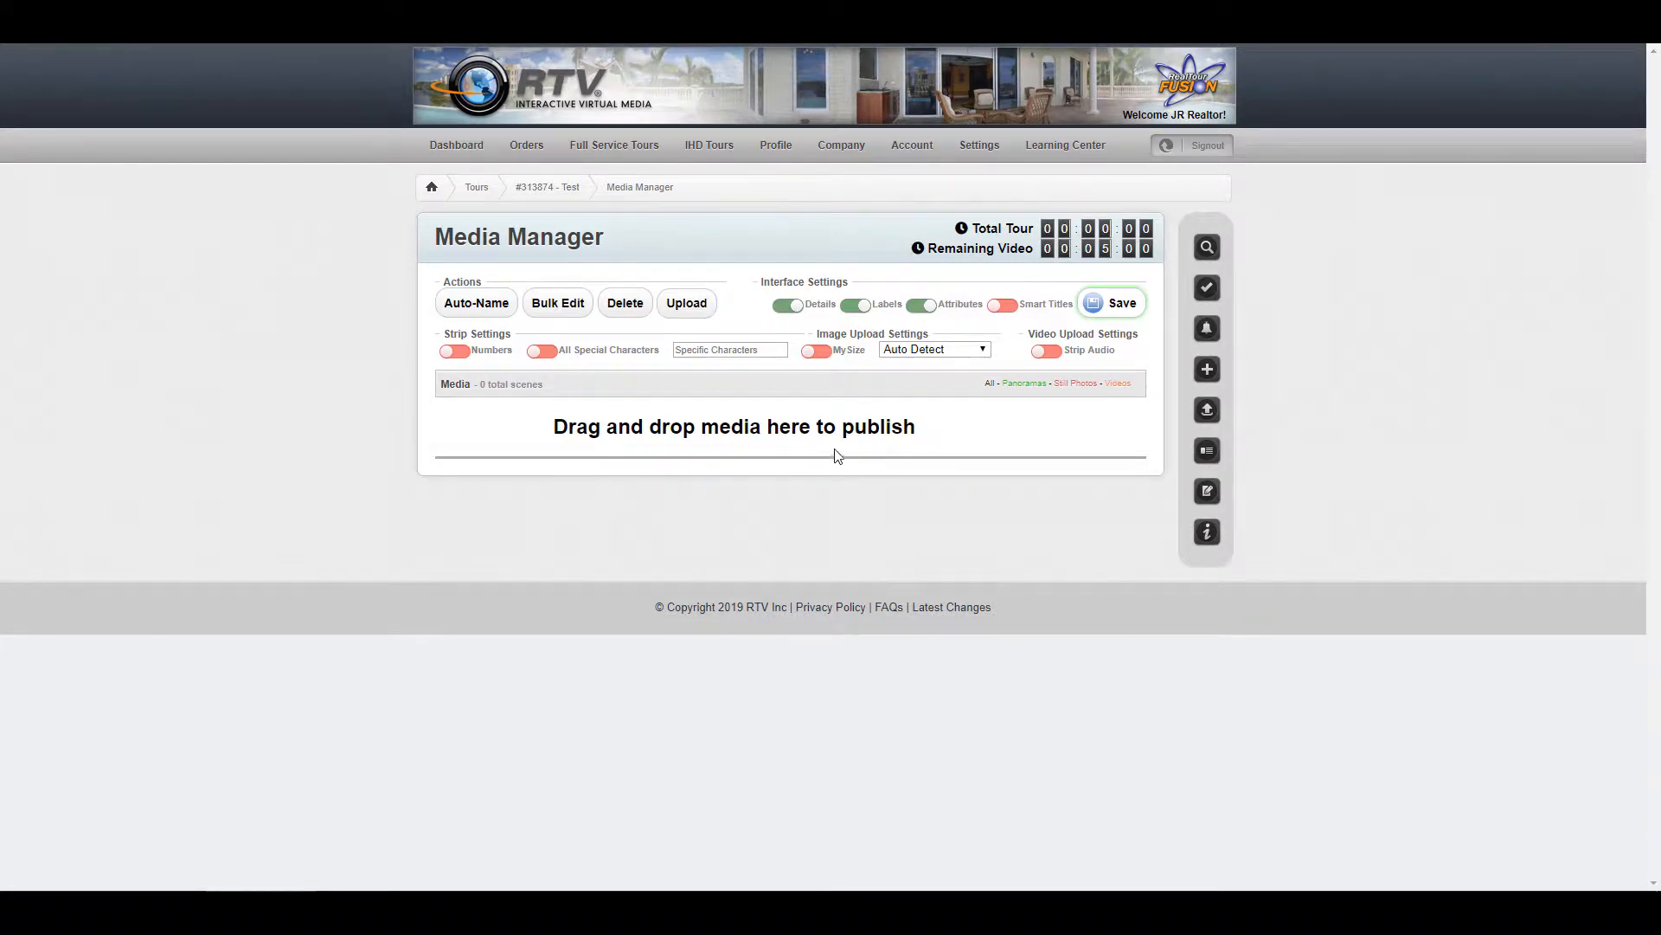
{"action": "mouse_move", "coordinate": [531, 242]}
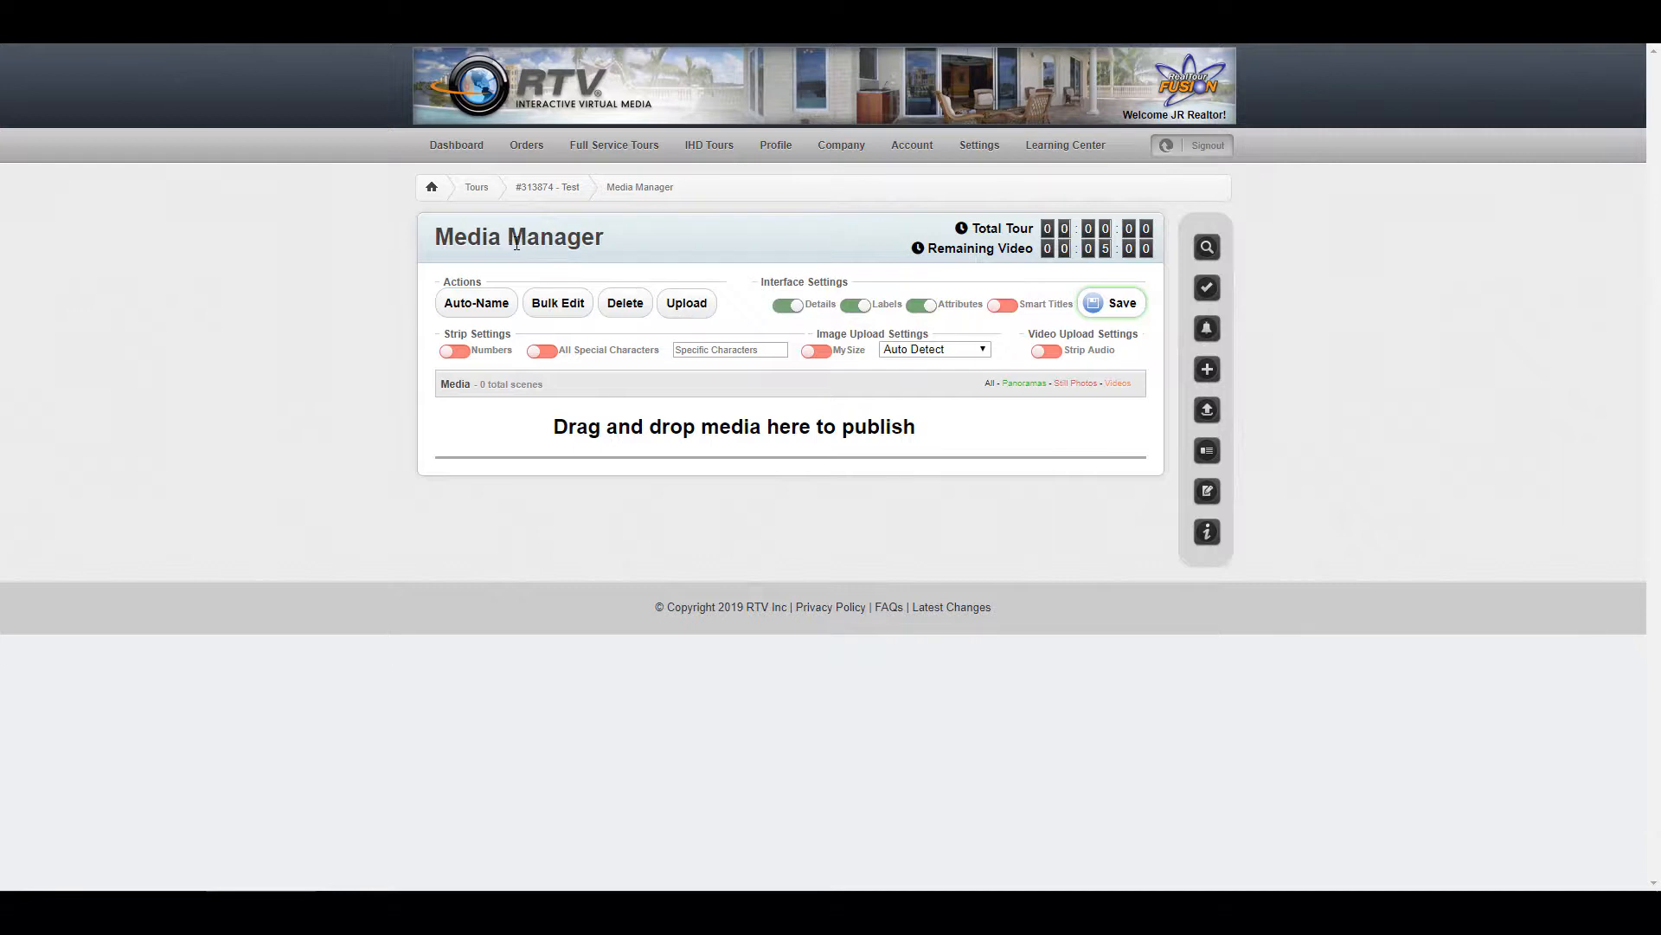
{"action": "mouse_move", "coordinate": [599, 271]}
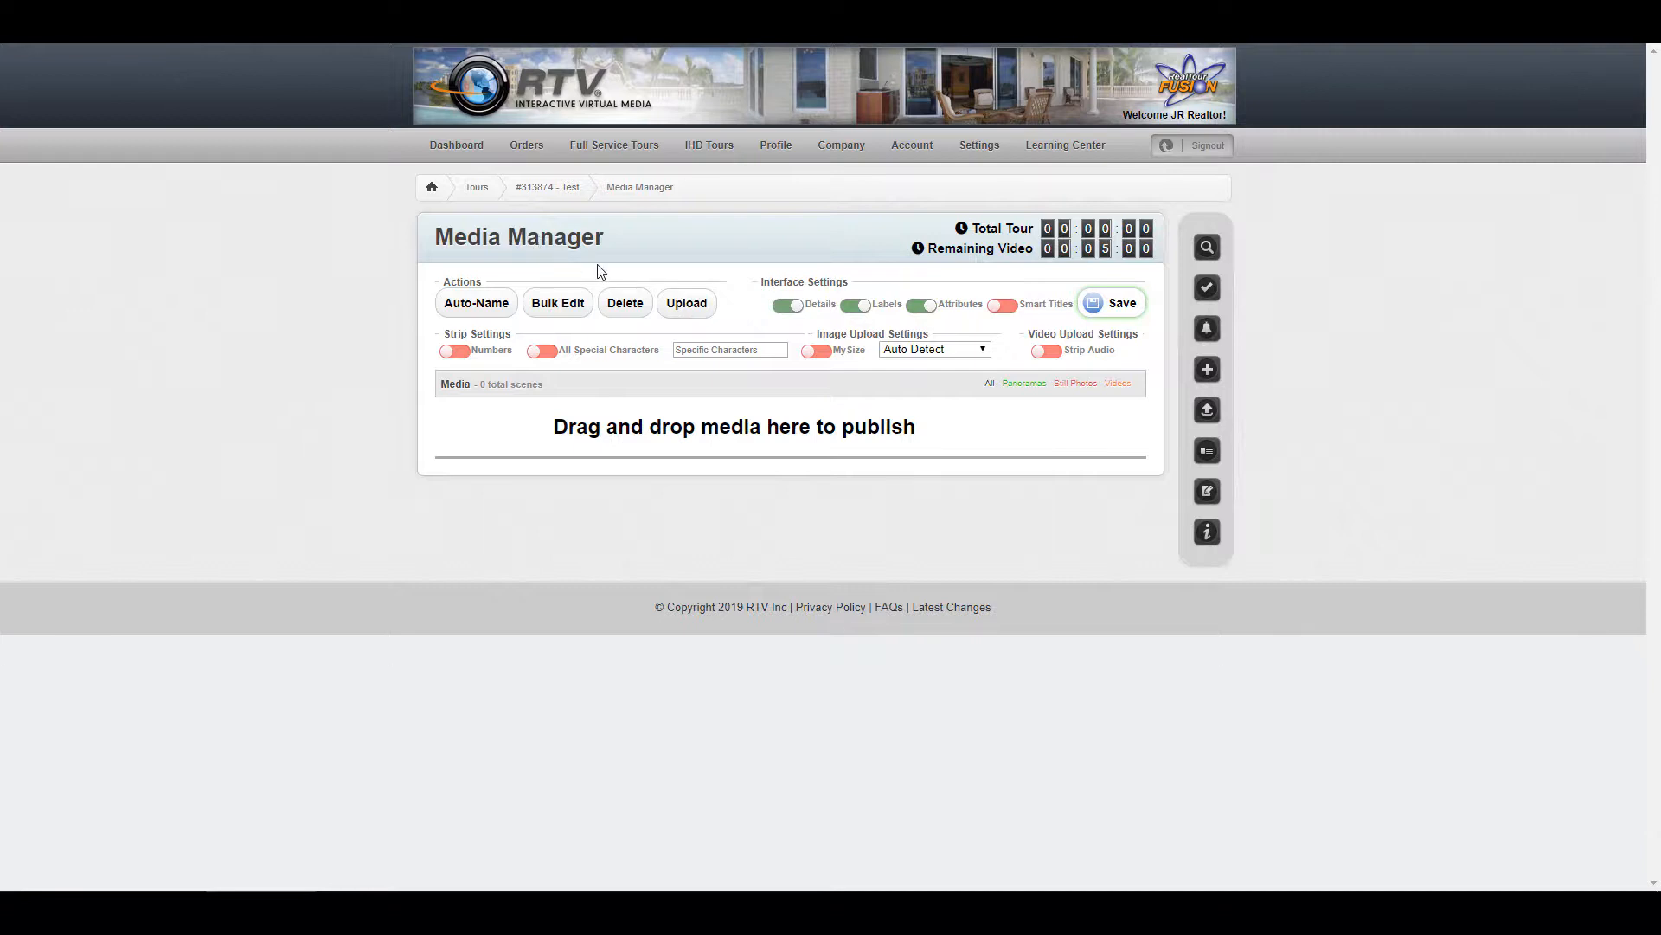
{"action": "mouse_move", "coordinate": [717, 479]}
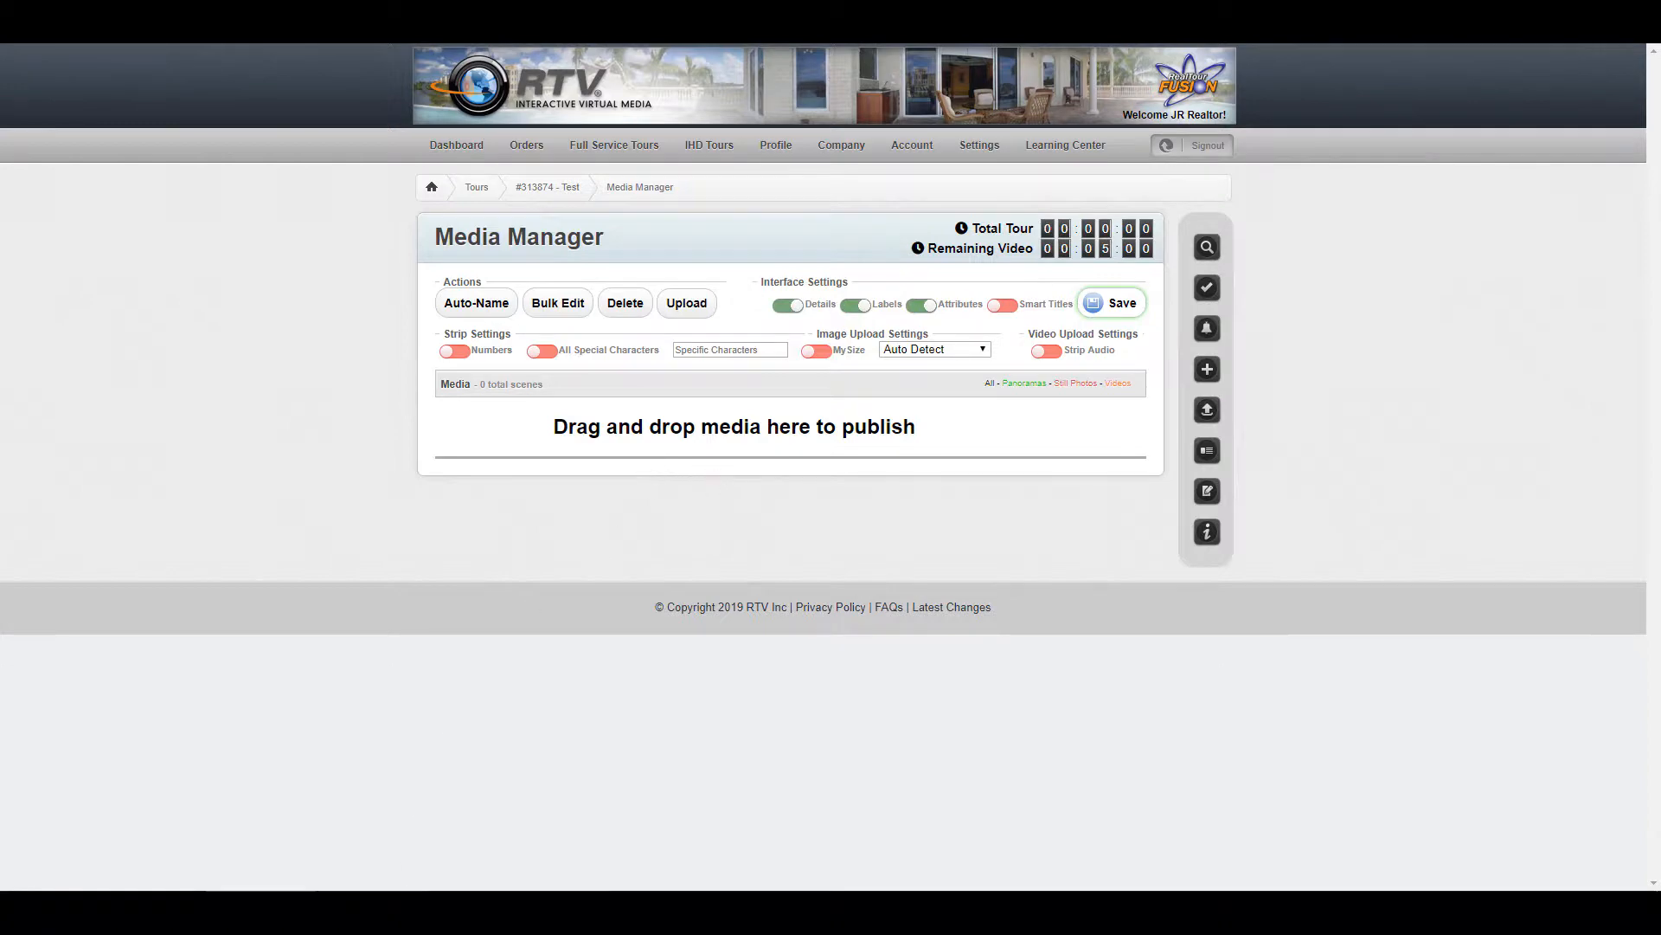
Browse to Pictures > Testing > All holding the video and four JPG images
{"action": "left_click", "coordinate": [685, 301]}
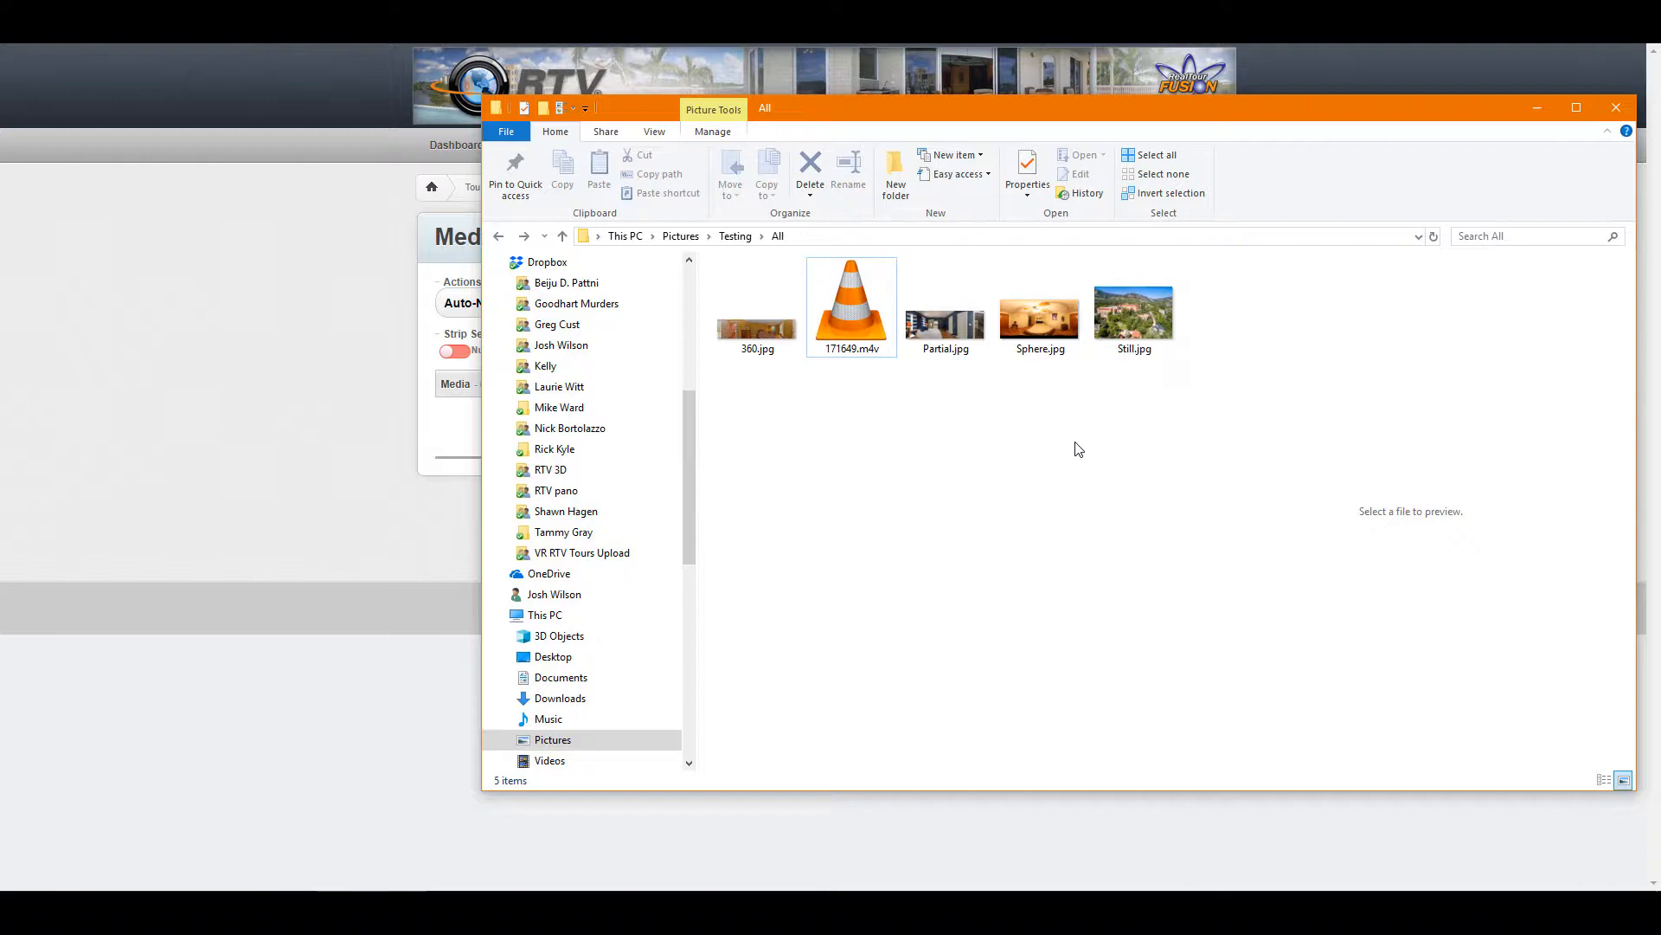
{"action": "mouse_move", "coordinate": [1139, 430]}
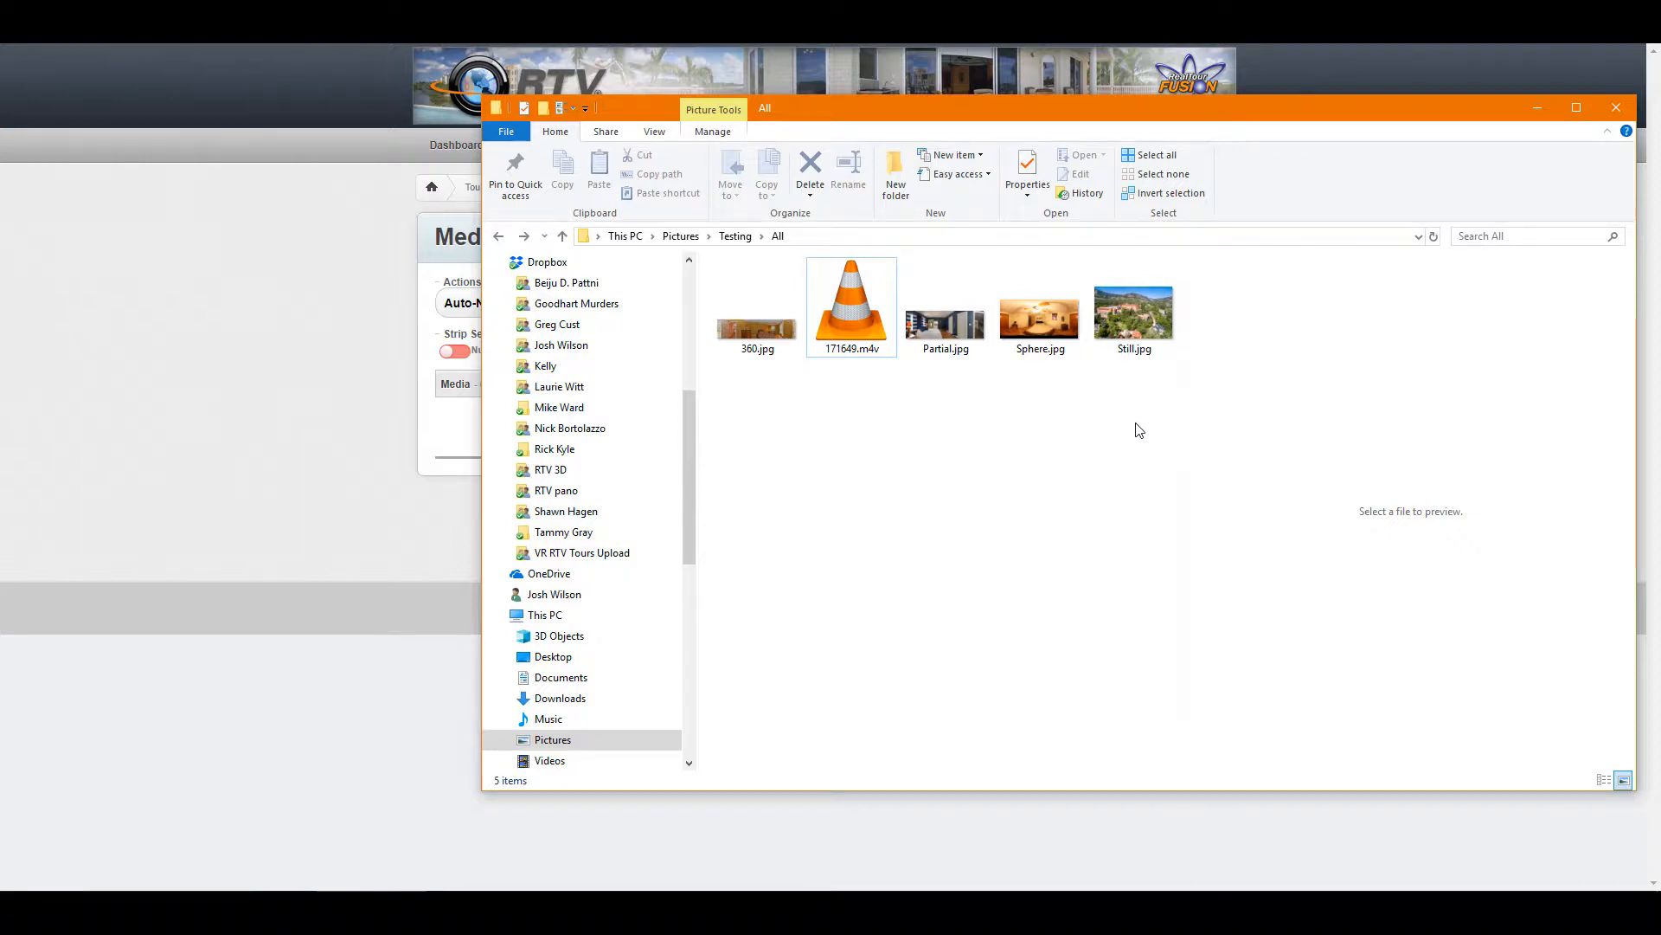
{"action": "mouse_move", "coordinate": [843, 393]}
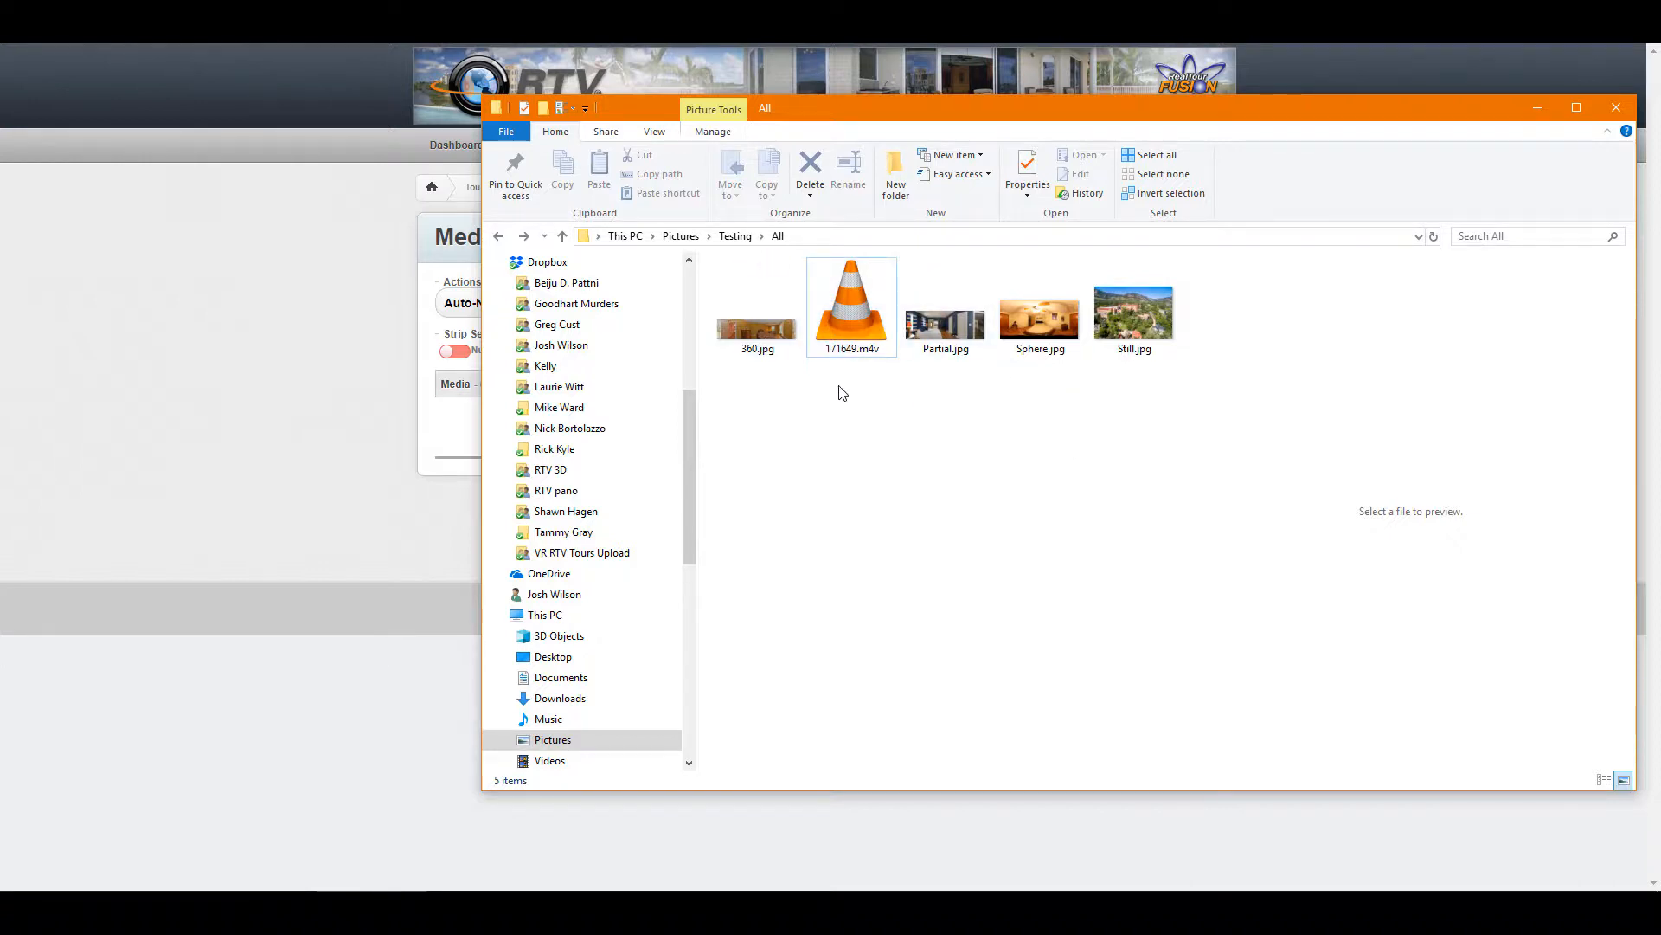
{"action": "mouse_move", "coordinate": [1016, 365]}
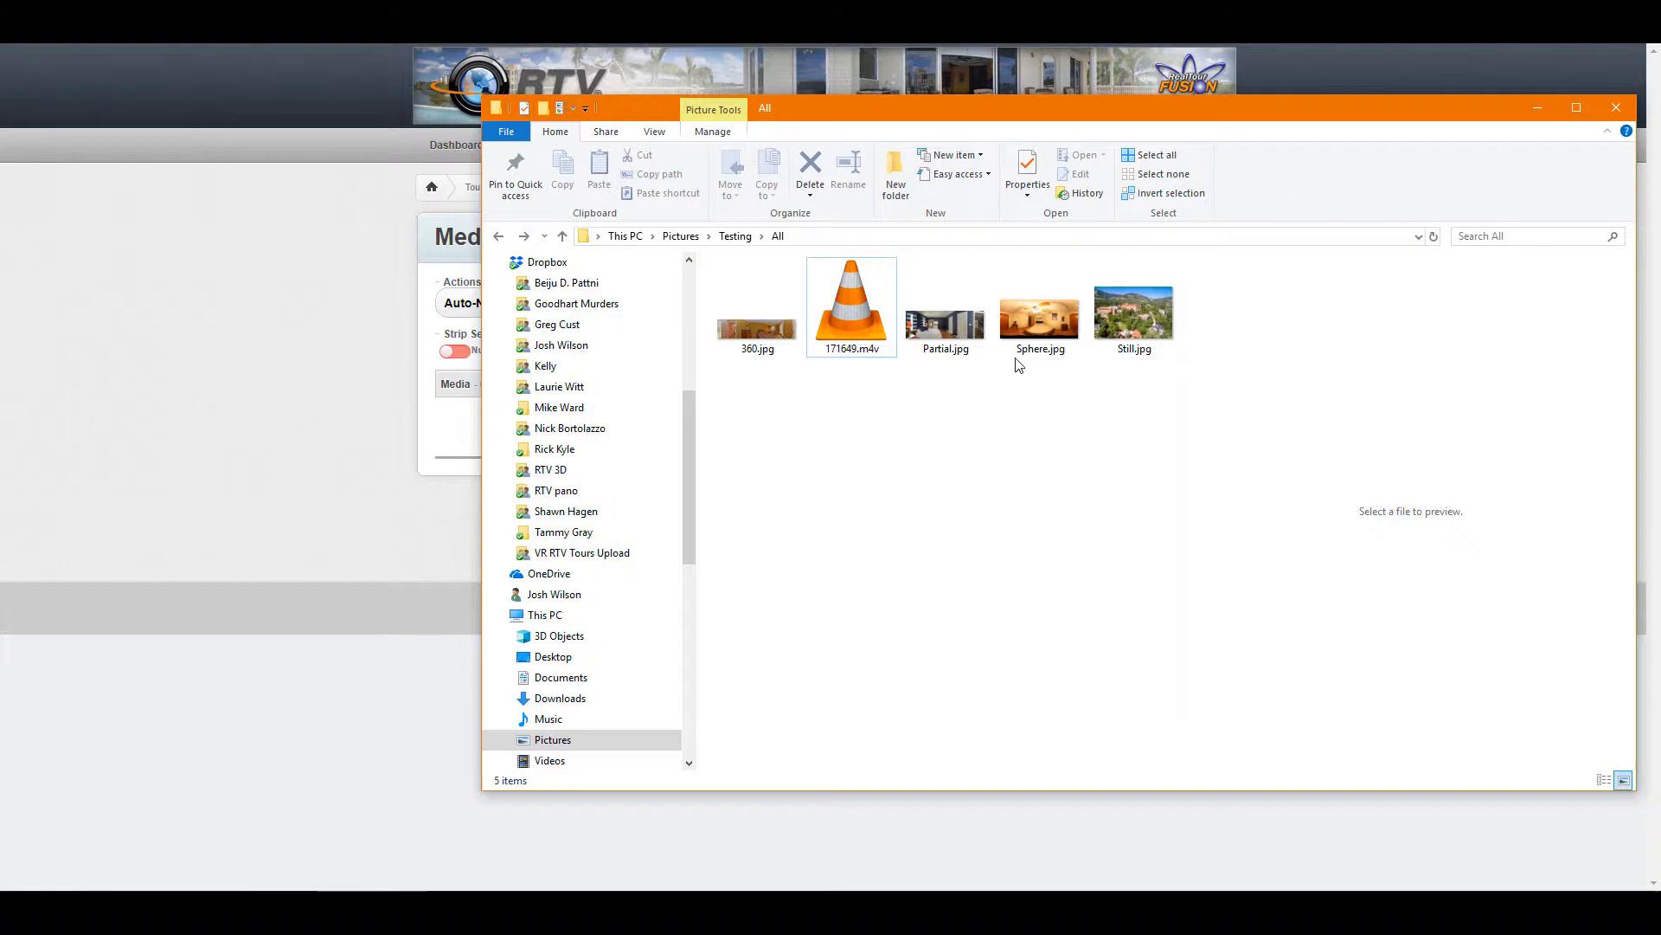
{"action": "left_click", "coordinate": [756, 308]}
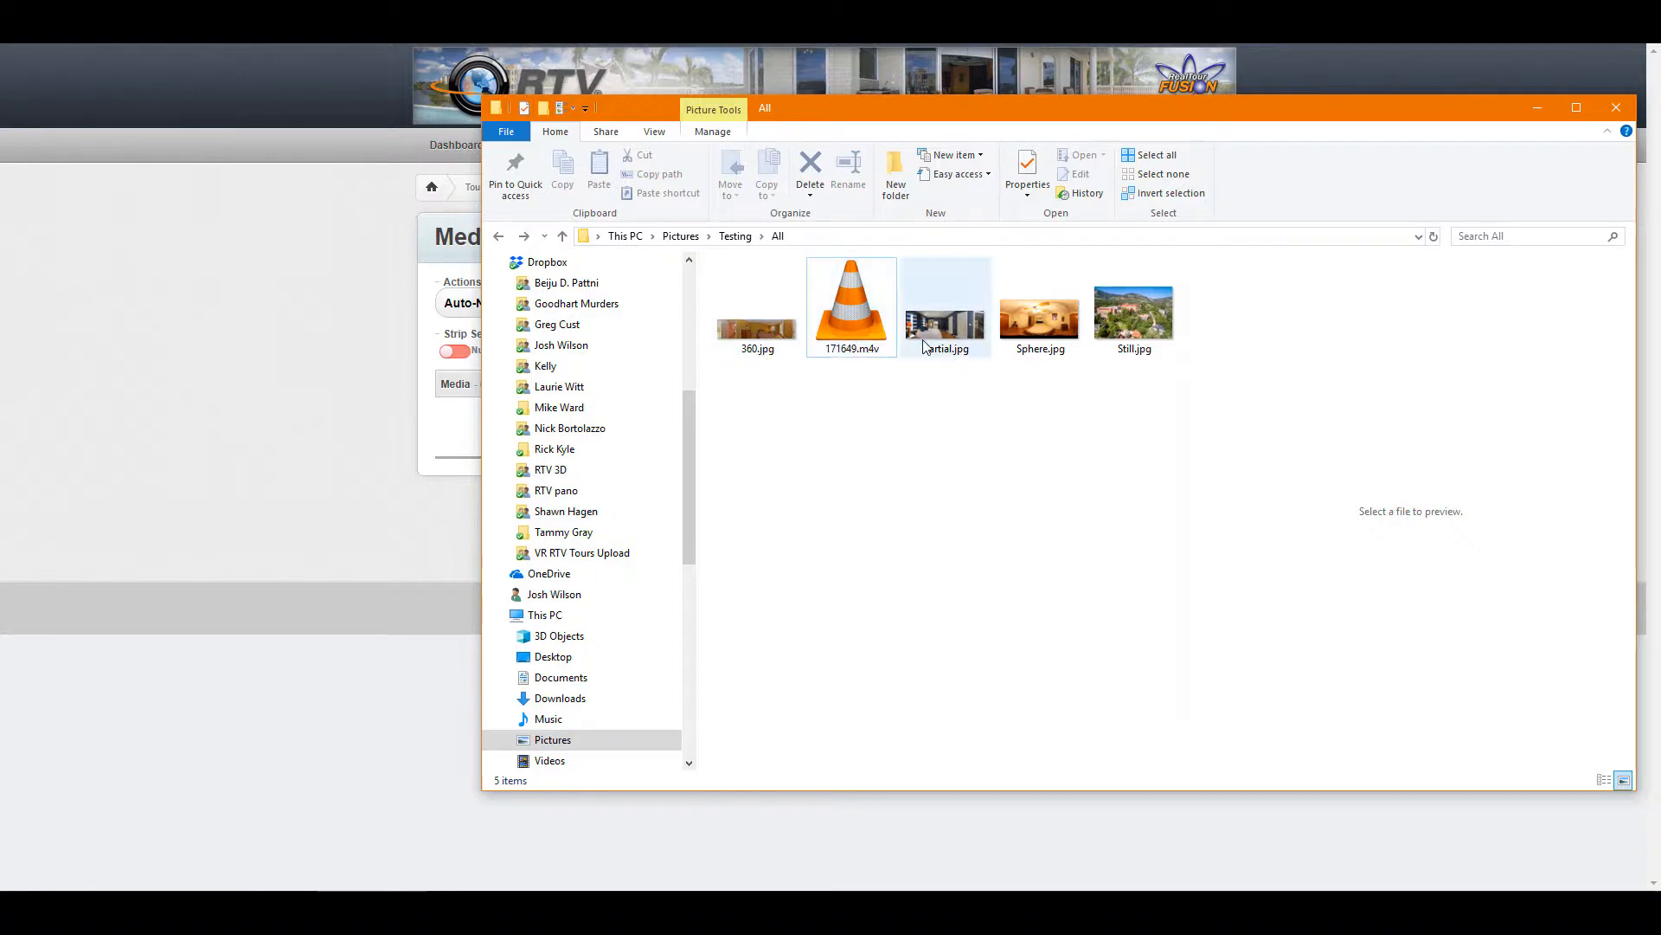
{"action": "mouse_move", "coordinate": [1065, 346]}
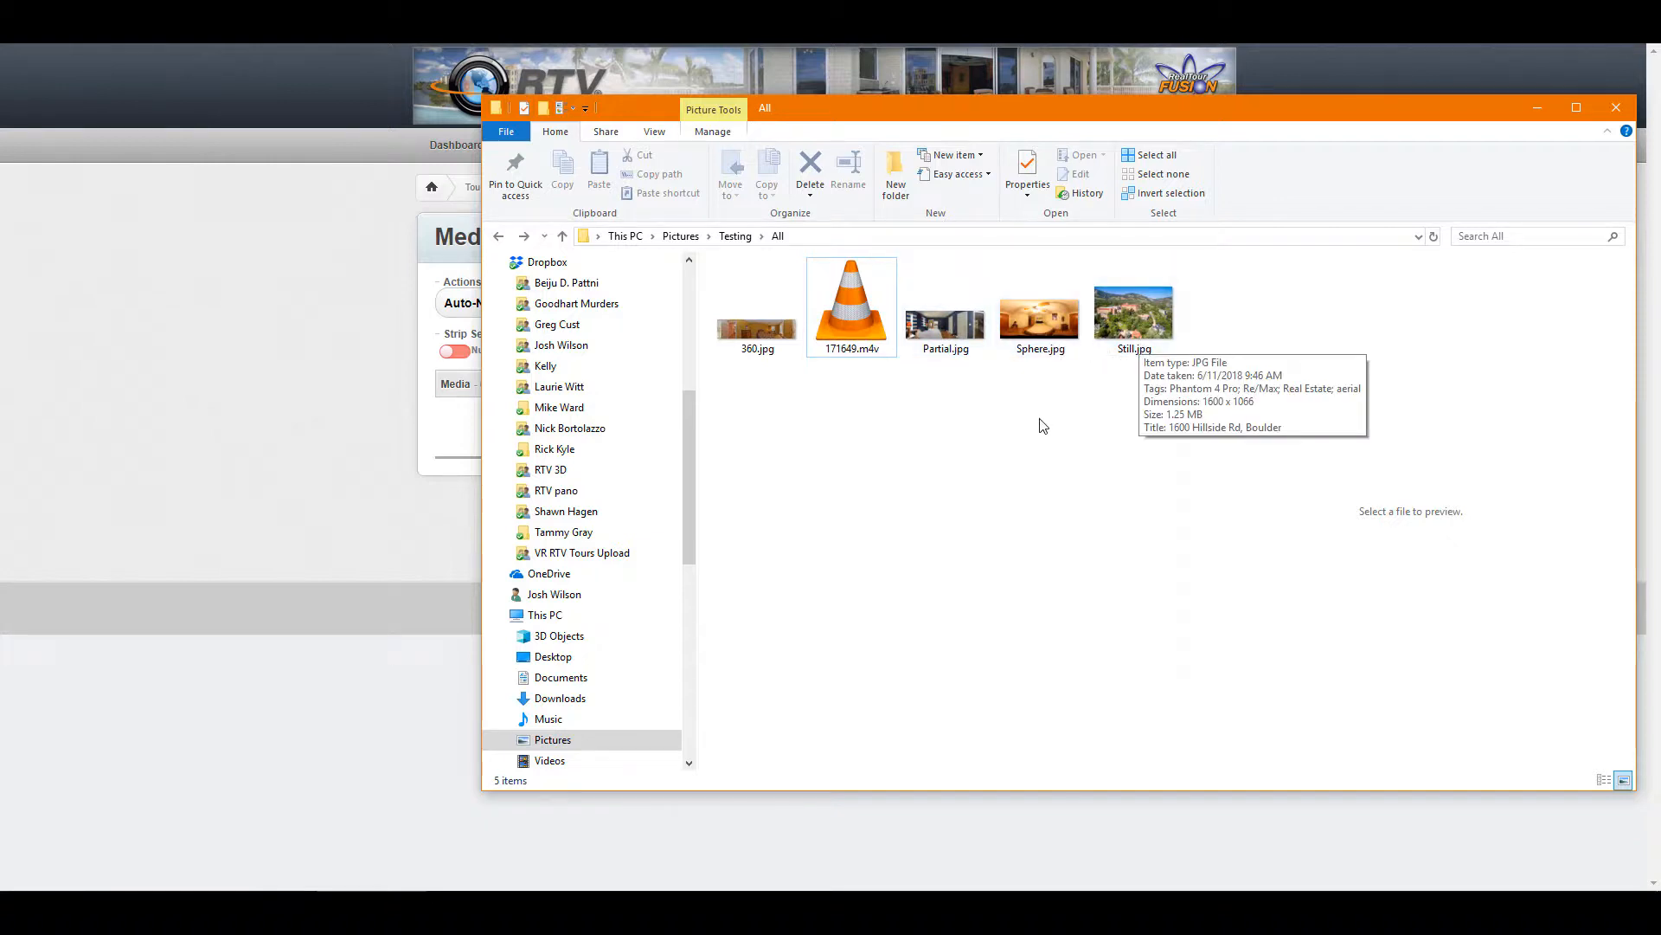
{"action": "mouse_move", "coordinate": [1047, 438]}
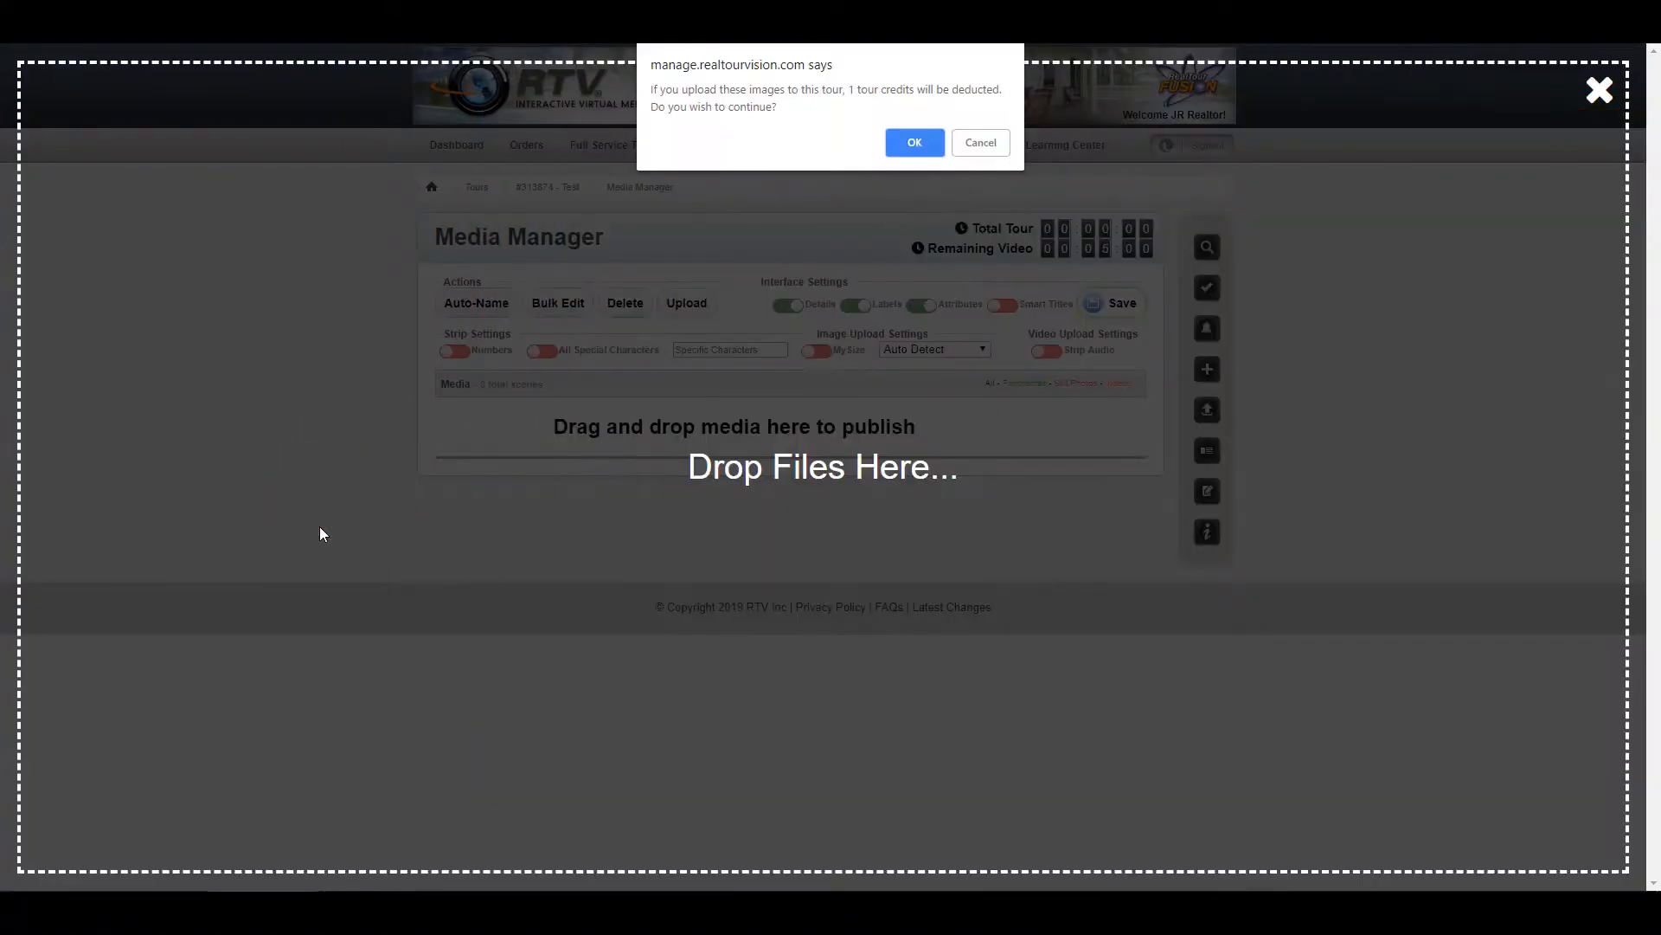
{"action": "mouse_move", "coordinate": [710, 402]}
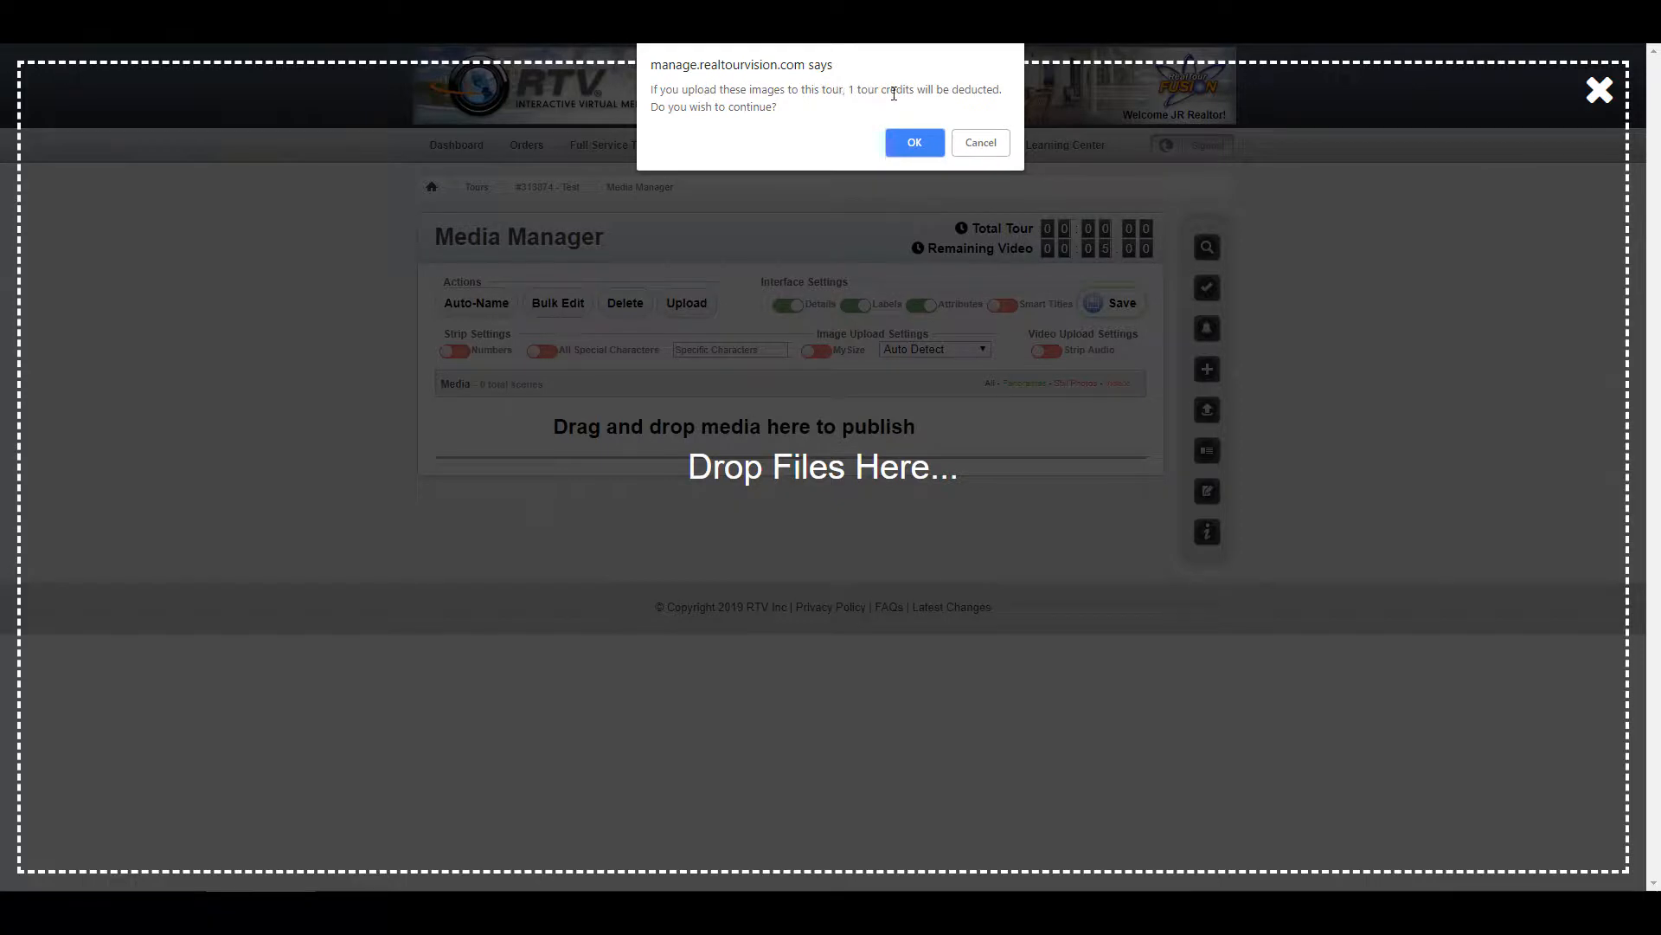
{"action": "mouse_move", "coordinate": [853, 130]}
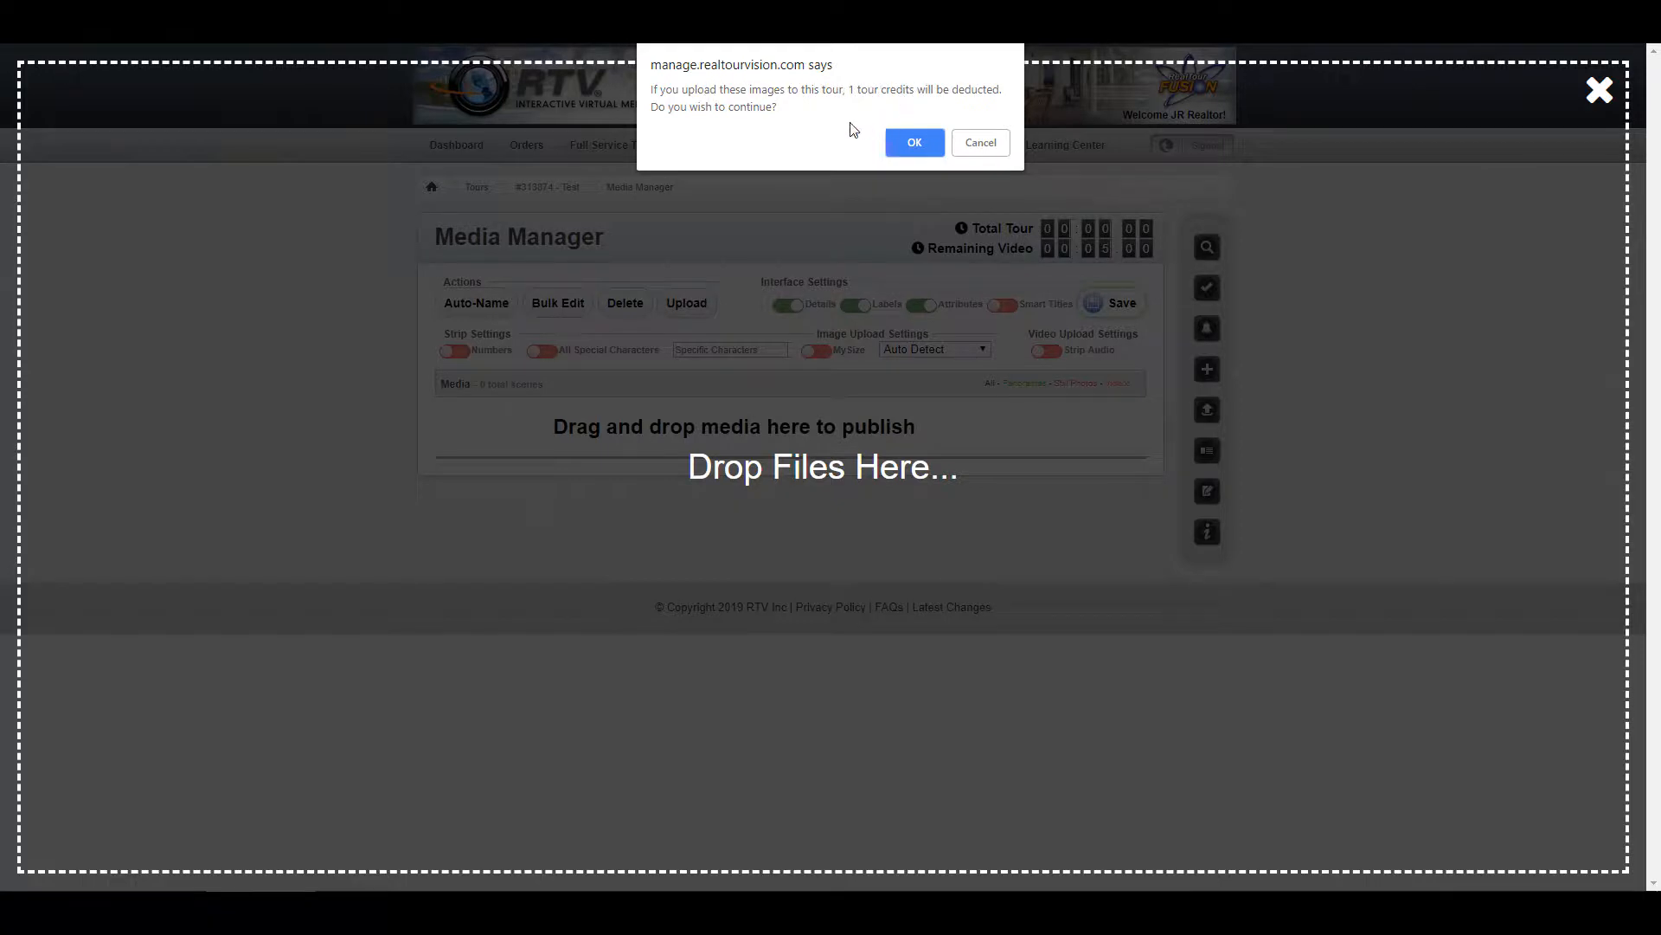
Confirm spending one tour credit so the five dropped files upload as scenes
{"action": "left_click", "coordinate": [914, 142]}
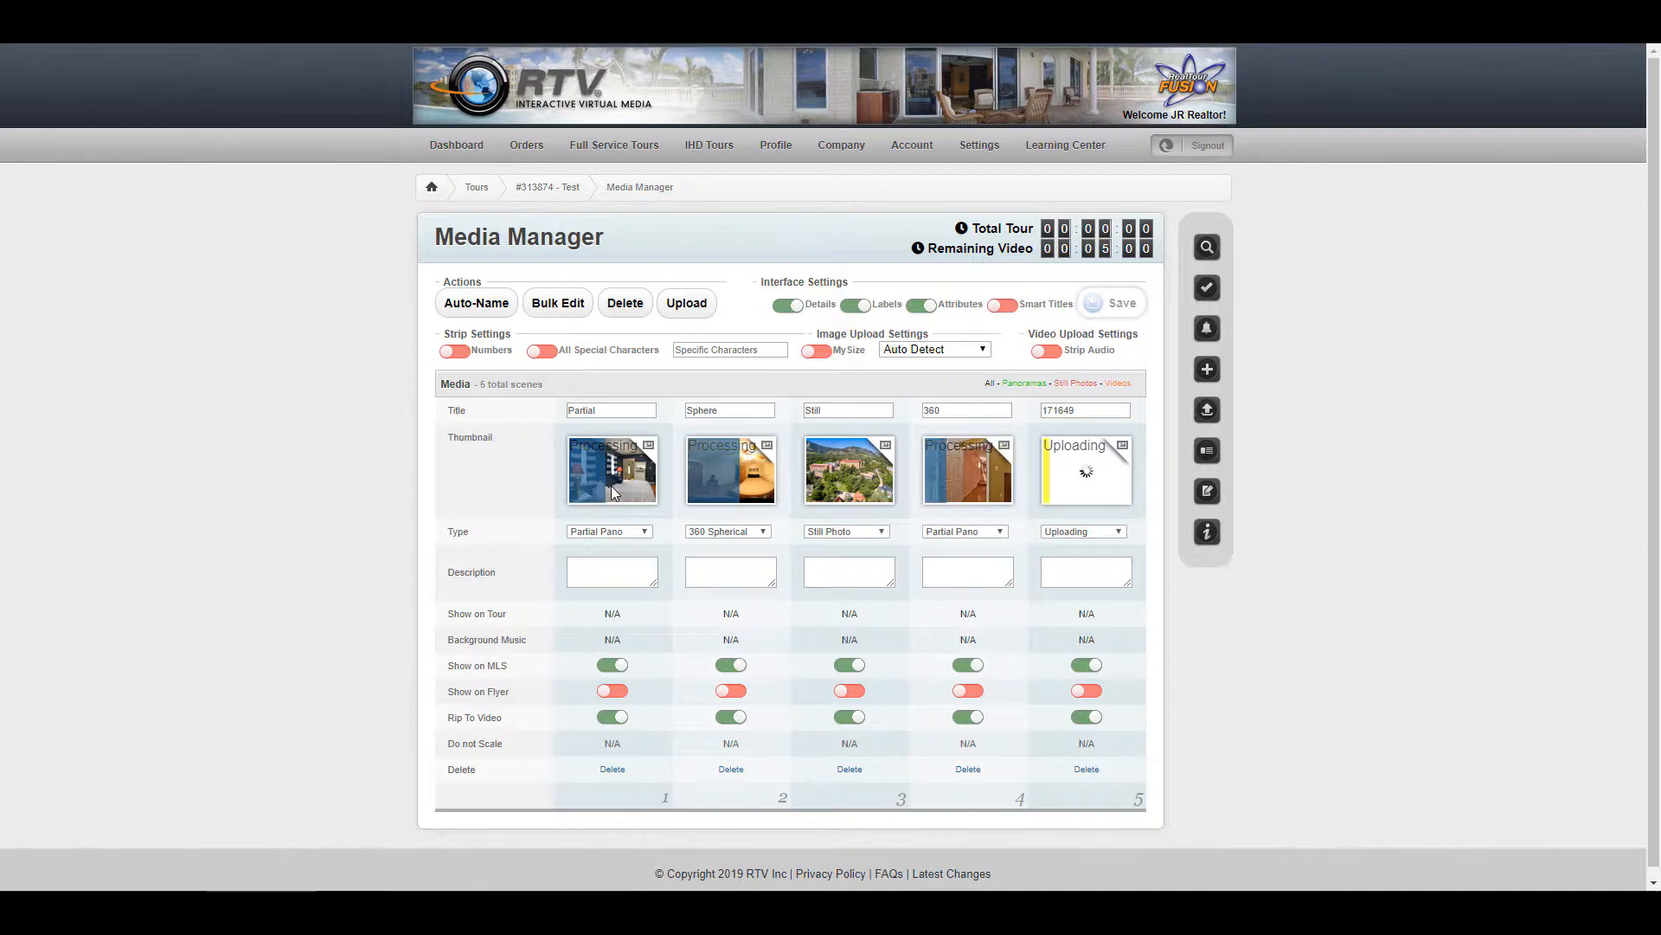
{"action": "mouse_move", "coordinate": [625, 491]}
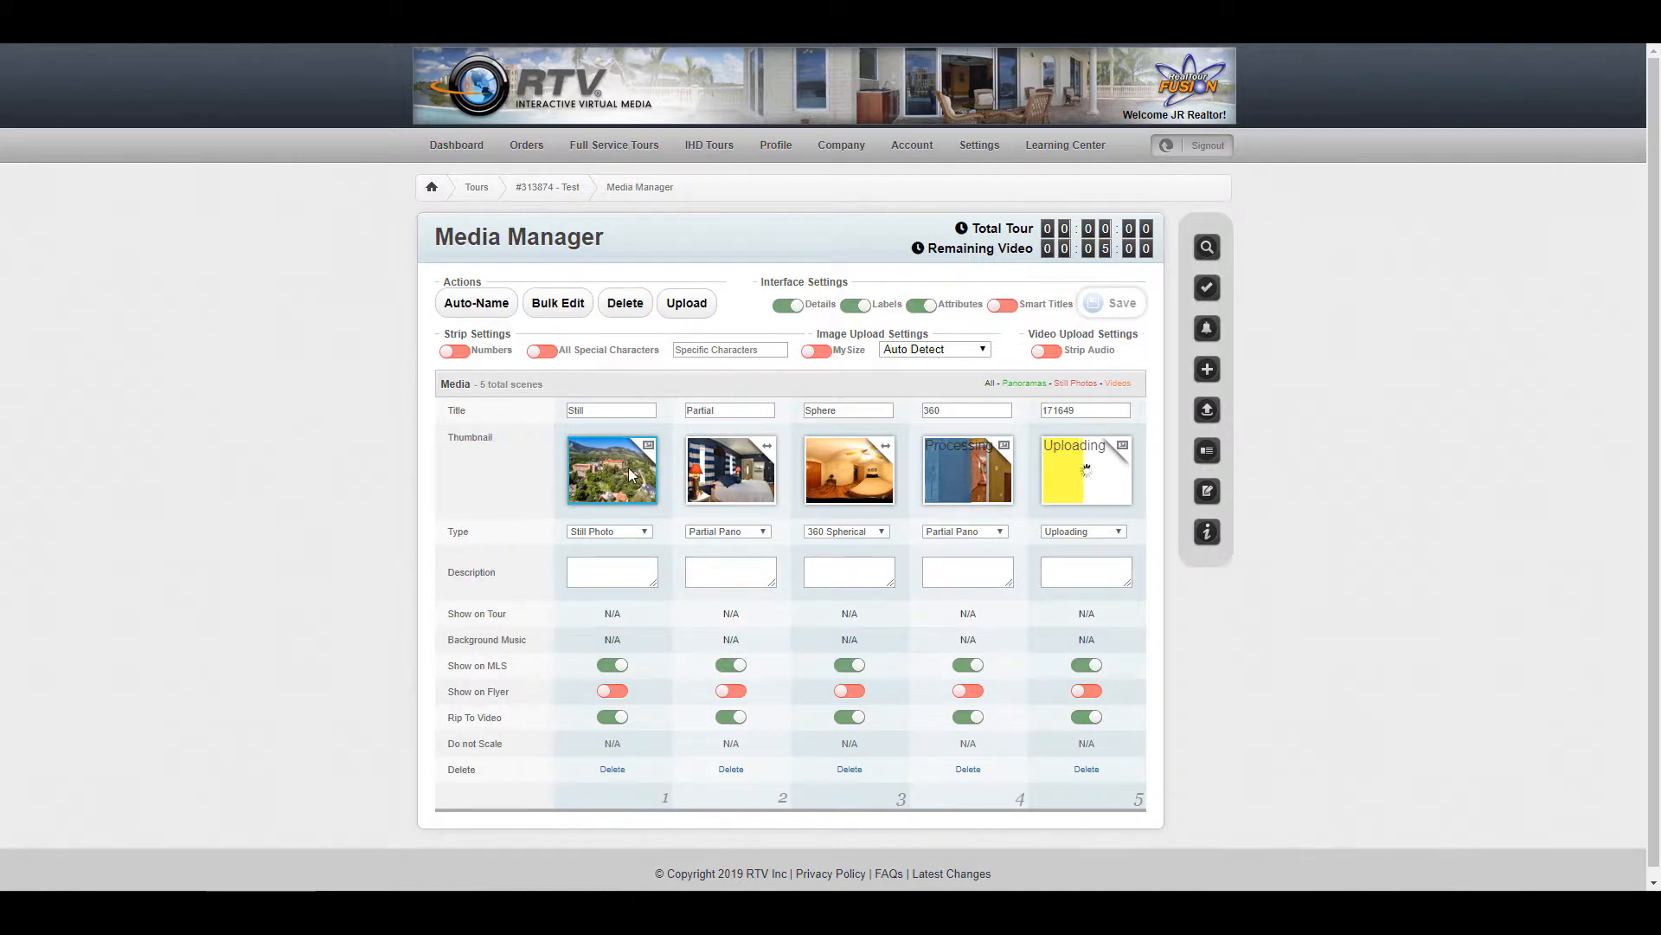
{"action": "mouse_move", "coordinate": [848, 471]}
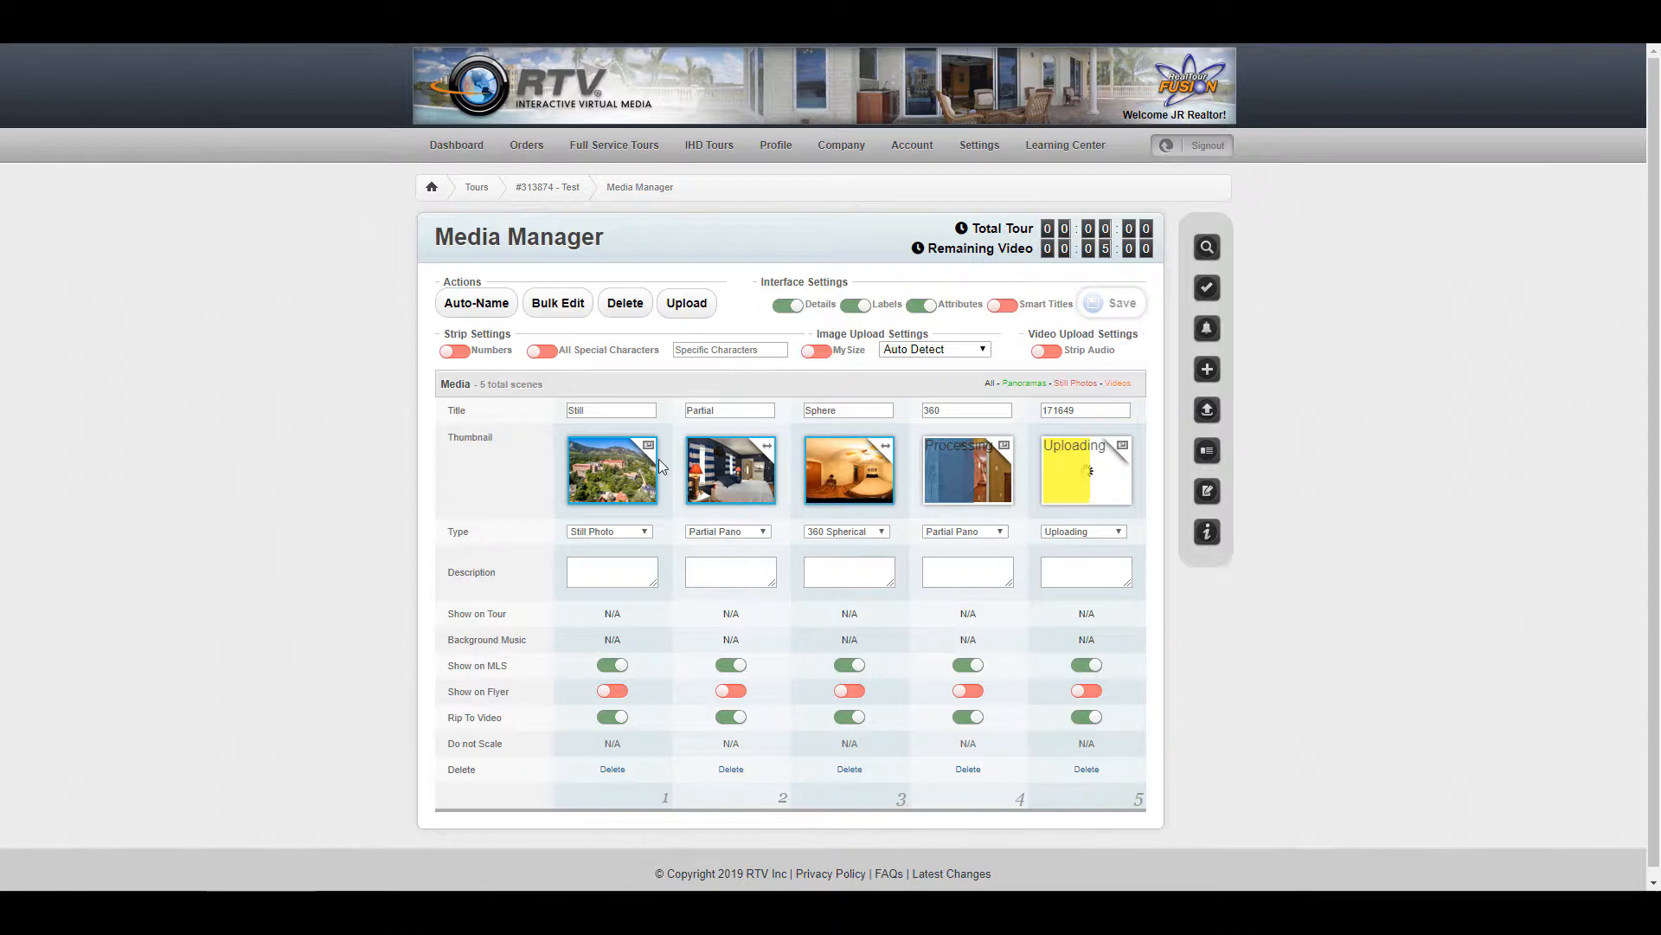
{"action": "mouse_move", "coordinate": [810, 474]}
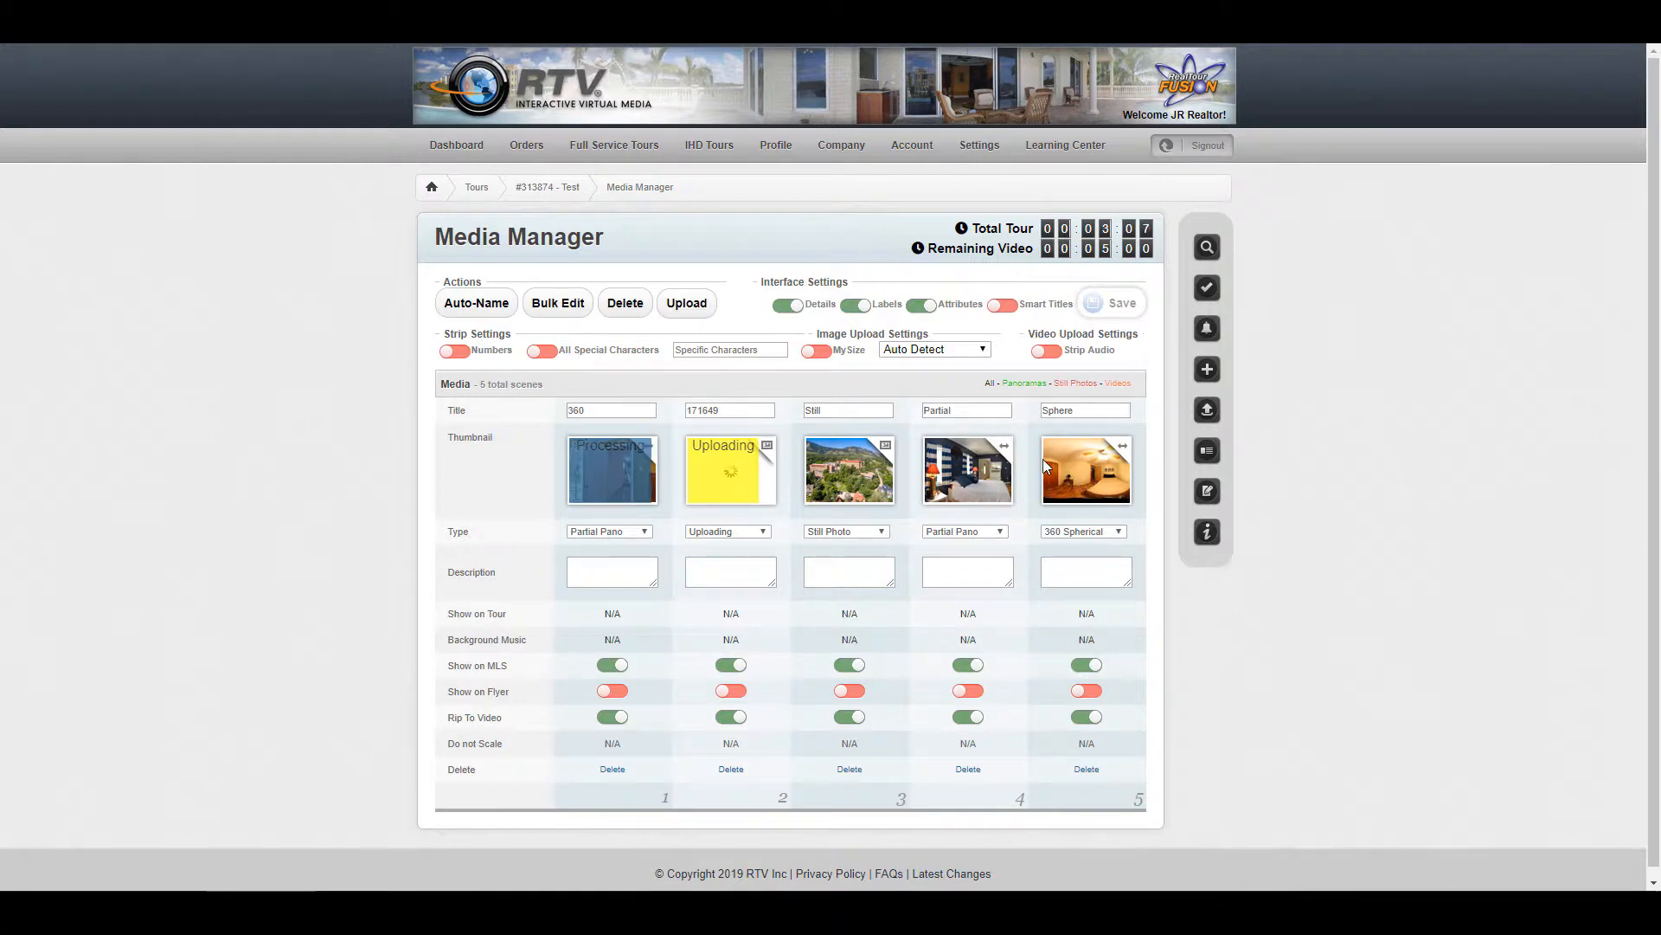
{"action": "mouse_move", "coordinate": [1068, 479]}
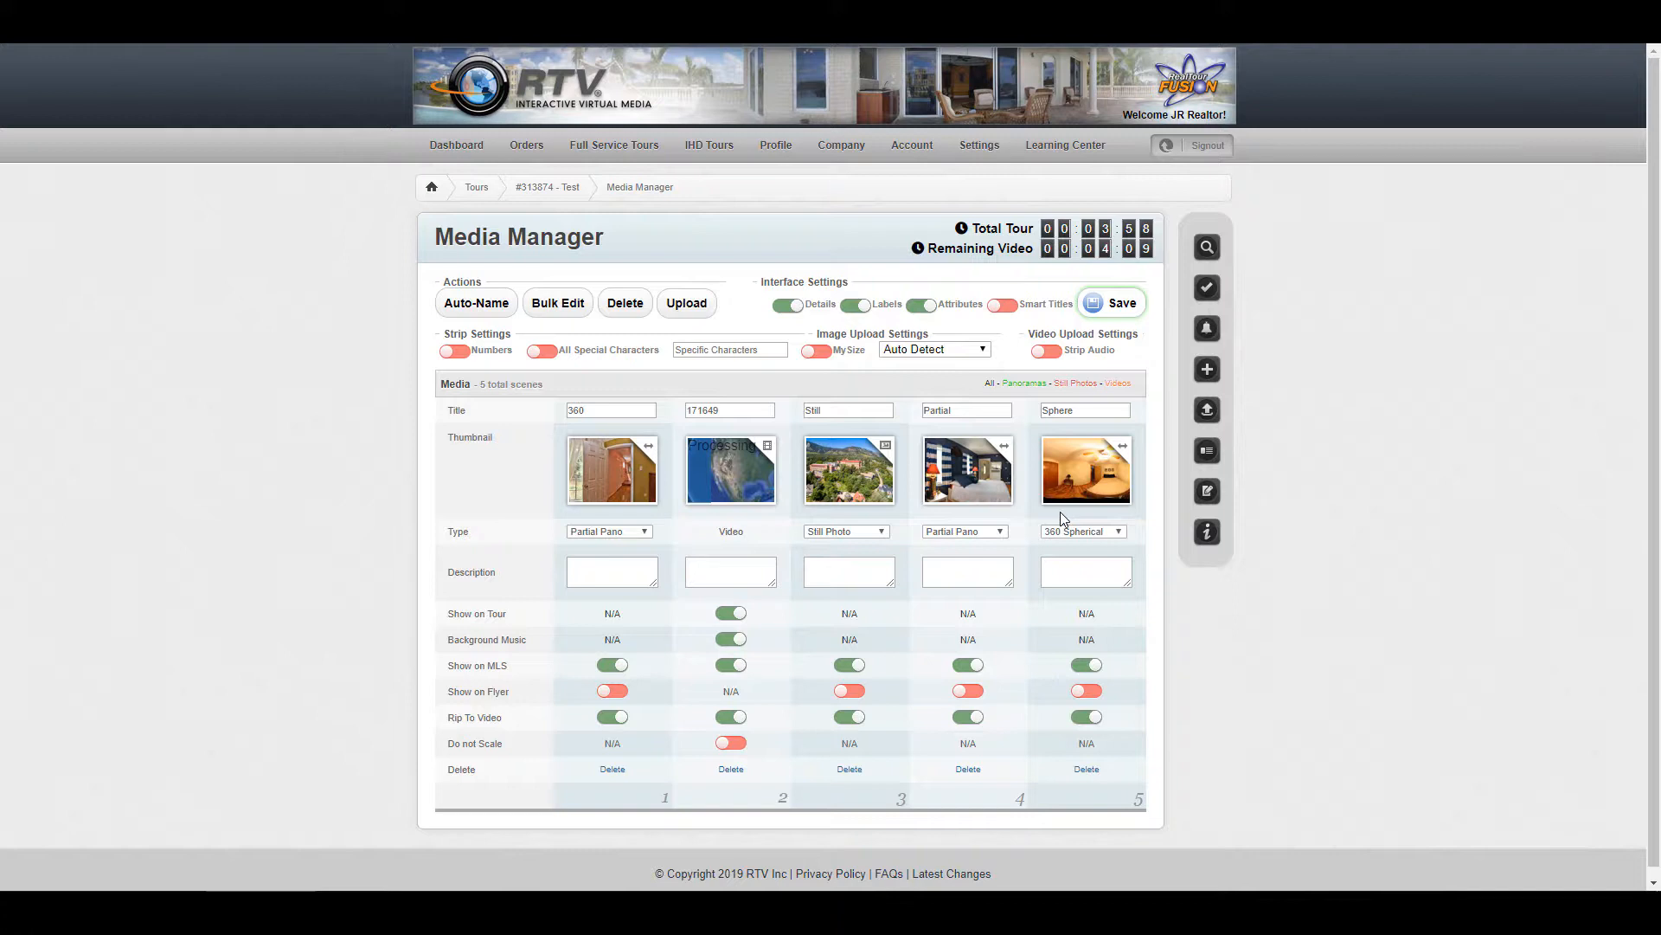
{"action": "mouse_move", "coordinate": [1042, 519]}
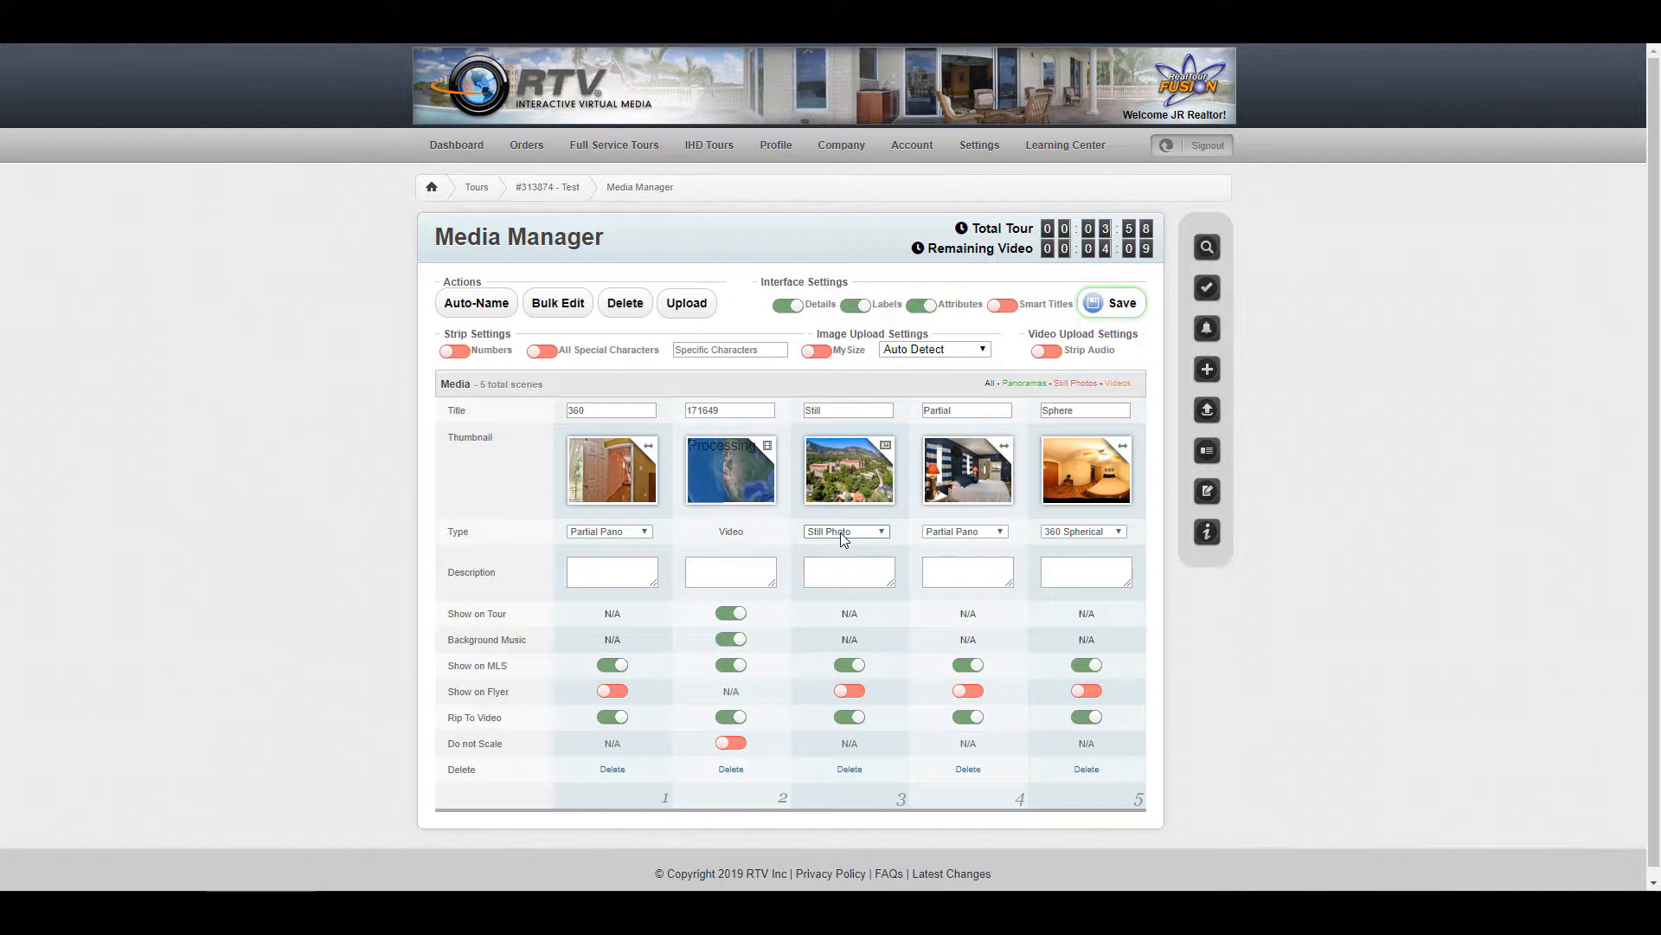
Change the 360 scene's type from Partial Pano to 360 Cylindrical and save
{"action": "left_click", "coordinate": [610, 410]}
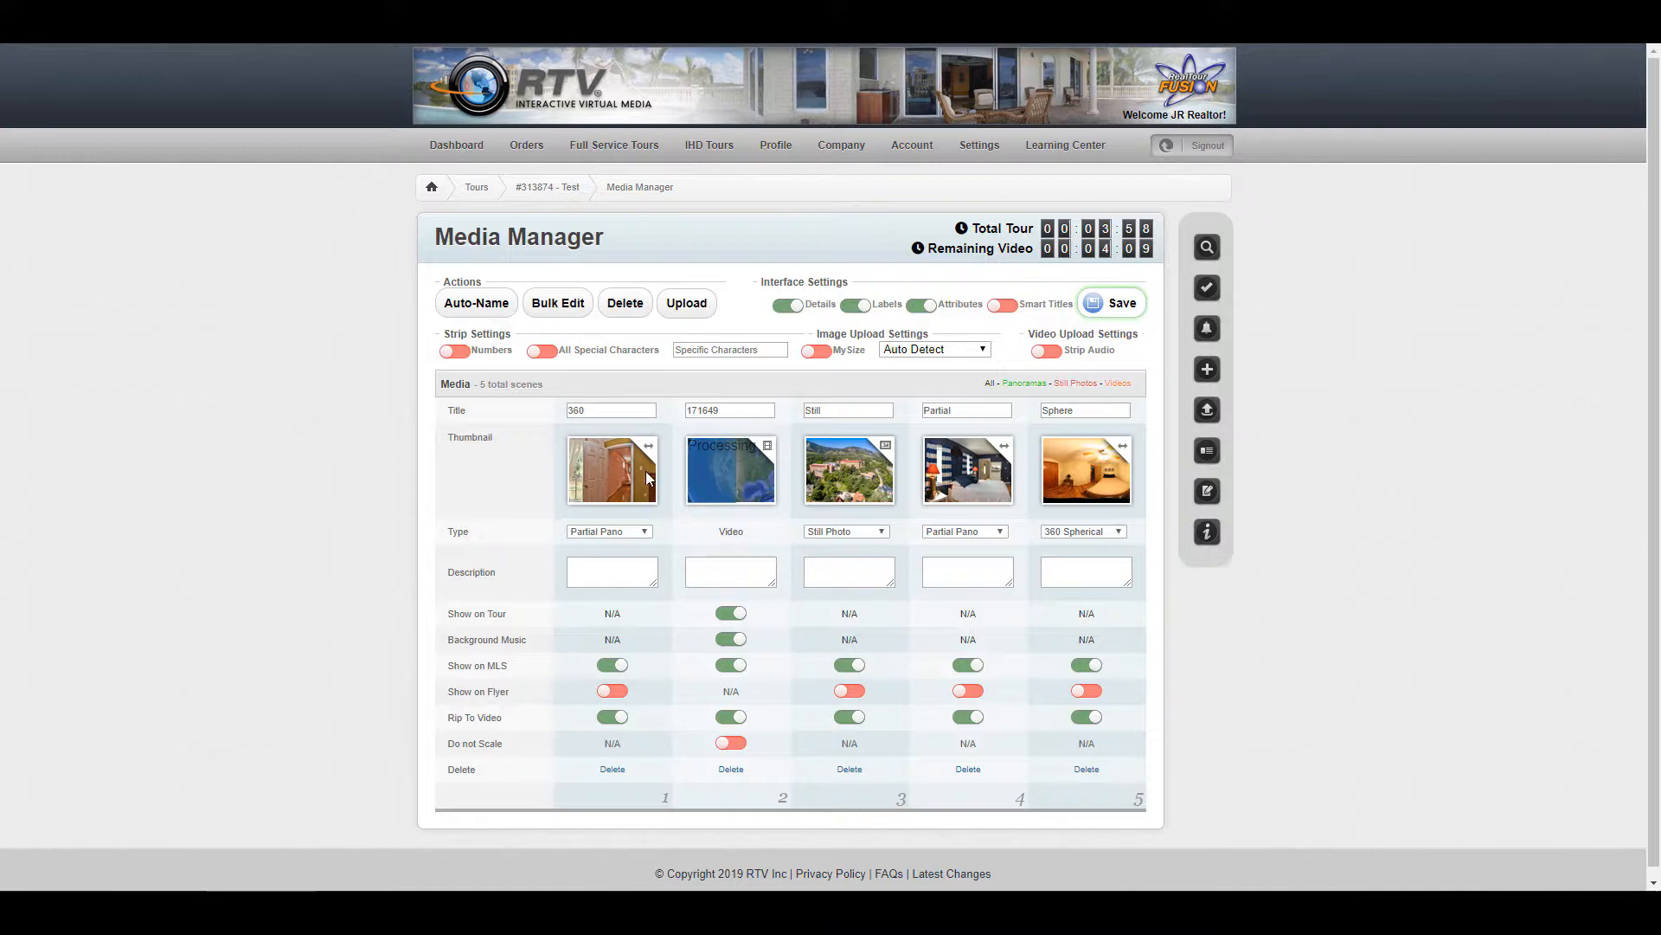
{"action": "mouse_move", "coordinate": [583, 487]}
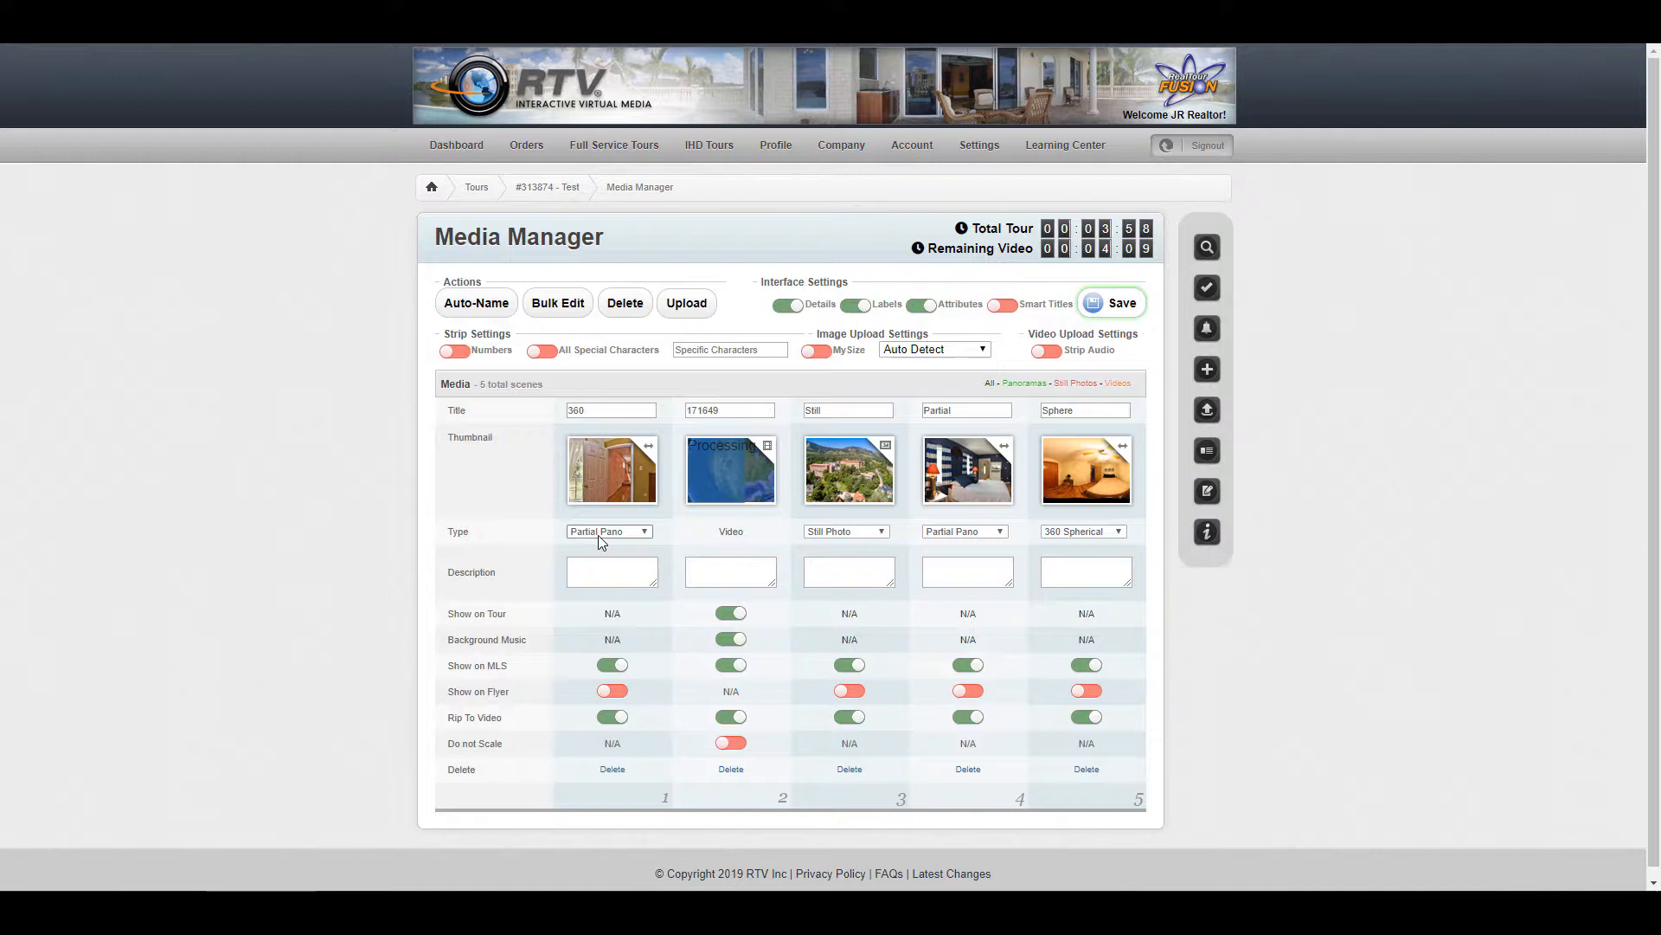
{"action": "left_click", "coordinate": [610, 531]}
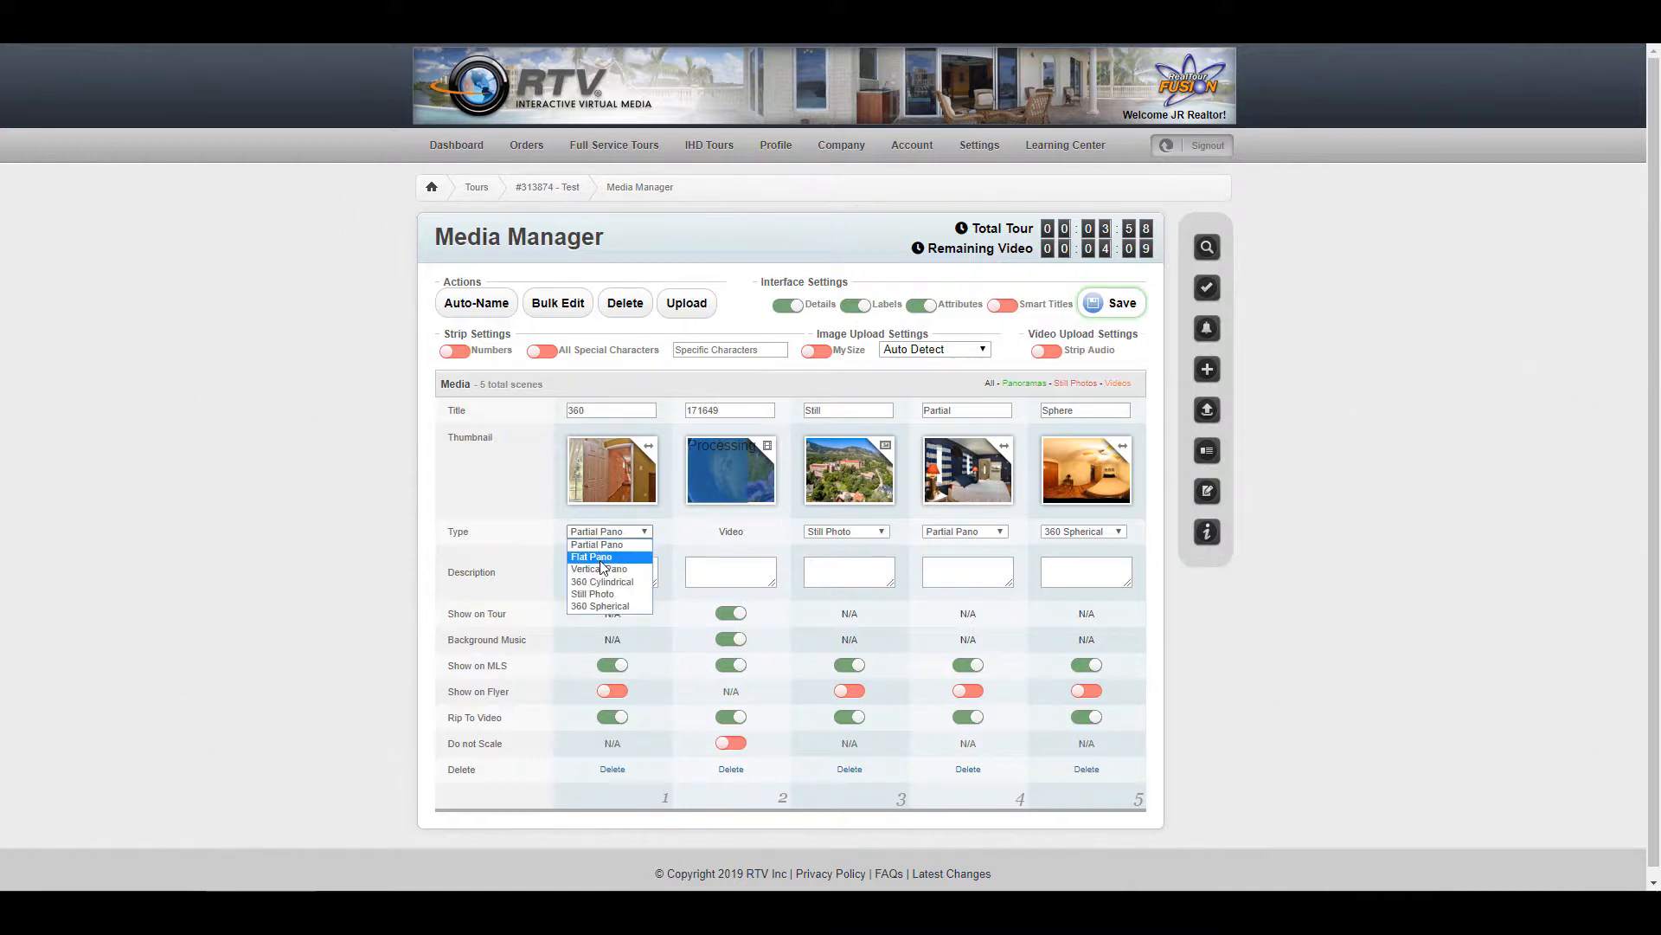
{"action": "mouse_move", "coordinate": [601, 581]}
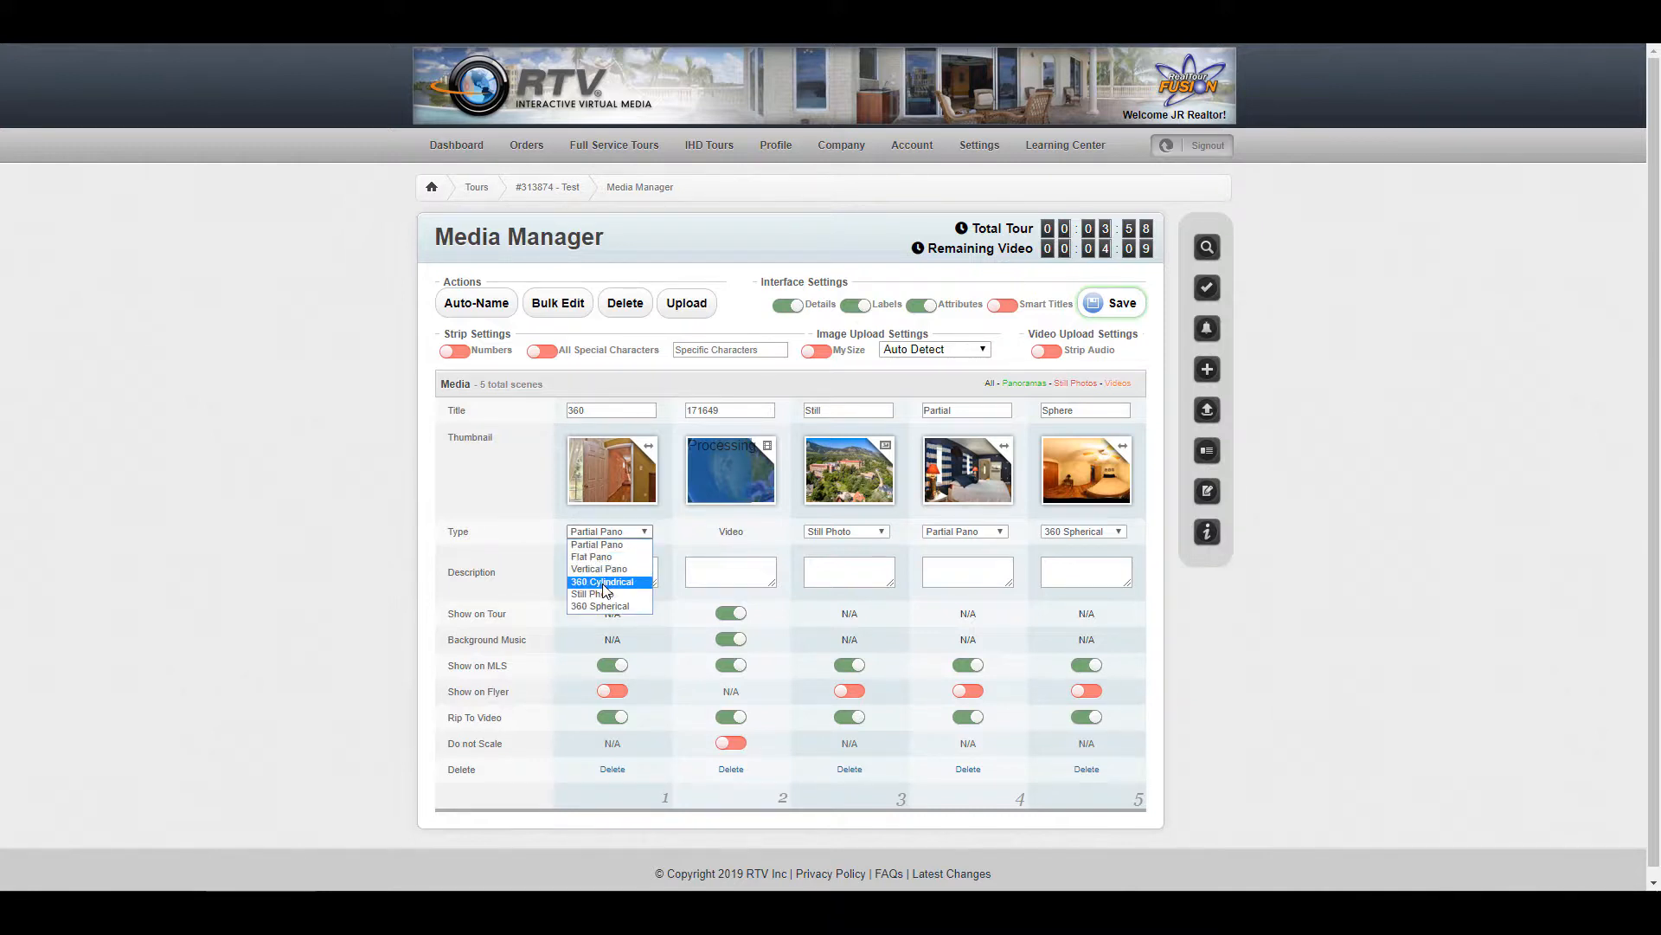
{"action": "left_click", "coordinate": [602, 581]}
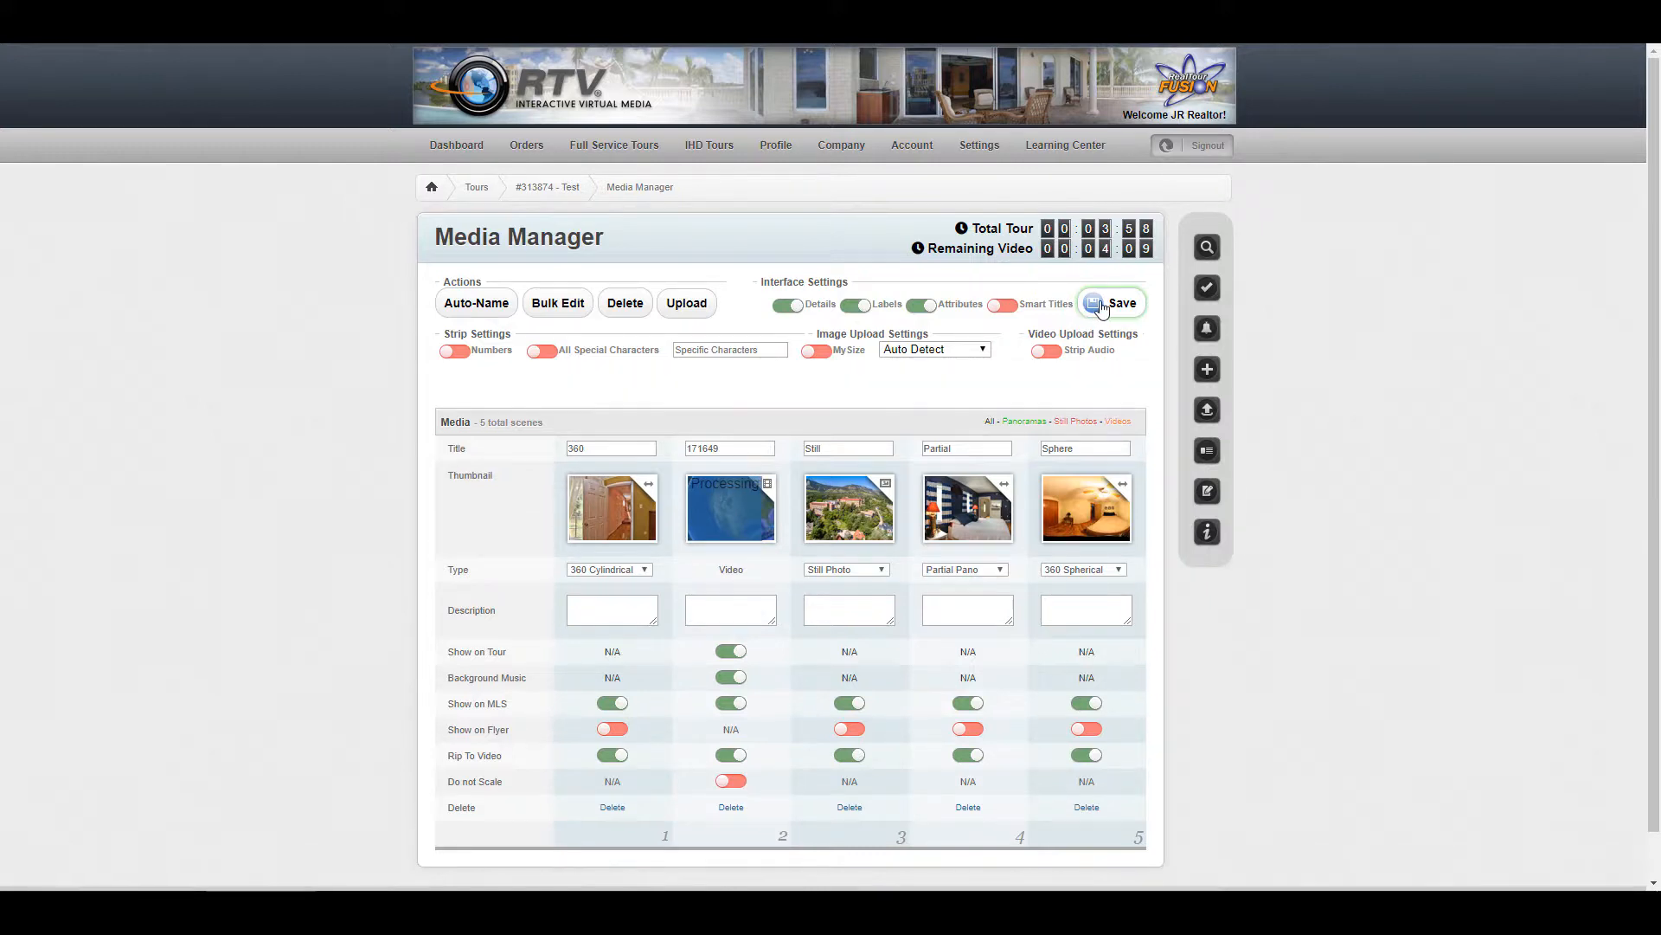
{"action": "left_click", "coordinate": [1111, 303]}
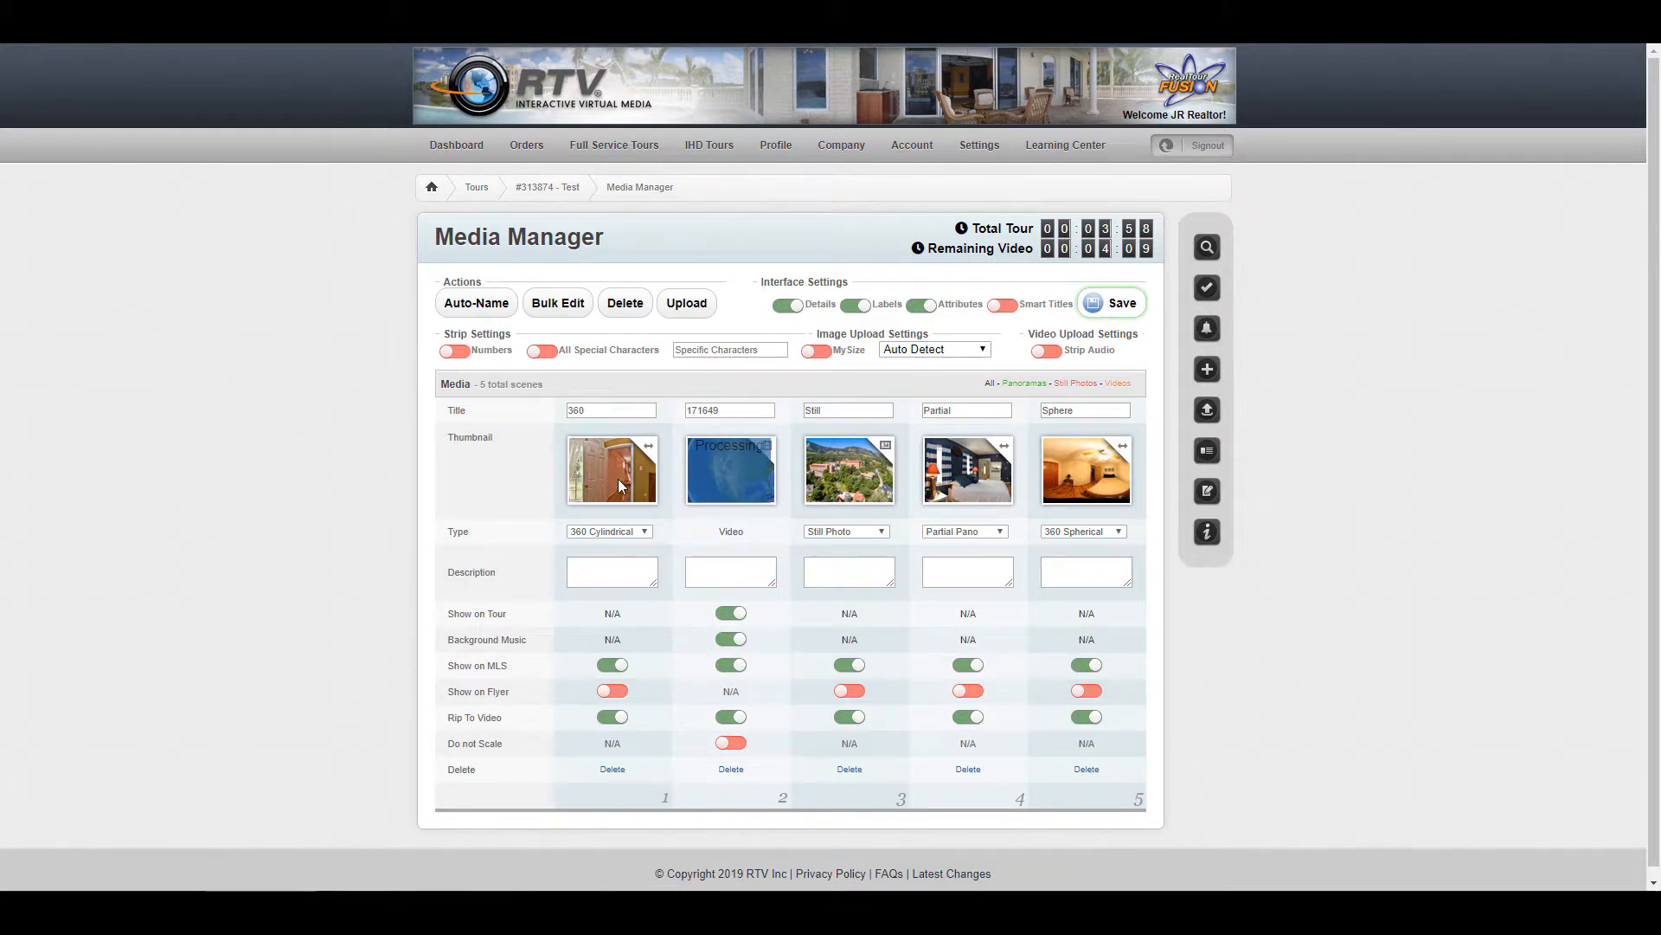
{"action": "mouse_move", "coordinate": [583, 488]}
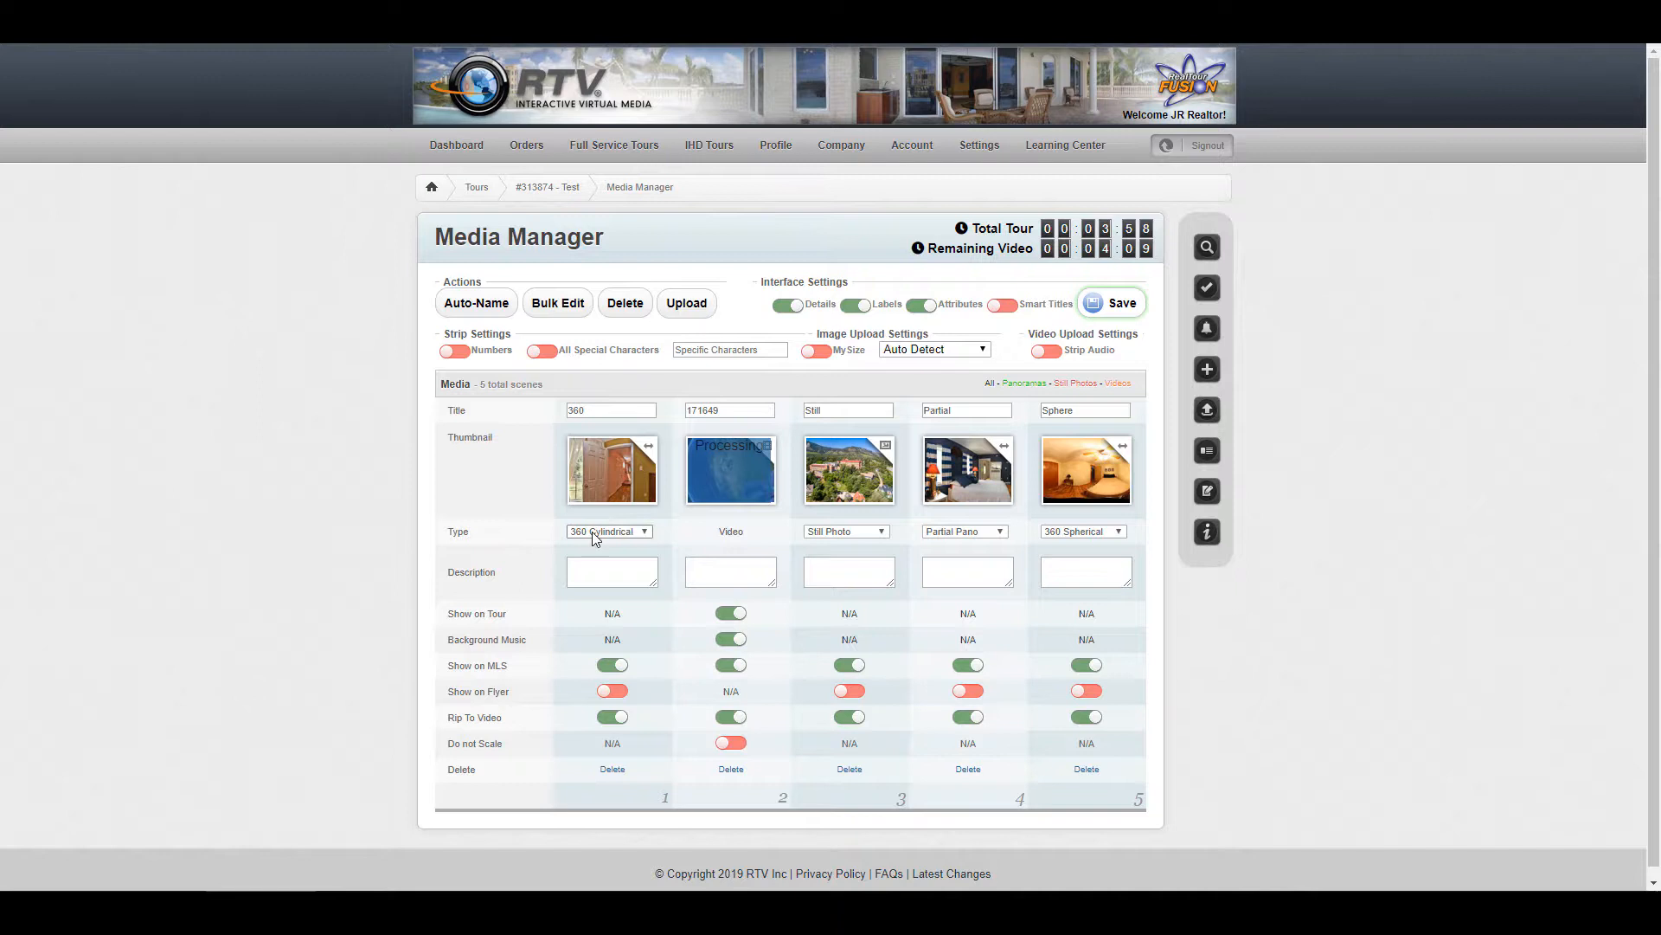
{"action": "mouse_move", "coordinate": [607, 540]}
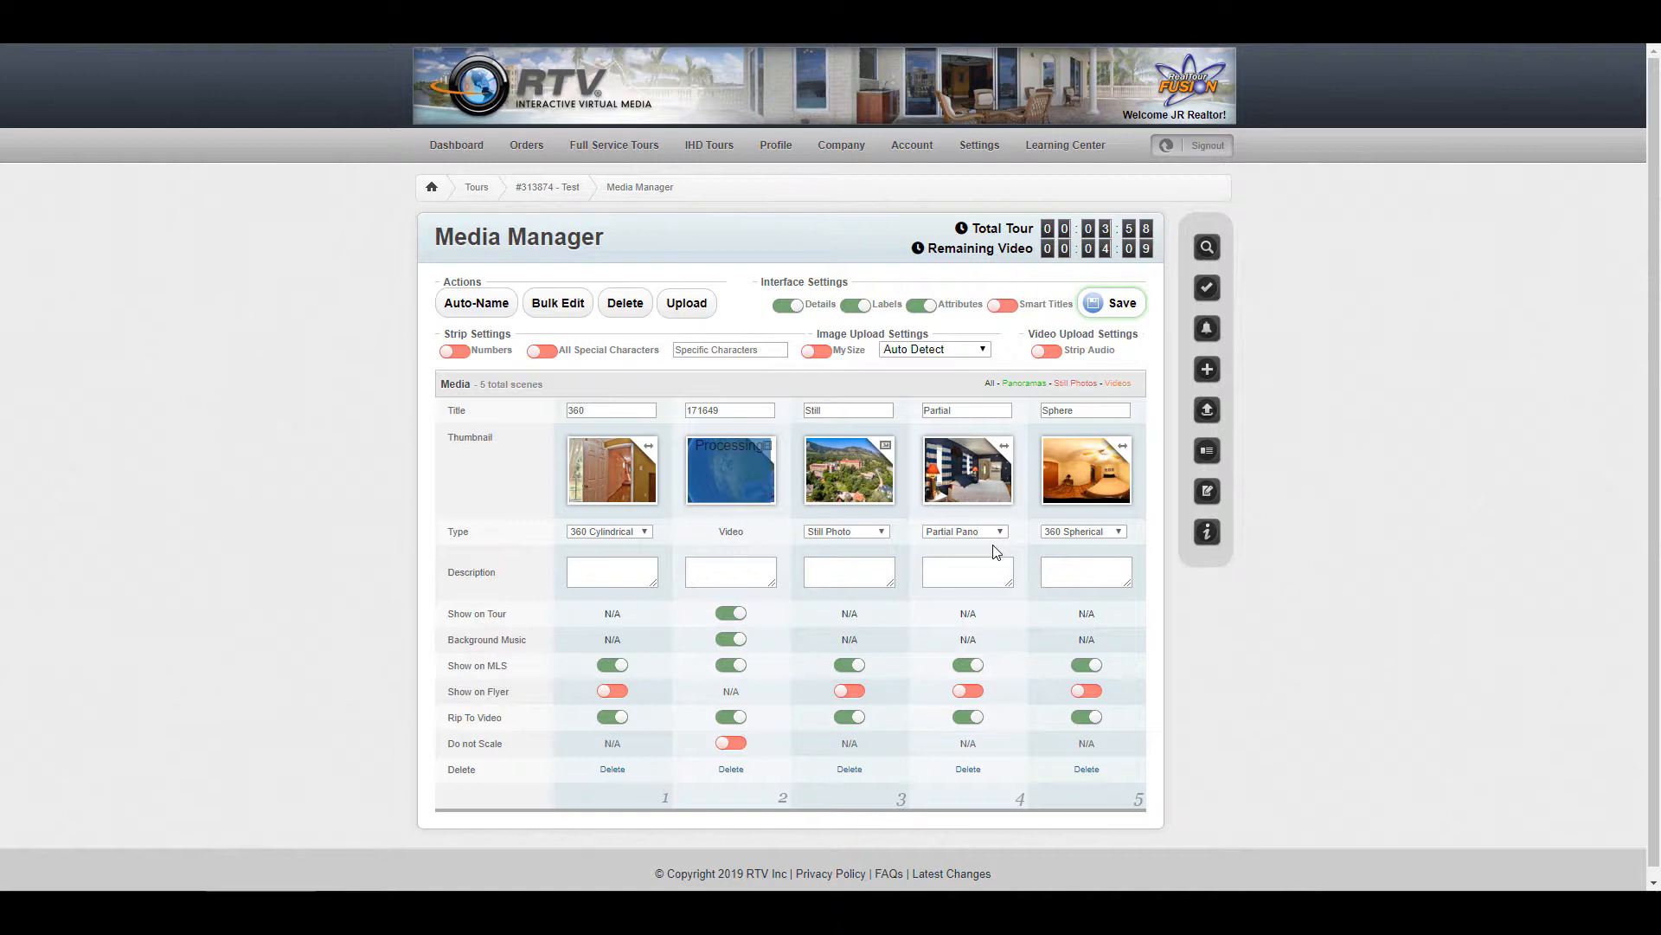
{"action": "mouse_move", "coordinate": [1056, 518]}
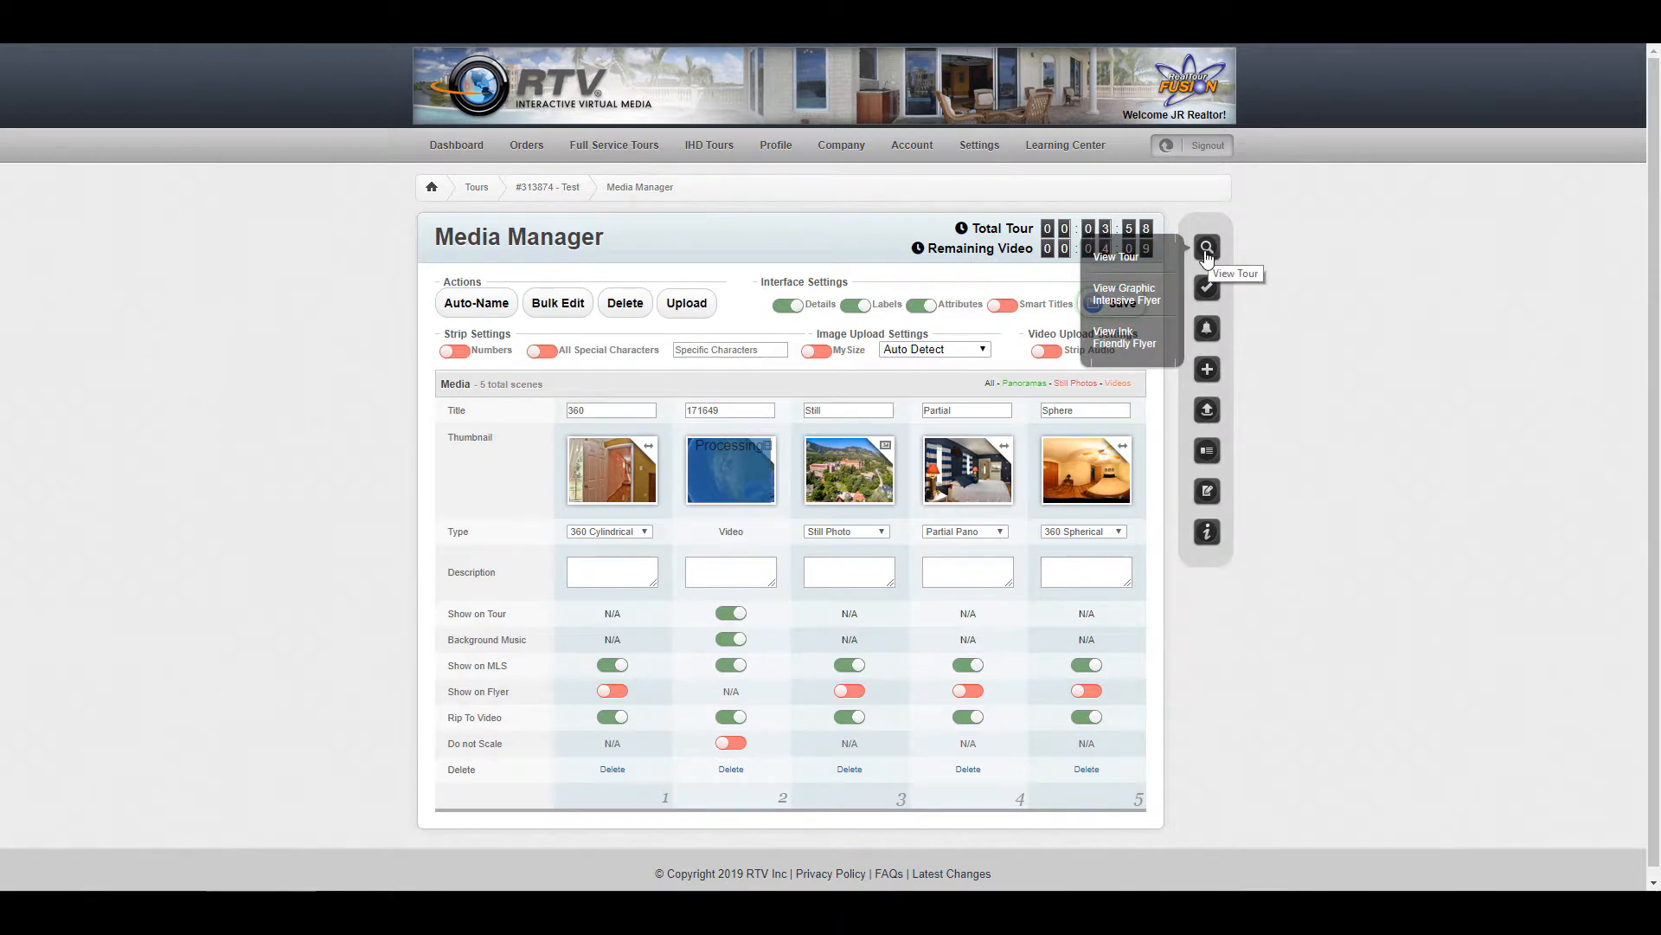
{"action": "mouse_move", "coordinate": [1114, 257]}
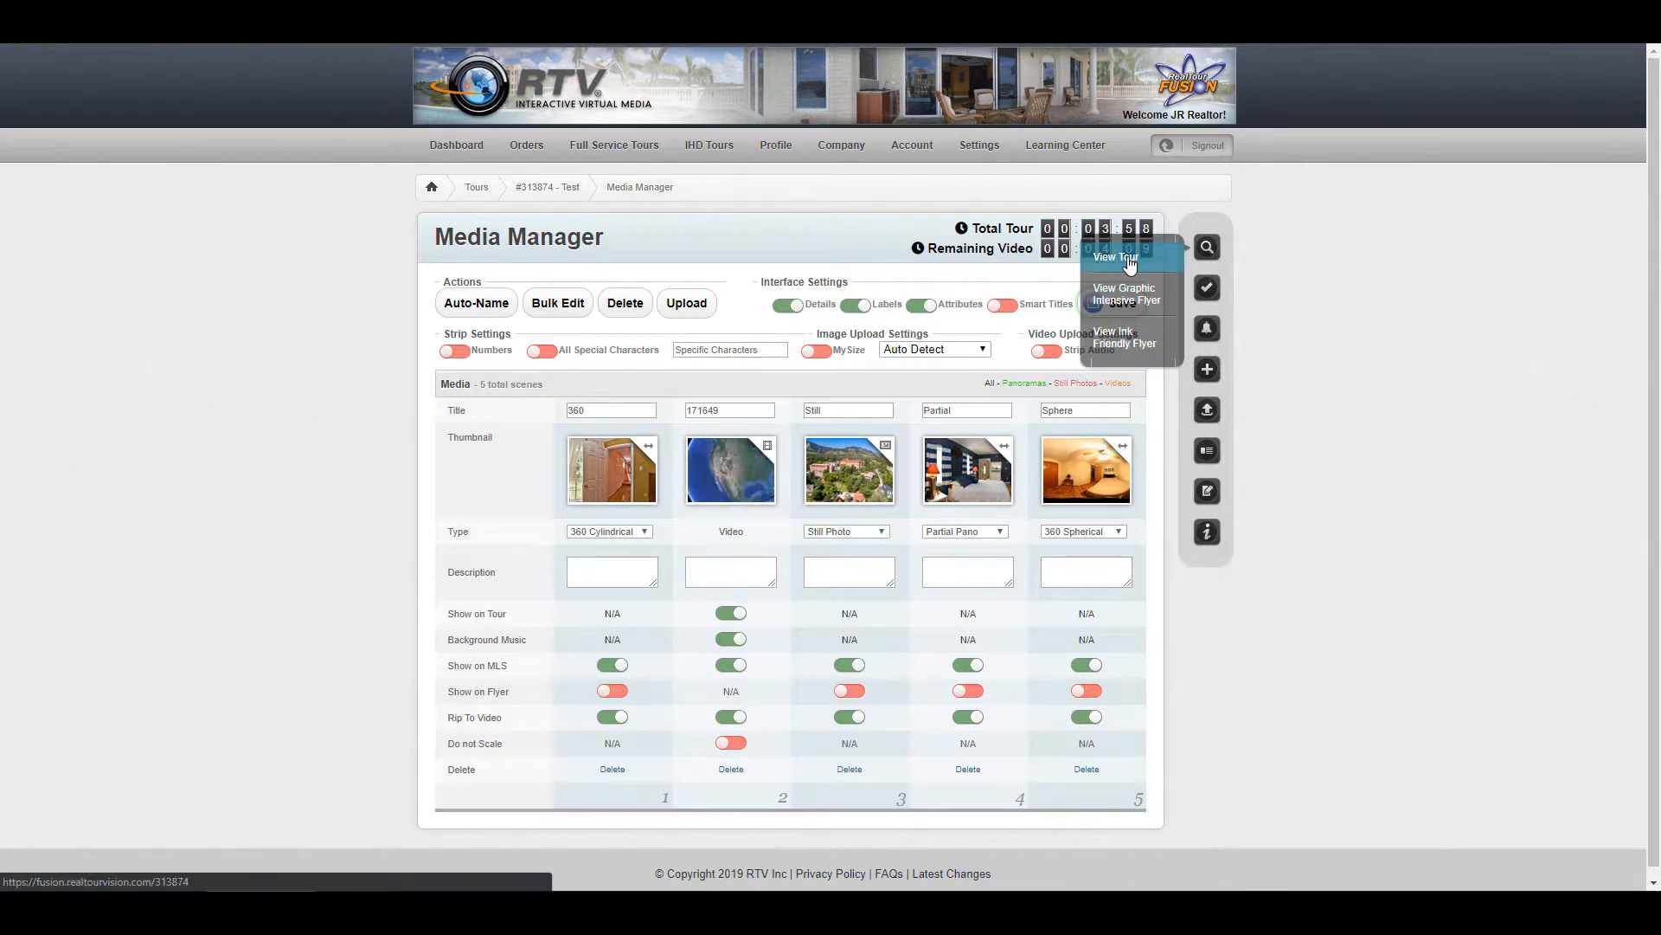
{"action": "left_click", "coordinate": [1113, 258]}
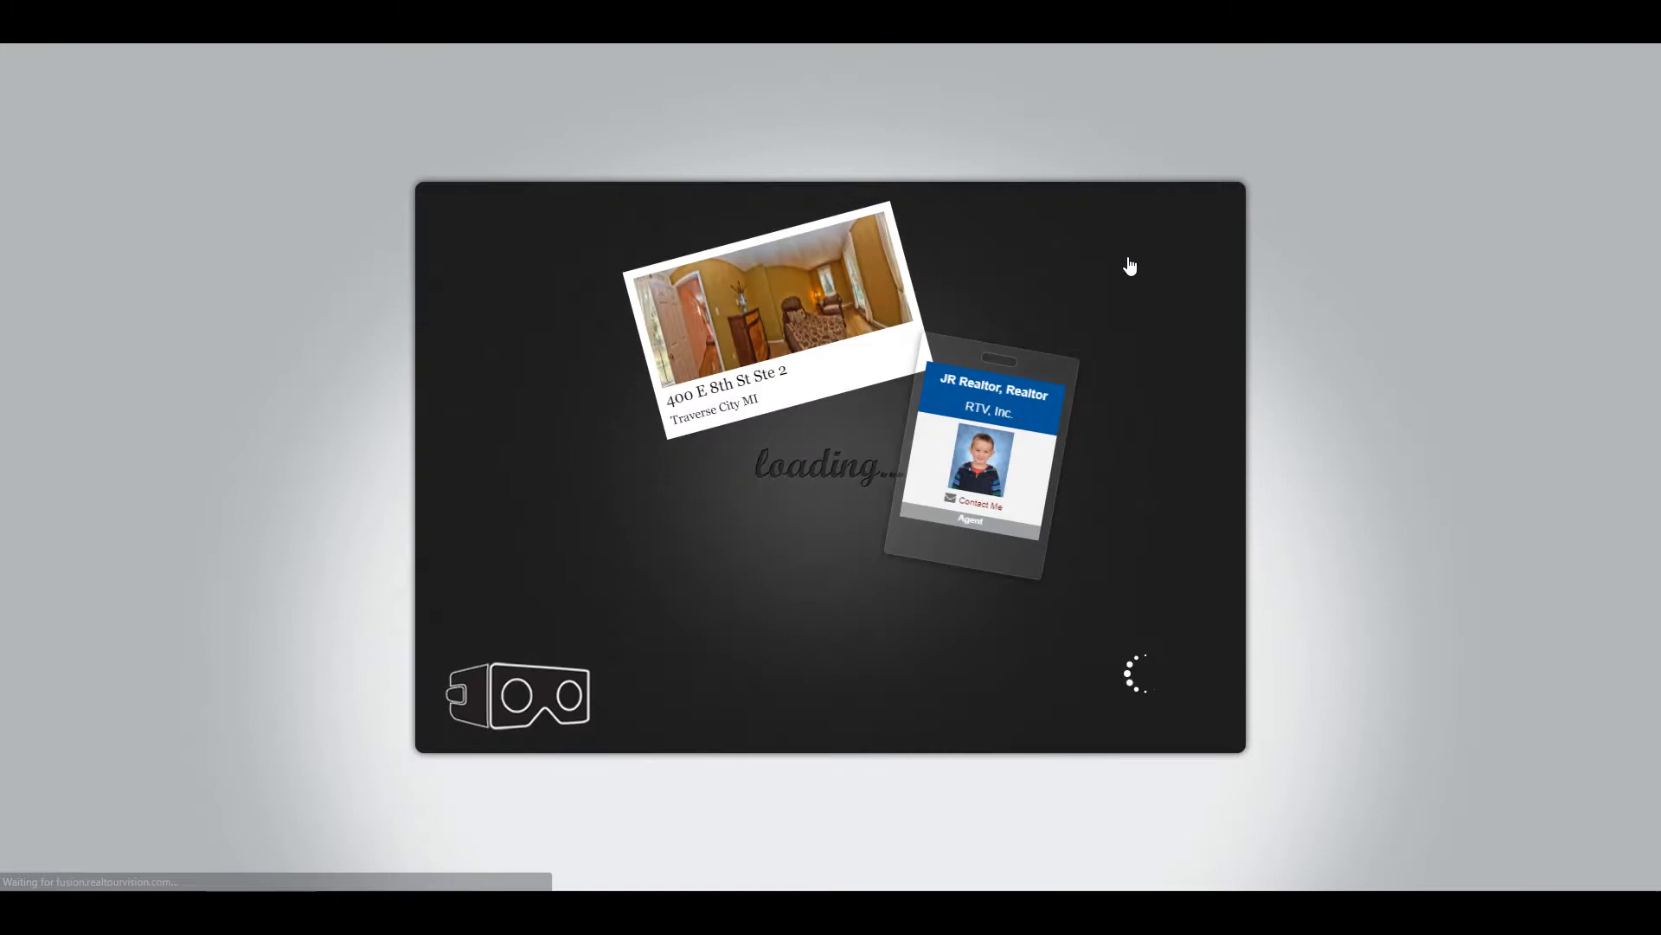
{"action": "mouse_move", "coordinate": [725, 383]}
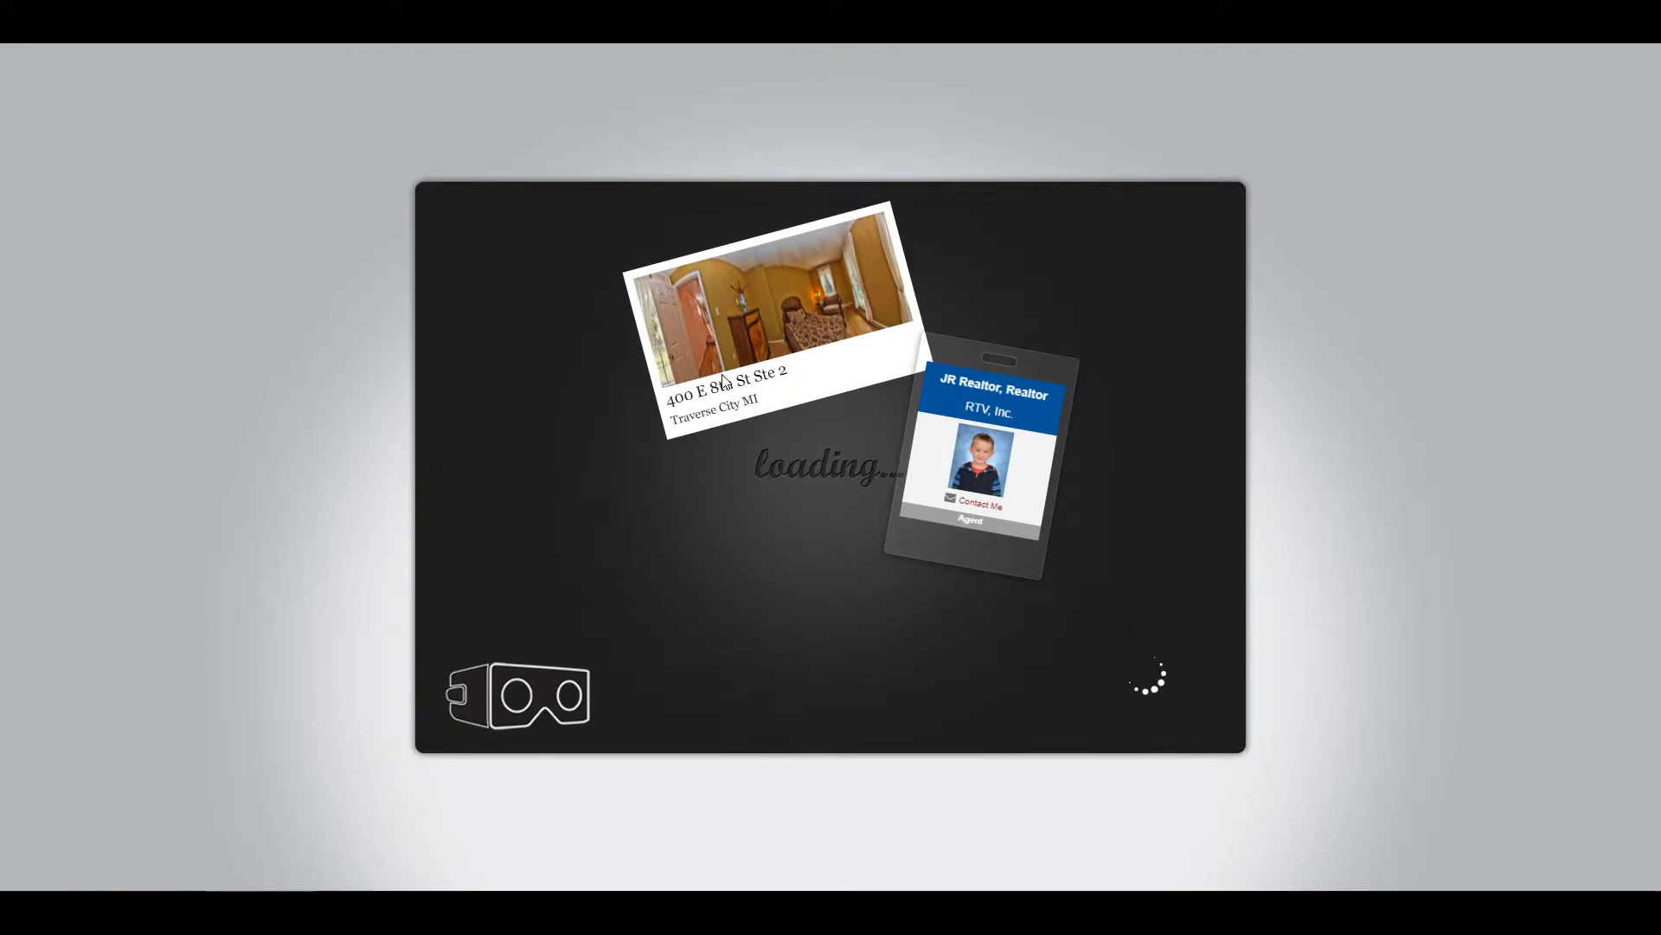
{"action": "mouse_move", "coordinate": [859, 393]}
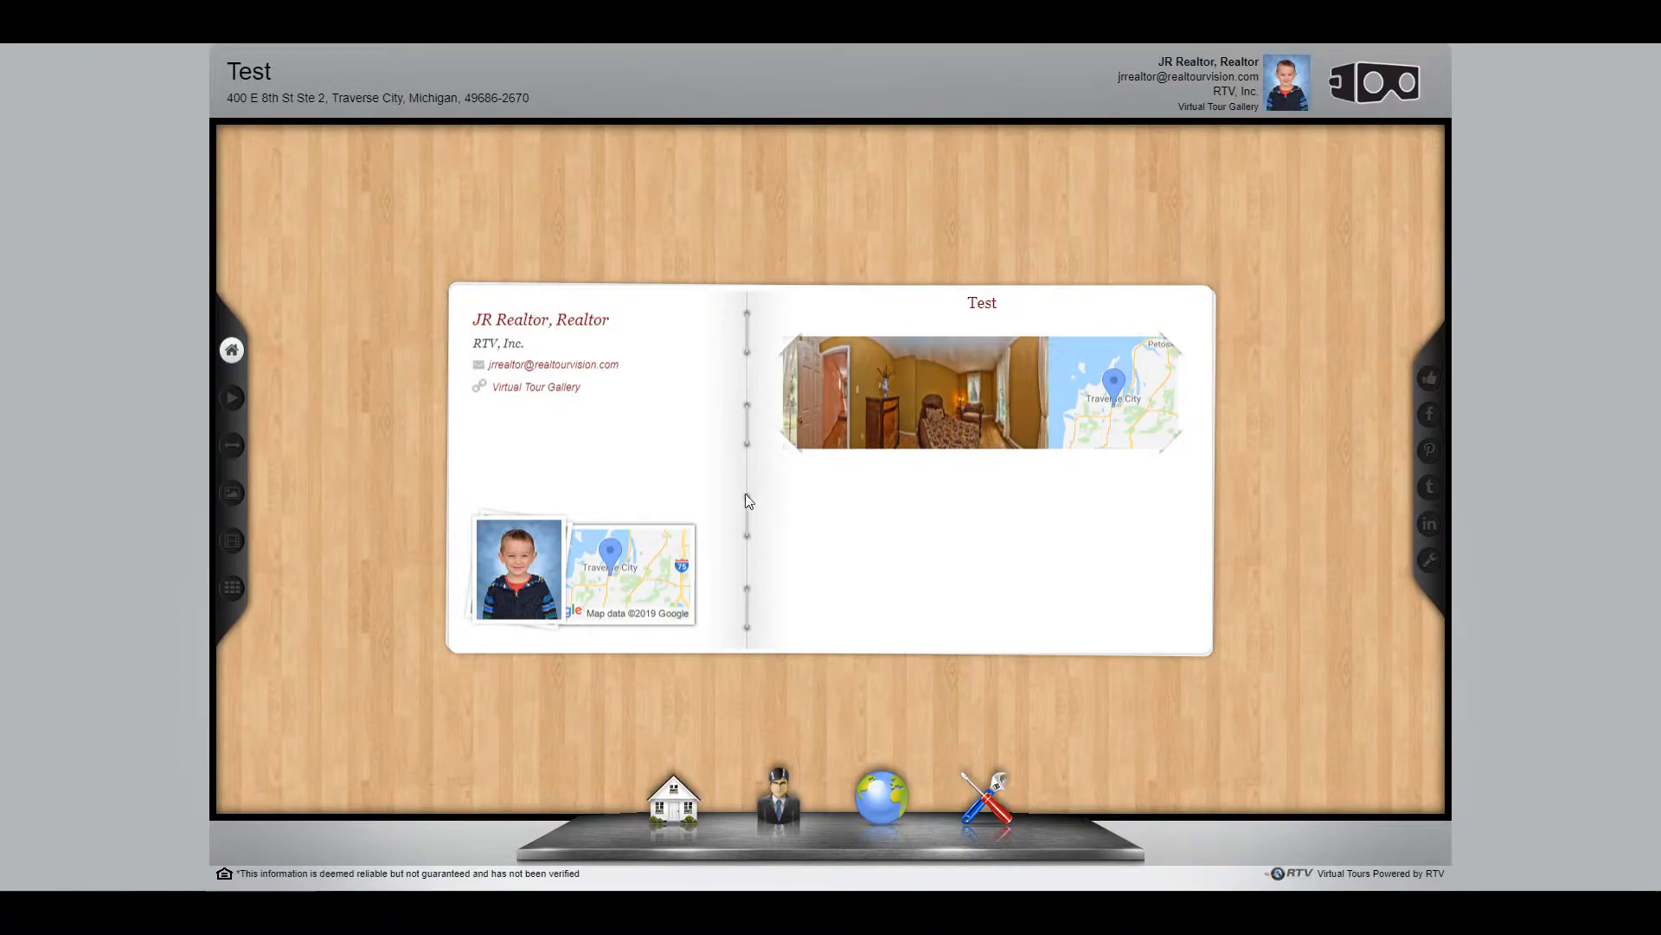
{"action": "mouse_move", "coordinate": [1042, 484]}
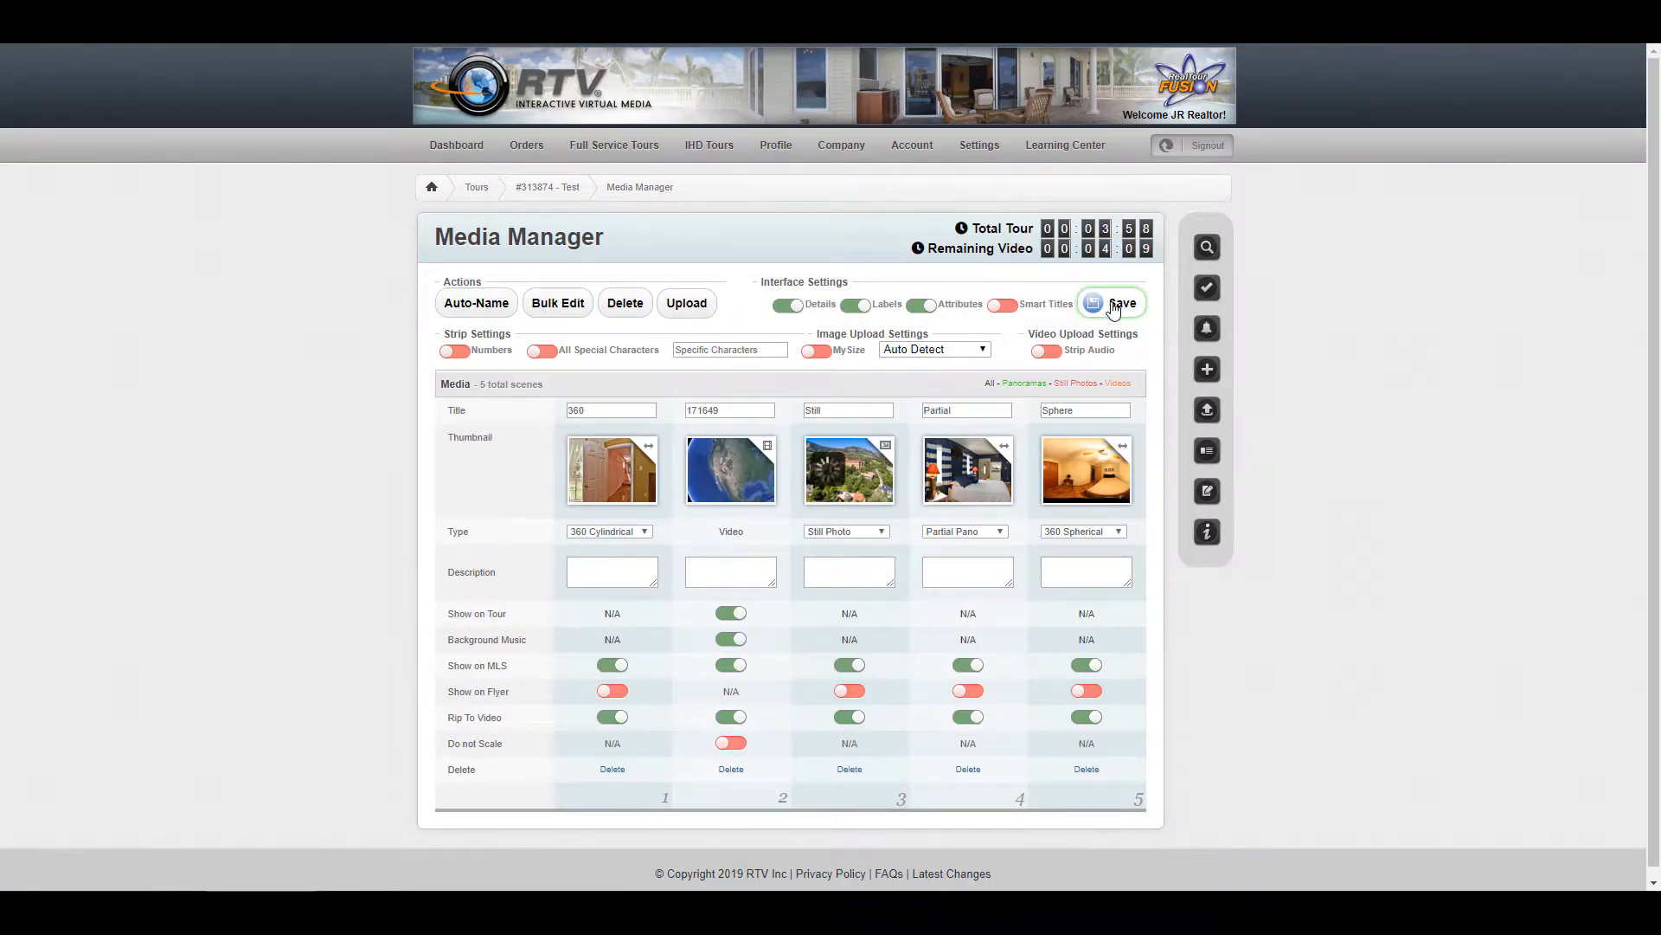
Save the media settings and go to the Tour #313874 - Test detail page
{"action": "left_click", "coordinate": [1119, 302]}
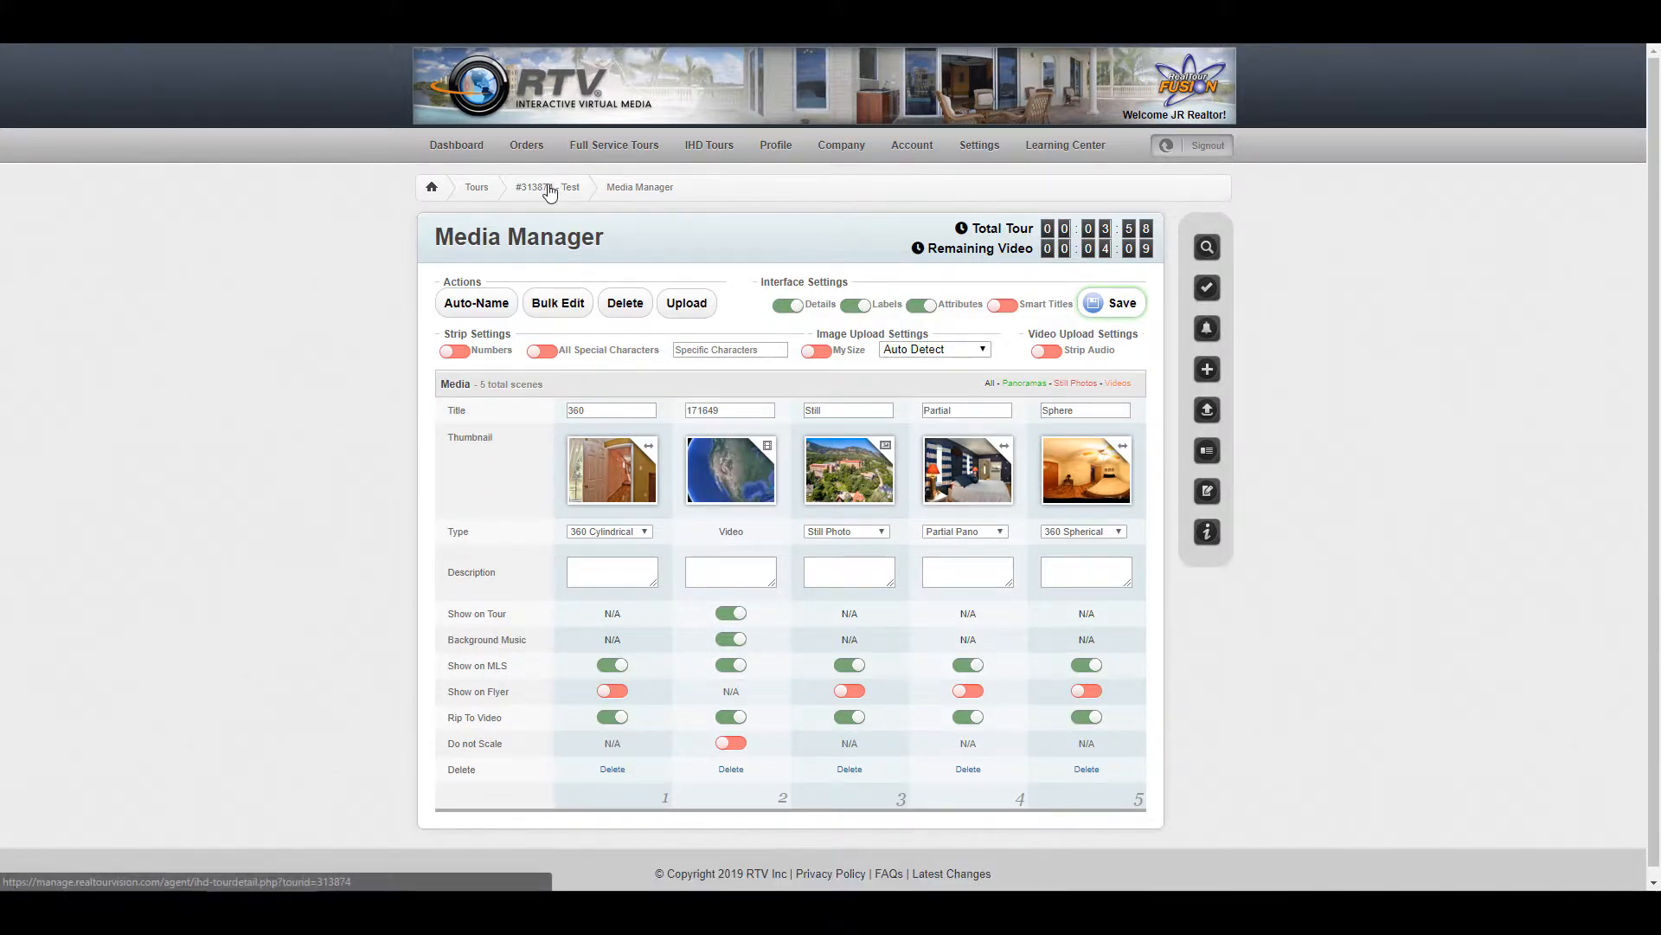
{"action": "left_click", "coordinate": [549, 187]}
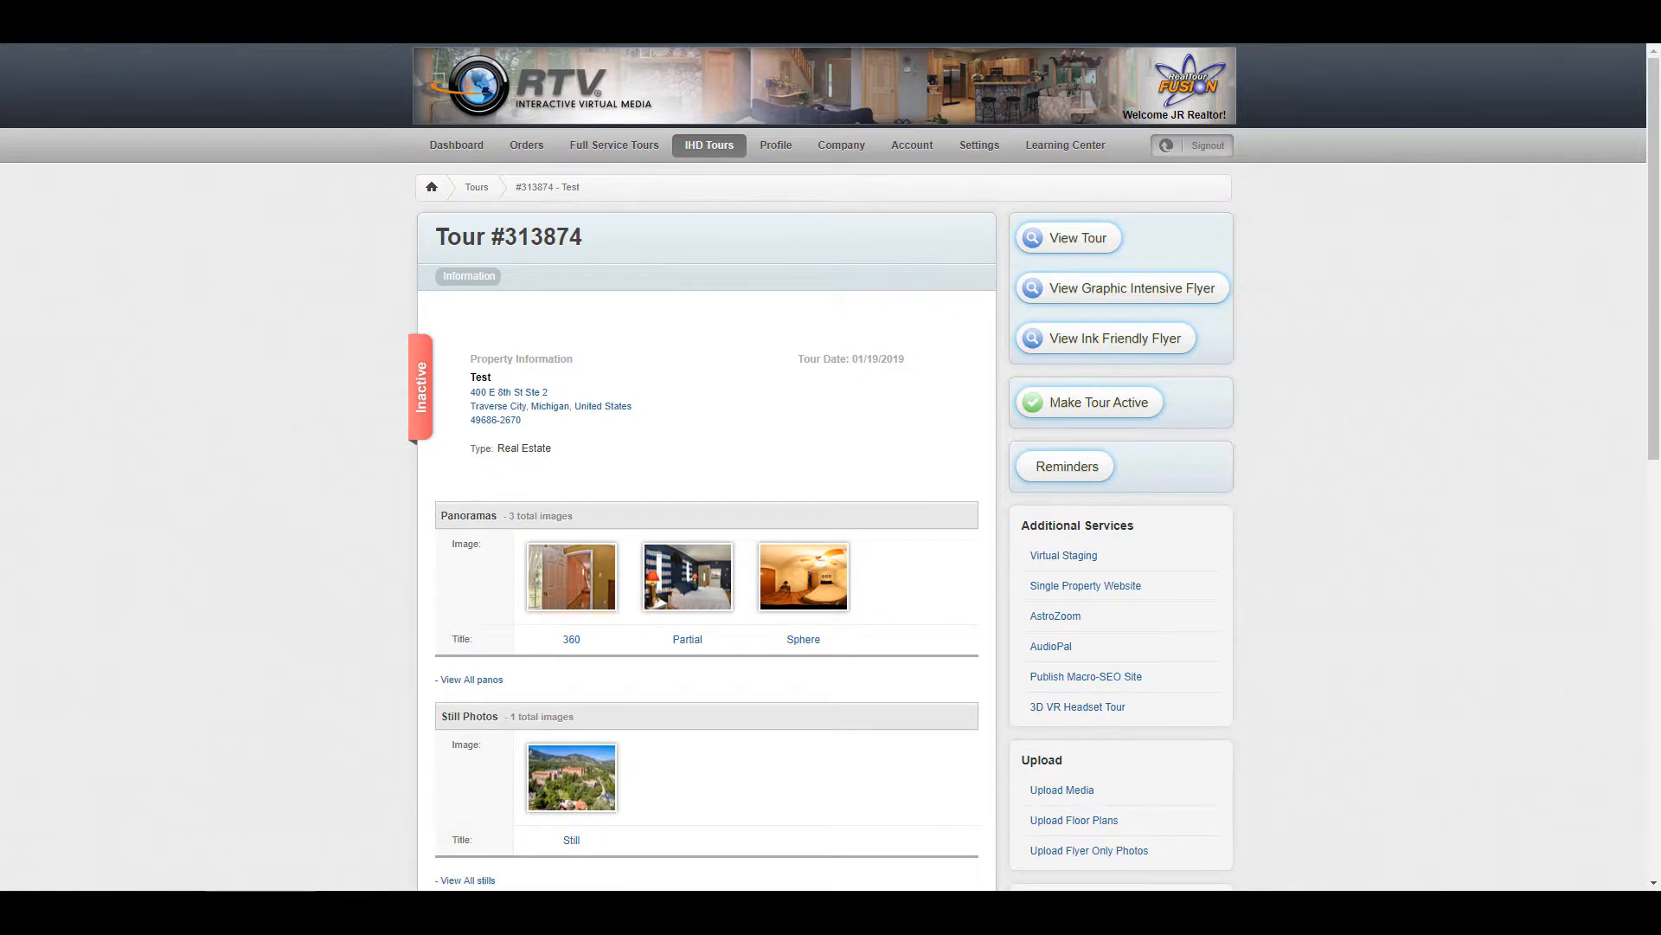
{"action": "scroll", "scroll_direction": "down", "scroll_amount": 3}
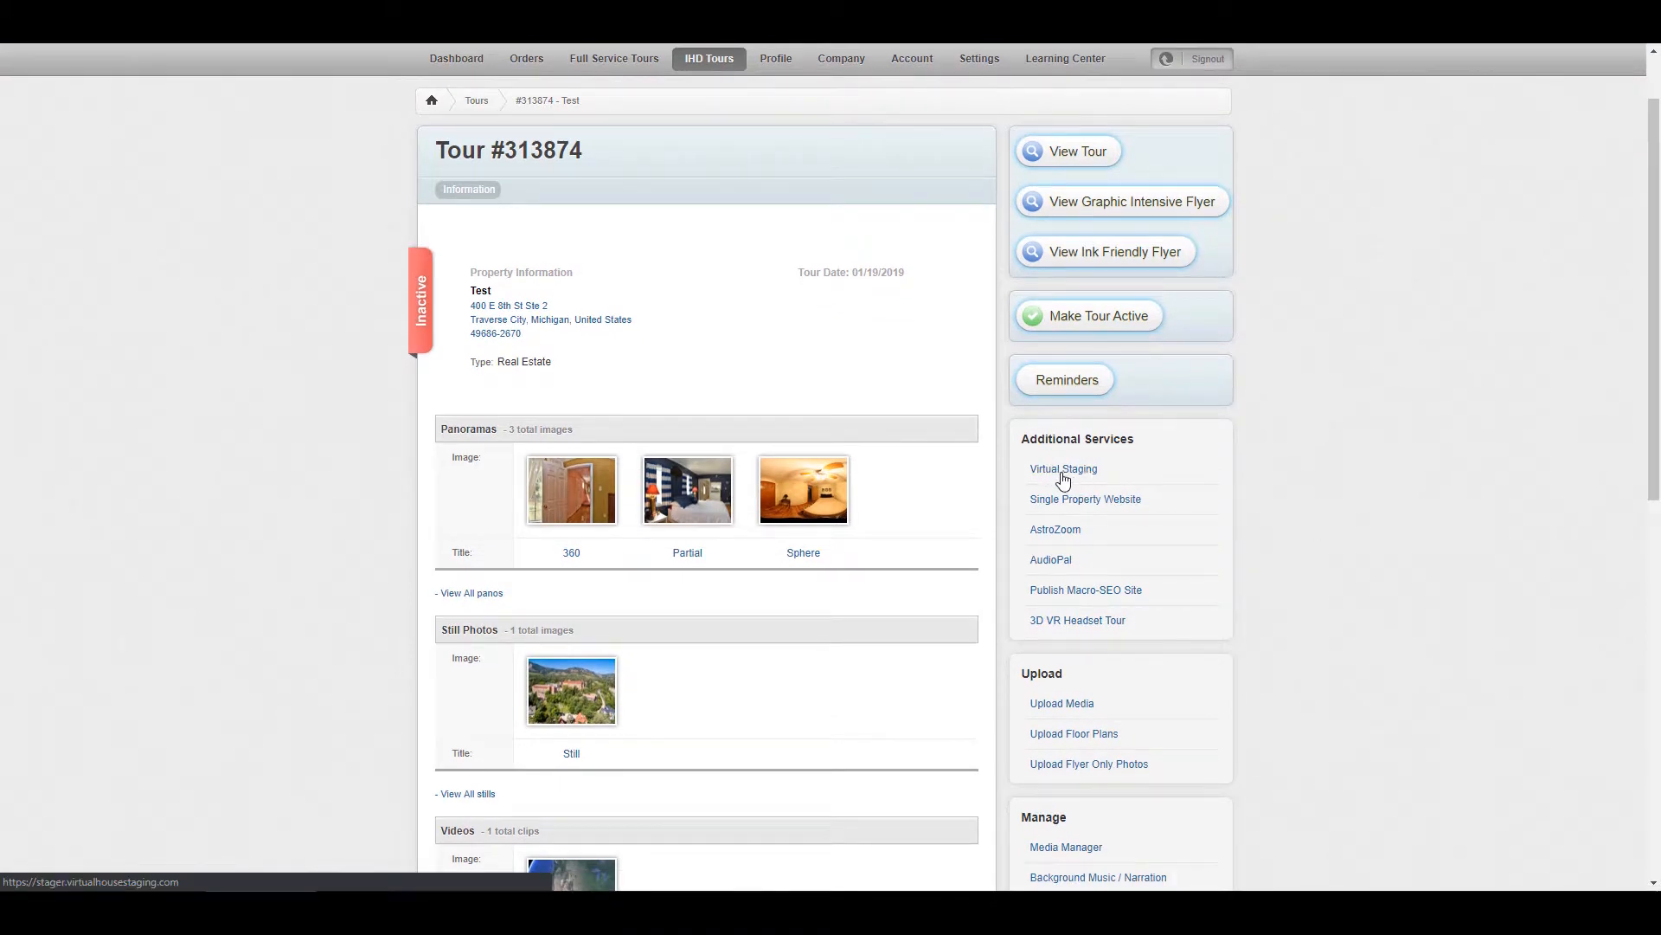
{"action": "mouse_move", "coordinate": [1050, 479]}
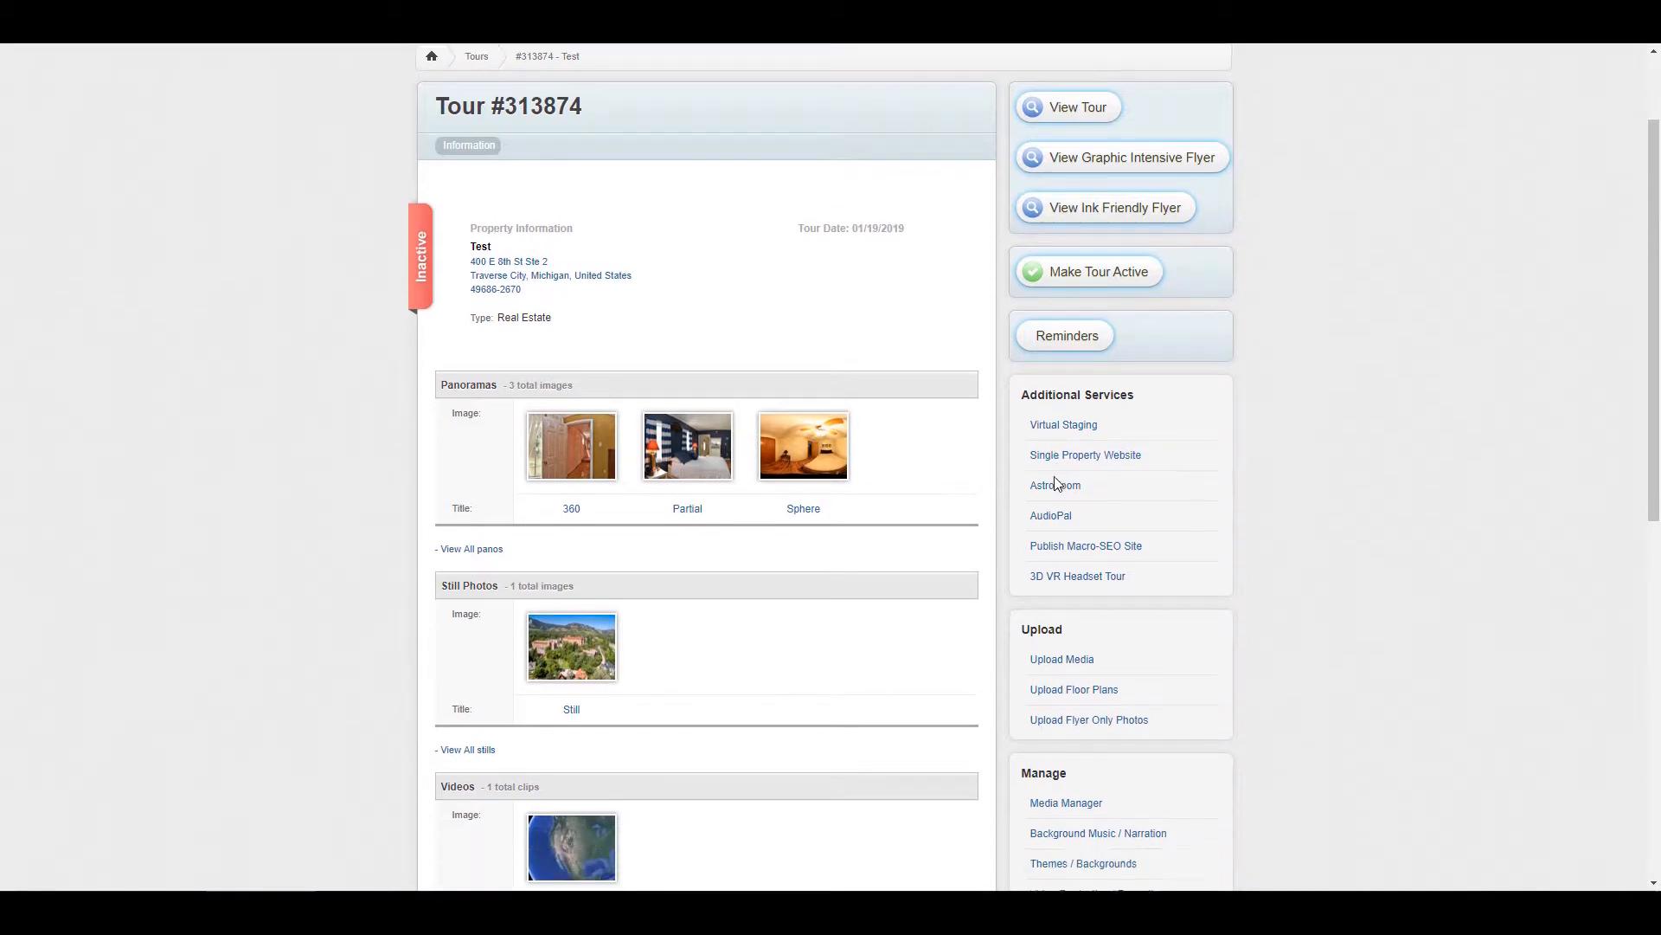
{"action": "scroll", "scroll_direction": "down", "scroll_amount": 3}
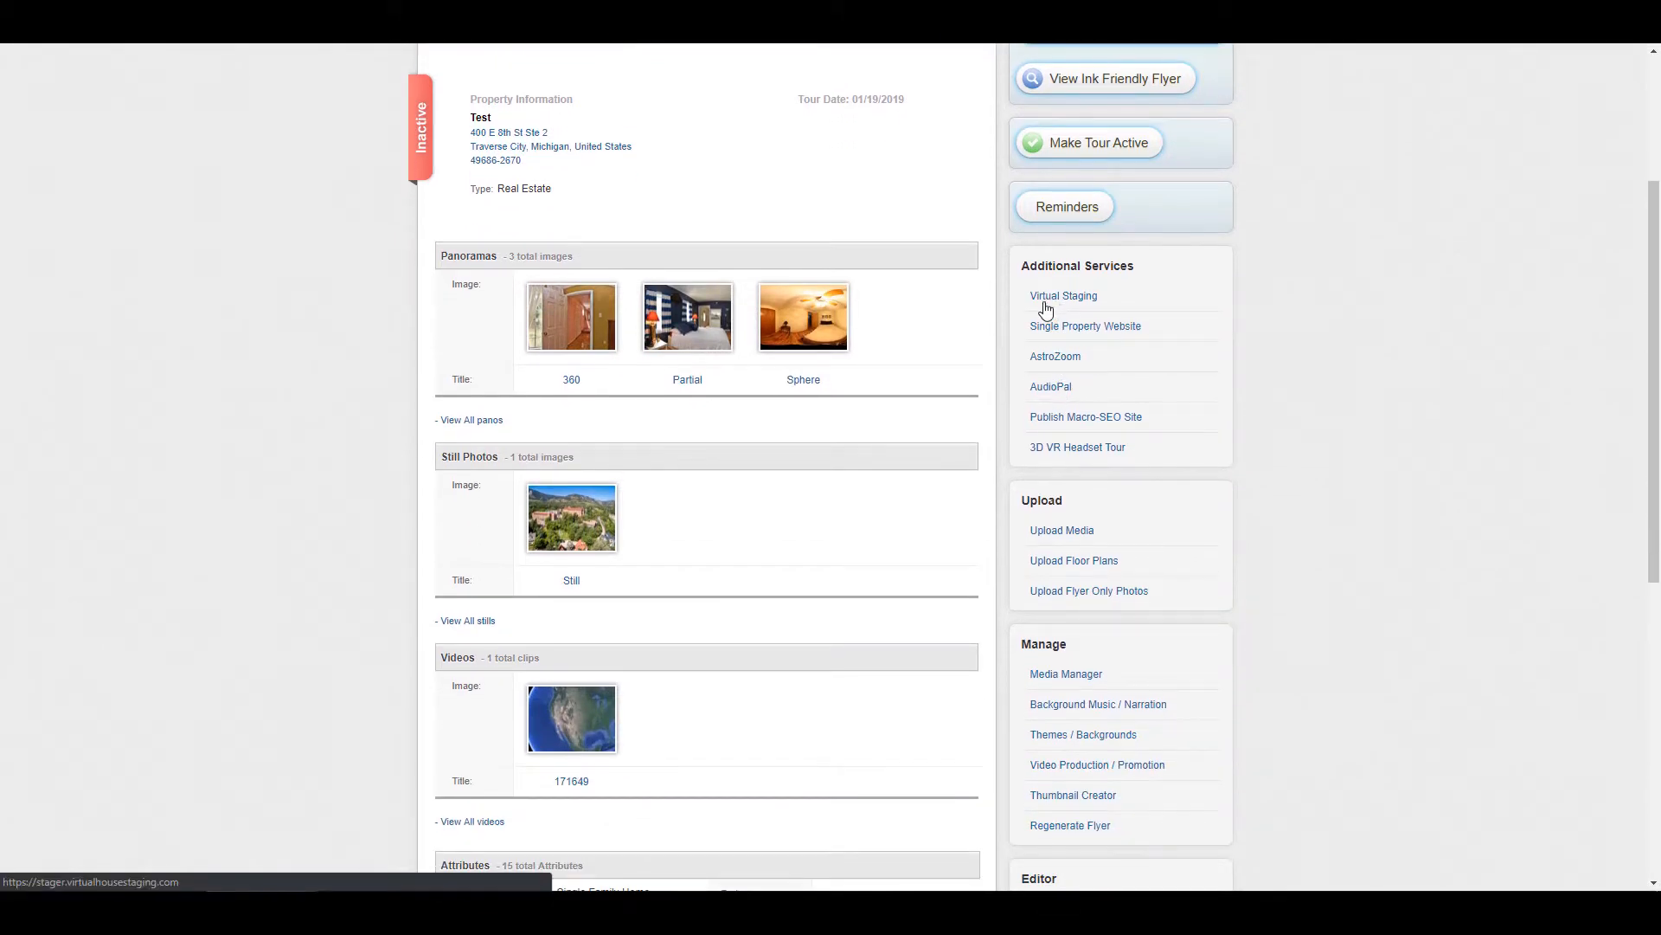
{"action": "mouse_move", "coordinate": [1069, 308]}
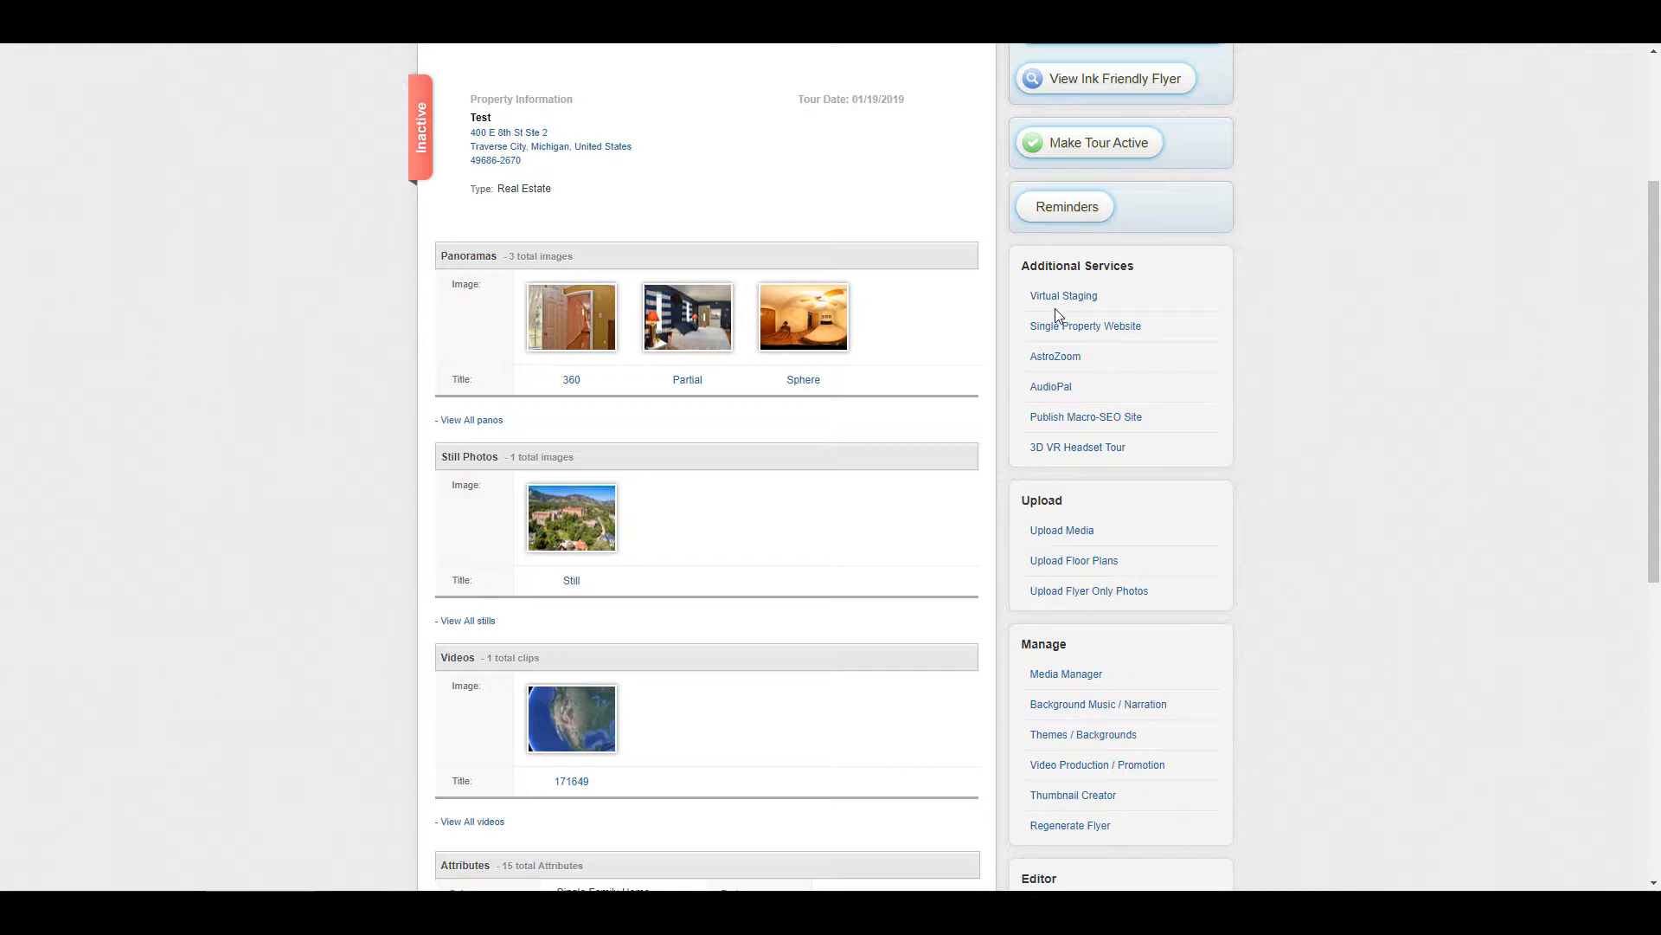
{"action": "mouse_move", "coordinate": [1065, 296]}
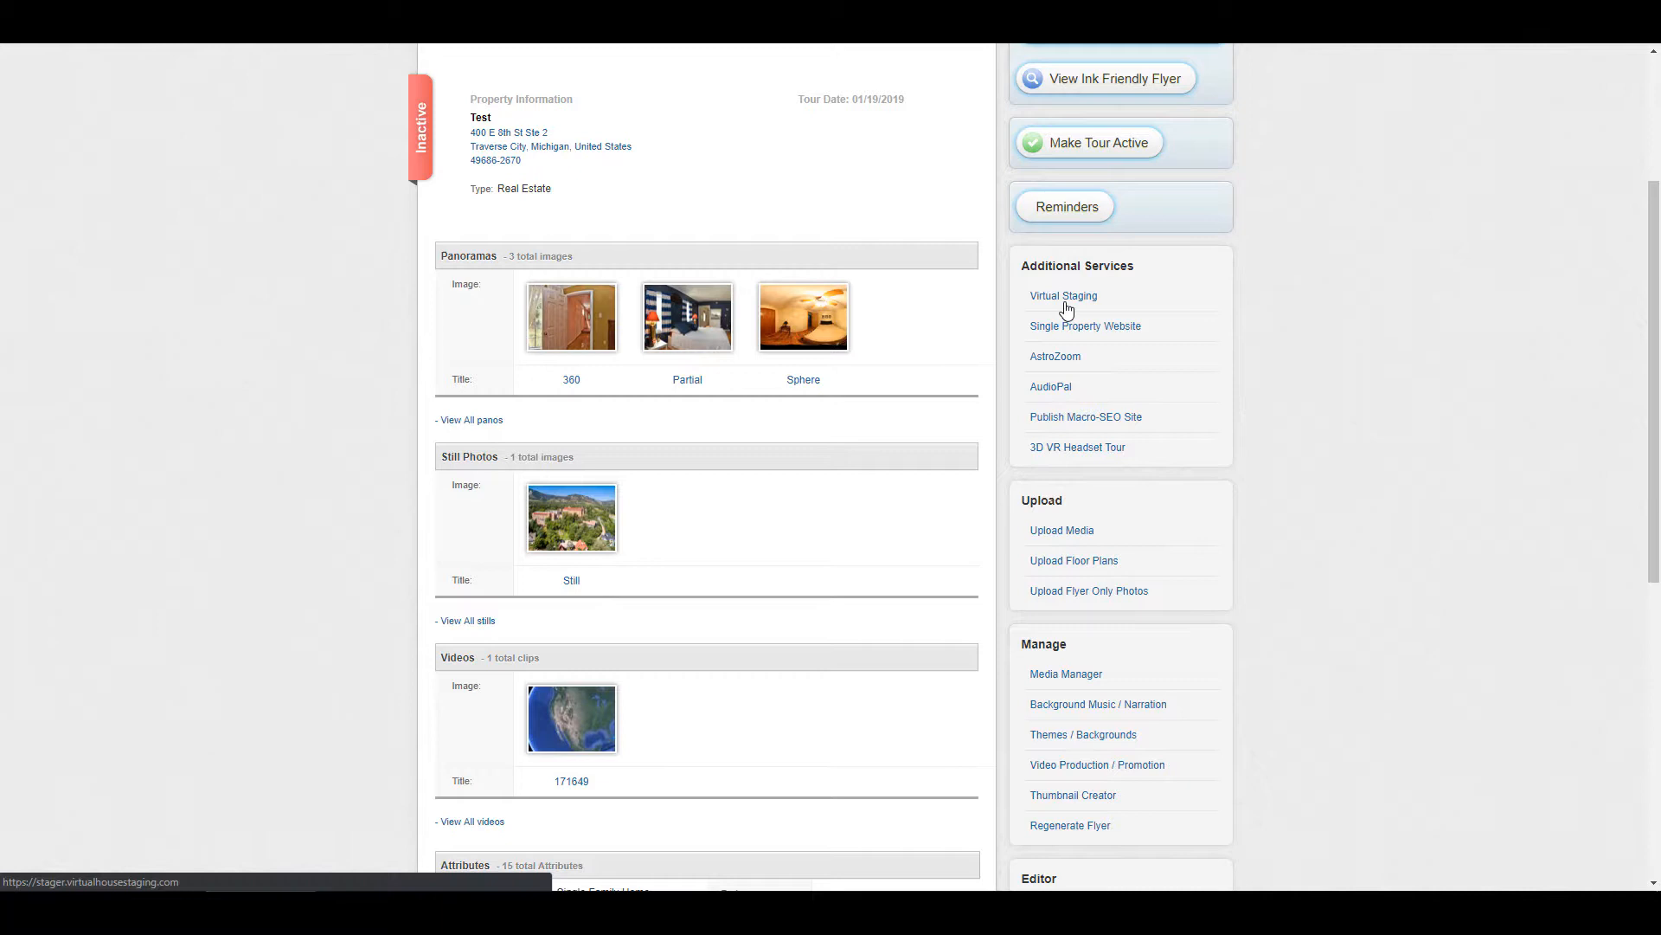
{"action": "mouse_move", "coordinate": [1104, 341]}
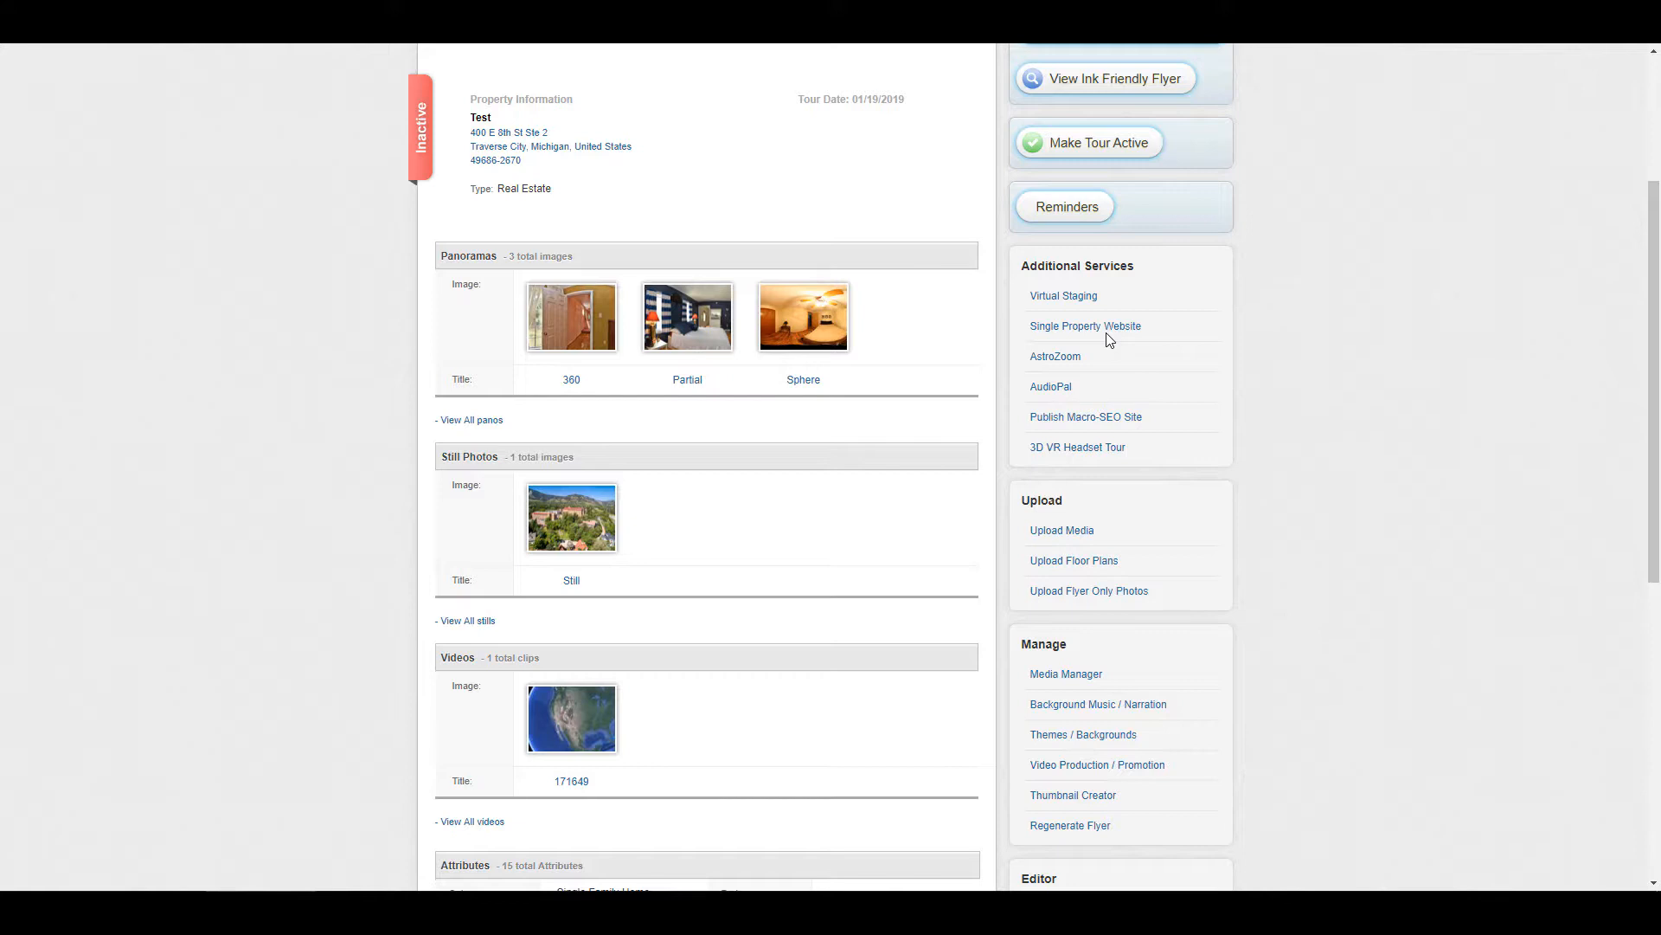
{"action": "mouse_move", "coordinate": [478, 145]}
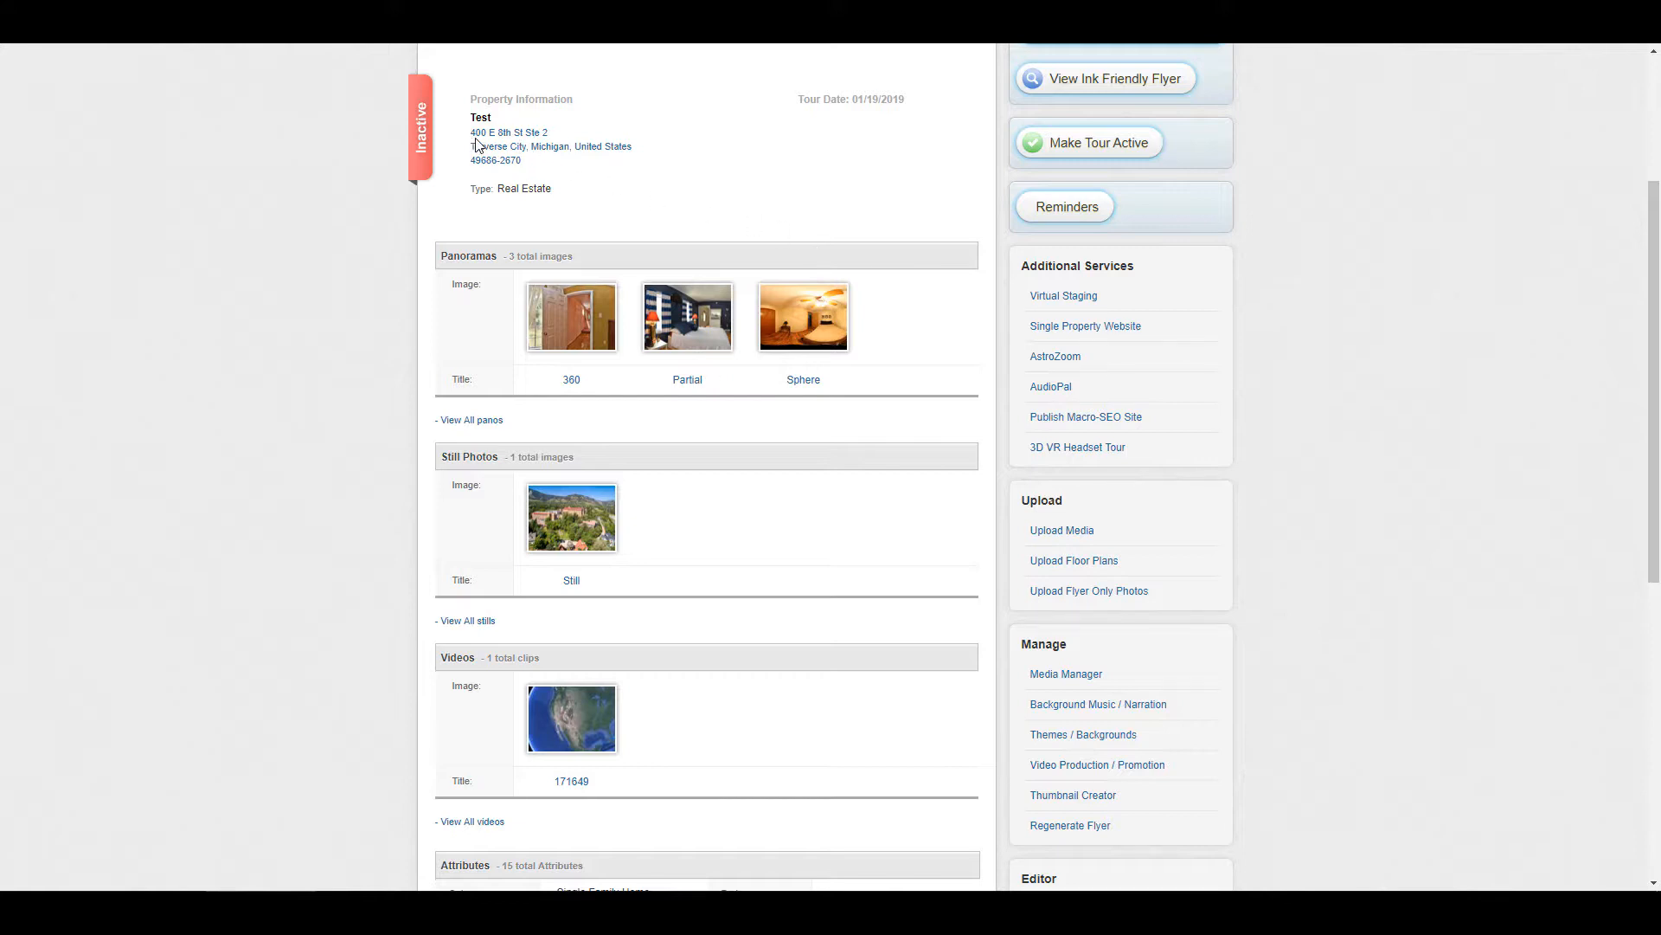
{"action": "mouse_move", "coordinate": [999, 339]}
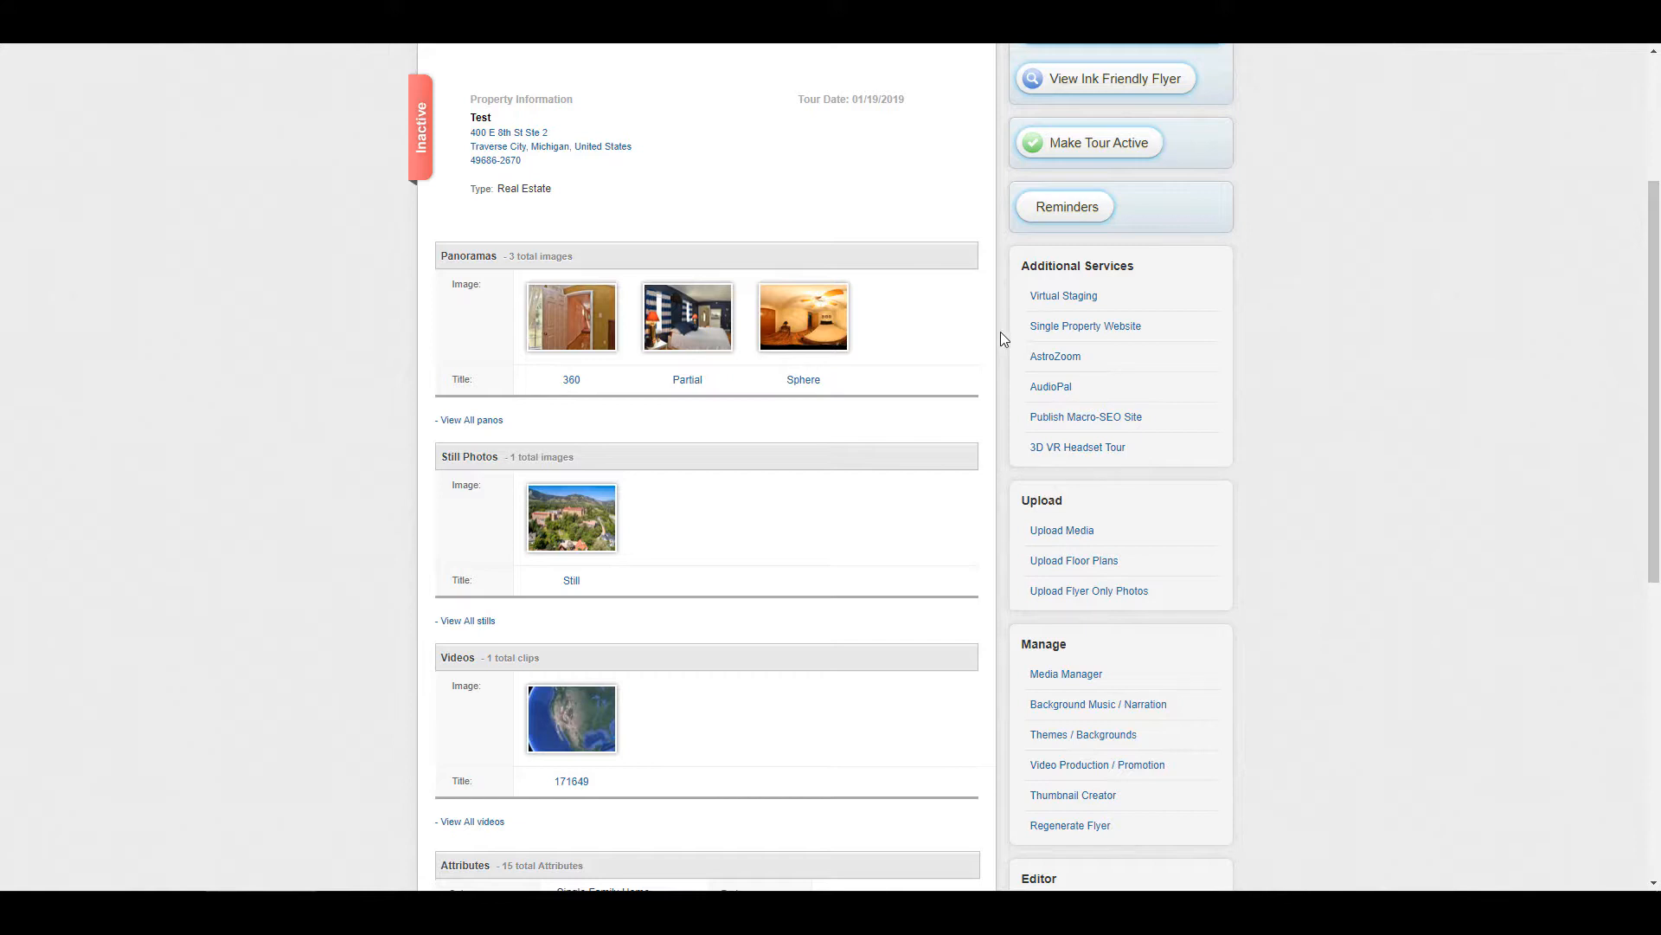
{"action": "mouse_move", "coordinate": [1059, 370]}
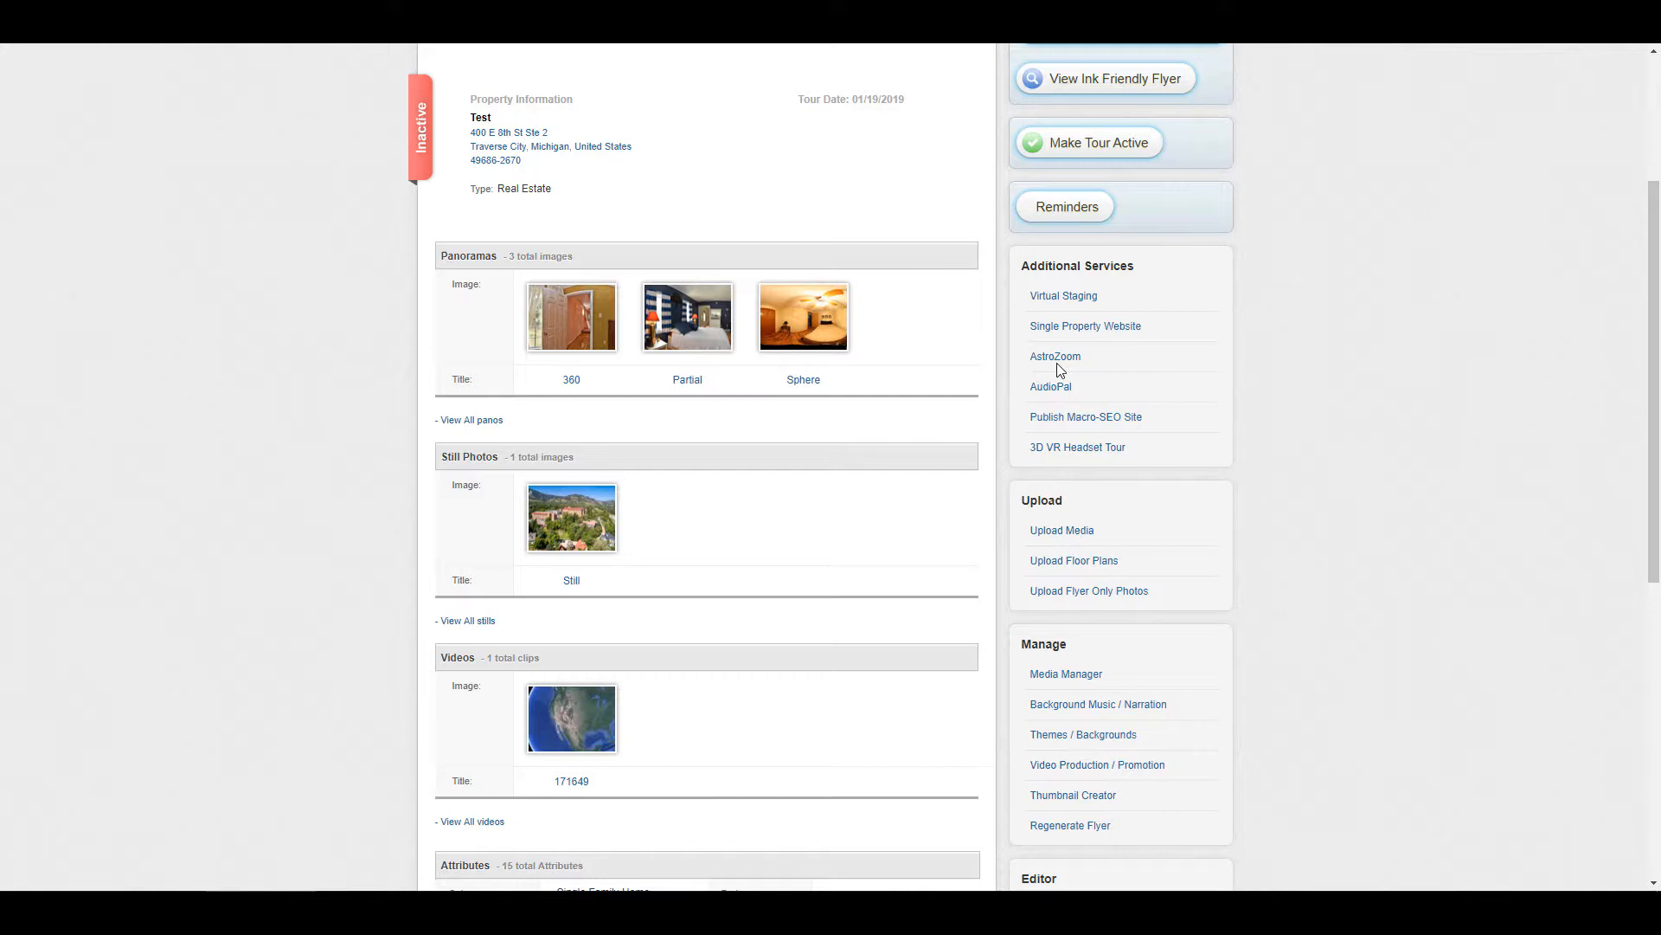
{"action": "mouse_move", "coordinate": [1055, 356]}
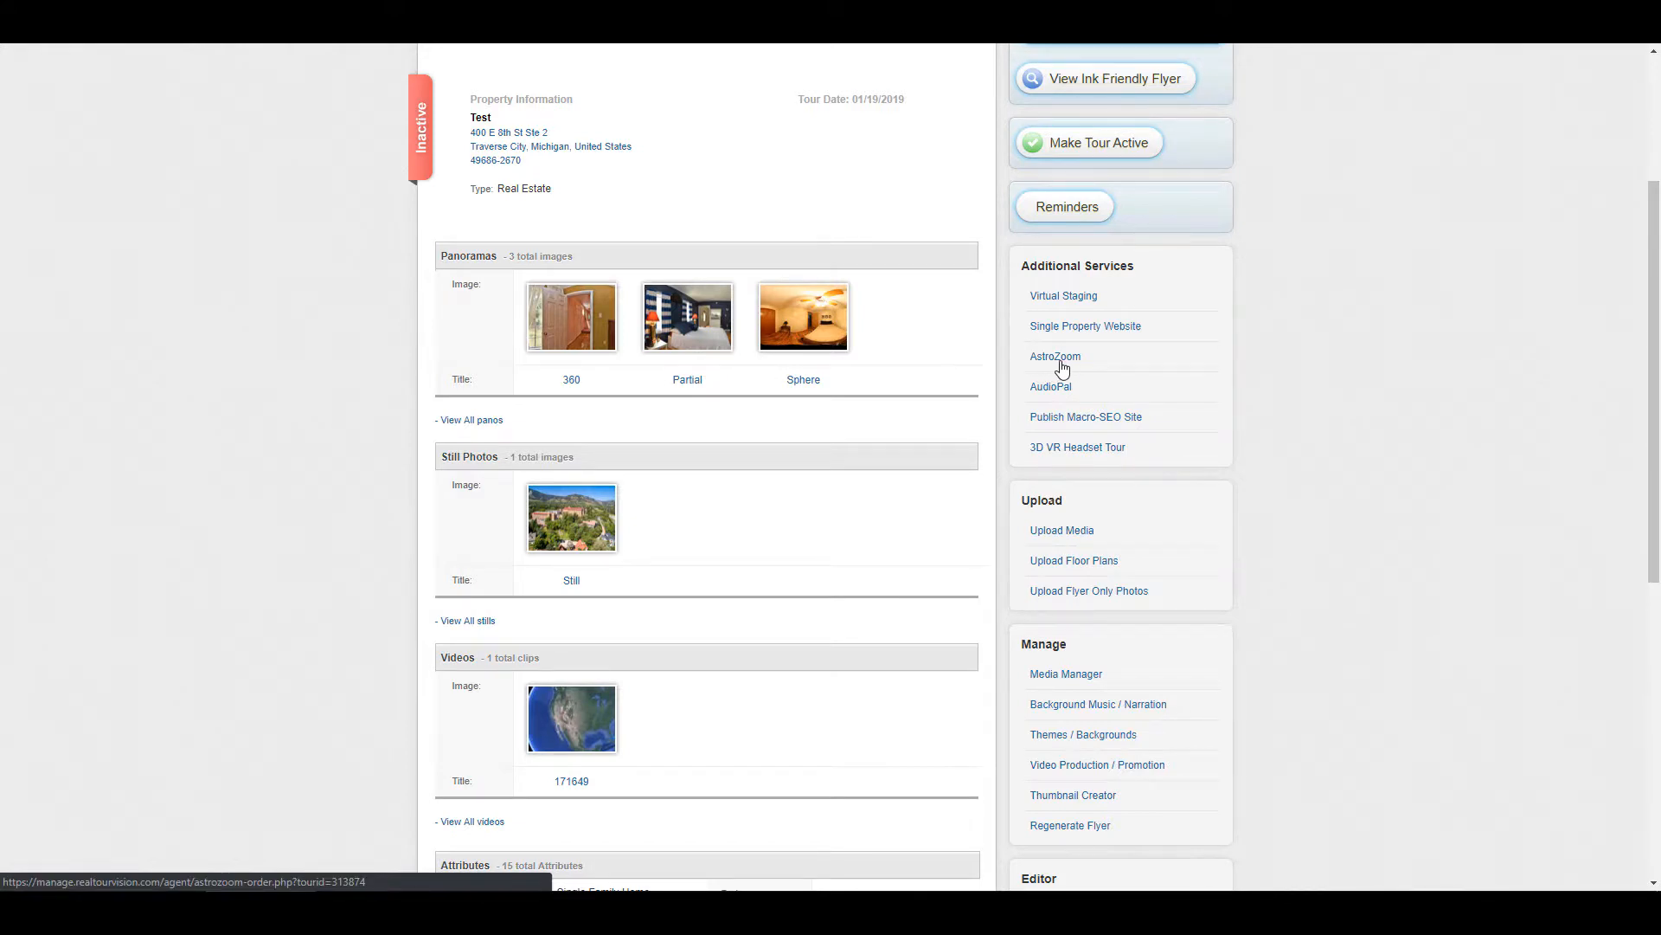
{"action": "mouse_move", "coordinate": [1113, 409]}
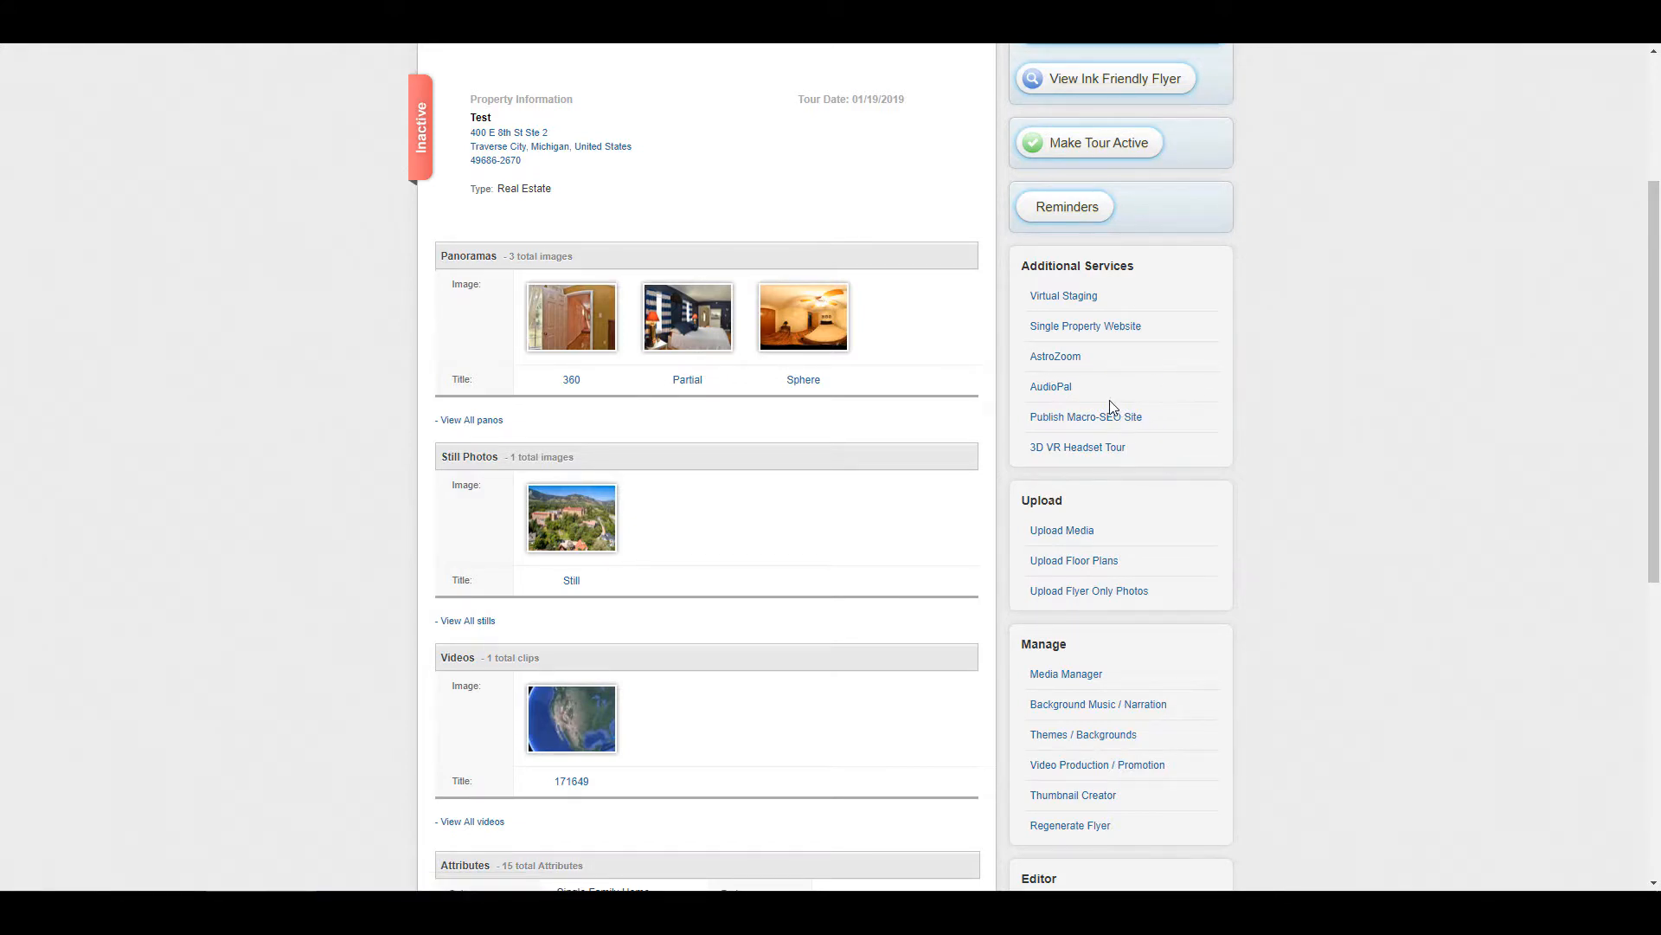
{"action": "mouse_move", "coordinate": [1048, 400]}
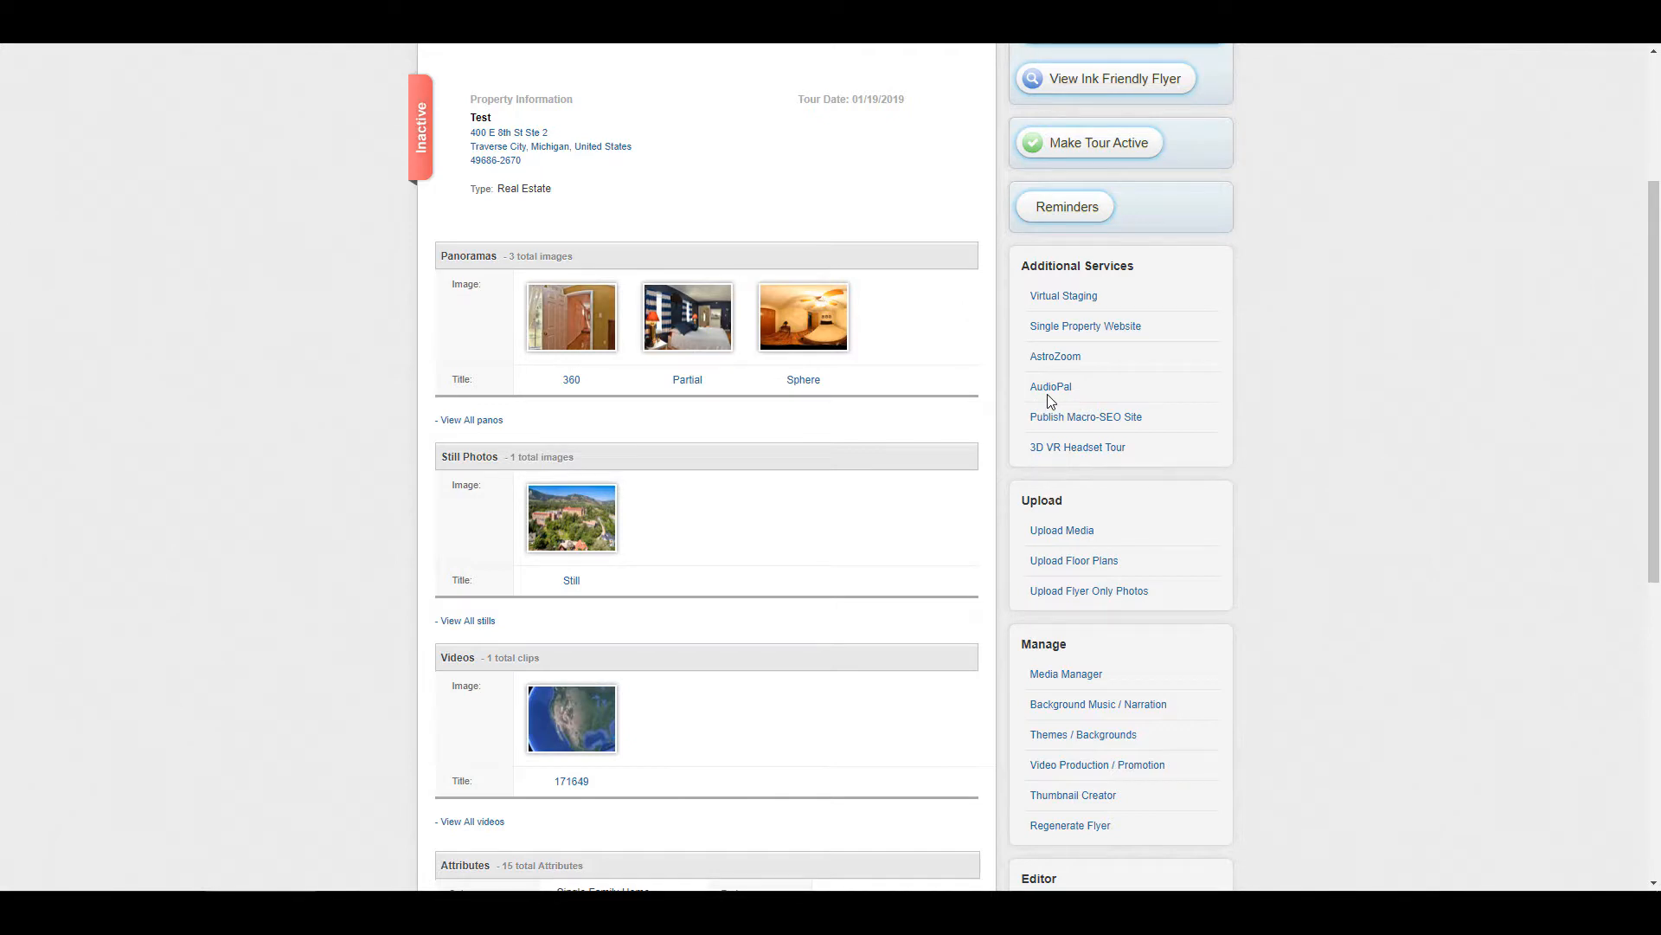
{"action": "mouse_move", "coordinate": [1016, 398]}
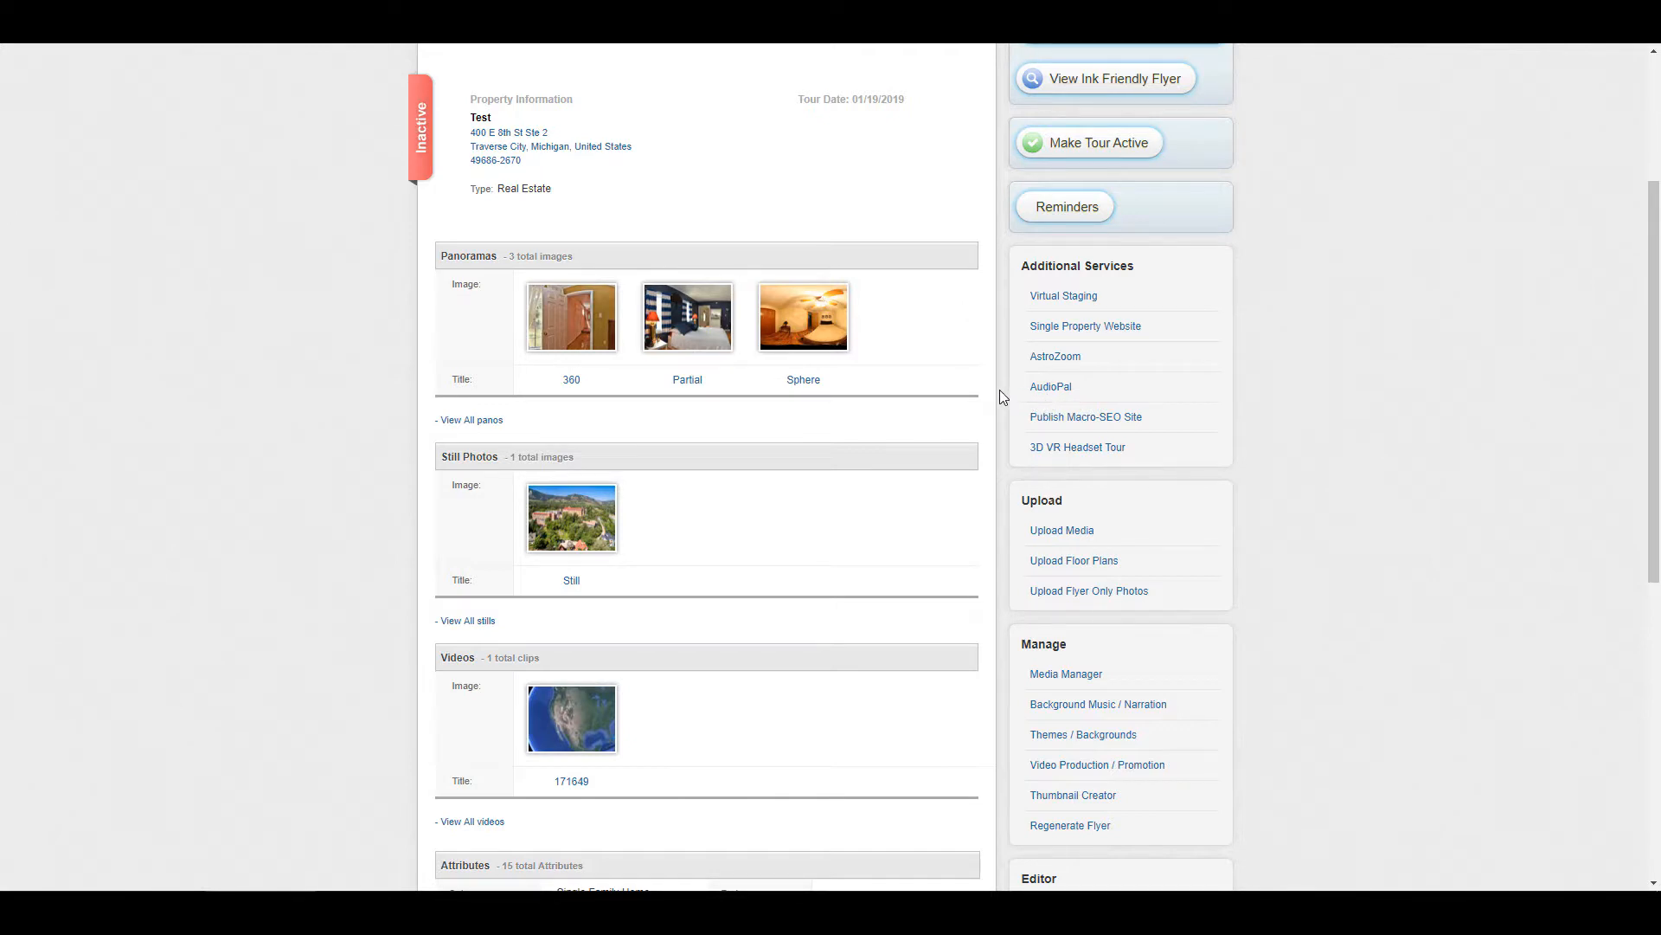
{"action": "scroll", "scroll_direction": "down", "scroll_amount": 3}
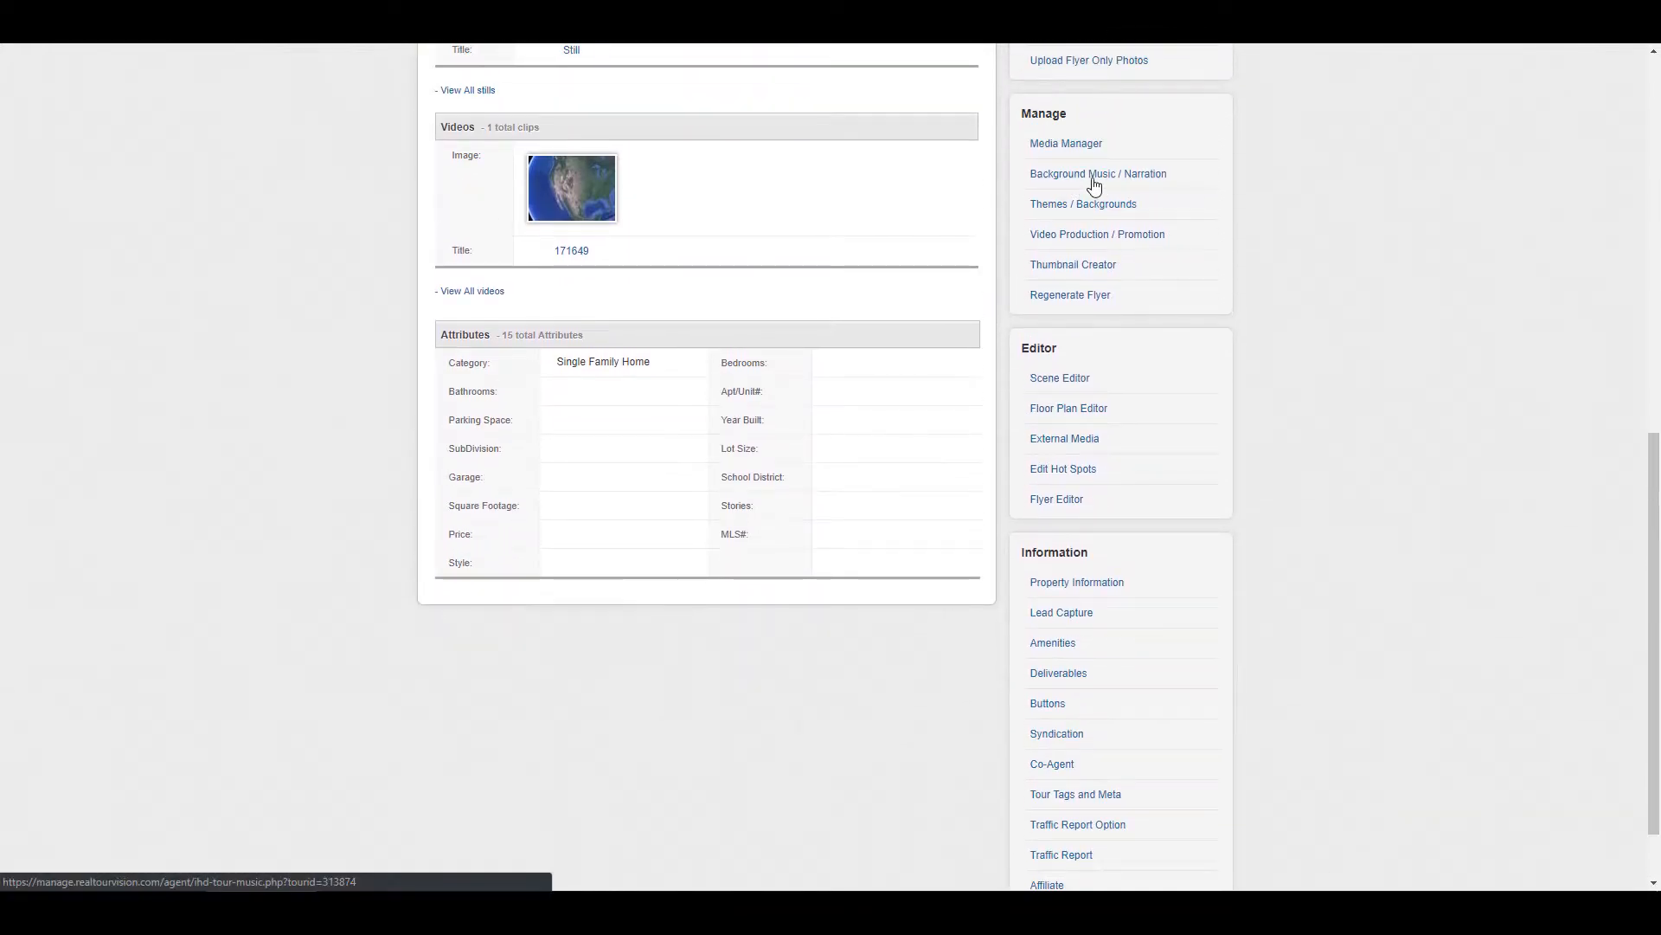
{"action": "scroll", "scroll_direction": "up", "scroll_amount": 3}
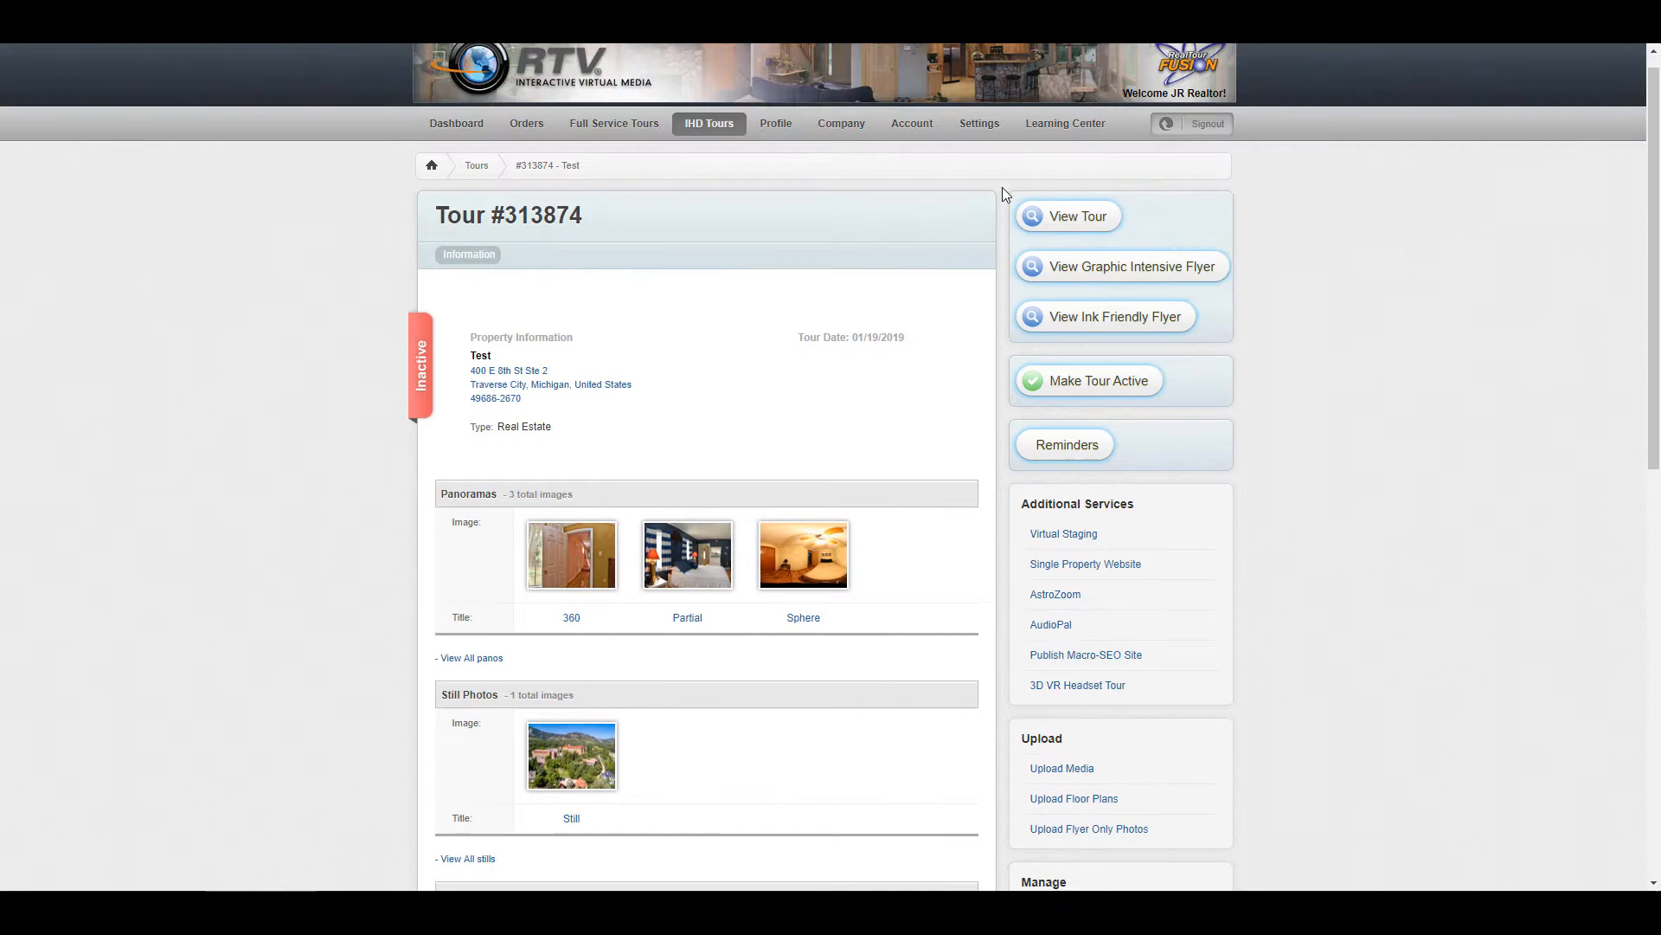
{"action": "scroll", "scroll_direction": "down", "scroll_amount": 3}
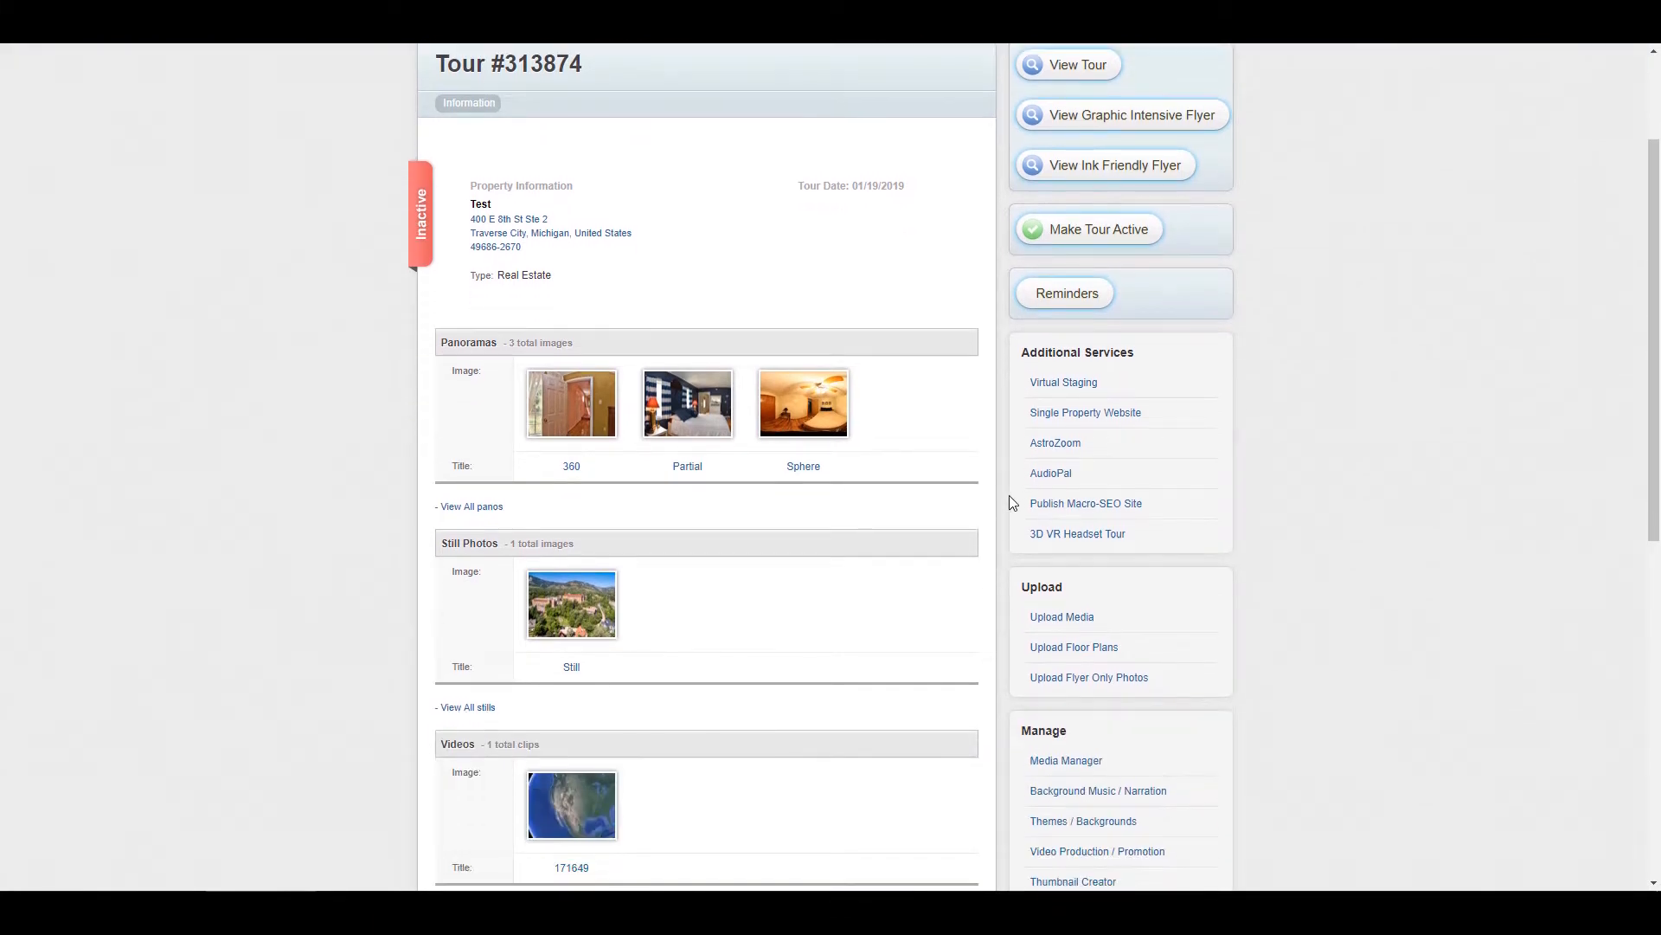
{"action": "mouse_move", "coordinate": [996, 550]}
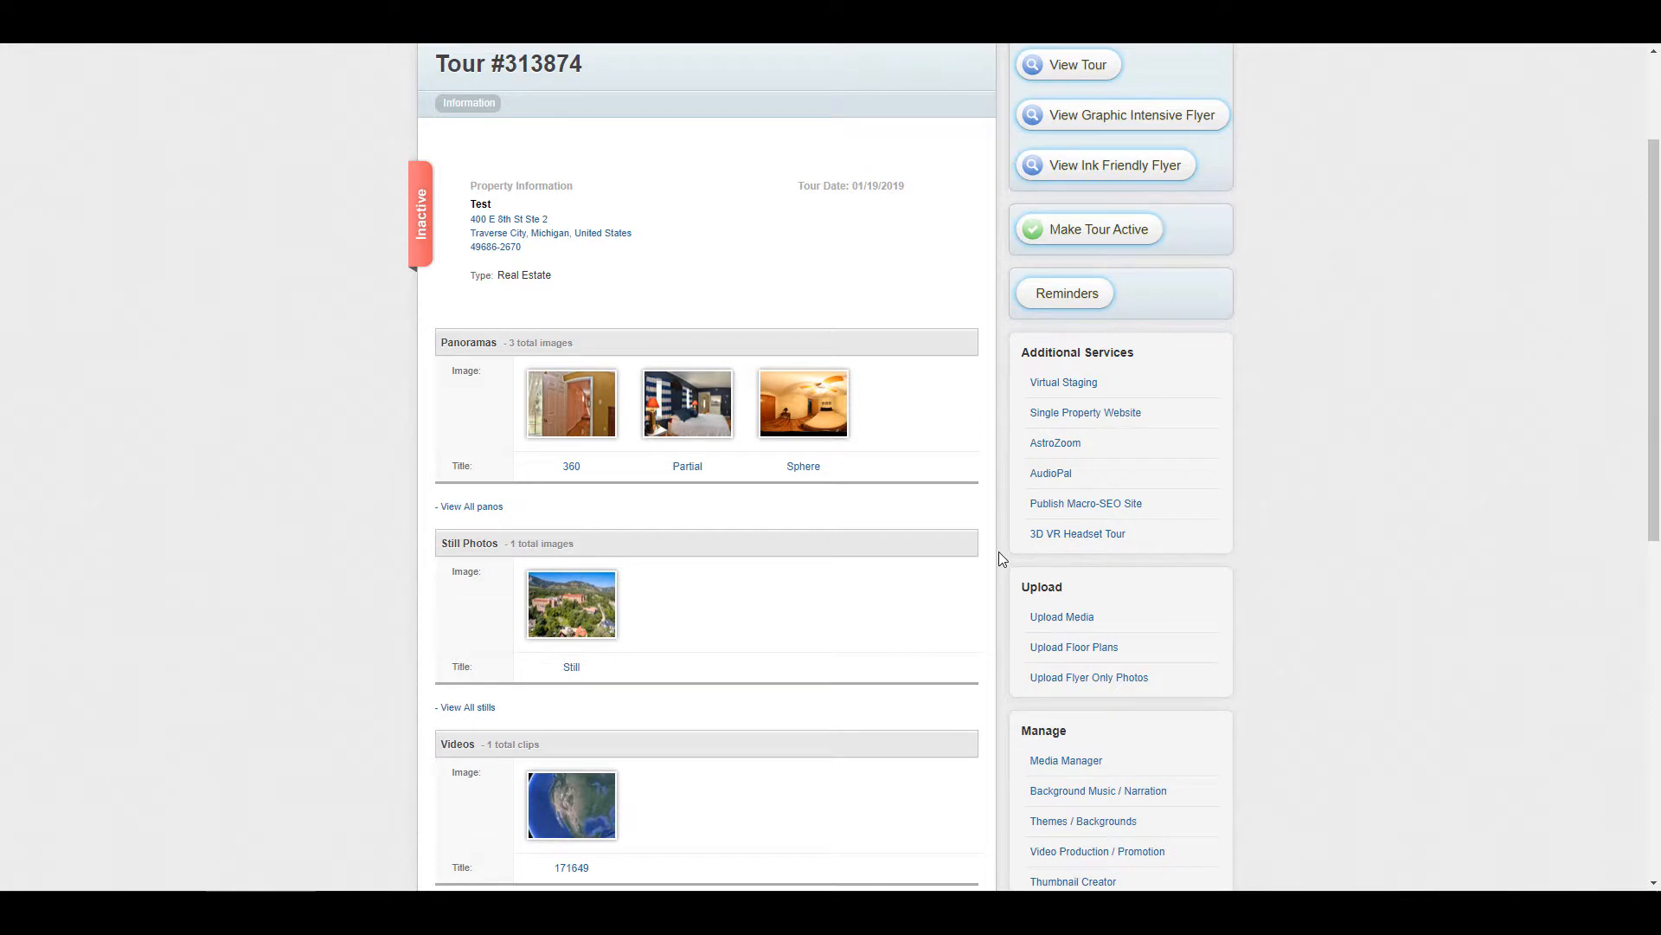
{"action": "scroll", "scroll_direction": "down", "scroll_amount": 3}
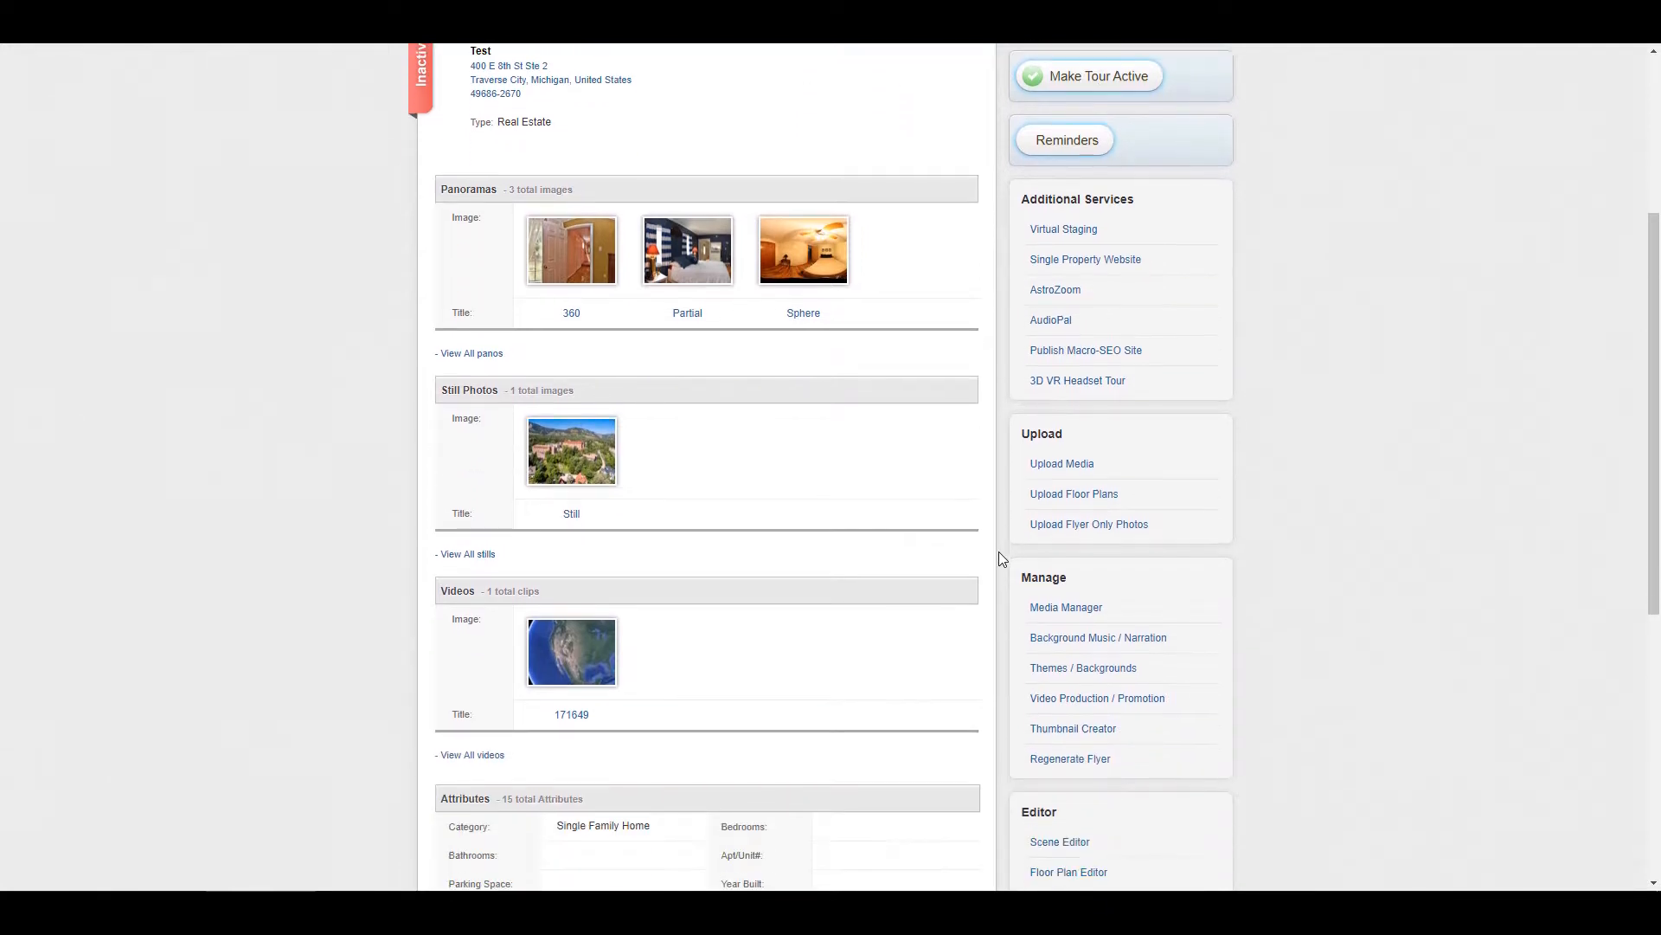
{"action": "scroll", "scroll_direction": "down", "scroll_amount": 3}
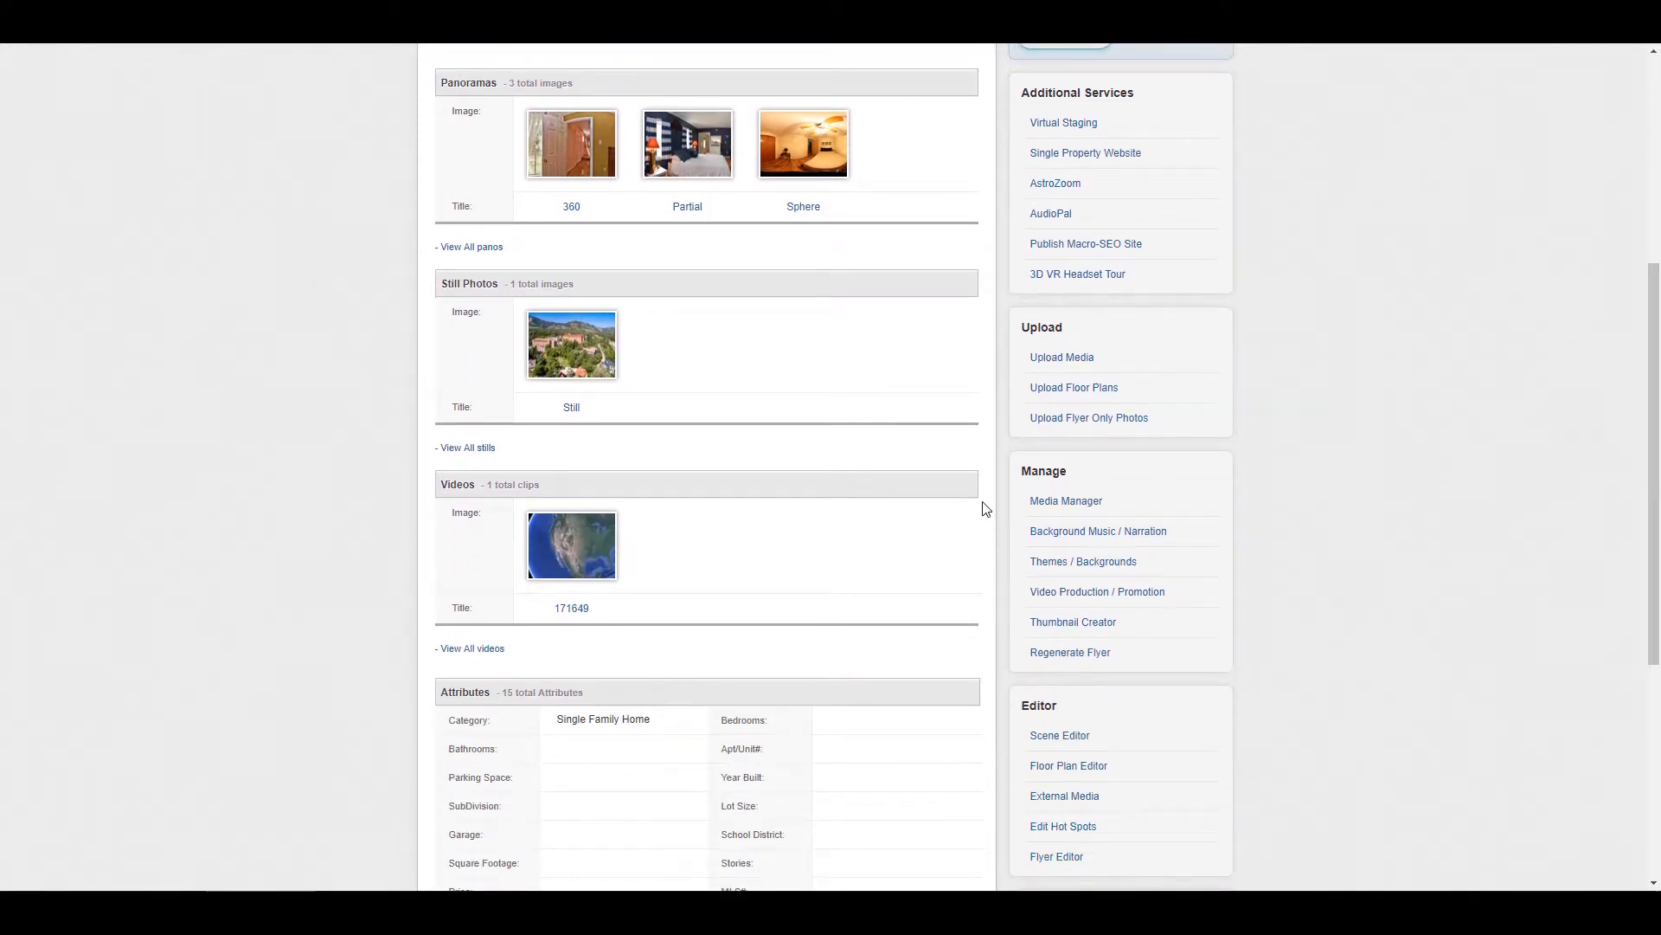
{"action": "scroll", "scroll_direction": "down", "scroll_amount": 3}
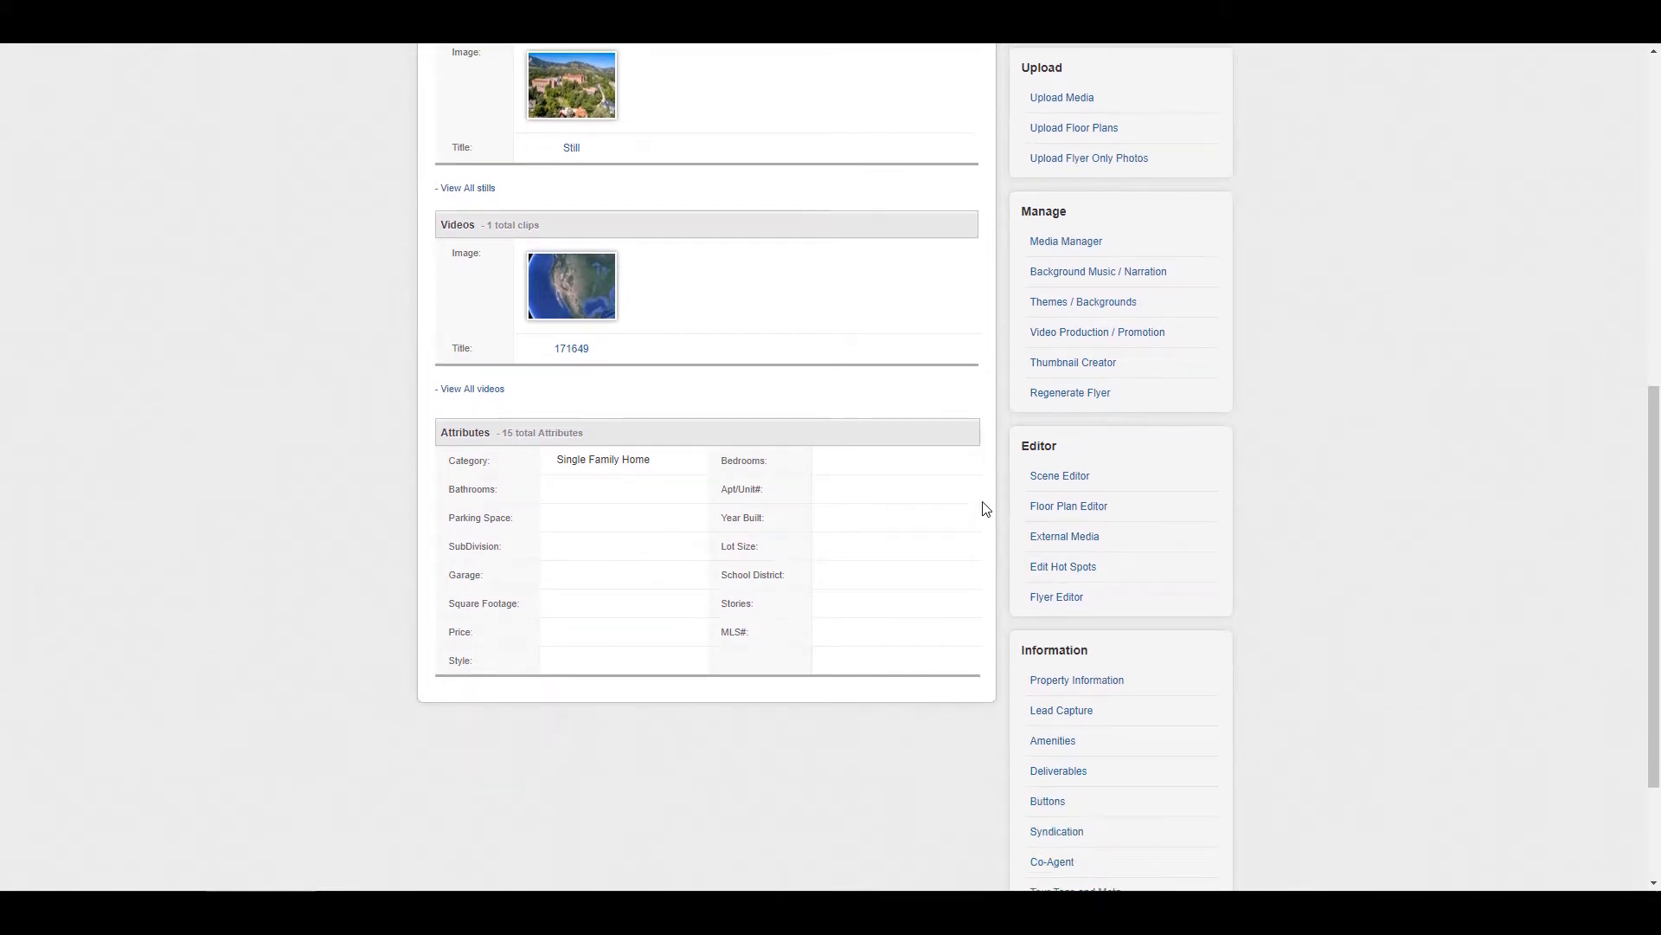
{"action": "mouse_move", "coordinate": [1097, 271]}
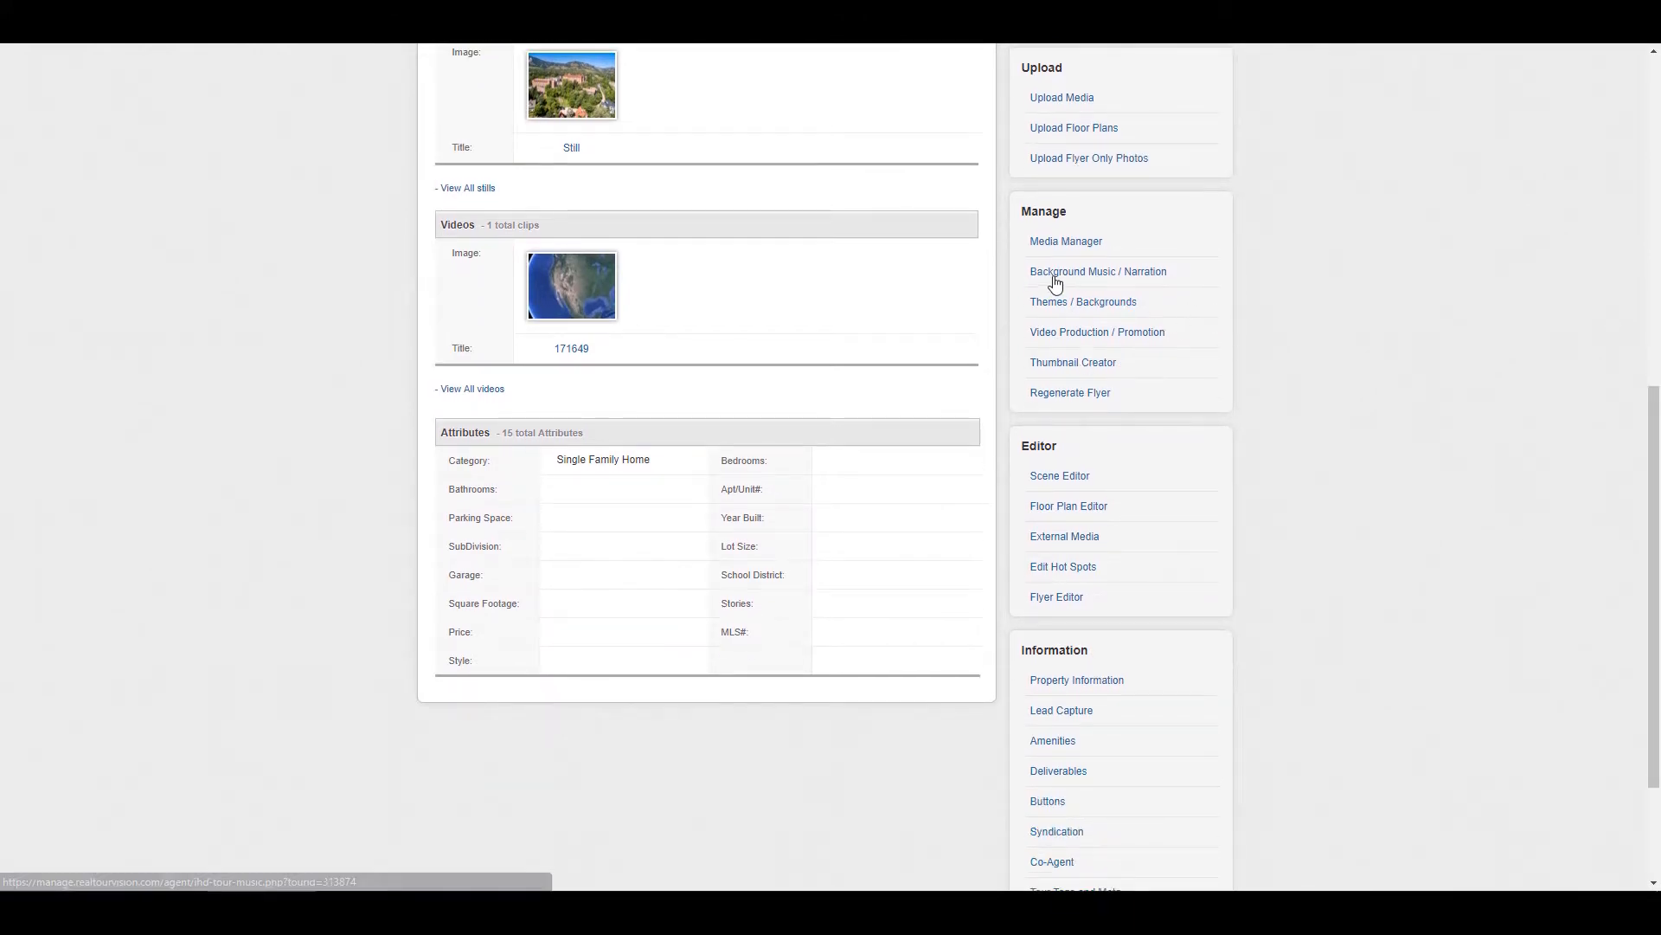
Choose Guitar-Friends First as background music, stop its preview and update the tour
{"action": "left_click", "coordinate": [1097, 272]}
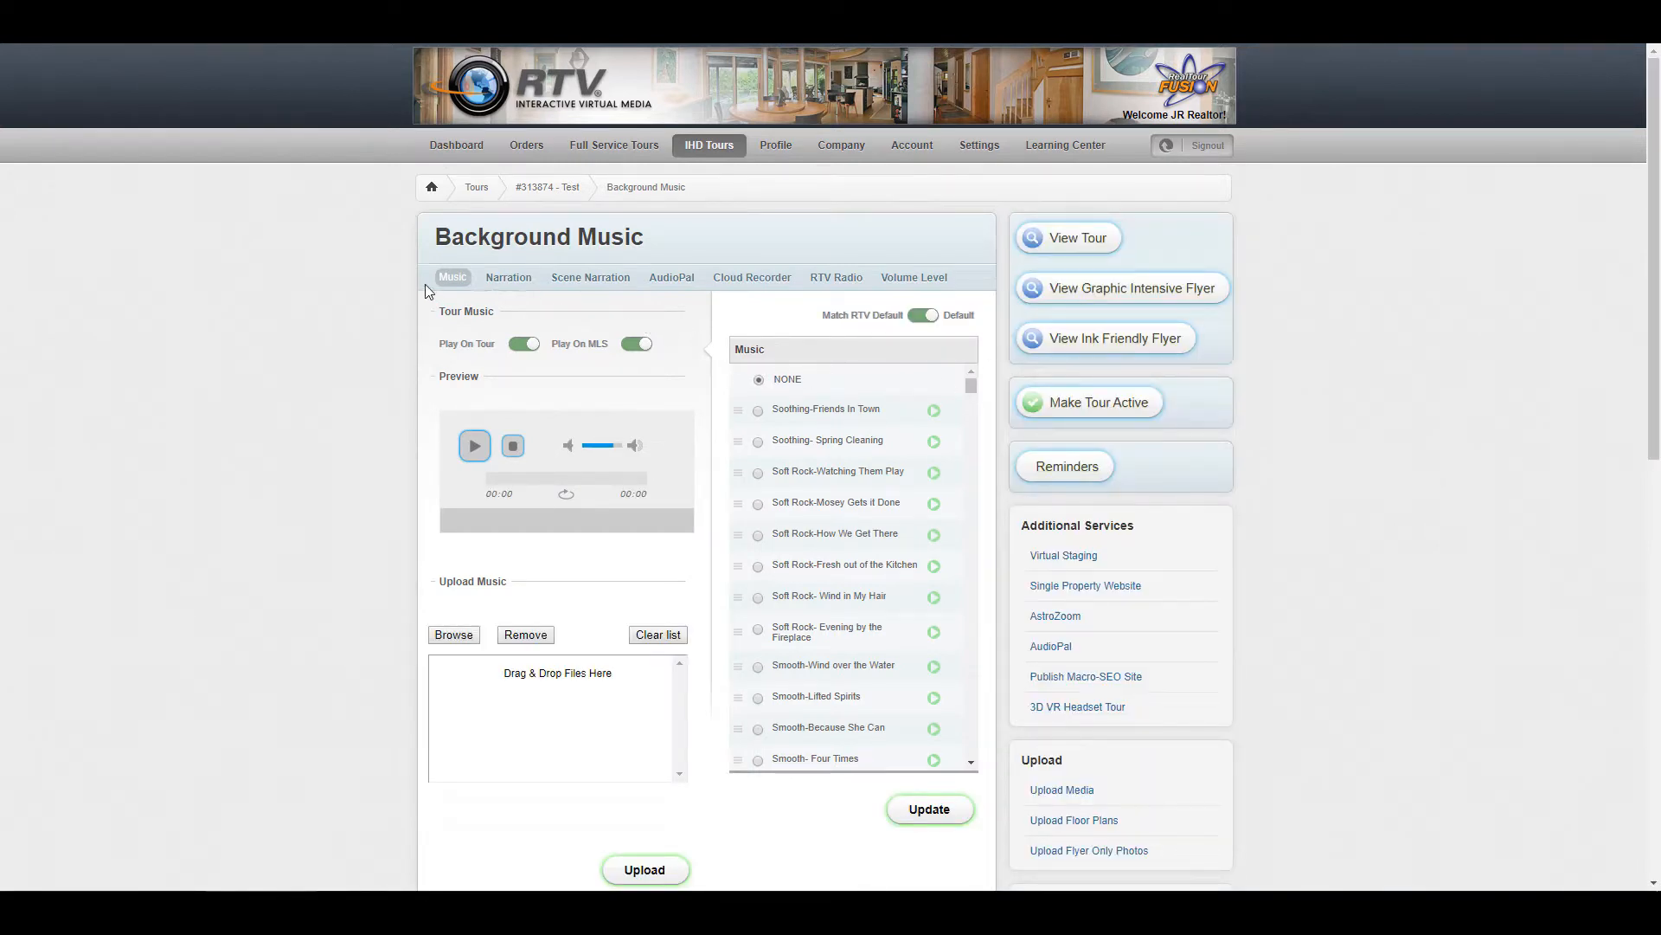
{"action": "mouse_move", "coordinate": [835, 513]}
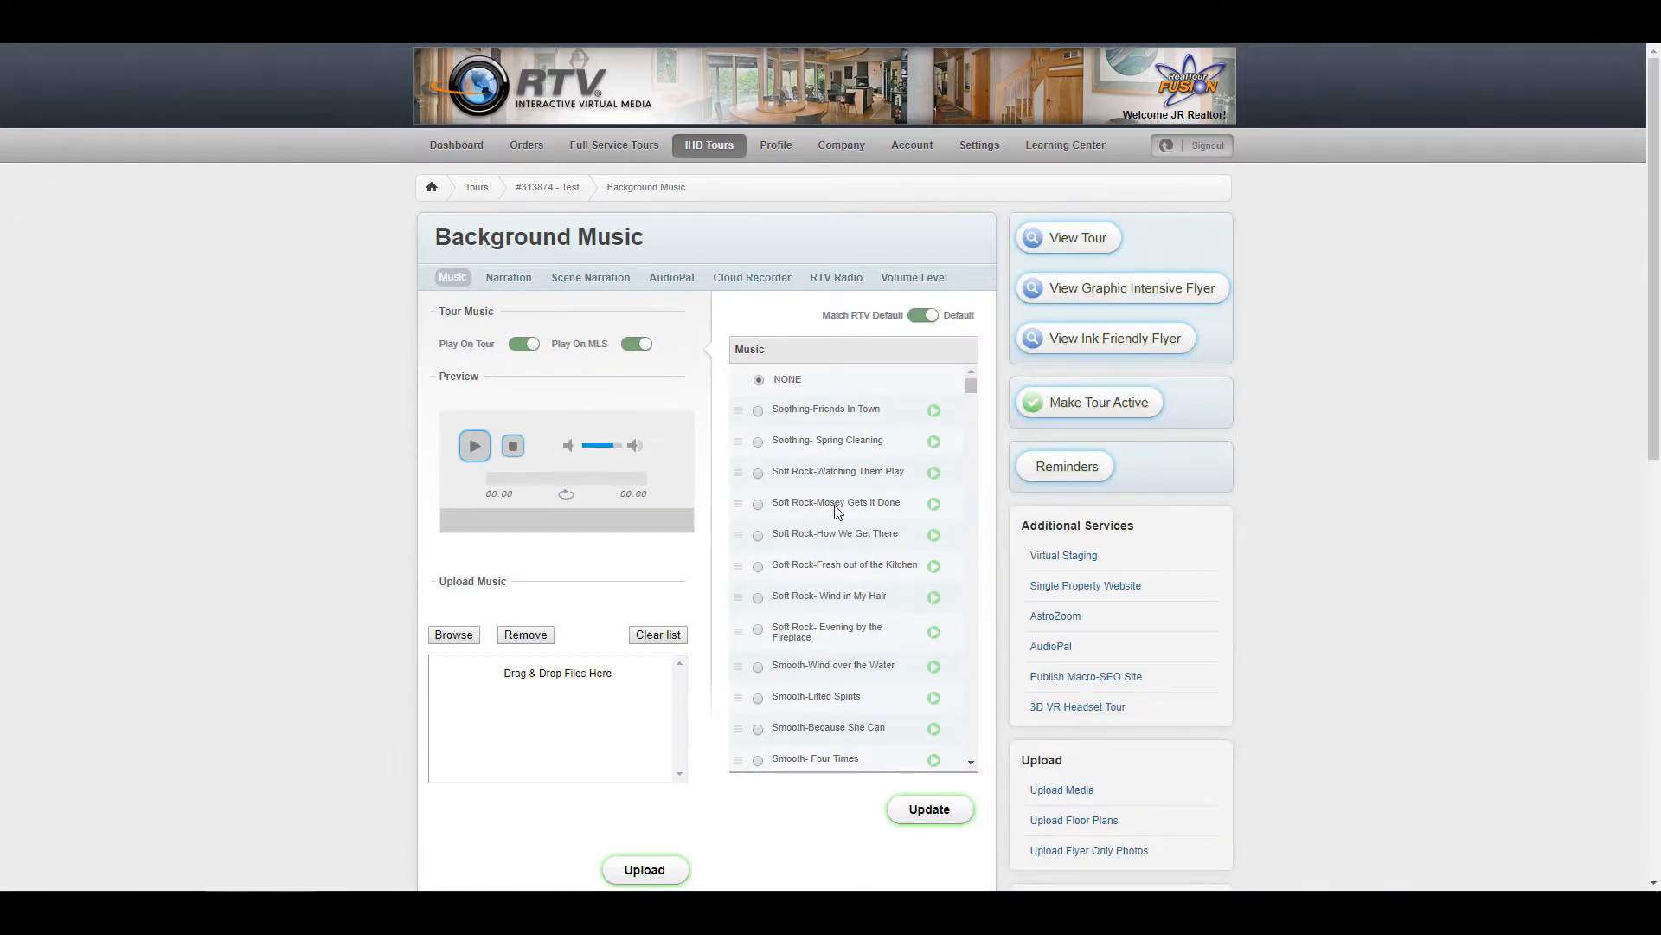
{"action": "scroll", "scroll_direction": "down", "scroll_amount": 3}
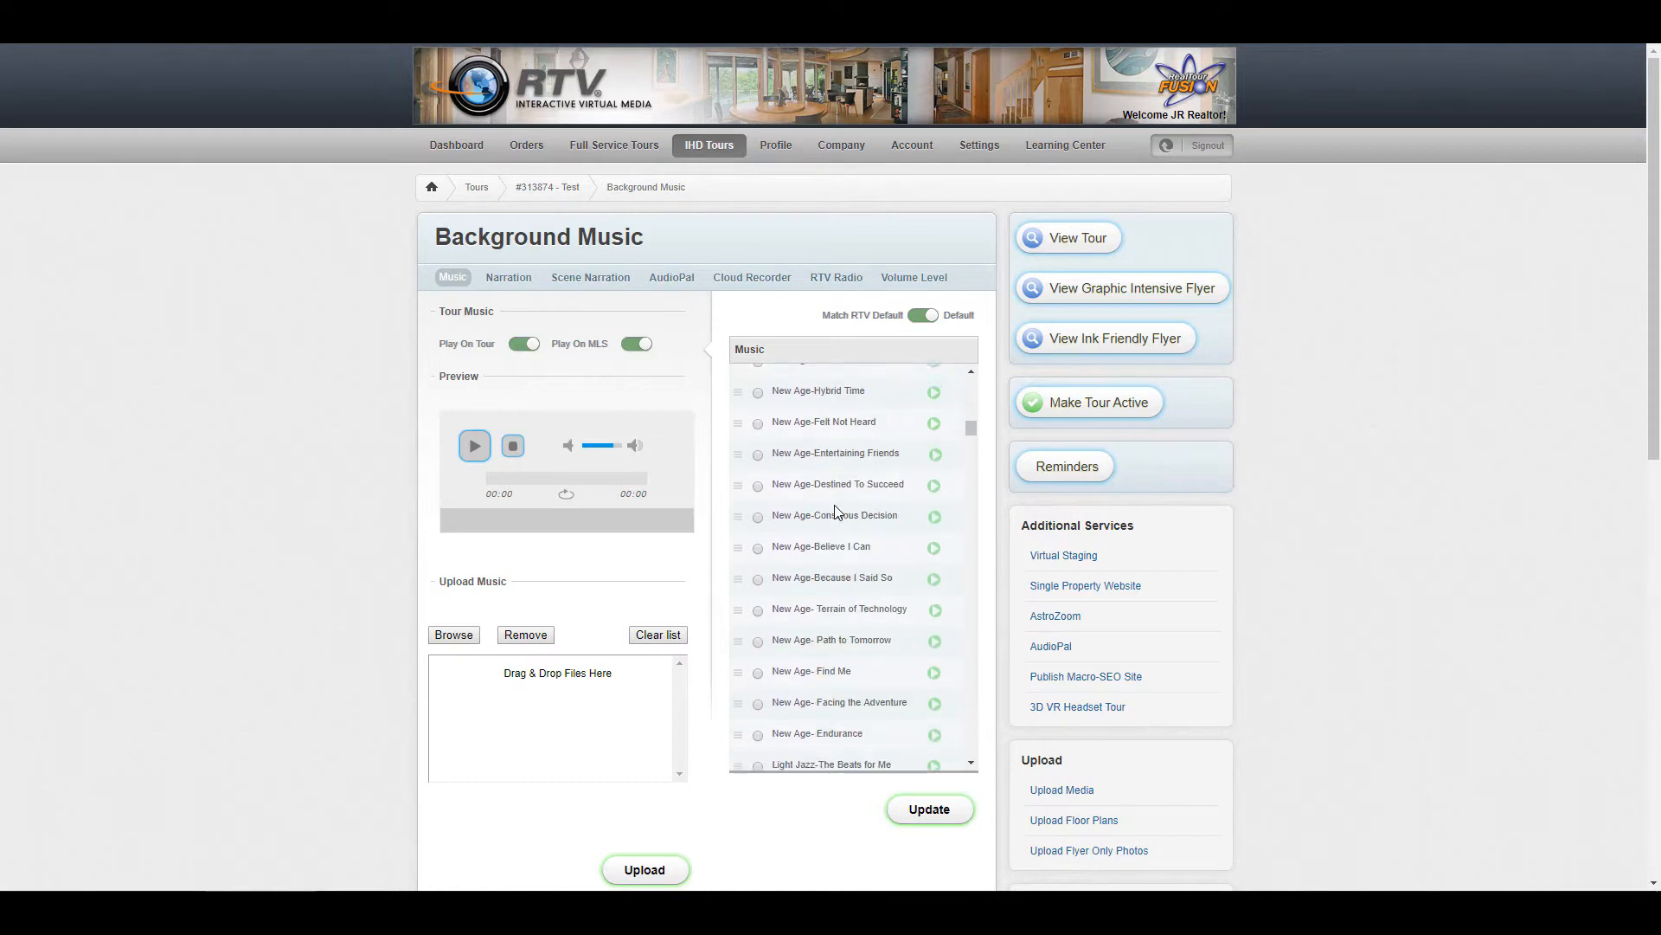
{"action": "scroll", "scroll_direction": "down", "scroll_amount": 3}
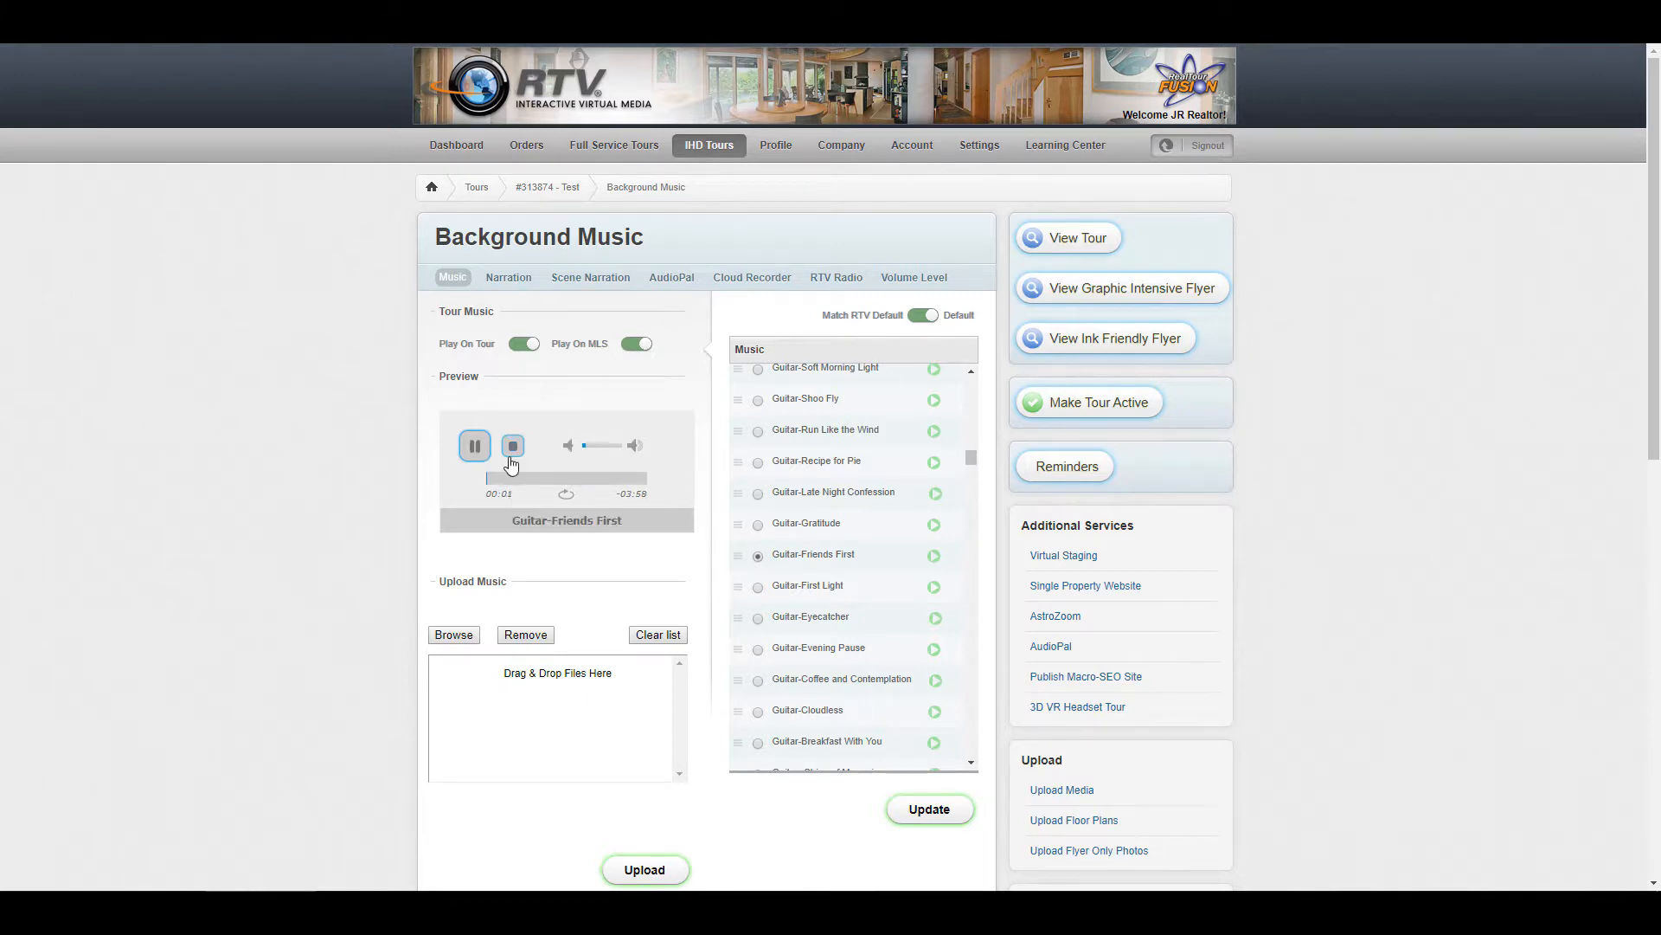
{"action": "left_click", "coordinate": [512, 444]}
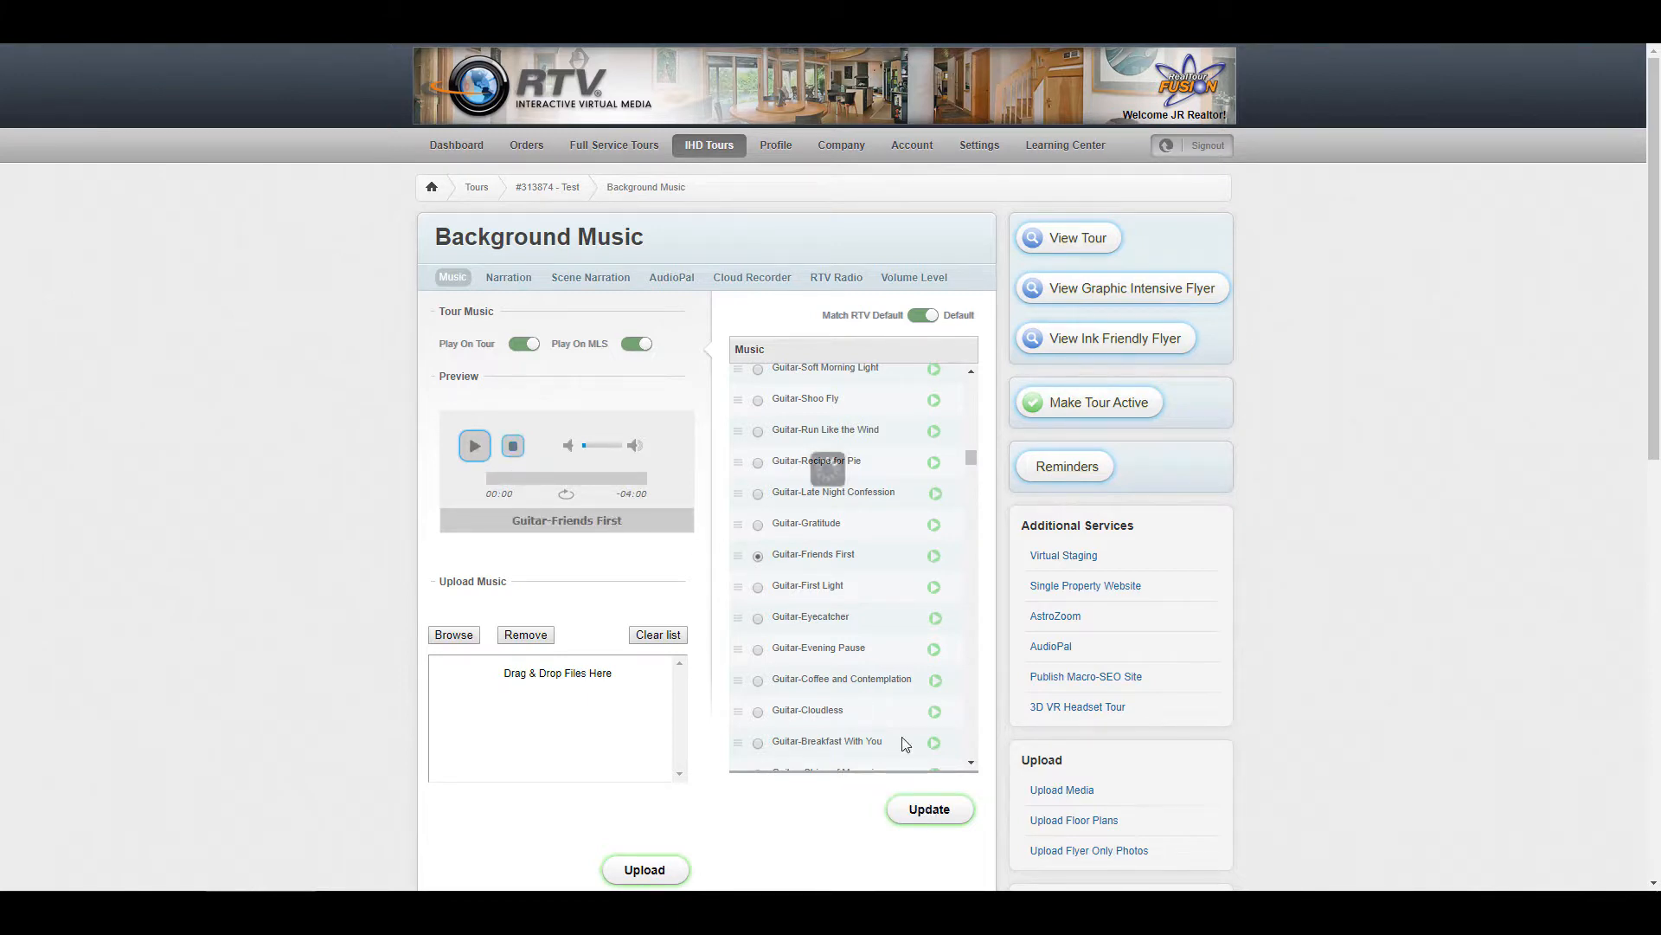
{"action": "left_click", "coordinate": [927, 808]}
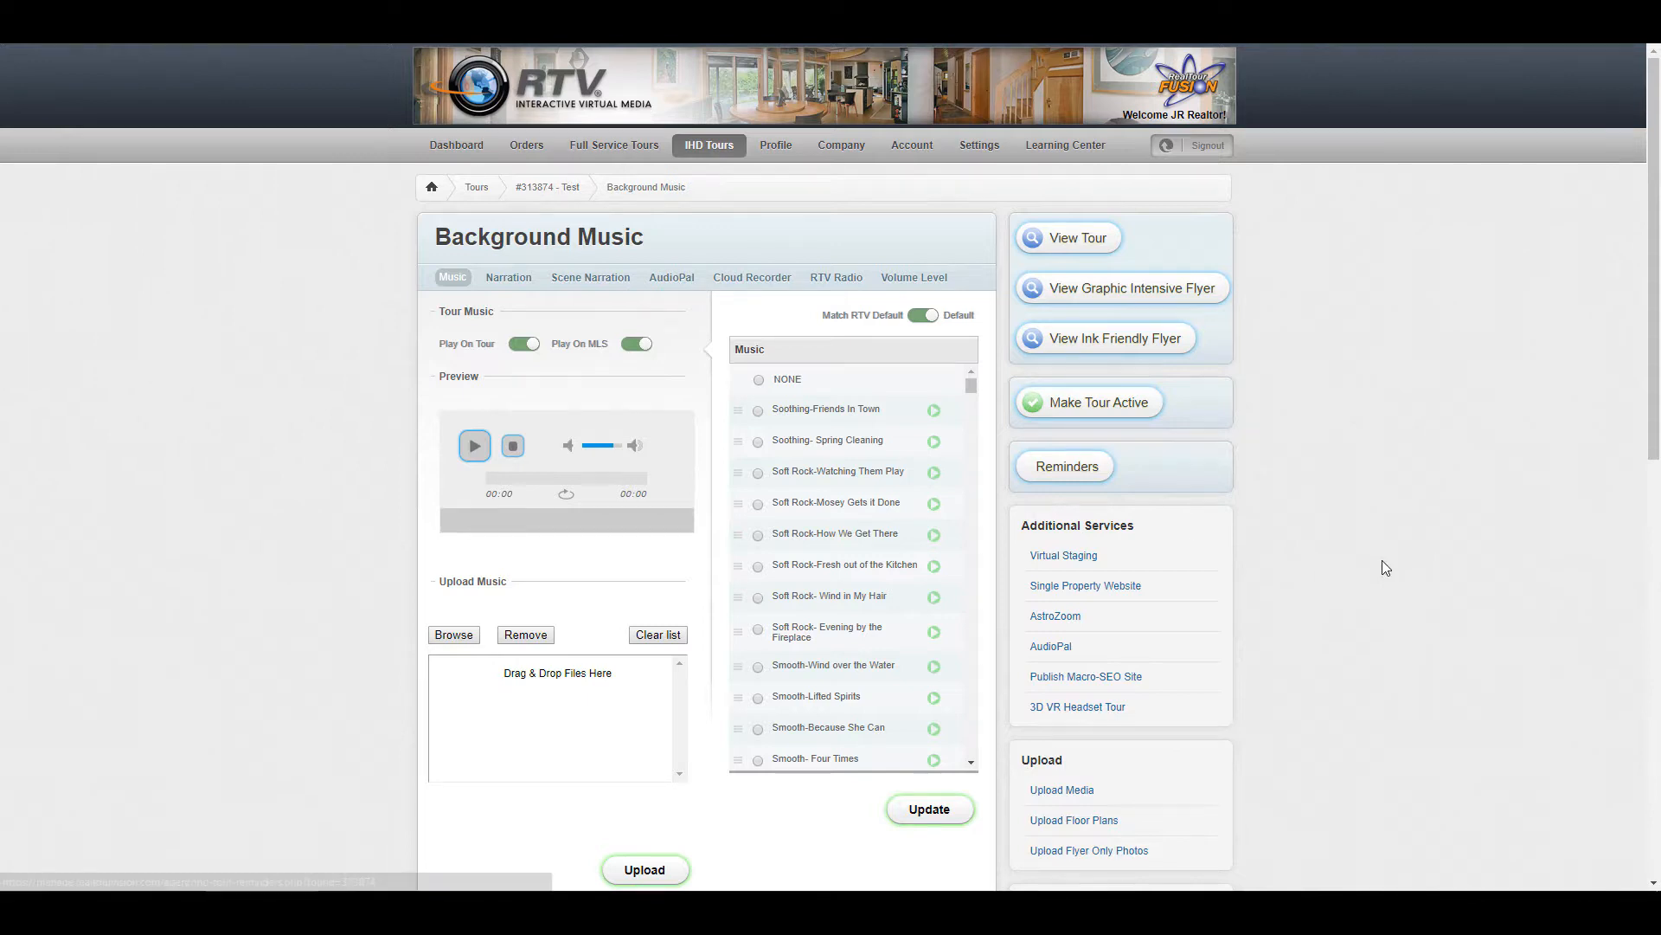
{"action": "scroll", "scroll_direction": "down", "scroll_amount": 3}
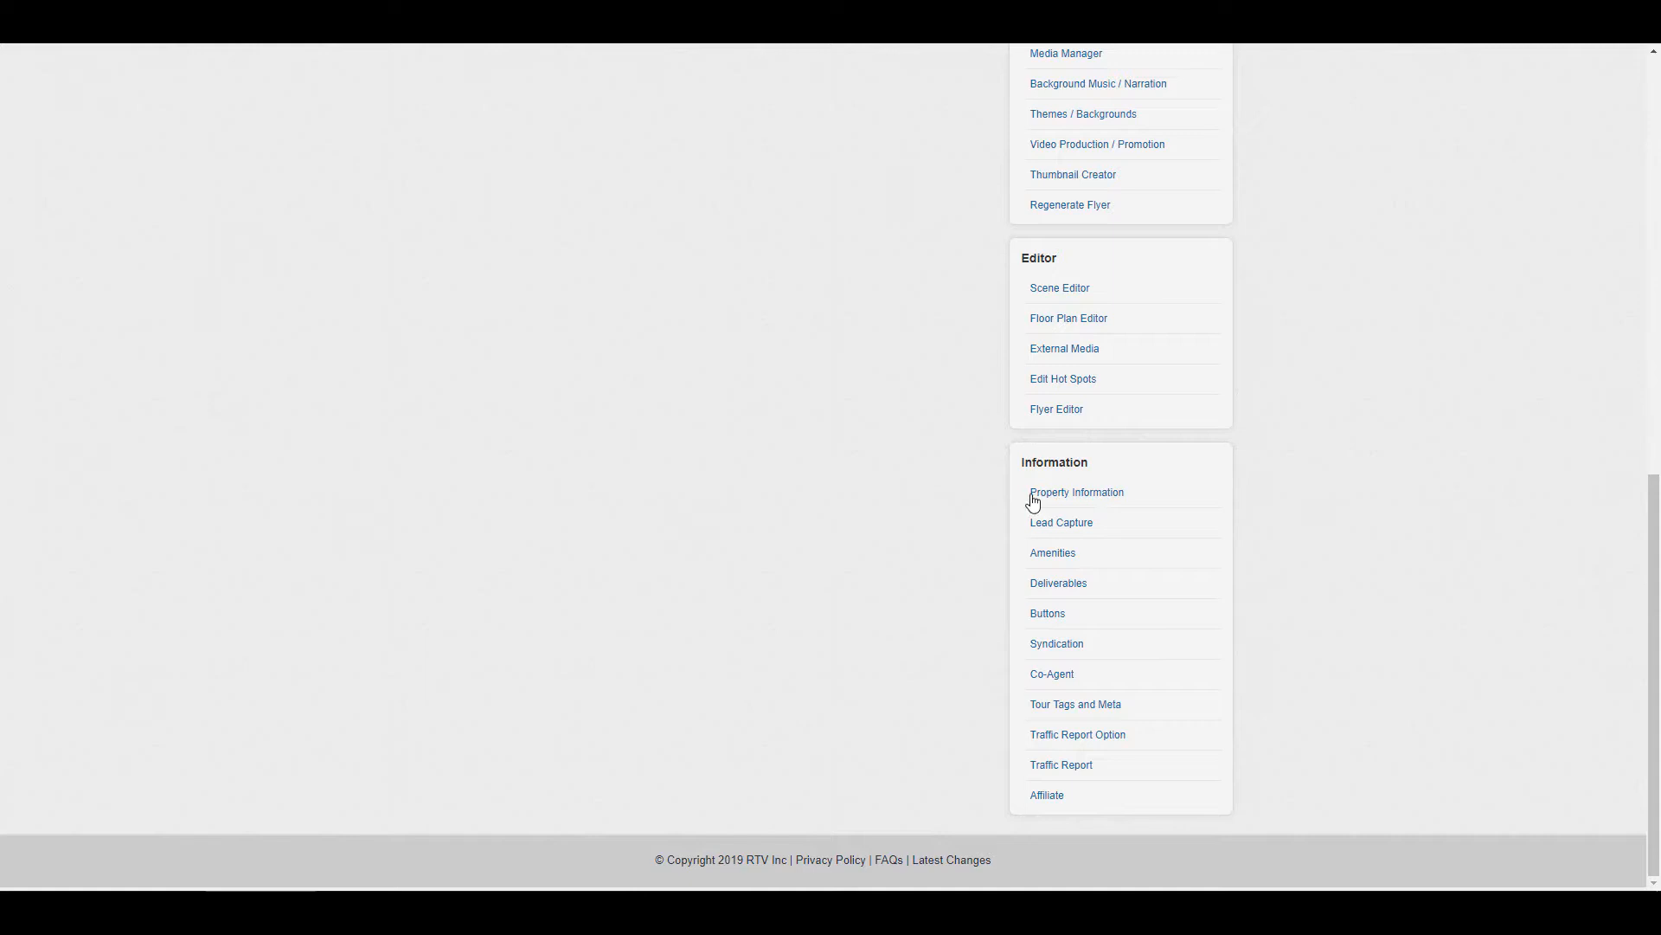
{"action": "left_click", "coordinate": [1074, 491]}
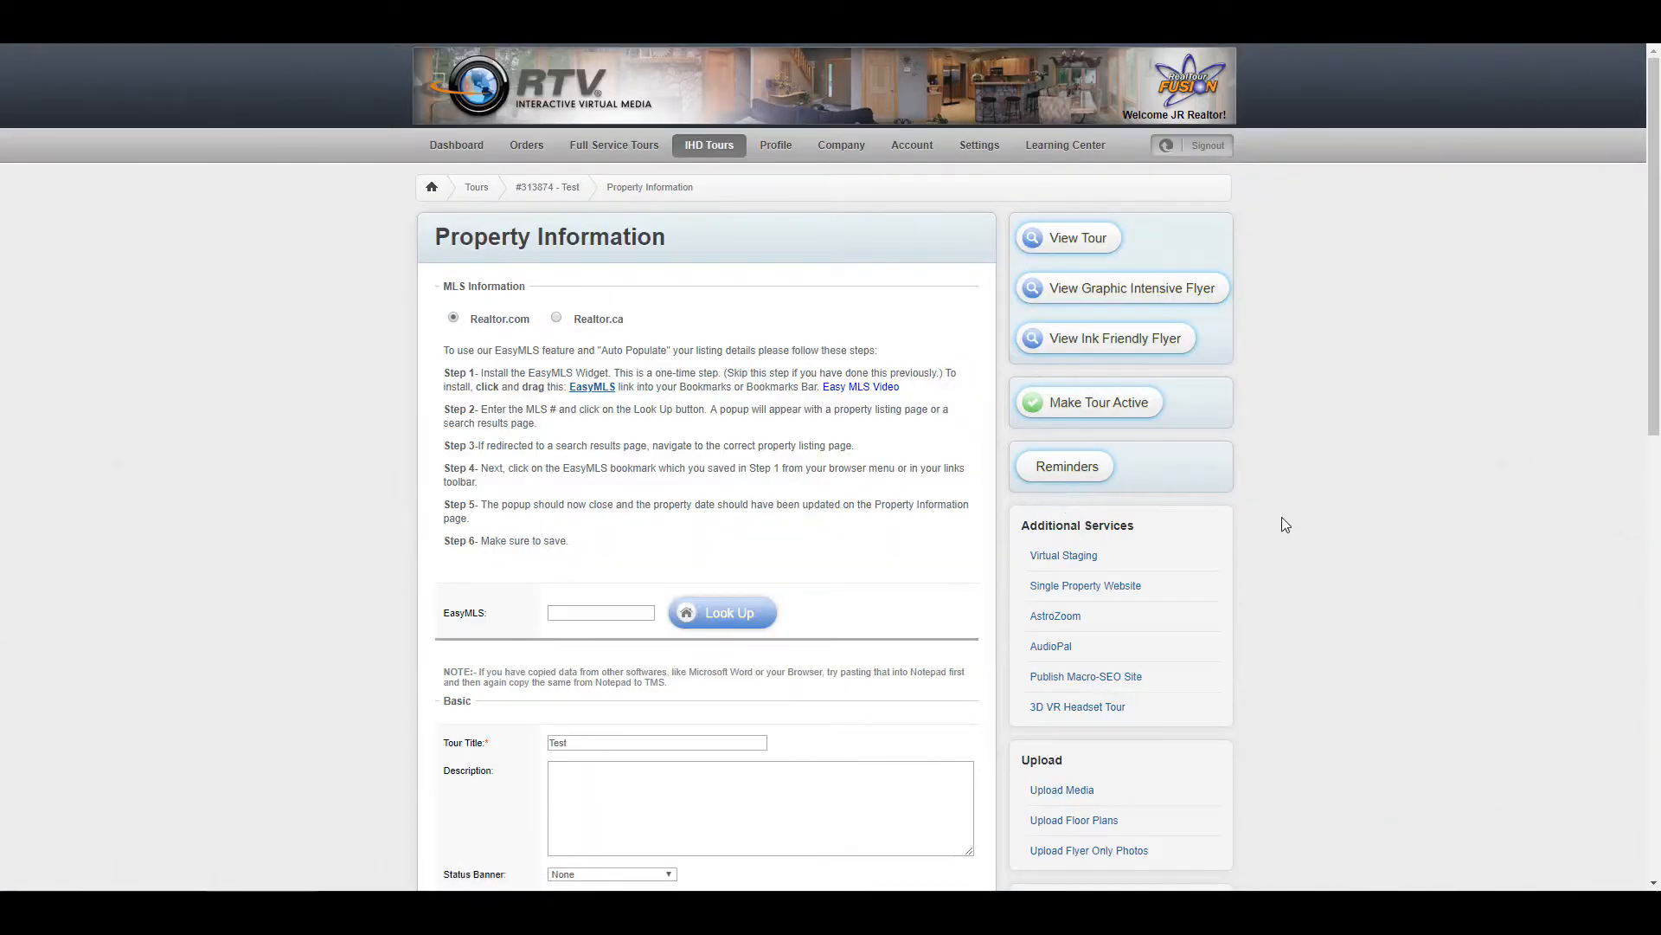
{"action": "scroll", "scroll_direction": "down", "scroll_amount": 3}
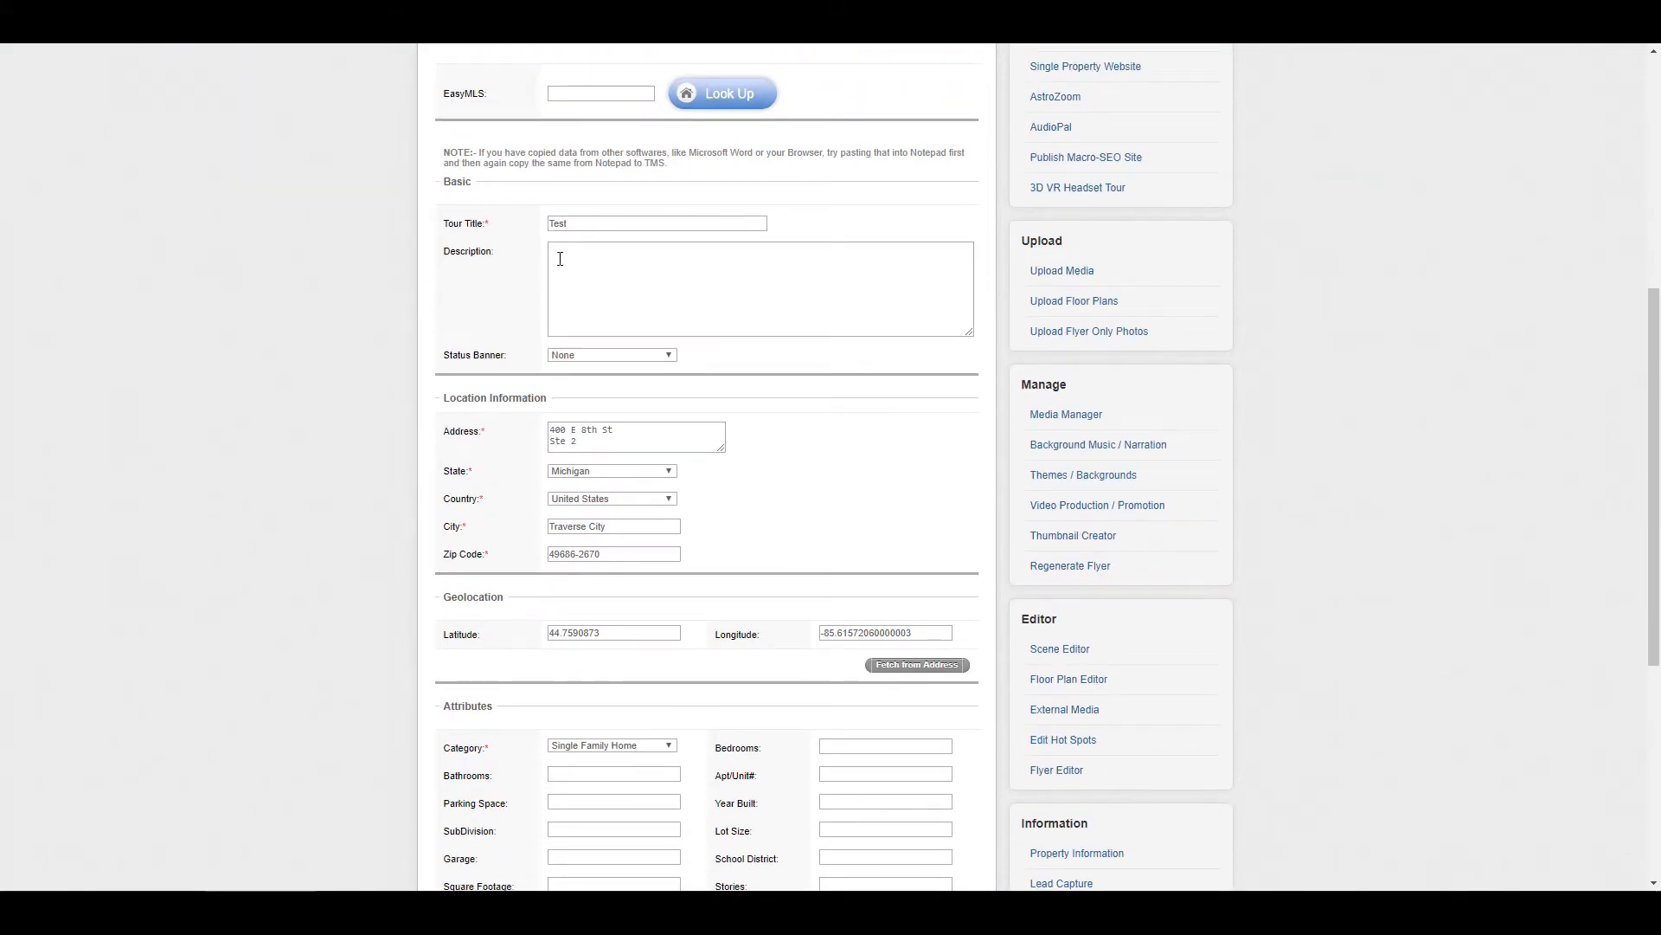
{"action": "scroll", "scroll_direction": "up", "scroll_amount": 3}
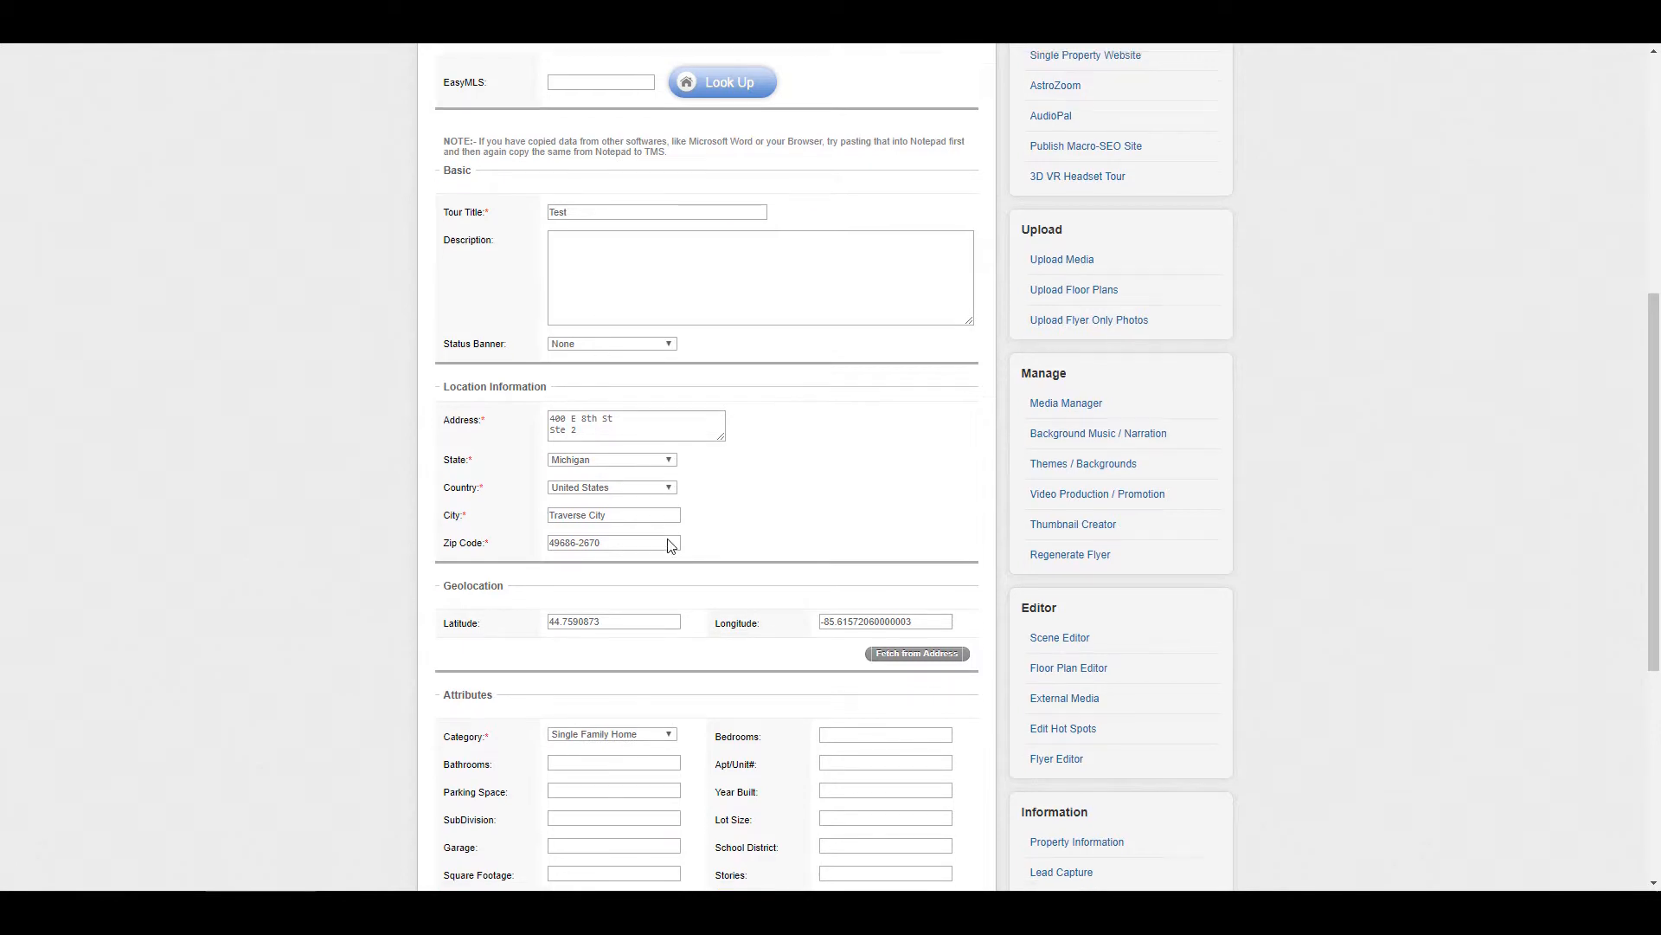
{"action": "scroll", "scroll_direction": "down", "scroll_amount": 3}
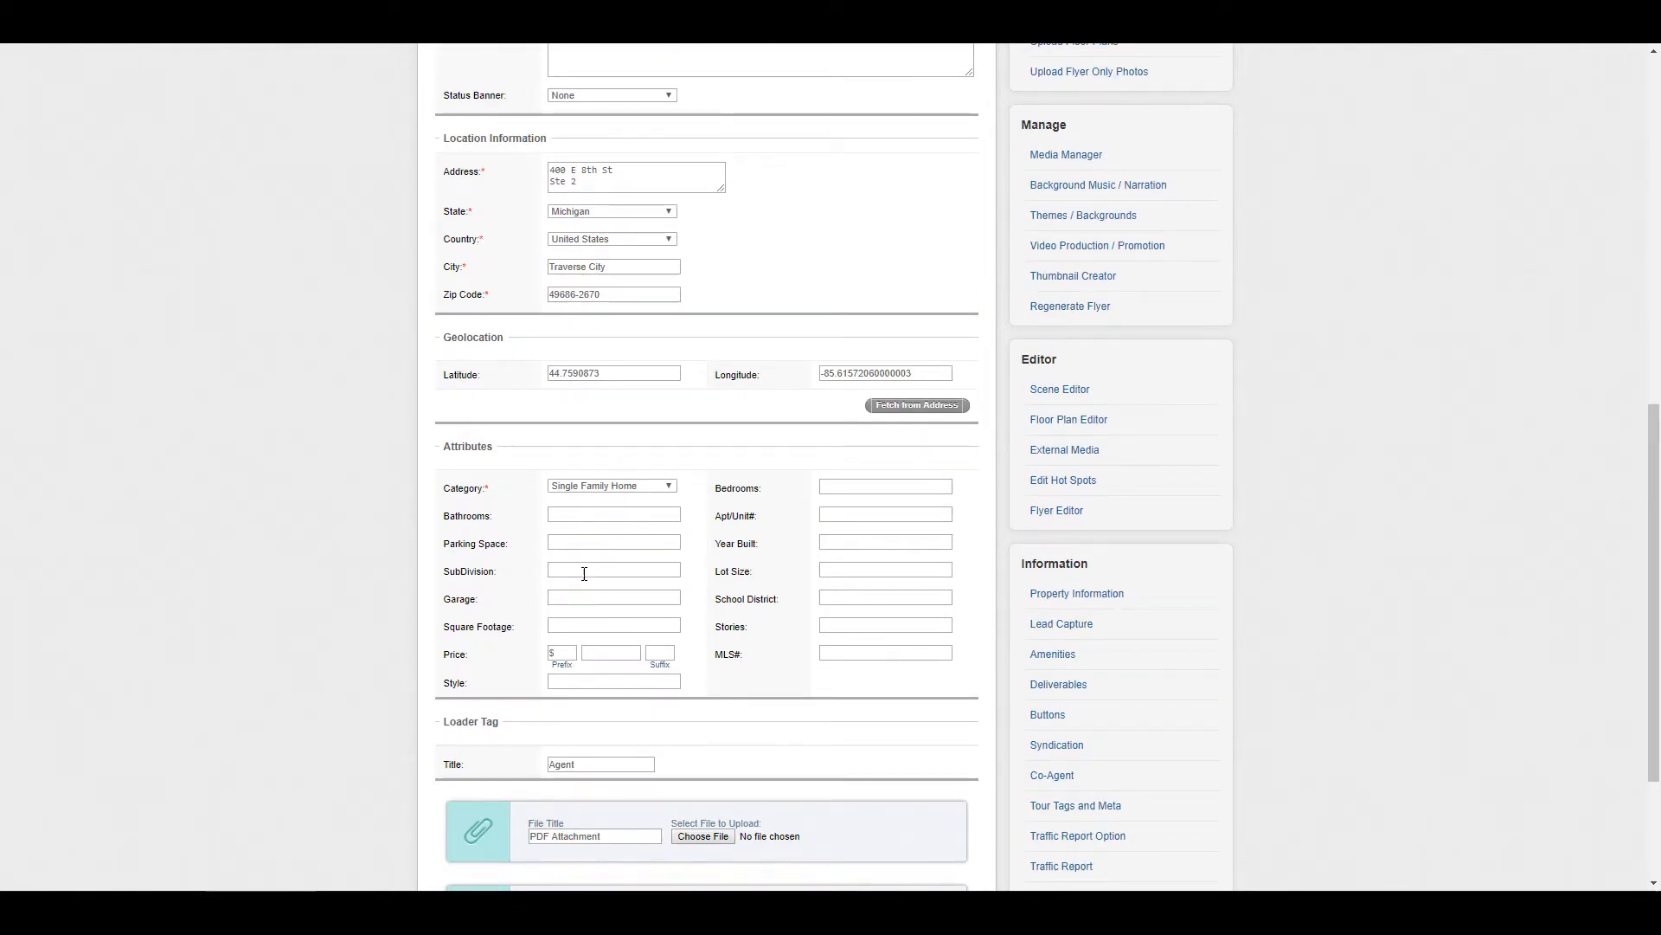
{"action": "scroll", "scroll_direction": "down", "scroll_amount": 3}
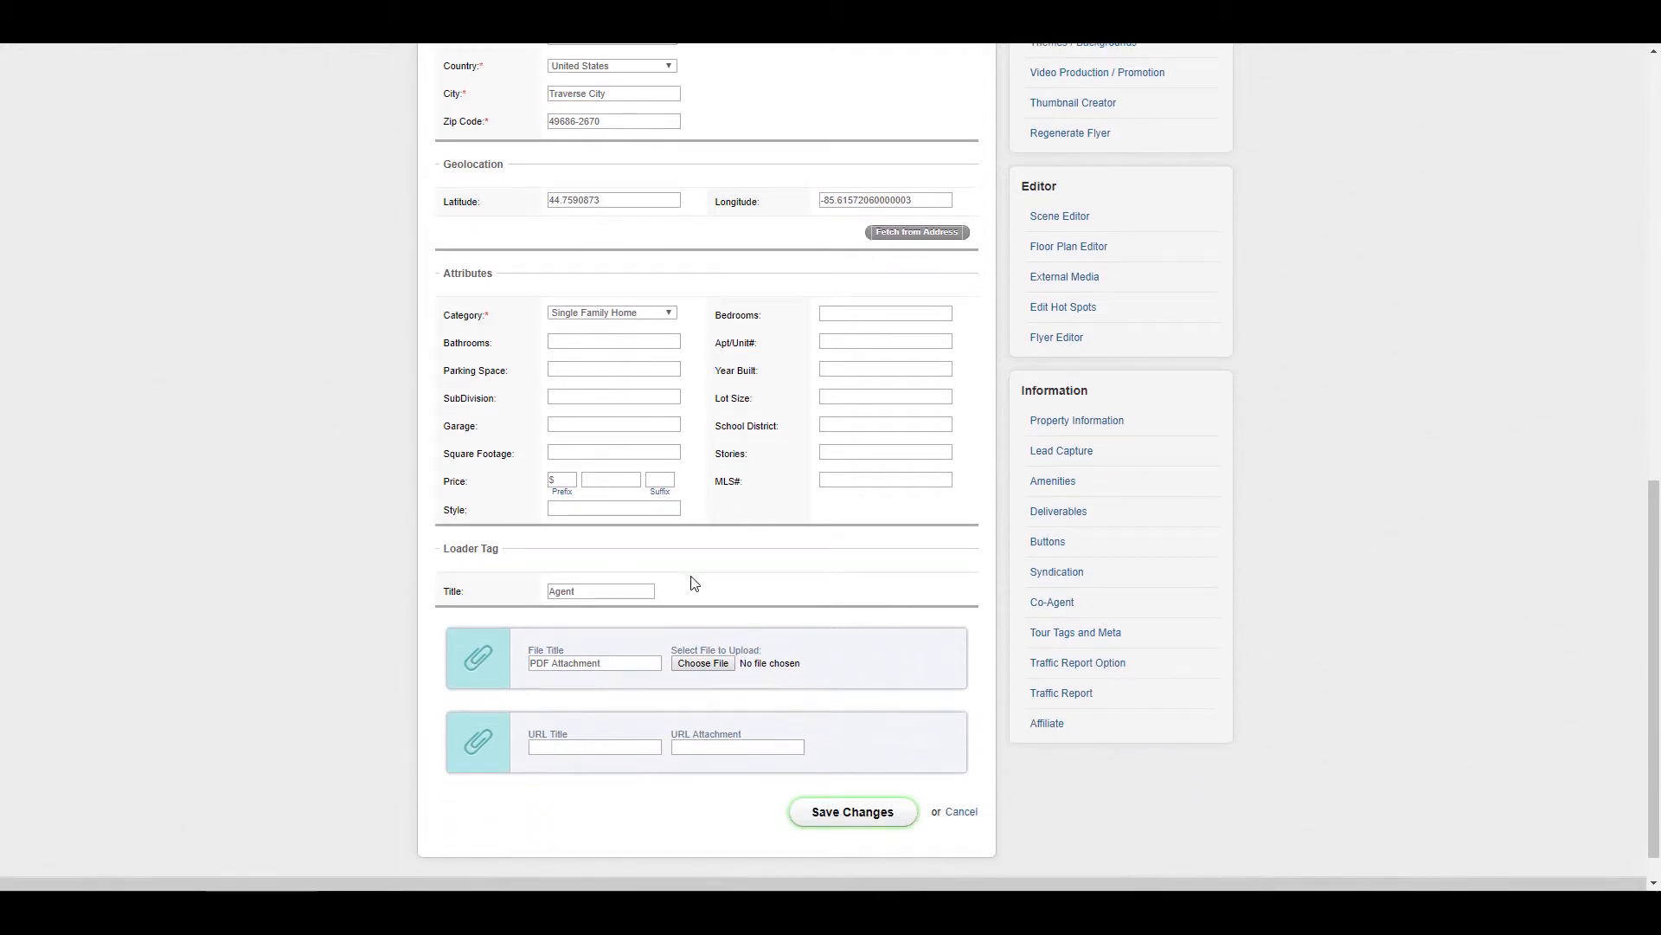
{"action": "scroll", "scroll_direction": "up", "scroll_amount": 3}
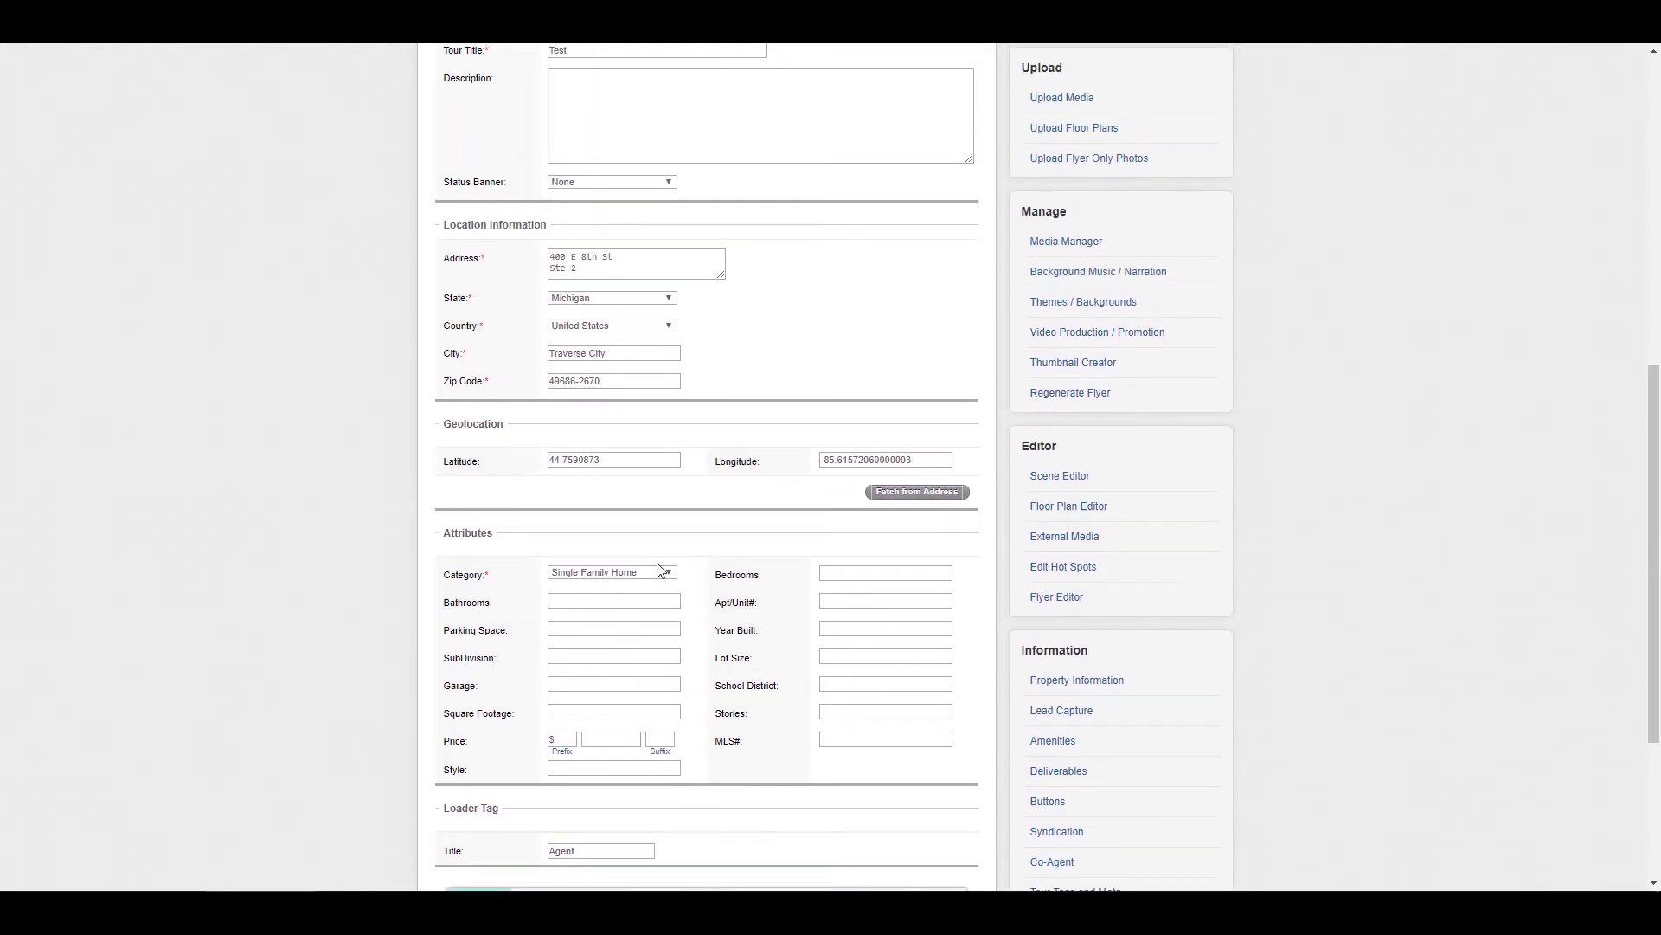
{"action": "scroll", "scroll_direction": "up", "scroll_amount": 3}
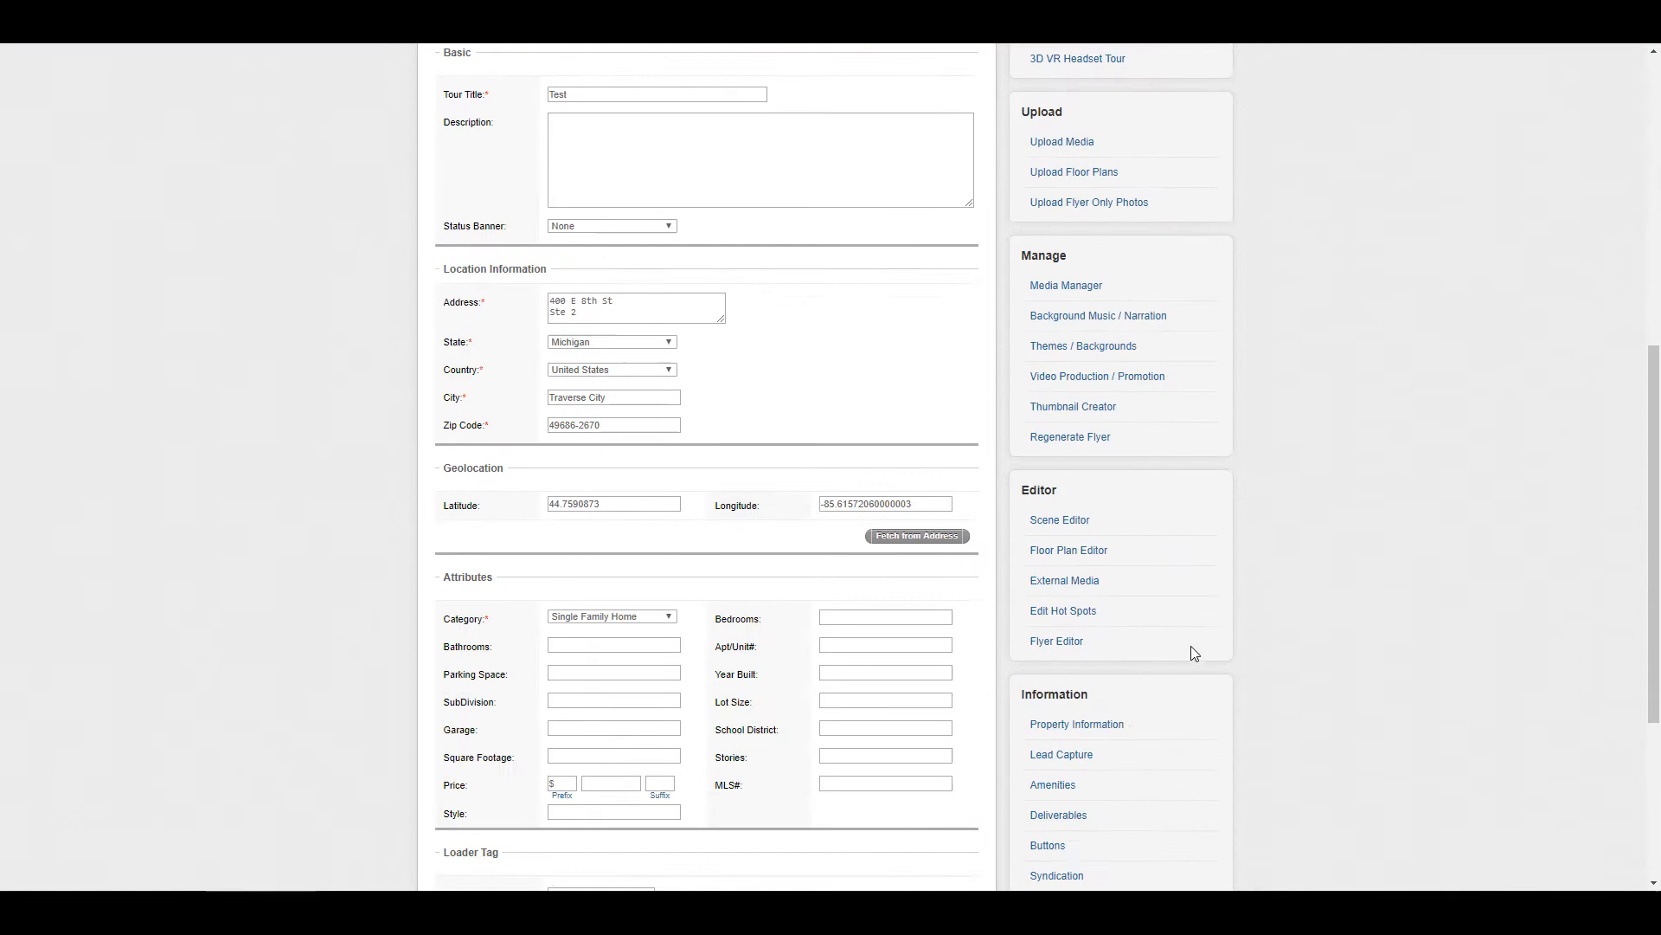
{"action": "scroll", "scroll_direction": "down", "scroll_amount": 3}
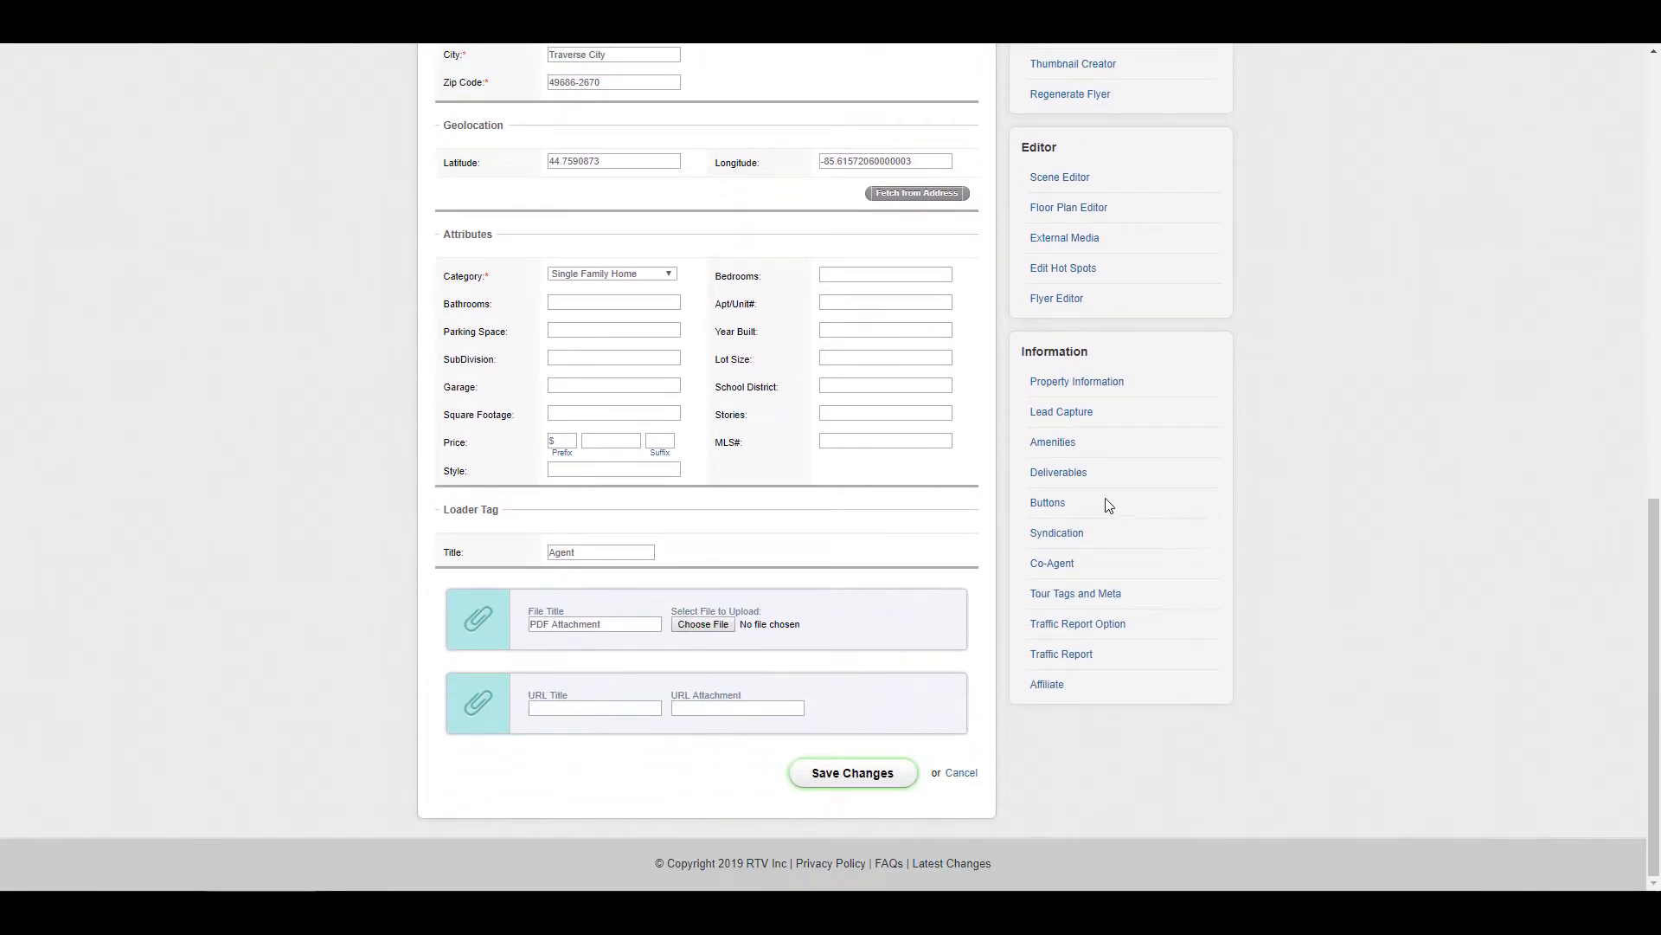
Review the Deliverables page's tour links, flyers, media downloads and embed codes
{"action": "left_click", "coordinate": [1058, 471]}
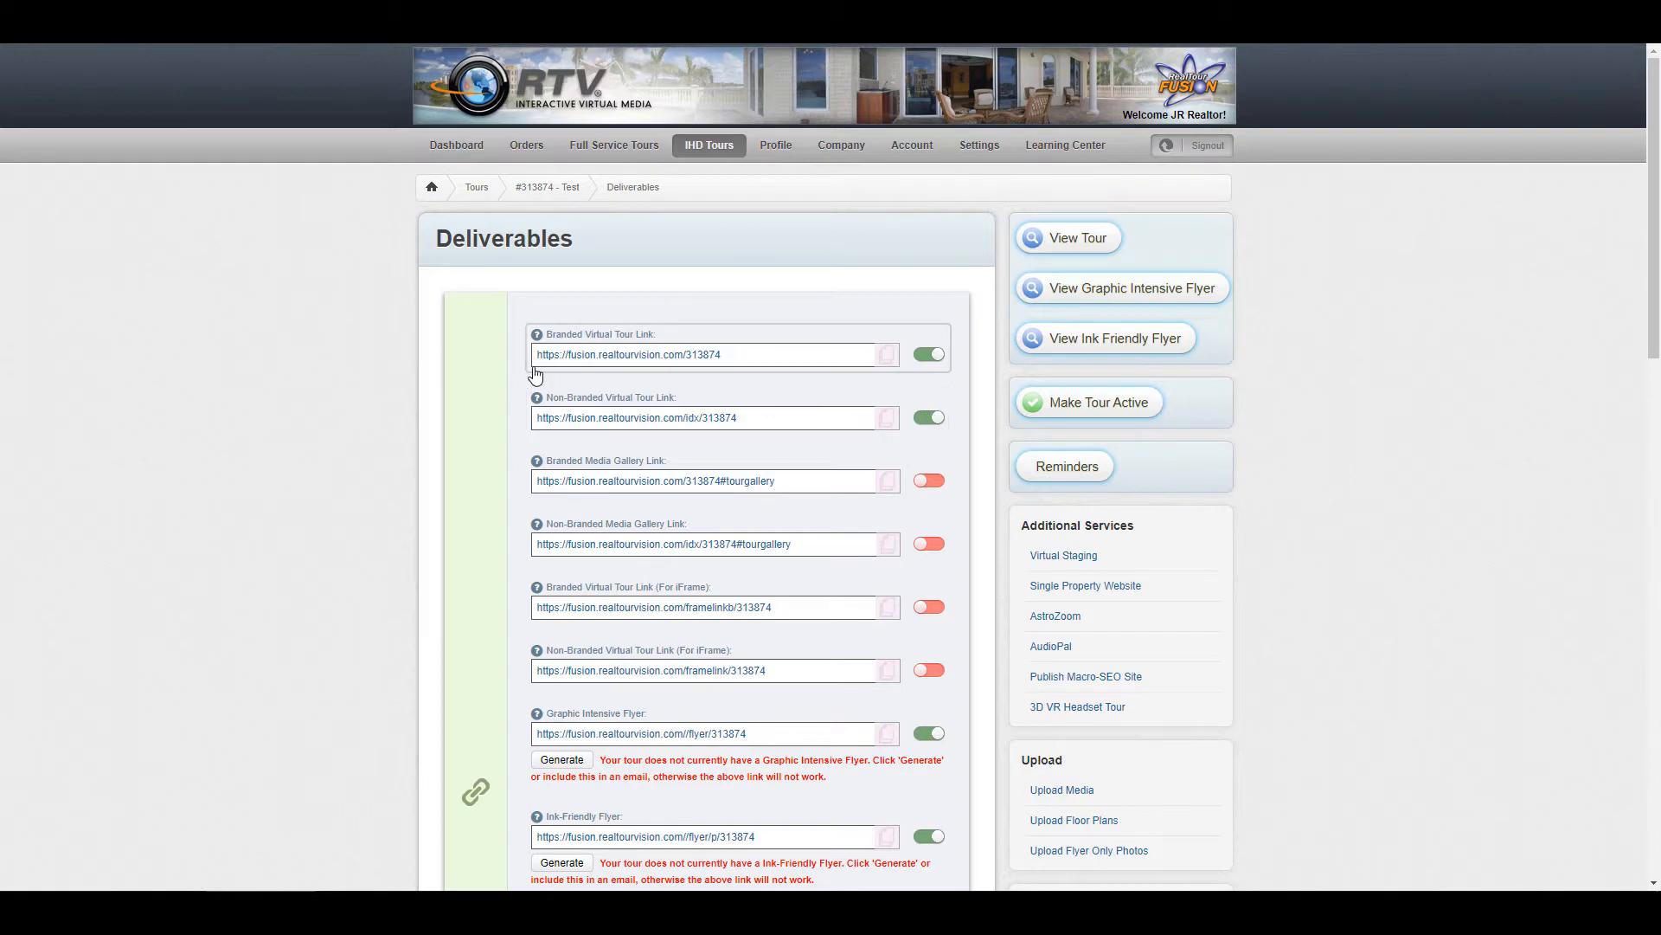
{"action": "mouse_move", "coordinate": [580, 372]}
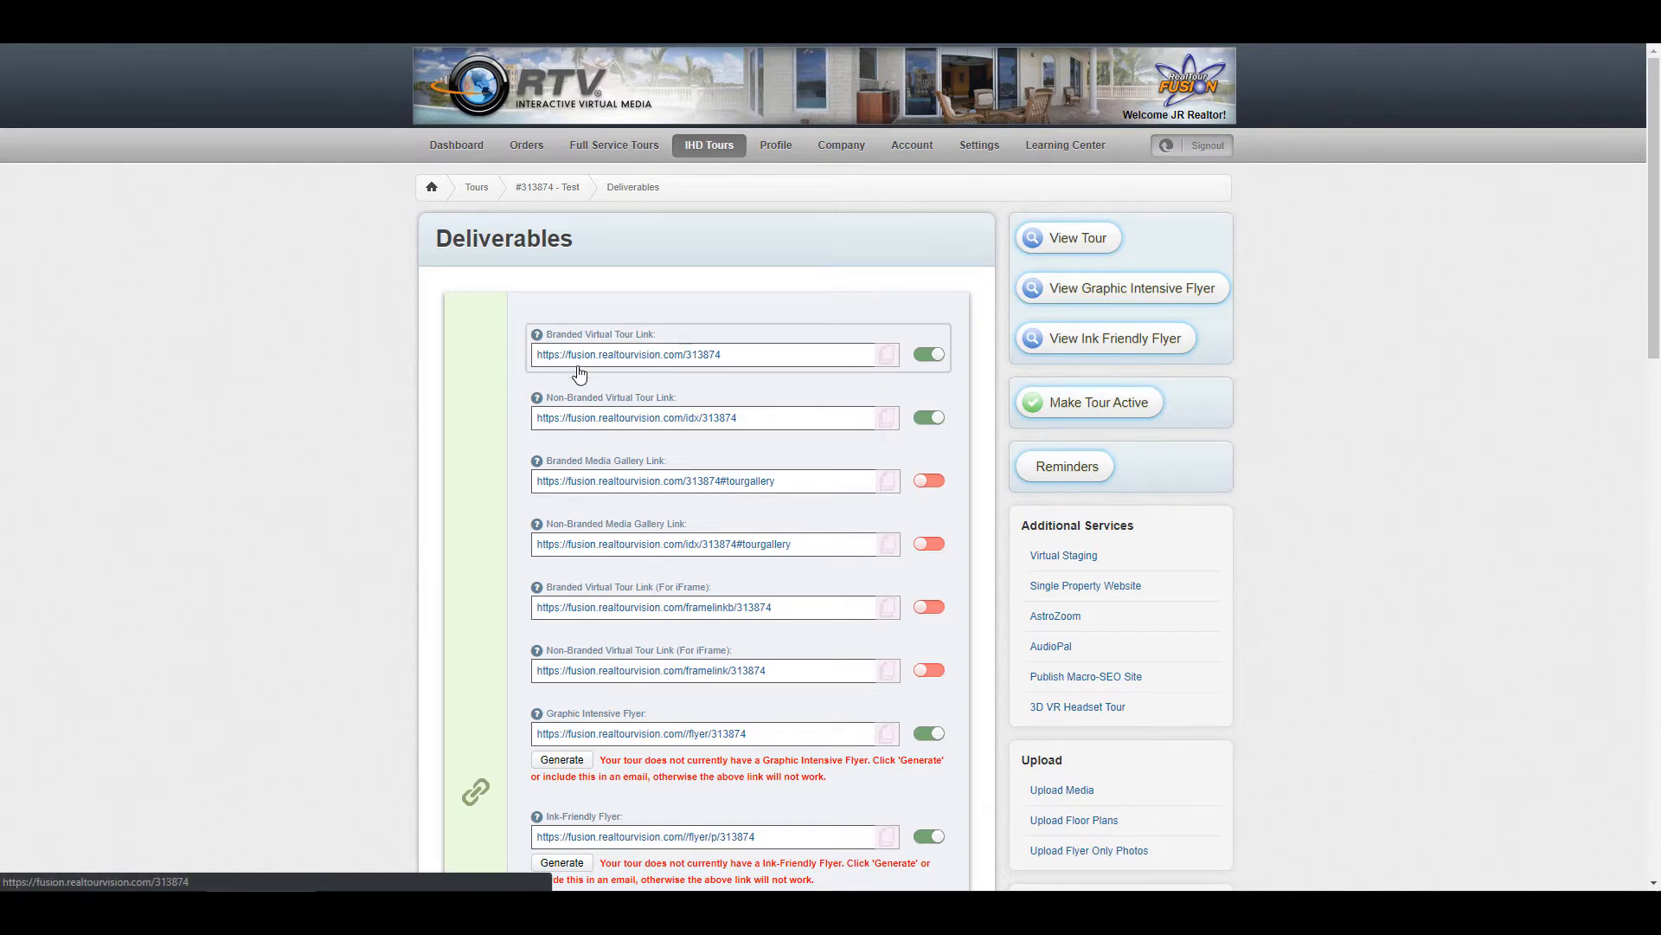
{"action": "mouse_move", "coordinate": [657, 424]}
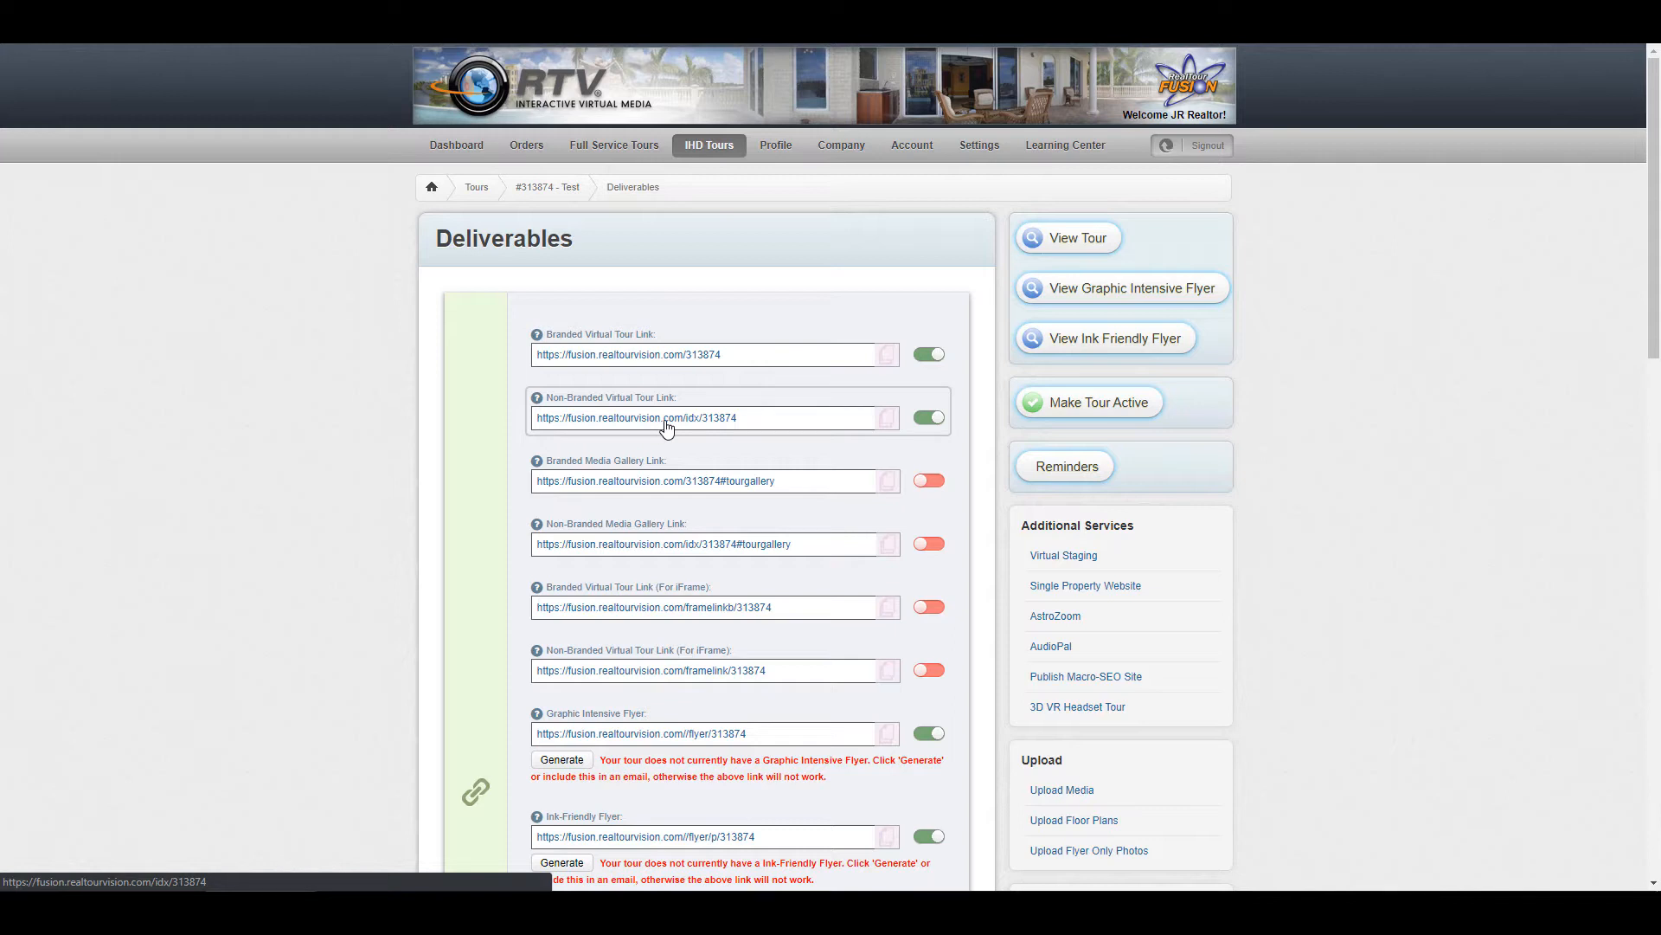
{"action": "mouse_move", "coordinate": [658, 433]}
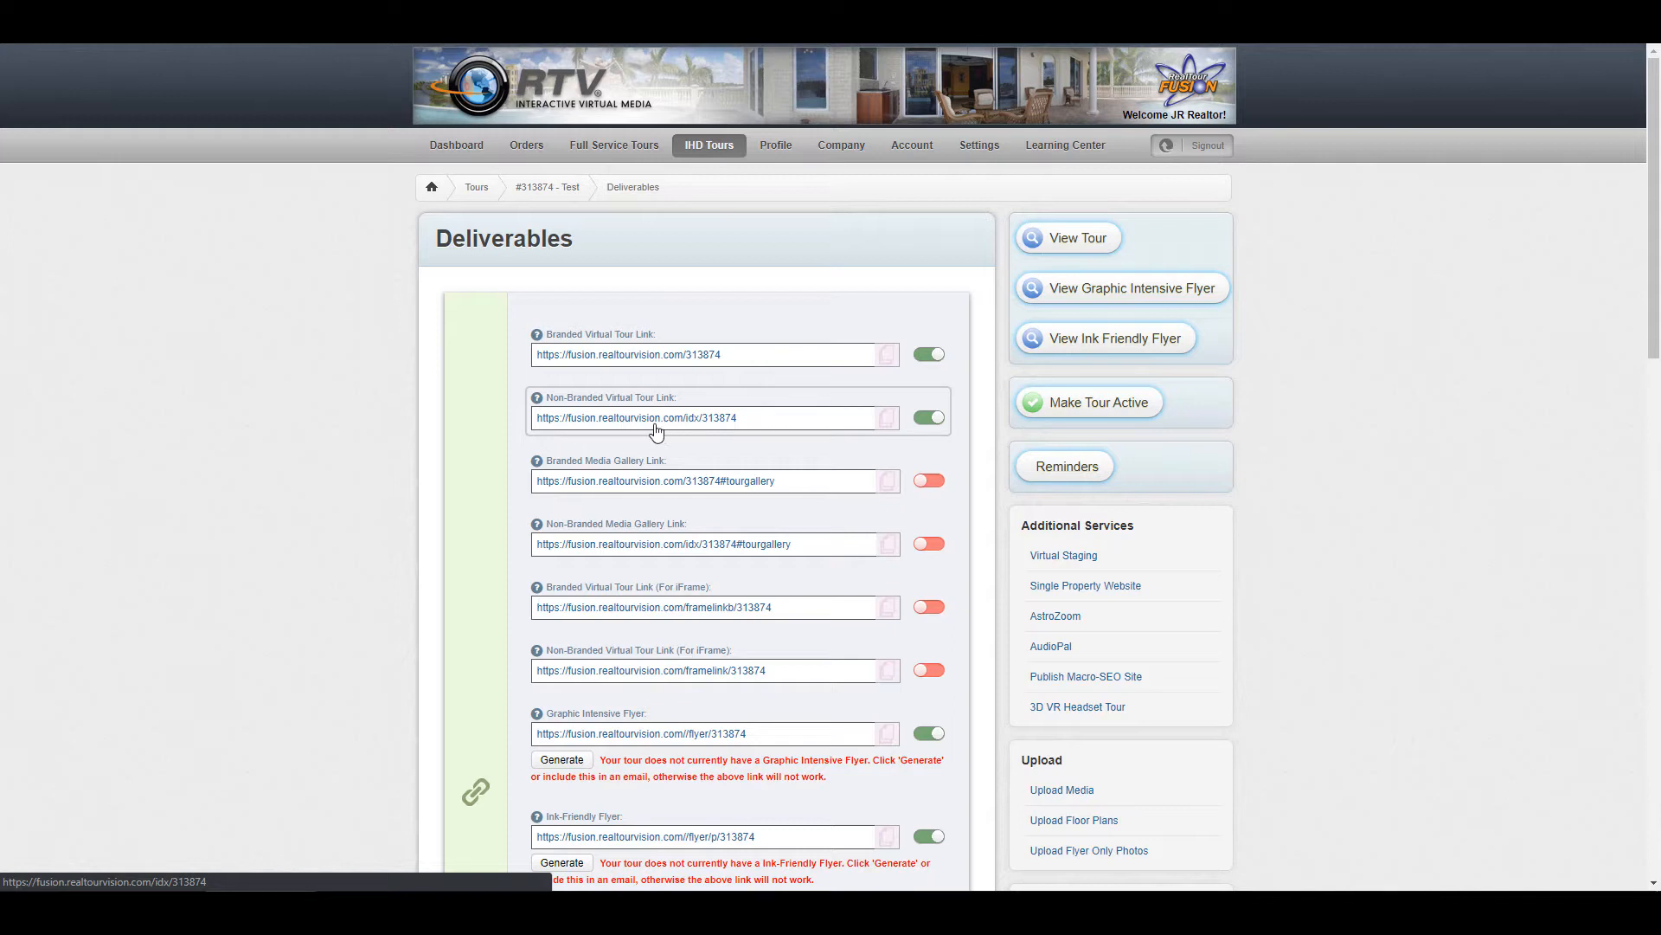
{"action": "mouse_move", "coordinate": [618, 414]}
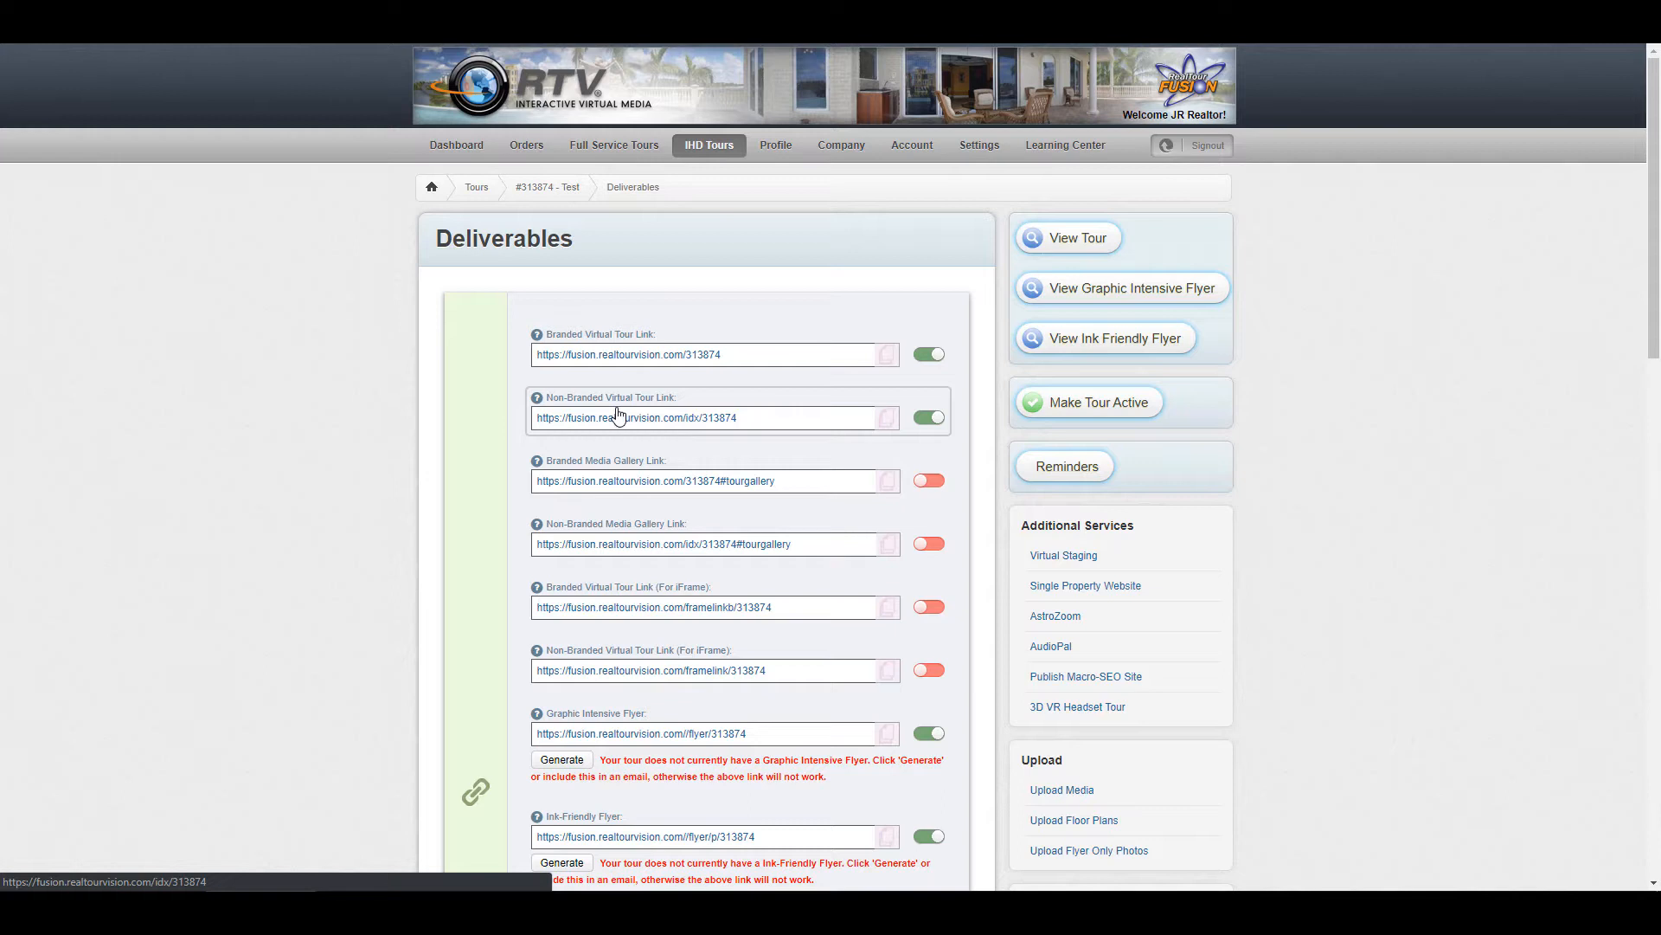
{"action": "scroll", "scroll_direction": "down", "scroll_amount": 3}
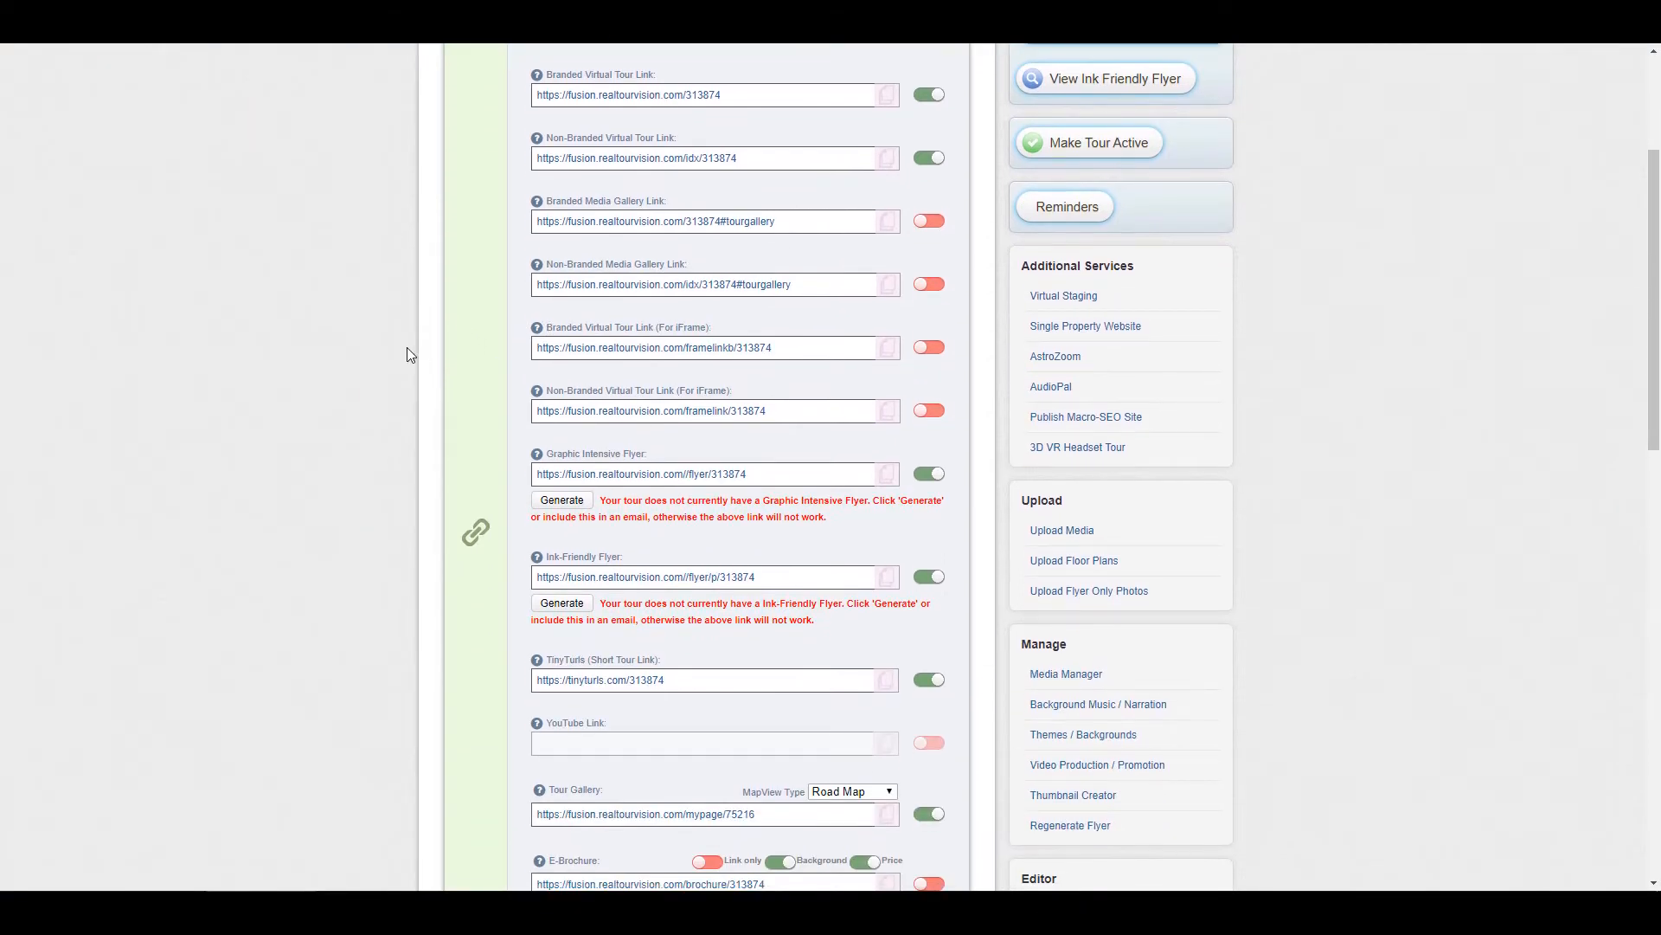
{"action": "scroll", "scroll_direction": "down", "scroll_amount": 3}
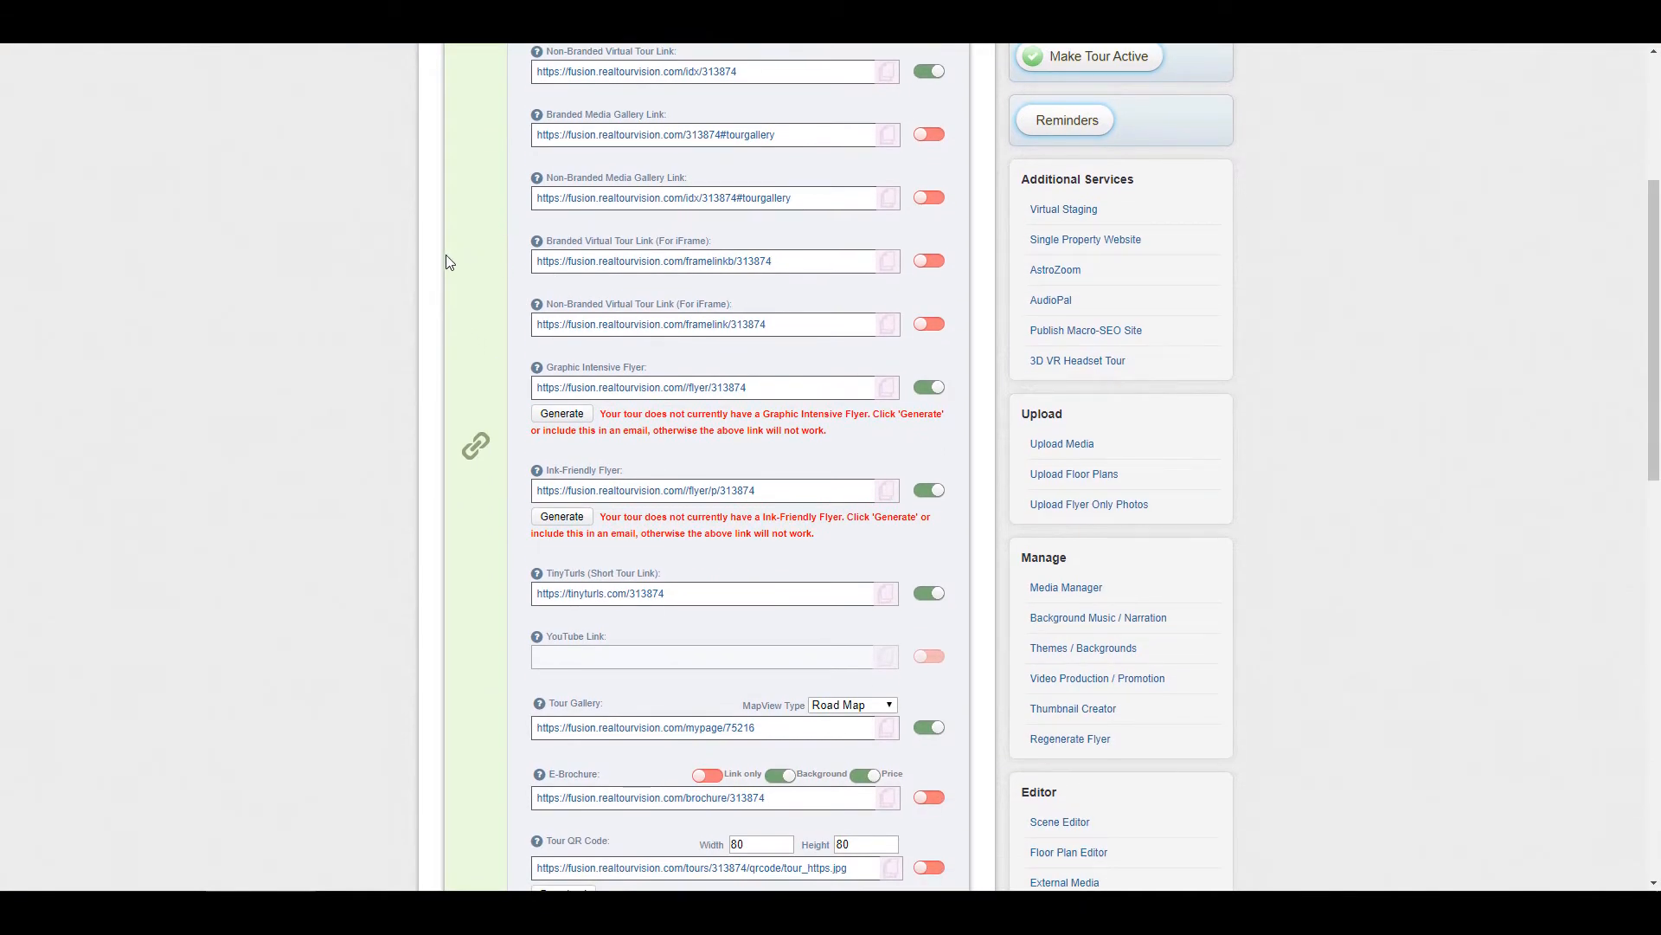
{"action": "scroll", "scroll_direction": "down", "scroll_amount": 3}
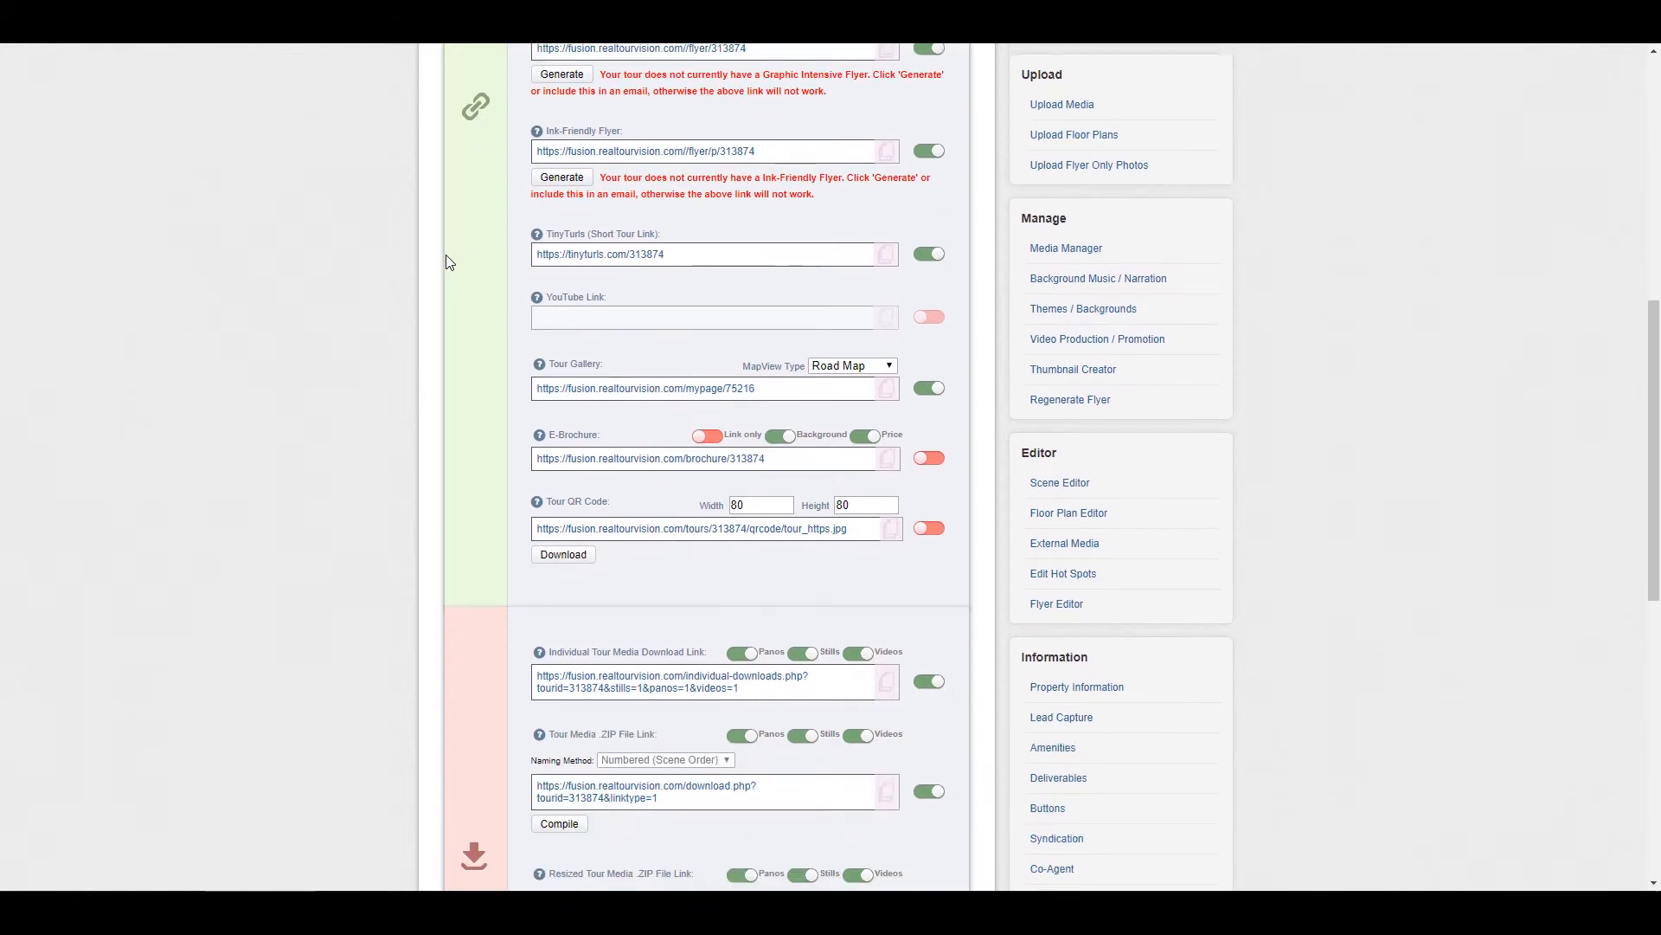
{"action": "scroll", "scroll_direction": "down", "scroll_amount": 3}
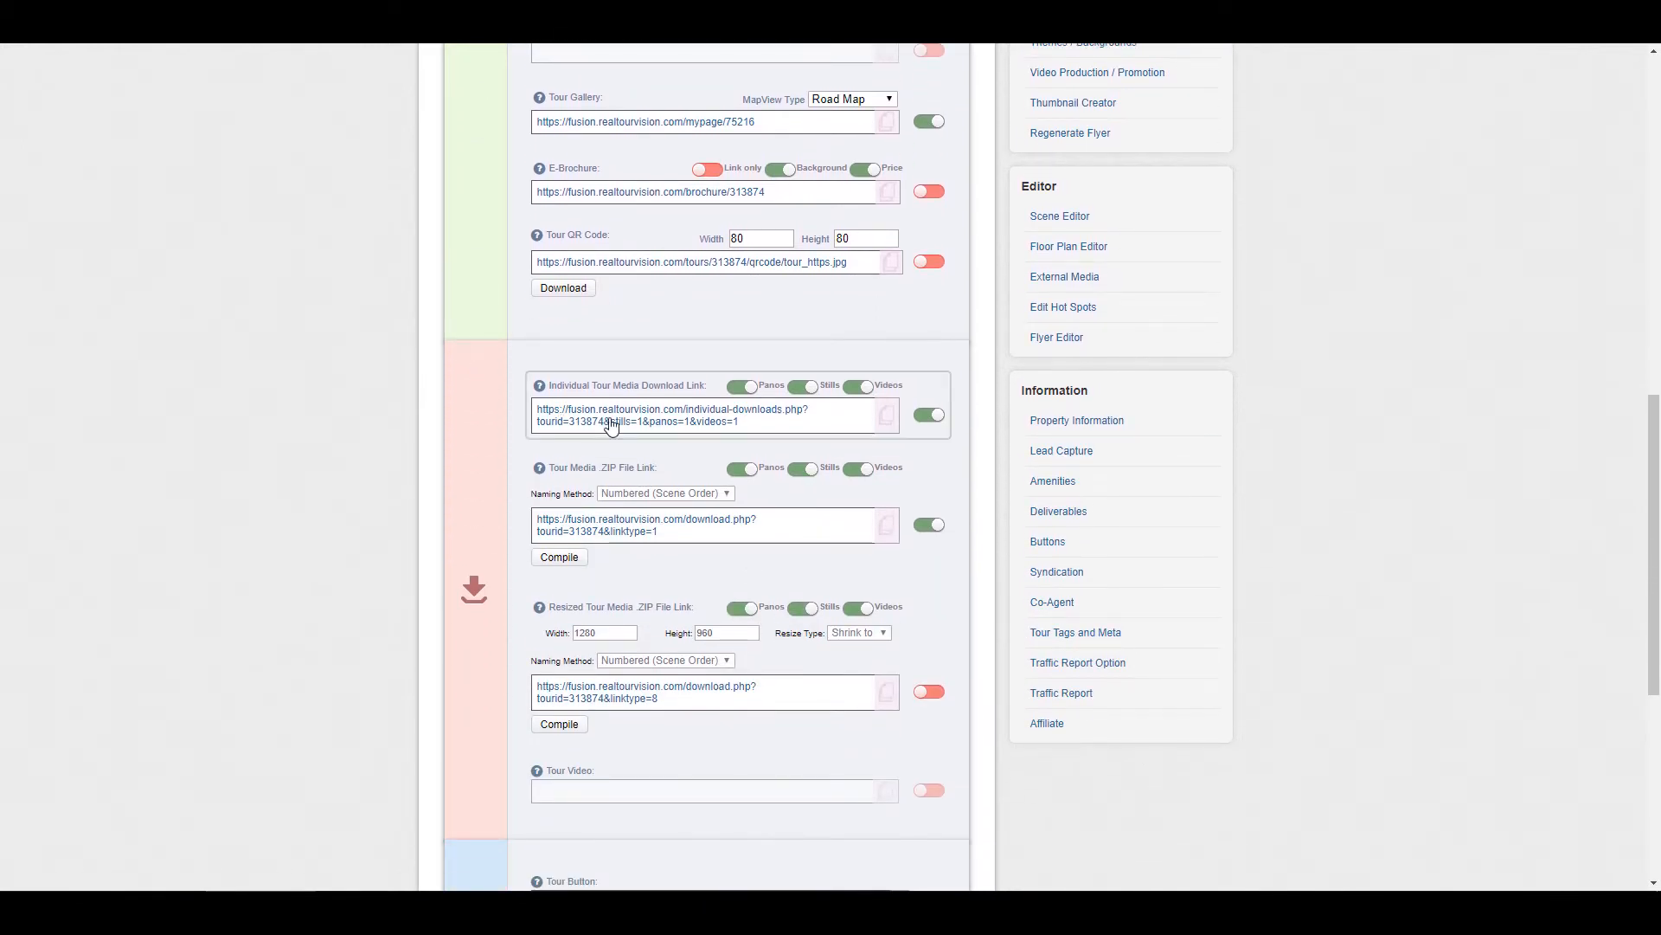
{"action": "mouse_move", "coordinate": [623, 421]}
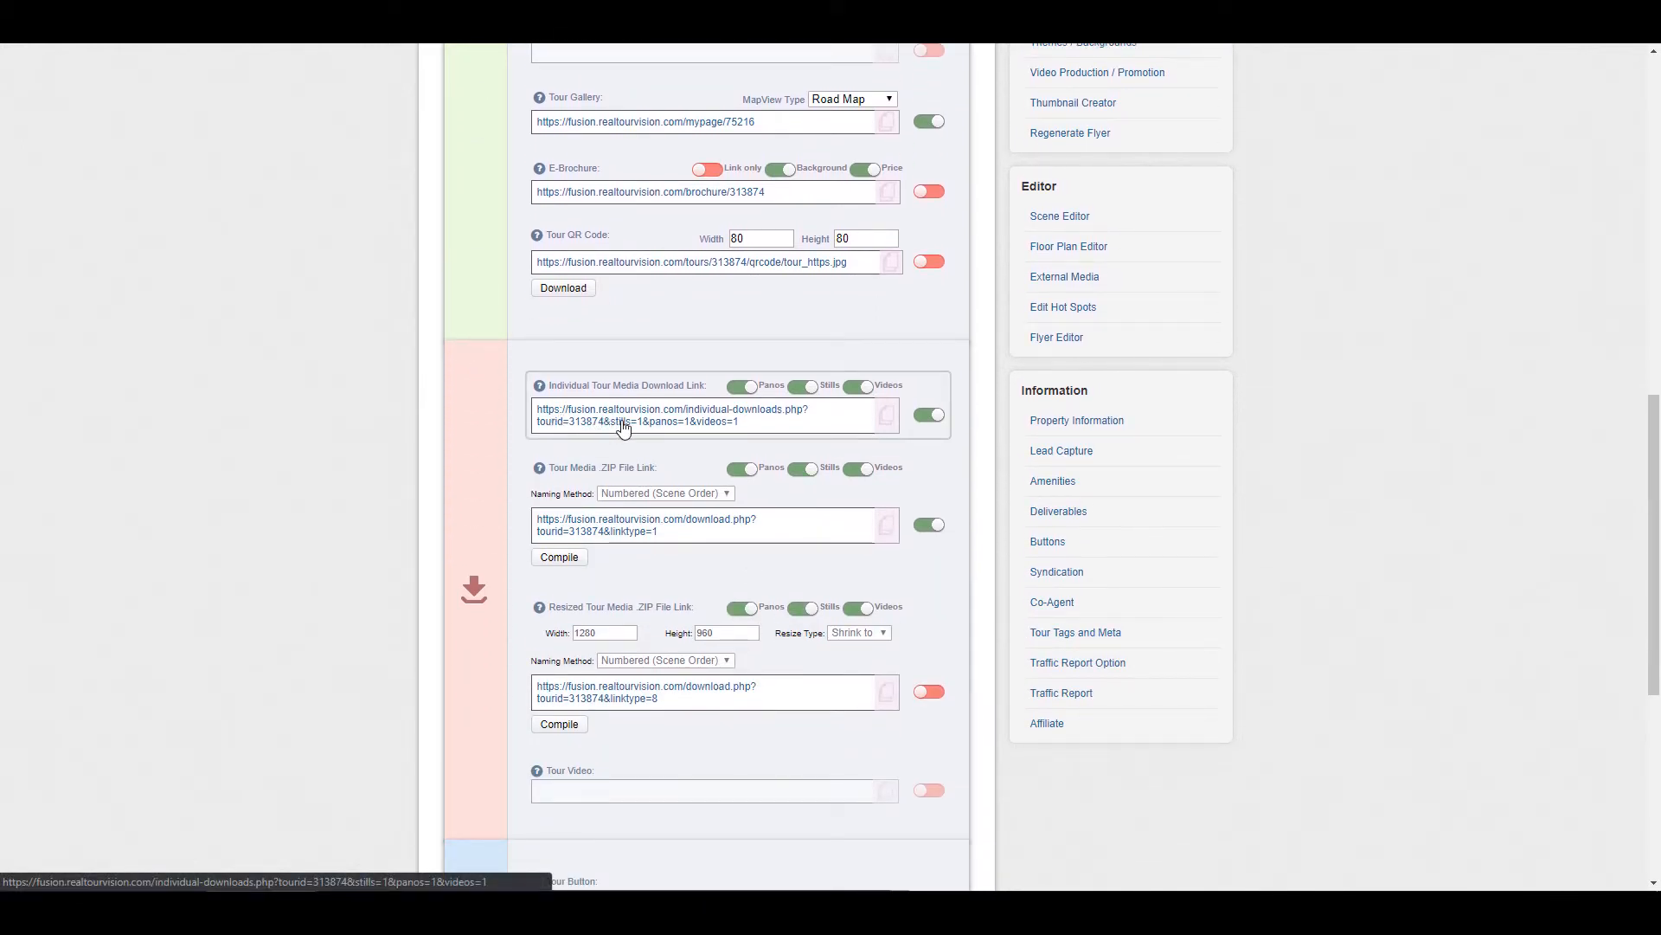
{"action": "mouse_move", "coordinate": [593, 431]}
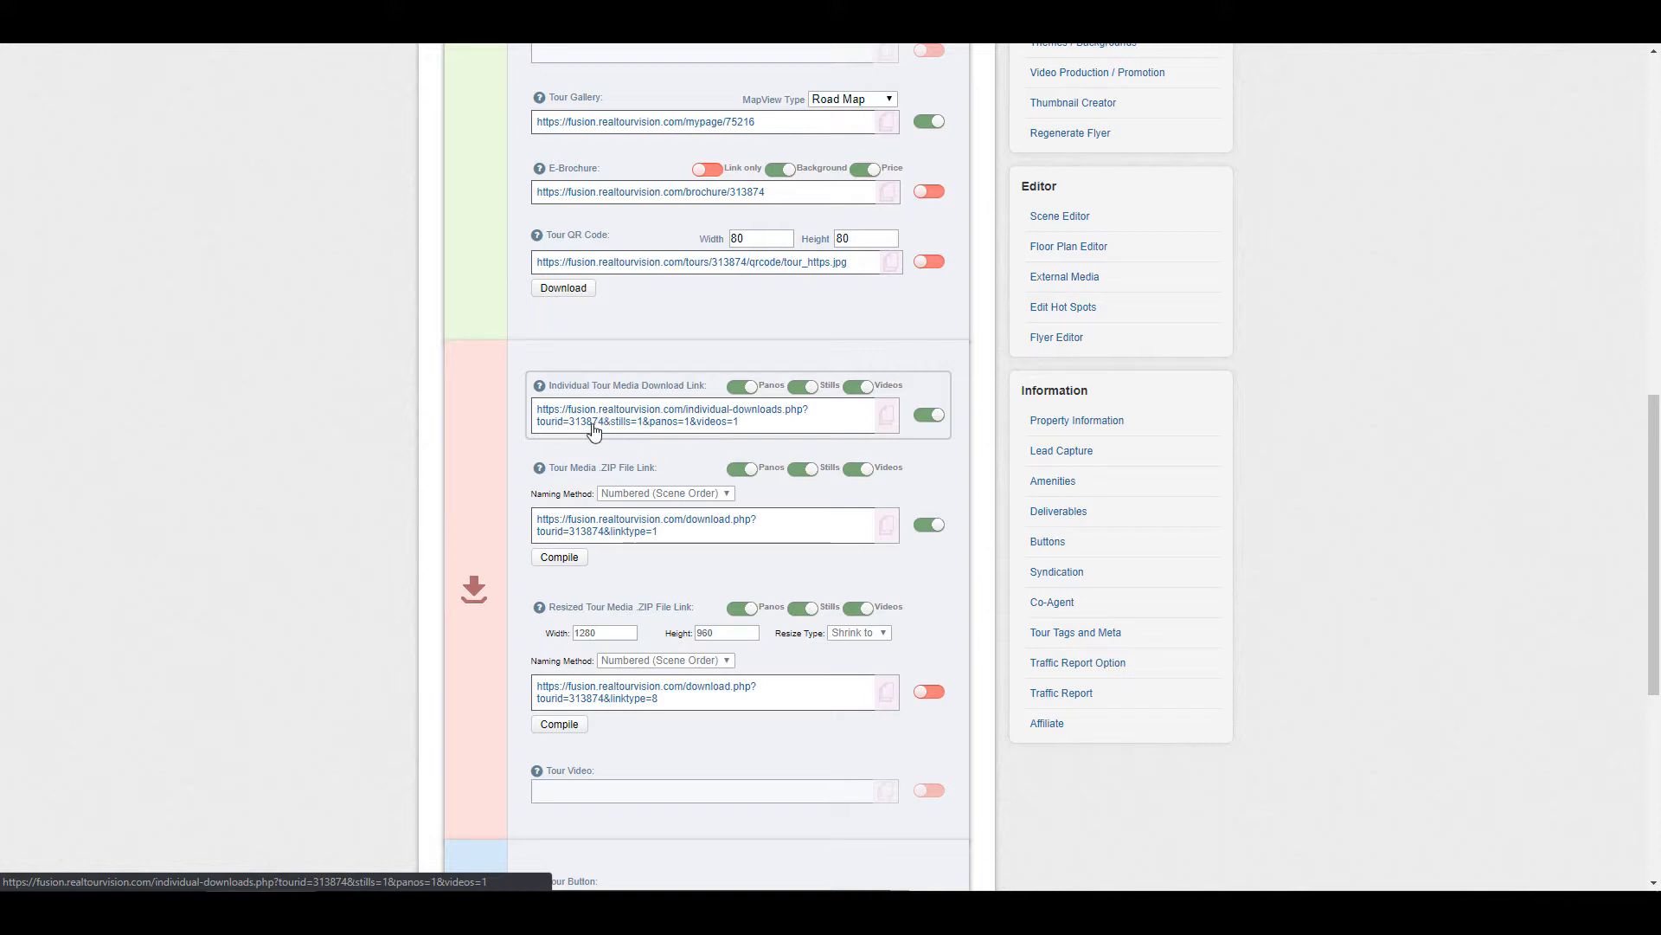
{"action": "mouse_move", "coordinate": [644, 423]}
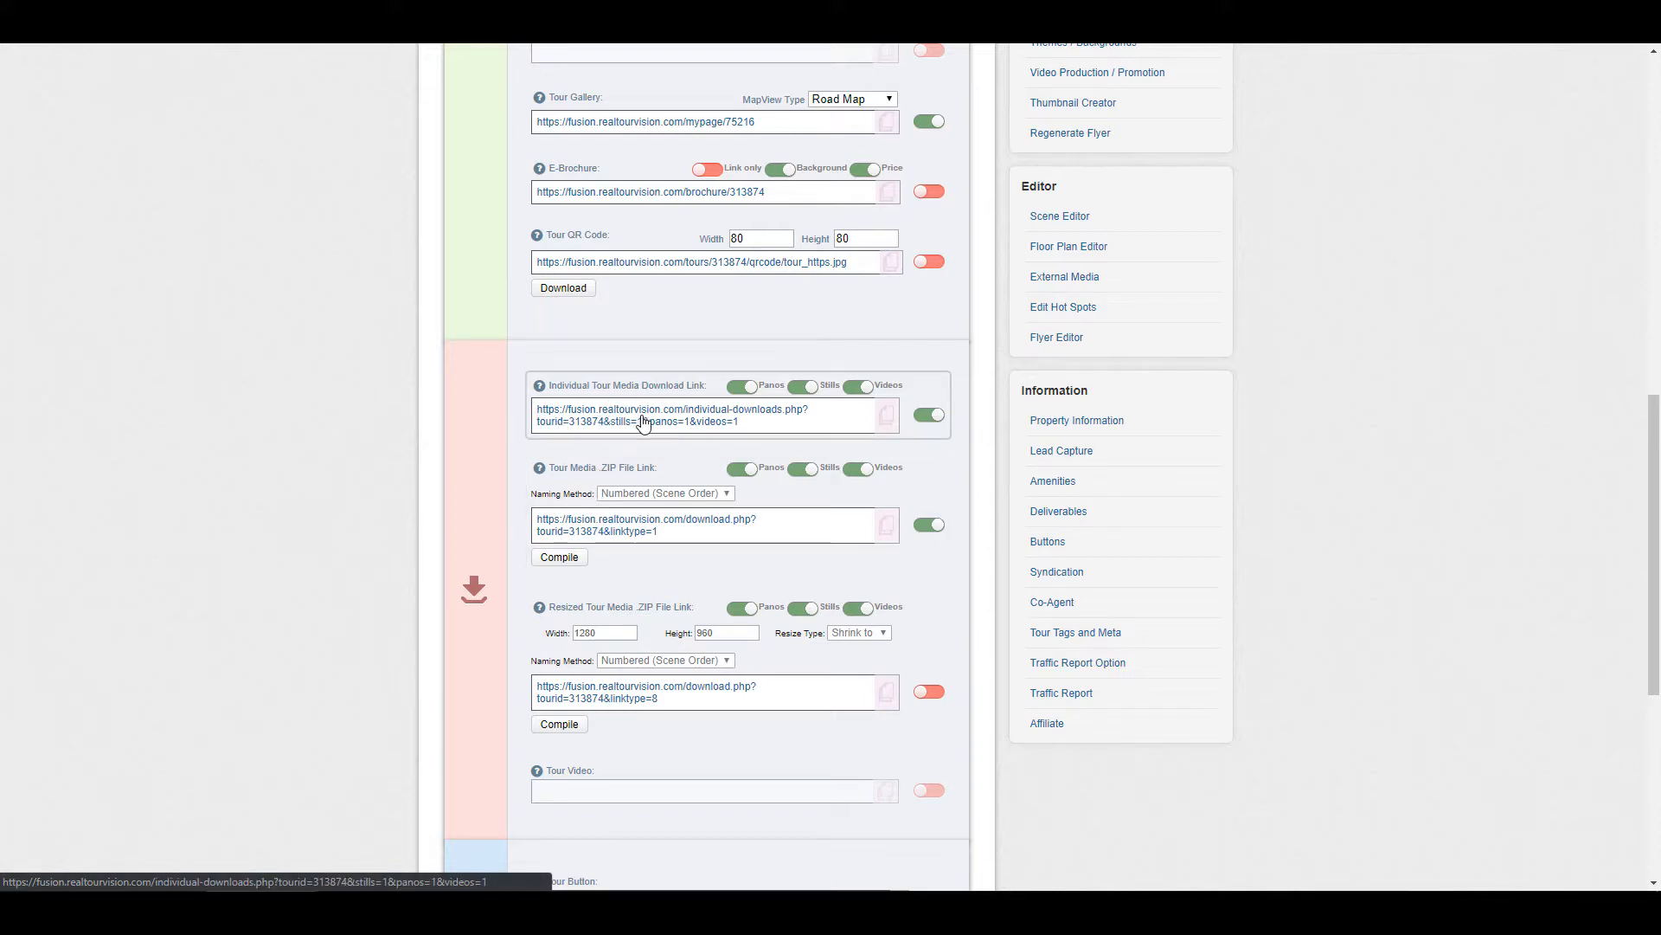
{"action": "mouse_move", "coordinate": [649, 523]}
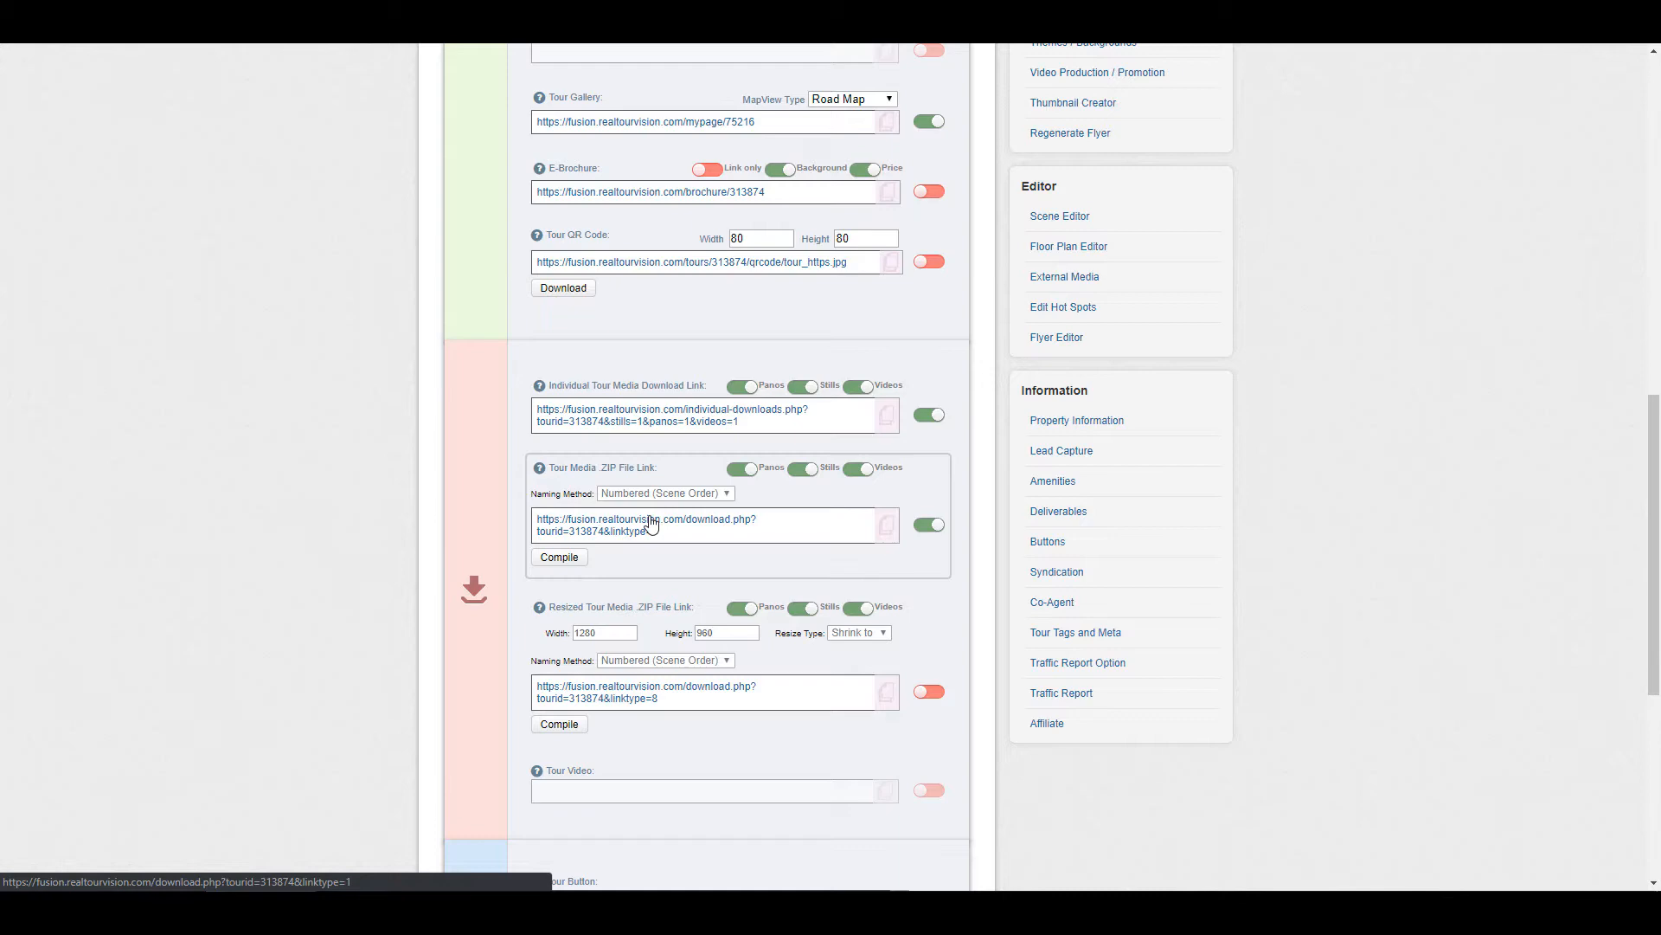
{"action": "scroll", "scroll_direction": "down", "scroll_amount": 3}
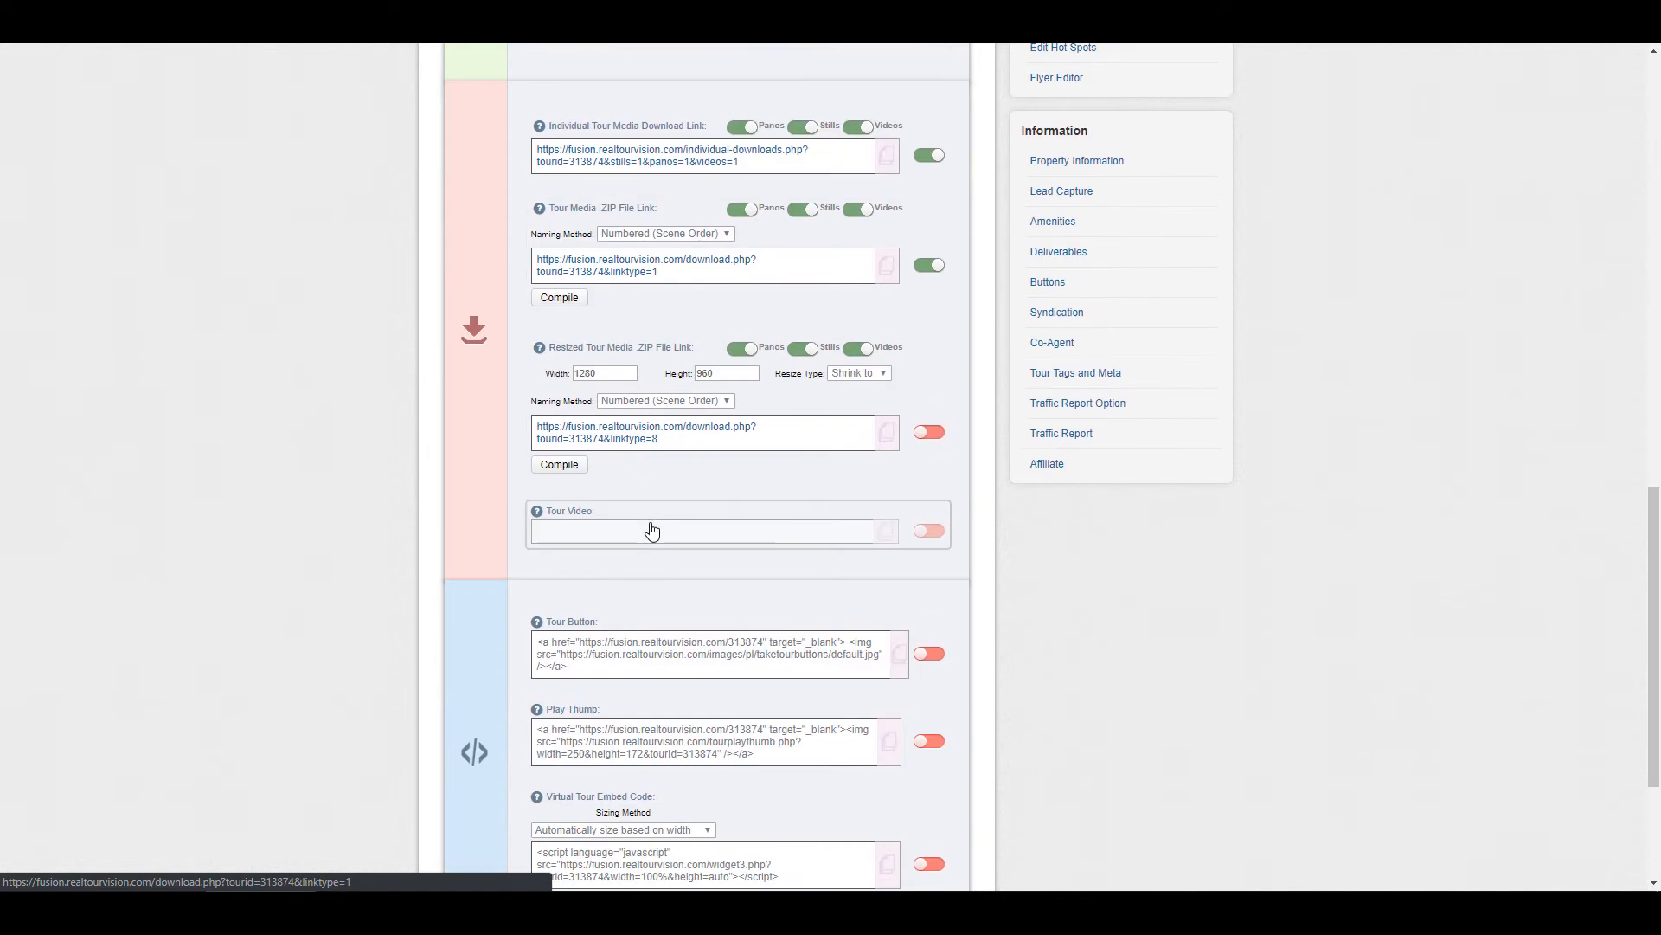
{"action": "scroll", "scroll_direction": "down", "scroll_amount": 3}
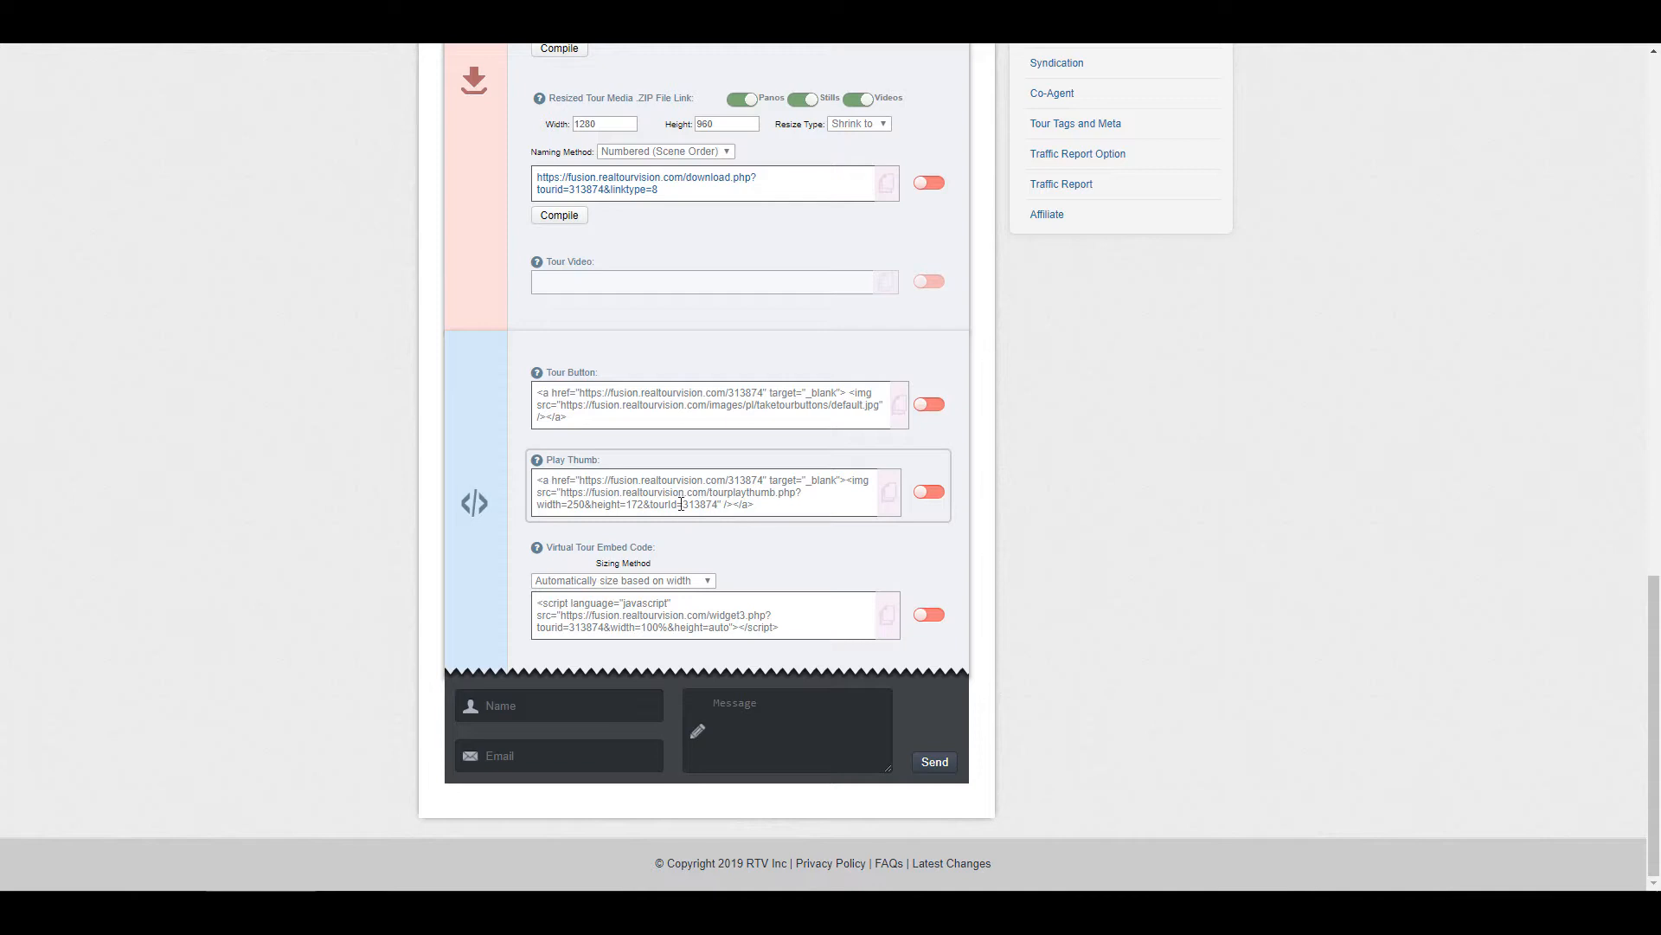
{"action": "mouse_move", "coordinate": [746, 505]}
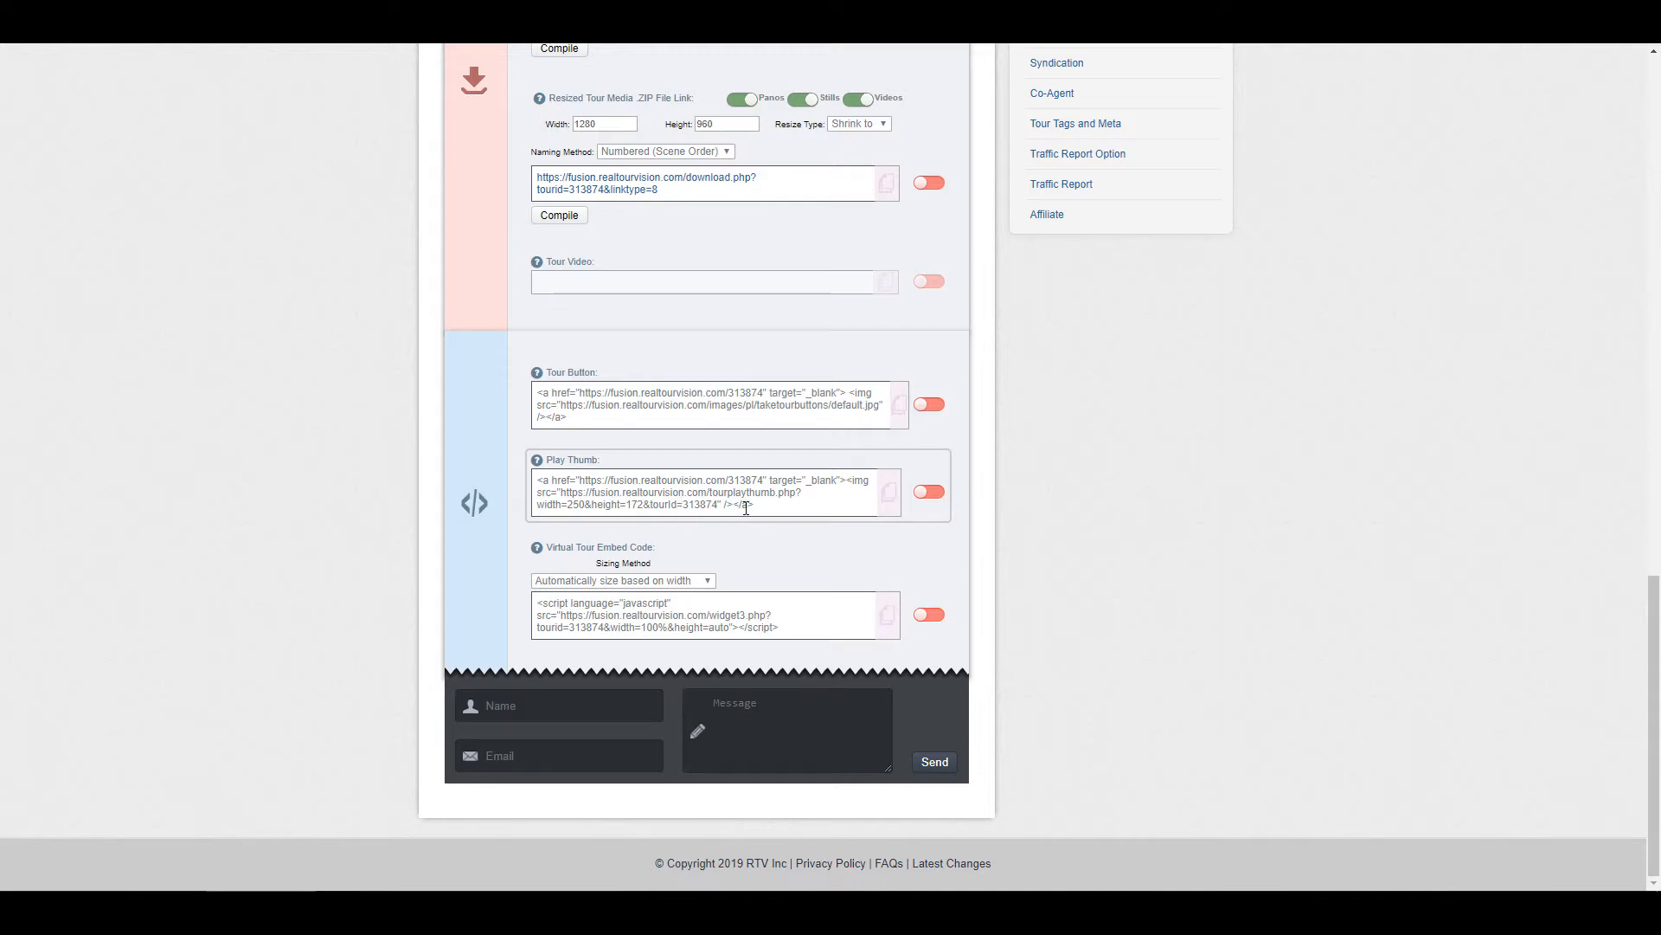
{"action": "mouse_move", "coordinate": [623, 519]}
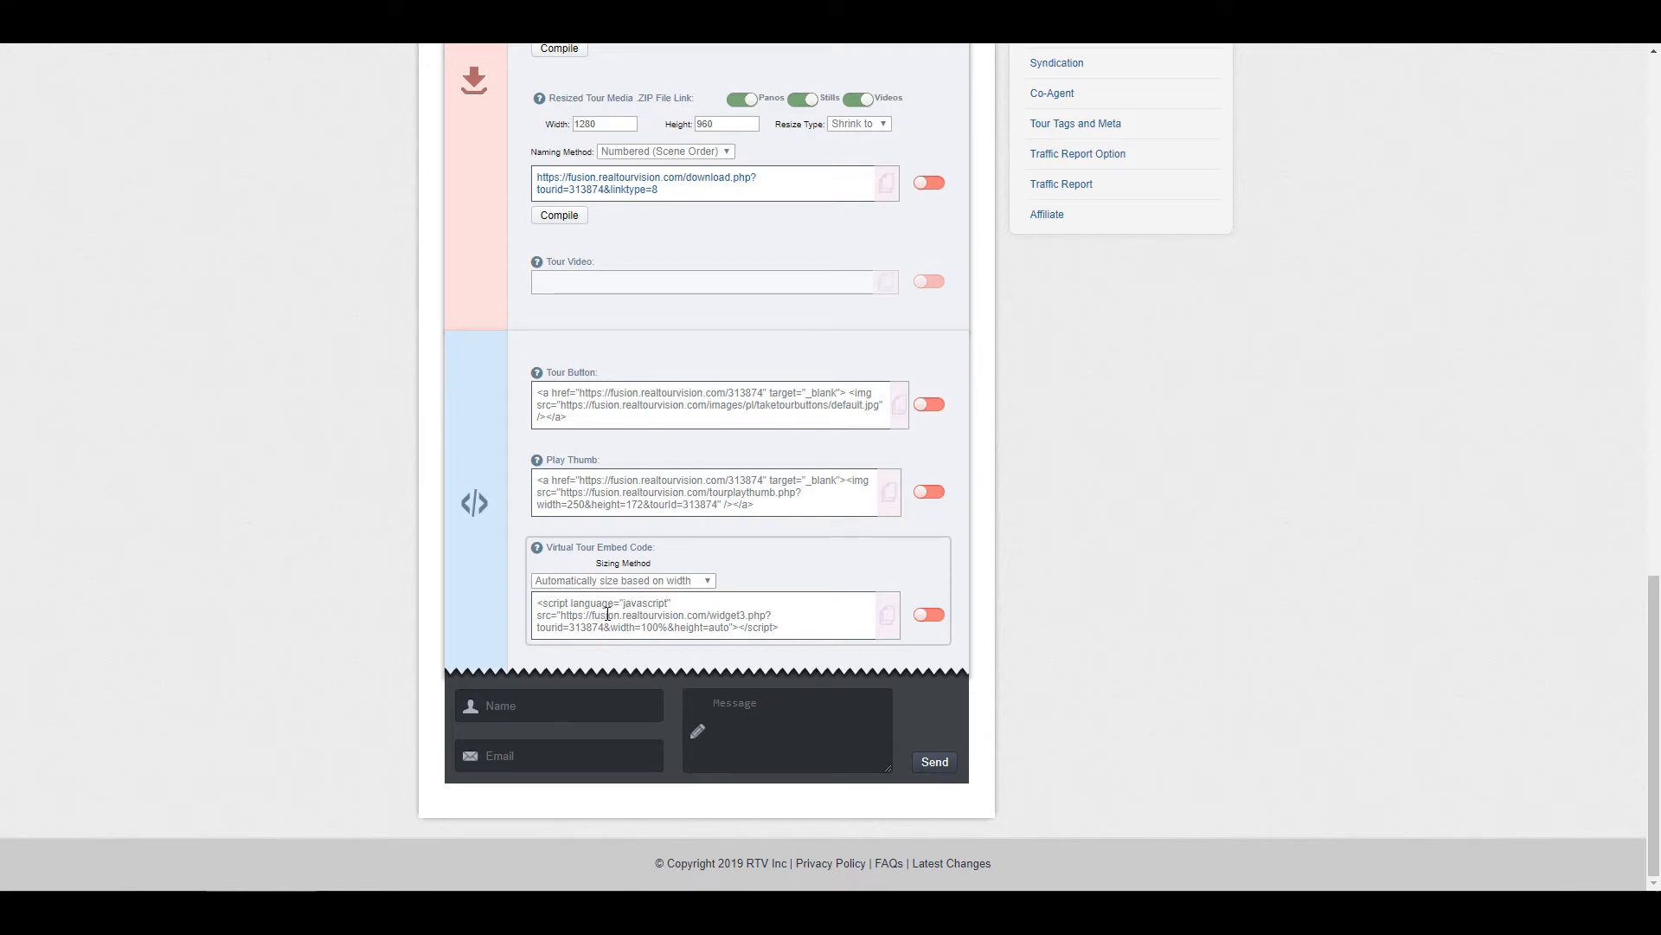
{"action": "scroll", "scroll_direction": "up", "scroll_amount": 3}
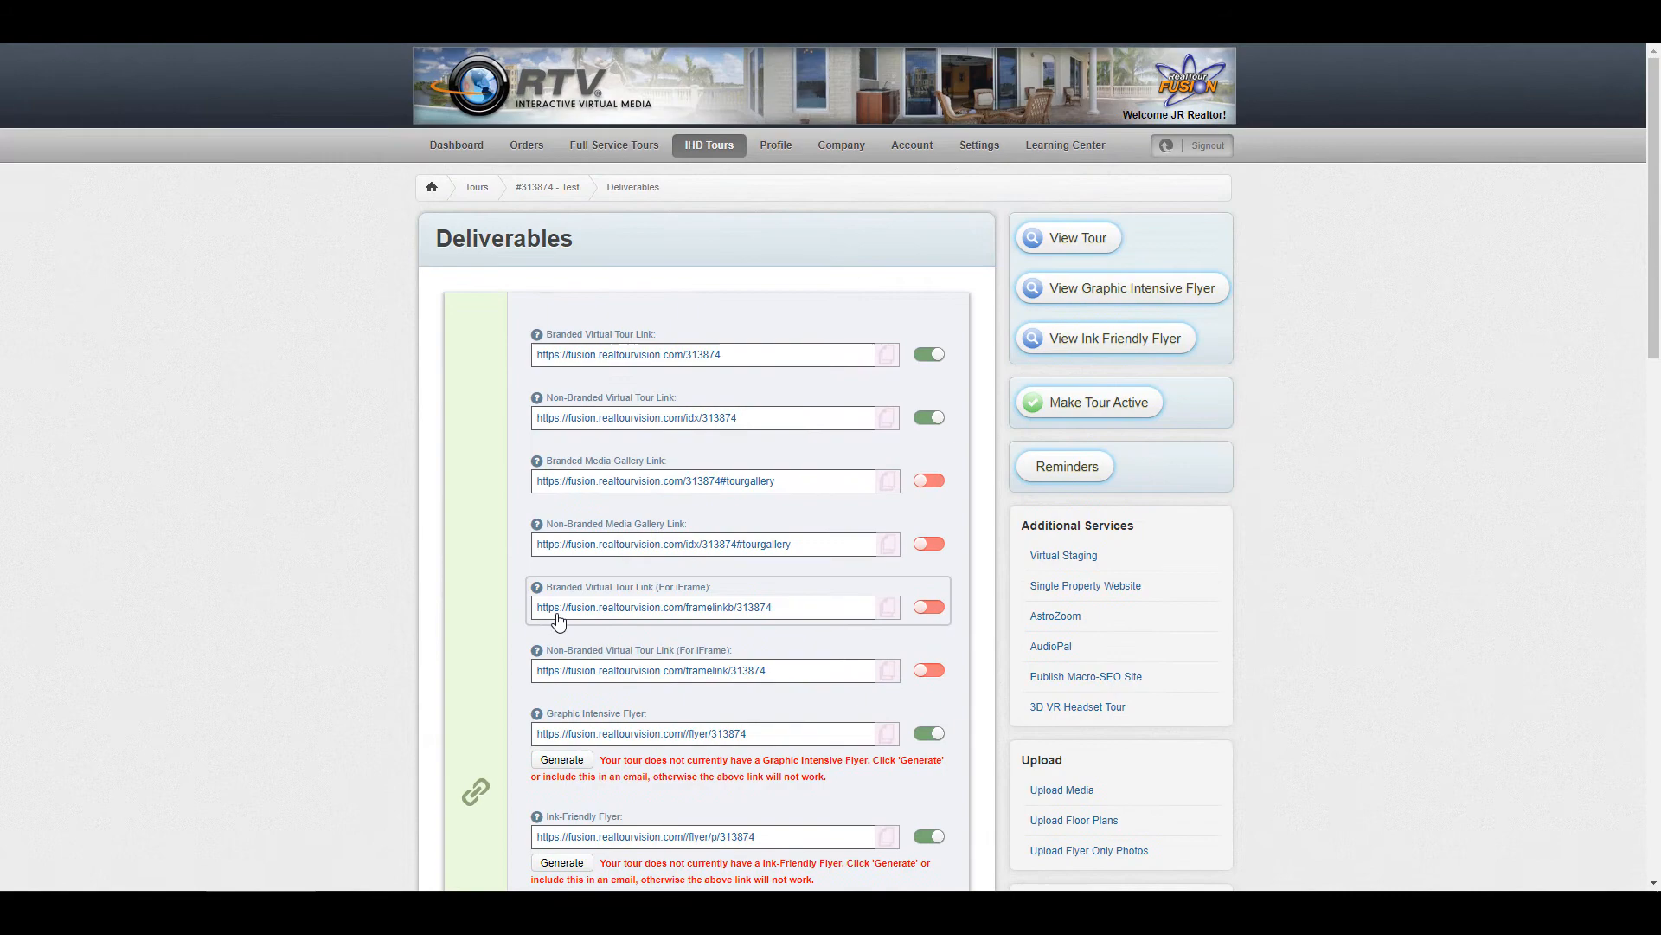
{"action": "mouse_move", "coordinate": [566, 195]}
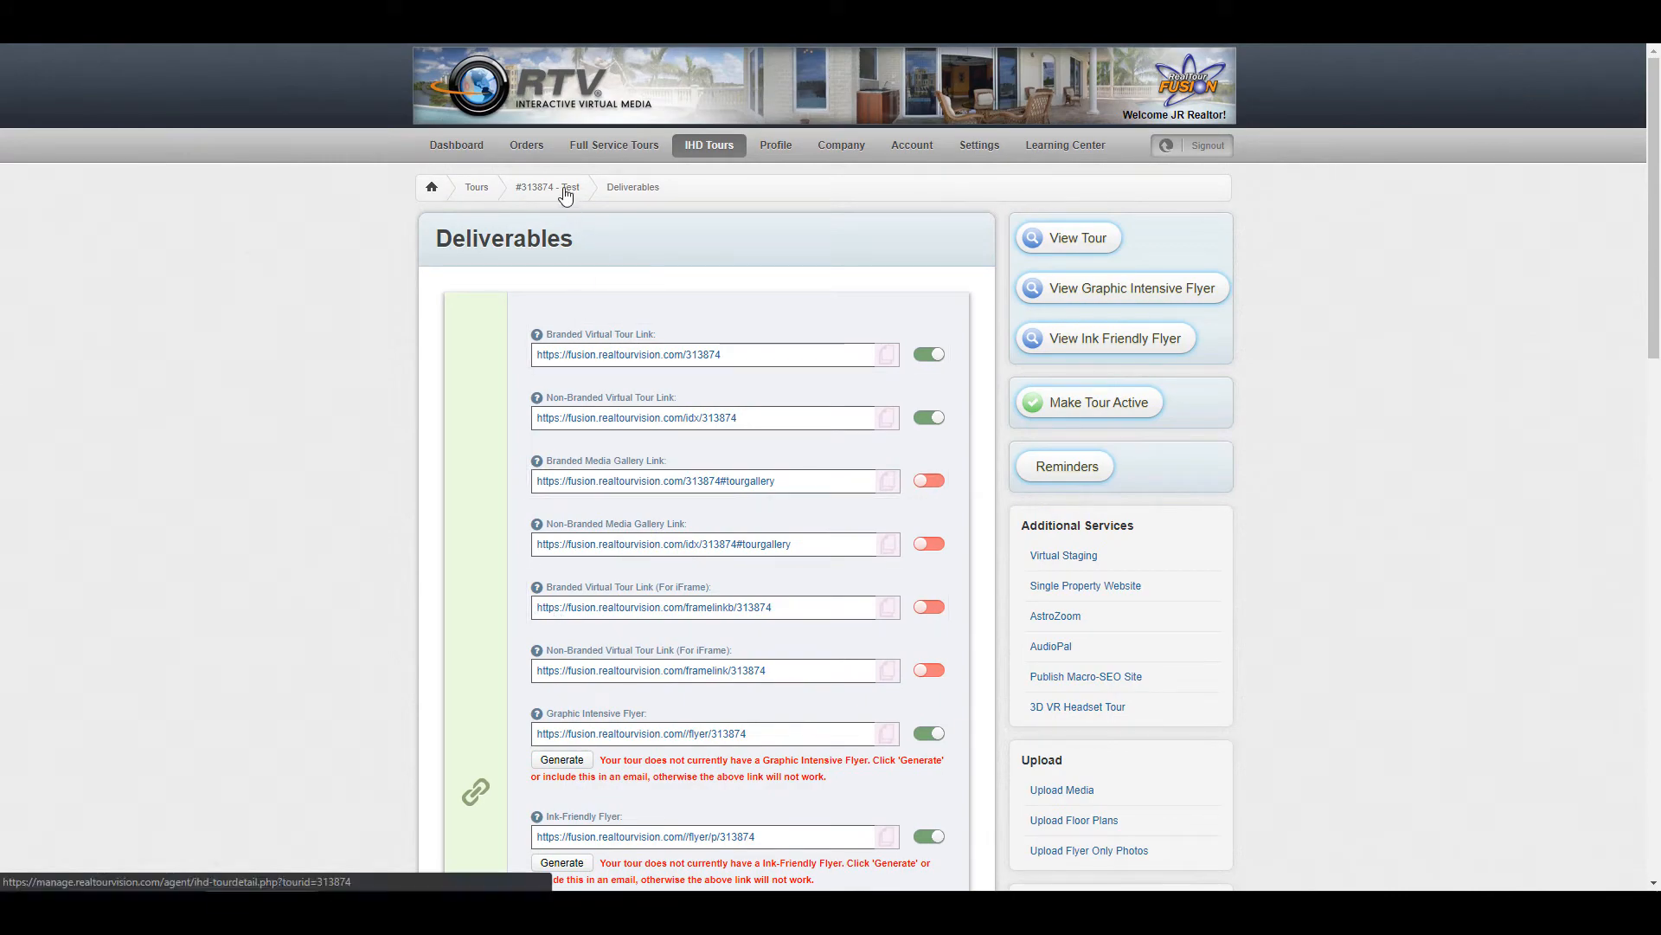
Return to the tour overview and switch tour #313874 from Inactive to Active
{"action": "left_click", "coordinate": [556, 187]}
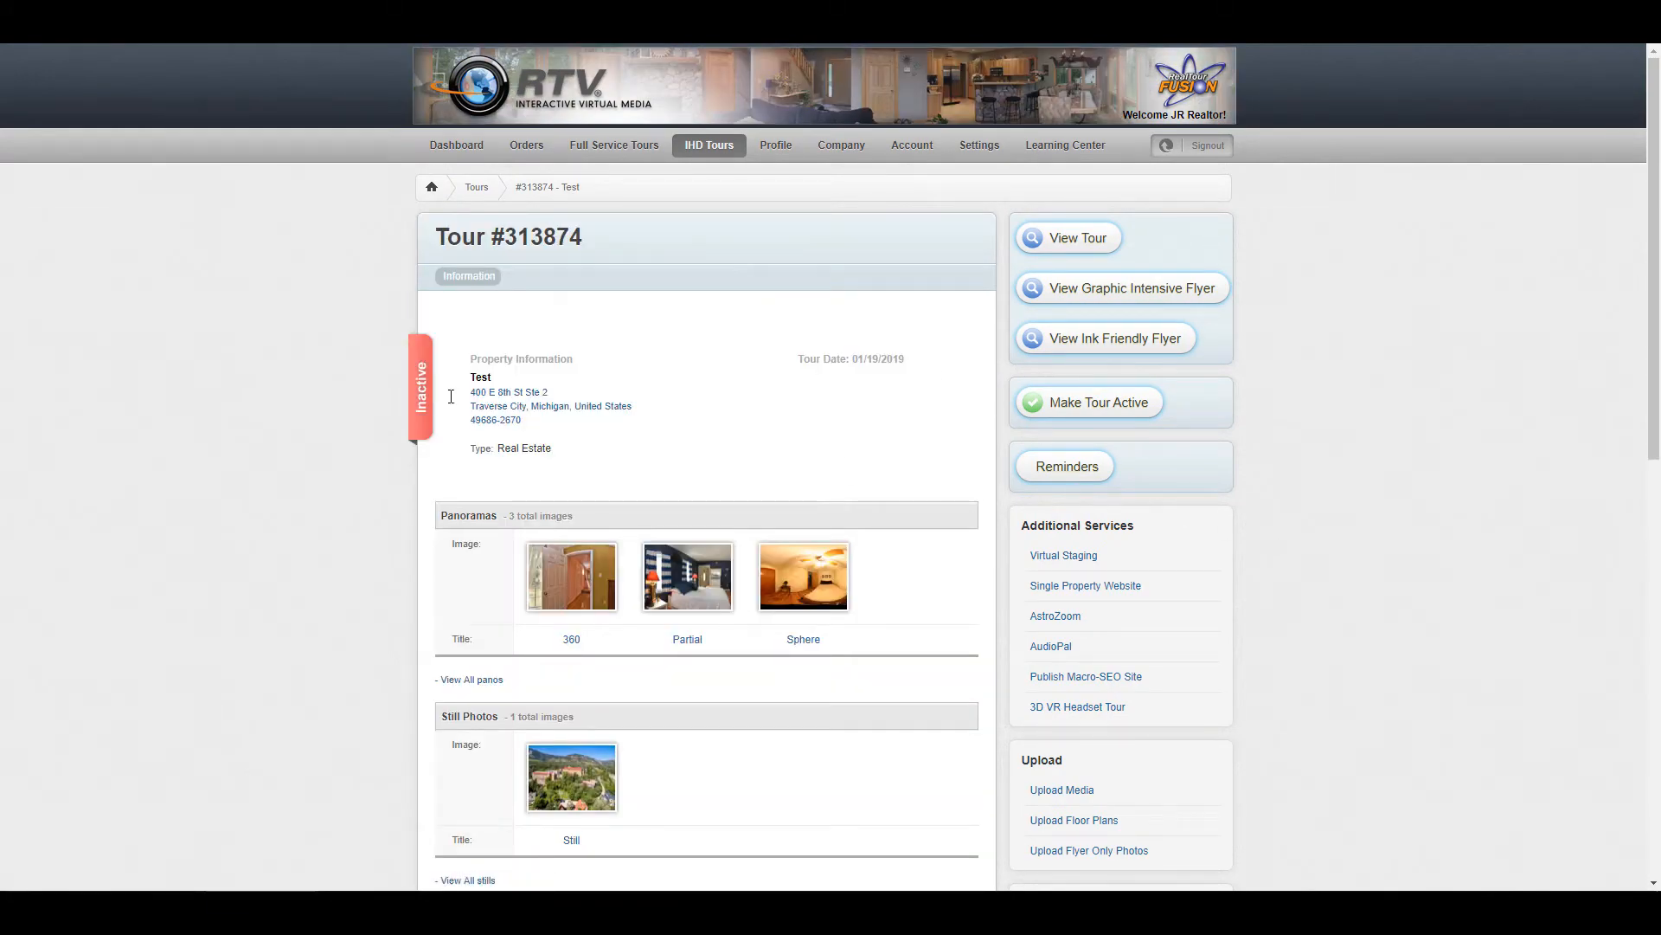
{"action": "mouse_move", "coordinate": [592, 400]}
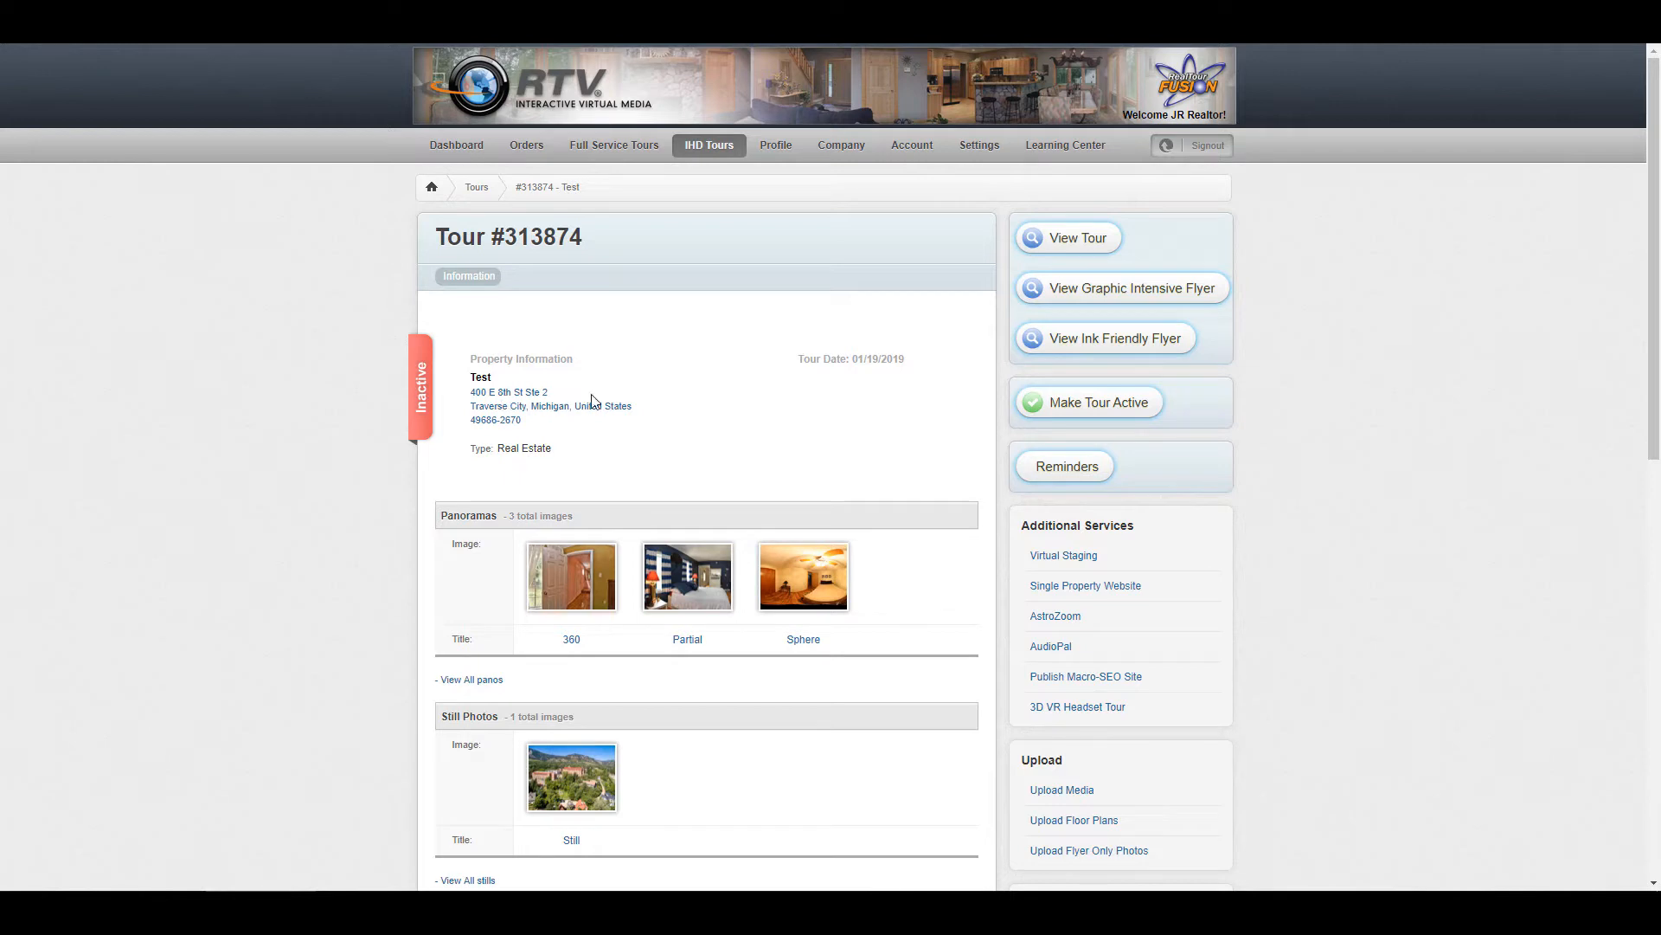
{"action": "mouse_move", "coordinate": [1108, 412]}
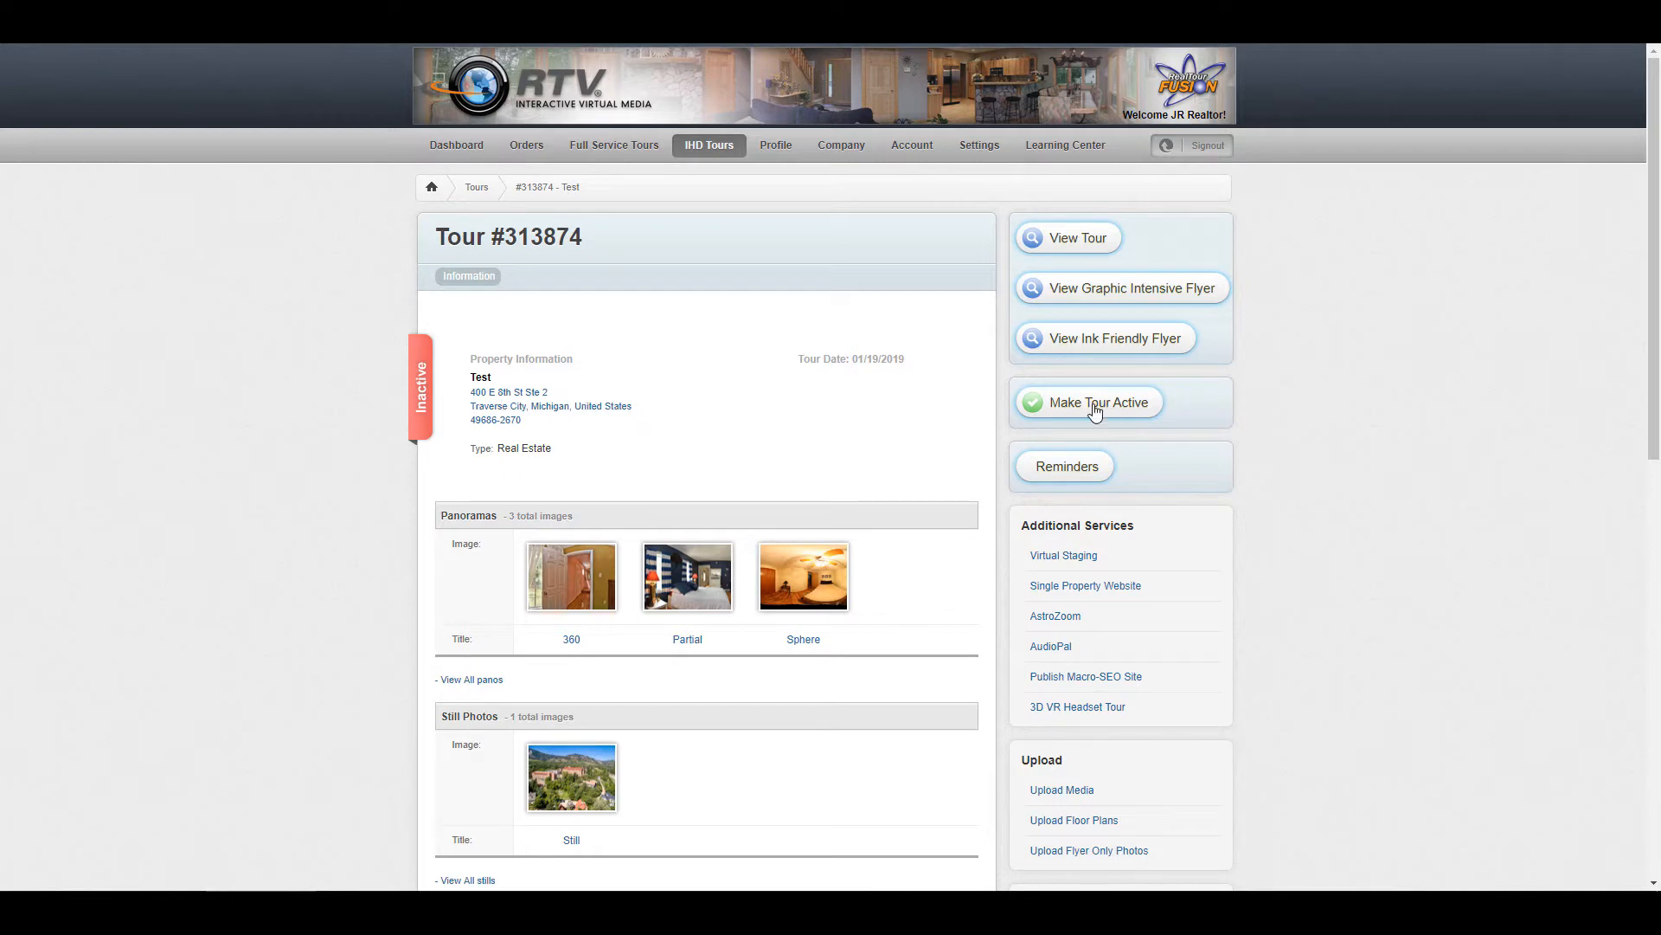
{"action": "left_click", "coordinate": [1099, 401]}
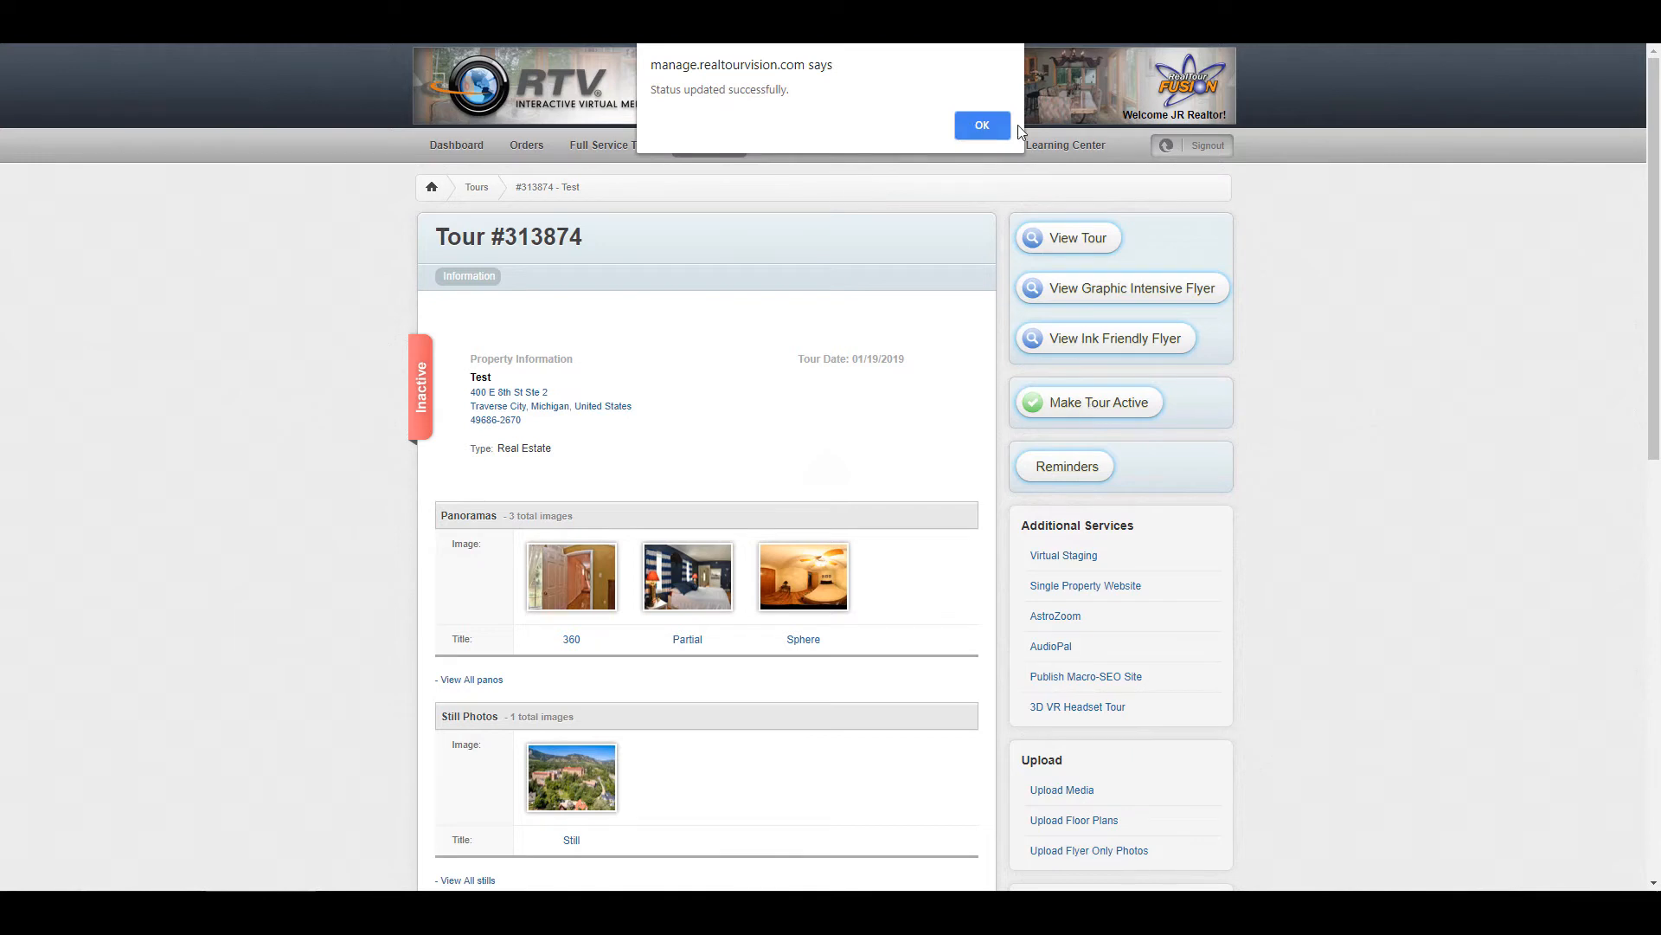
{"action": "left_click", "coordinate": [980, 125]}
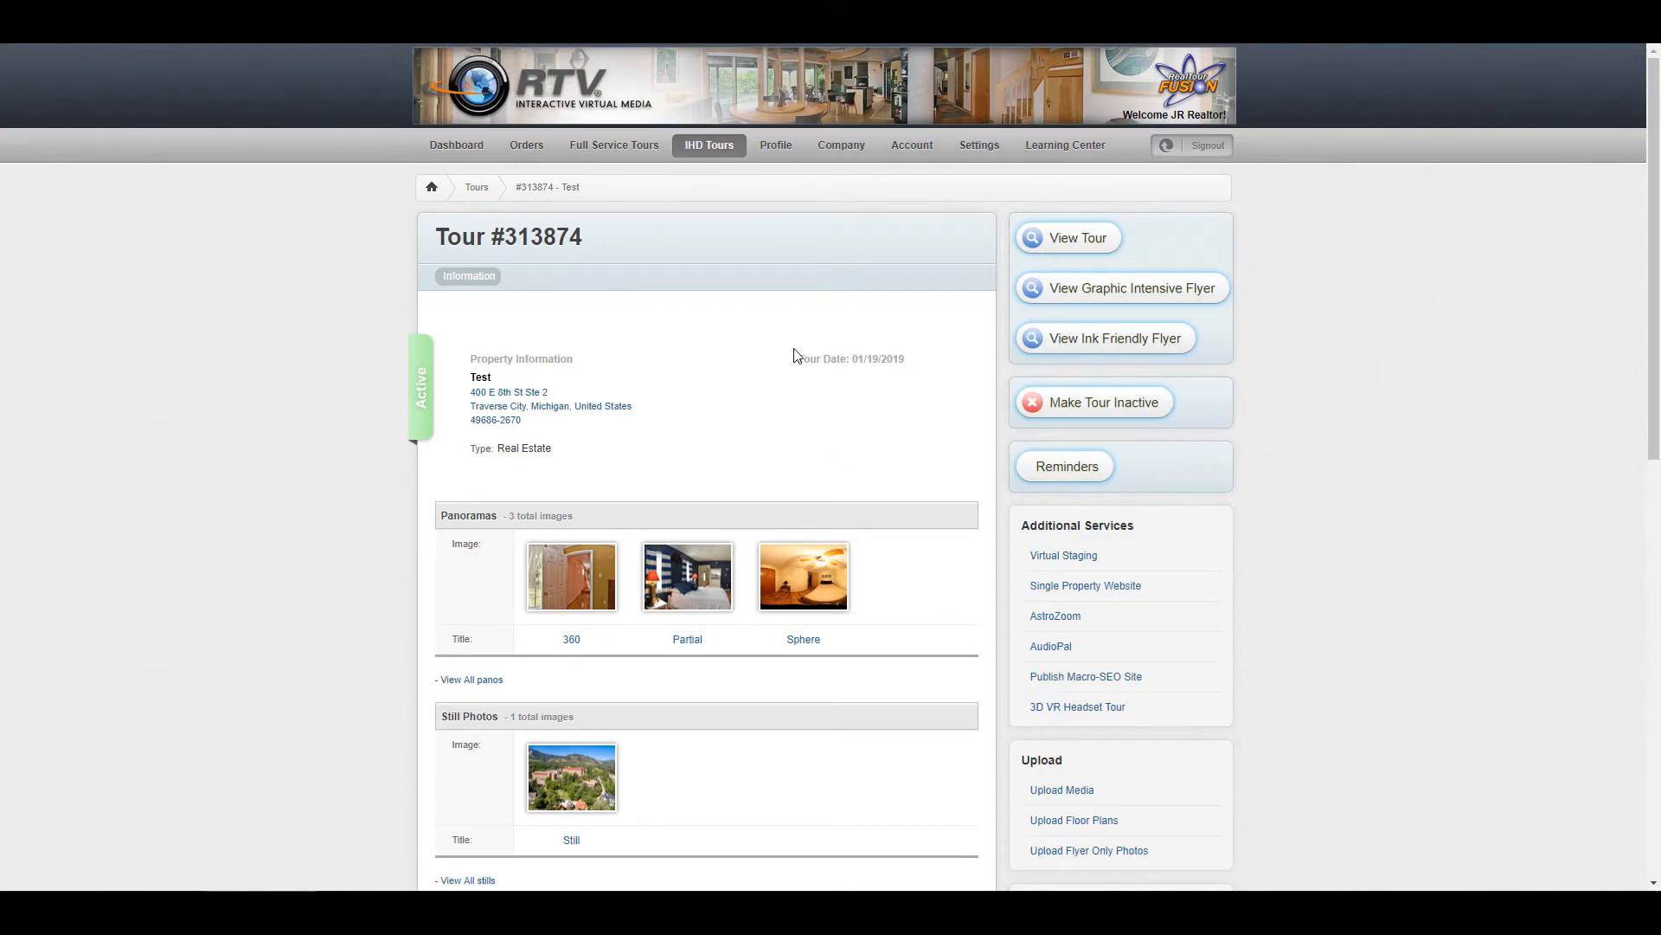
{"action": "mouse_move", "coordinate": [707, 450]}
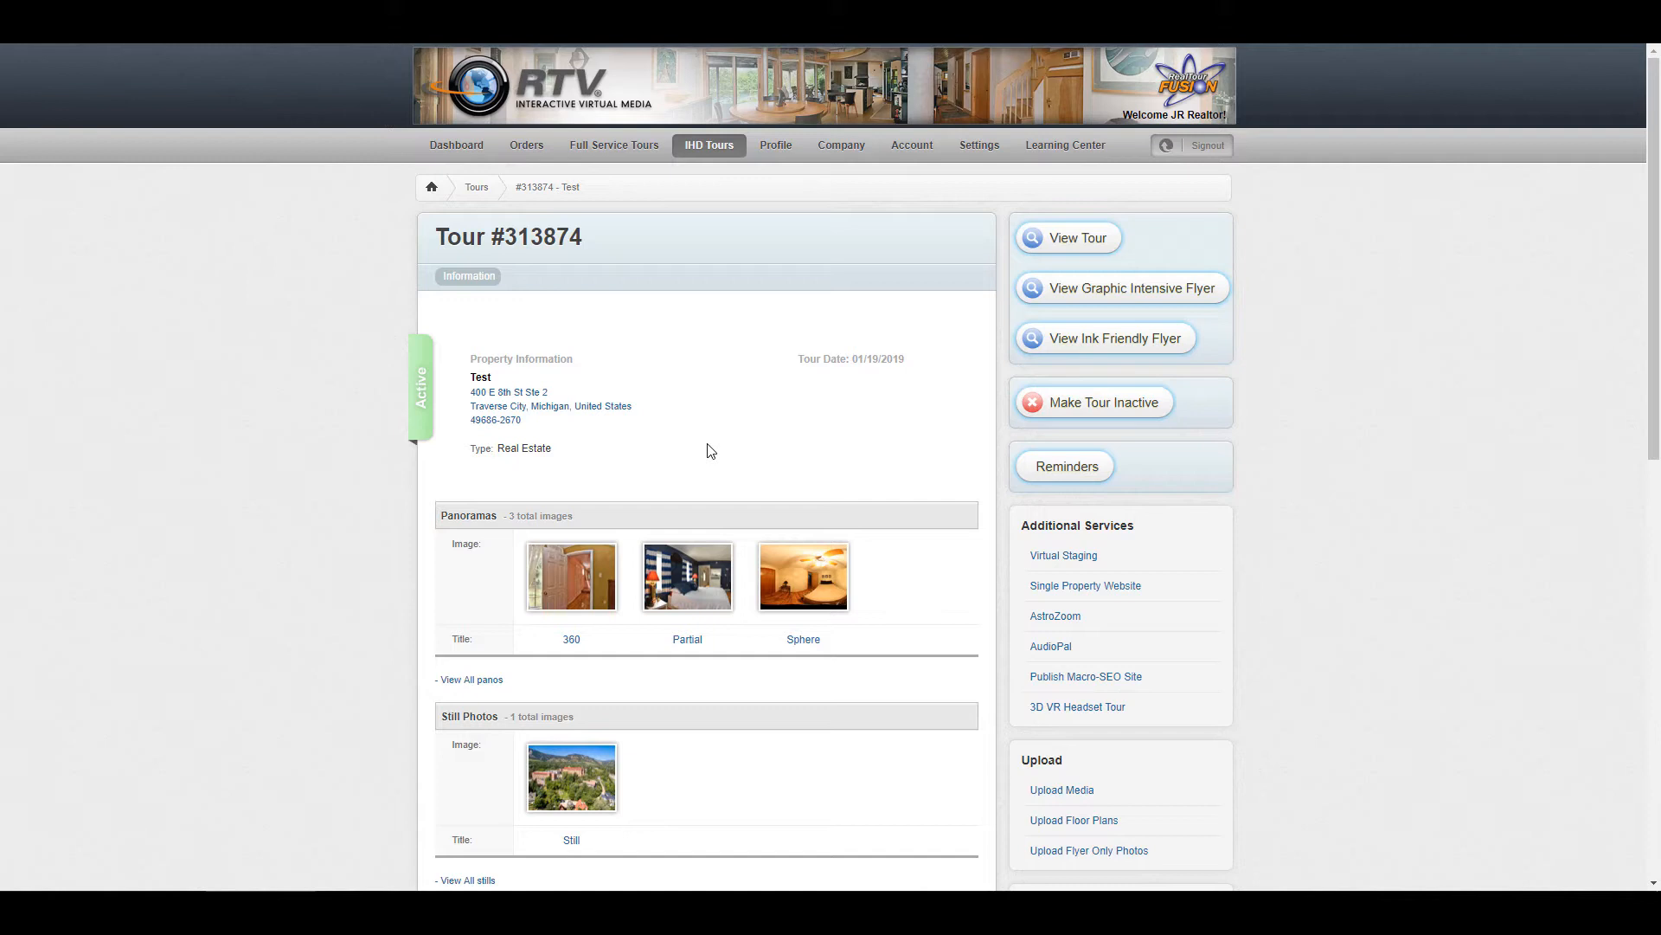
{"action": "mouse_move", "coordinate": [1092, 413]}
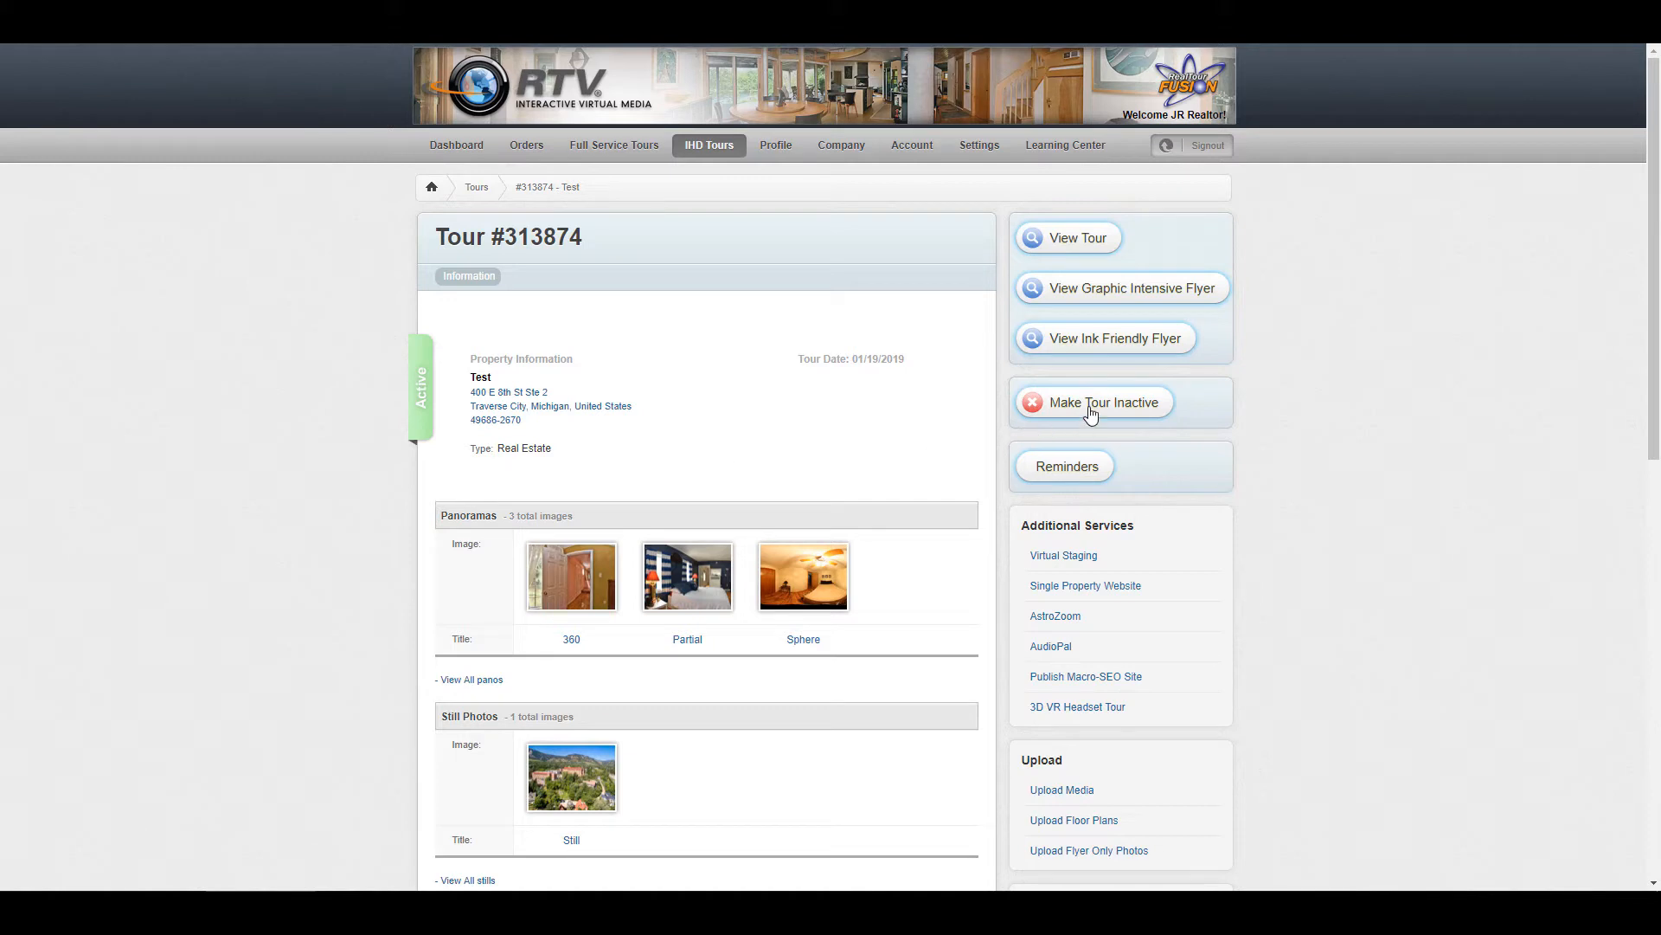
{"action": "mouse_move", "coordinate": [743, 456]}
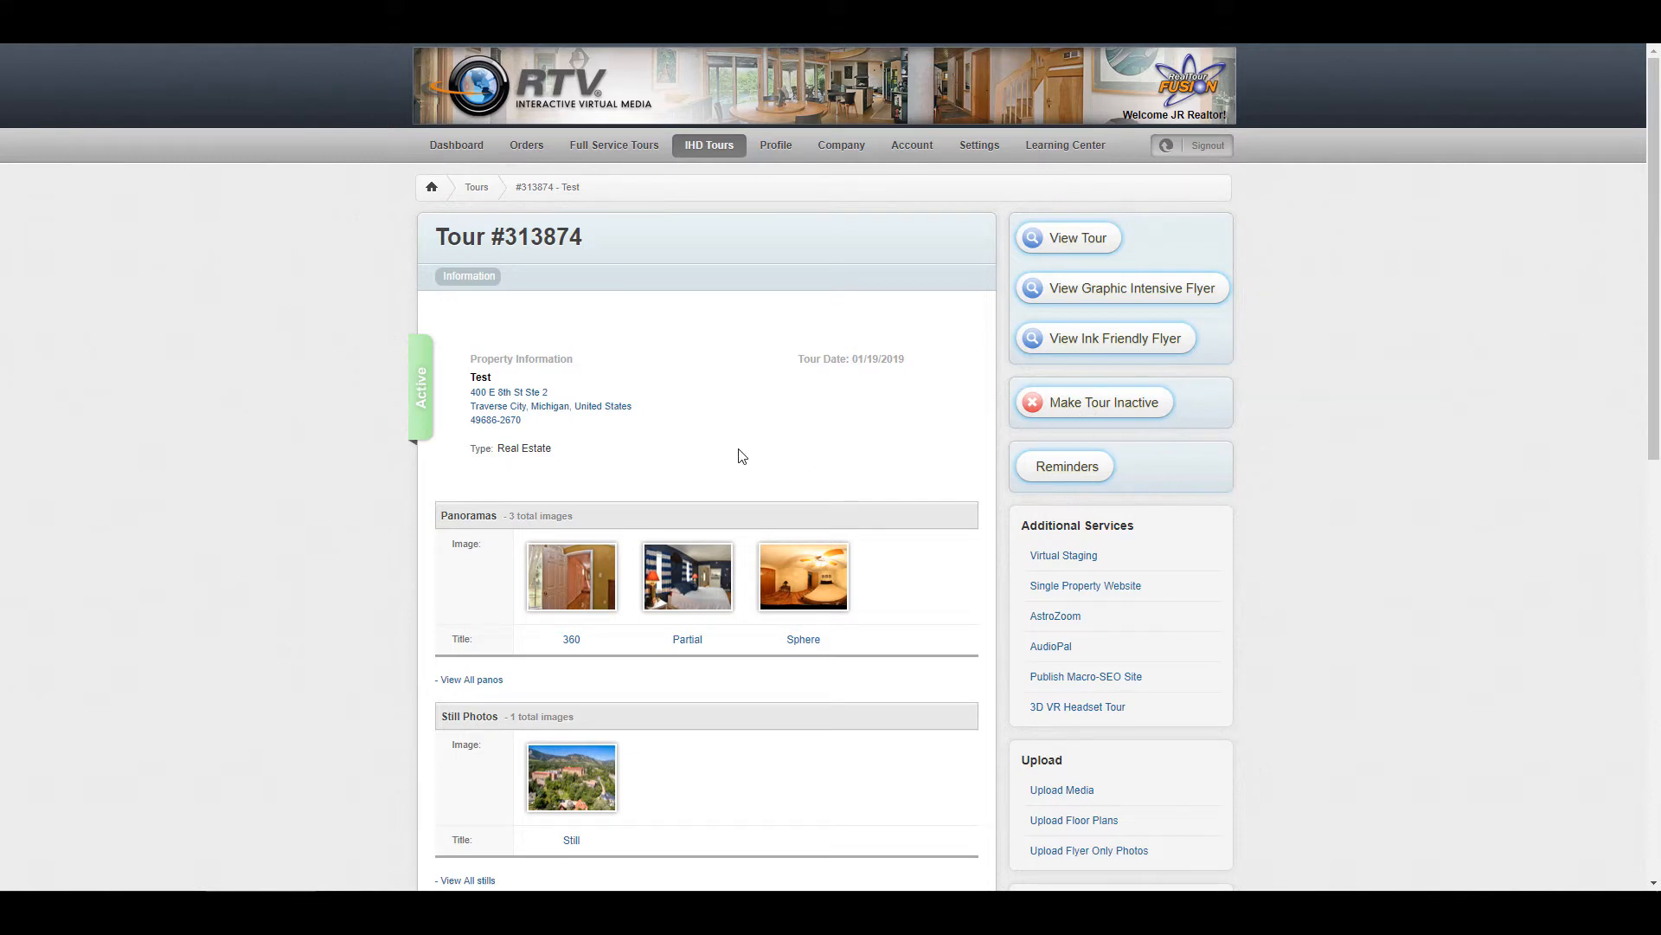
{"action": "mouse_move", "coordinate": [733, 489]}
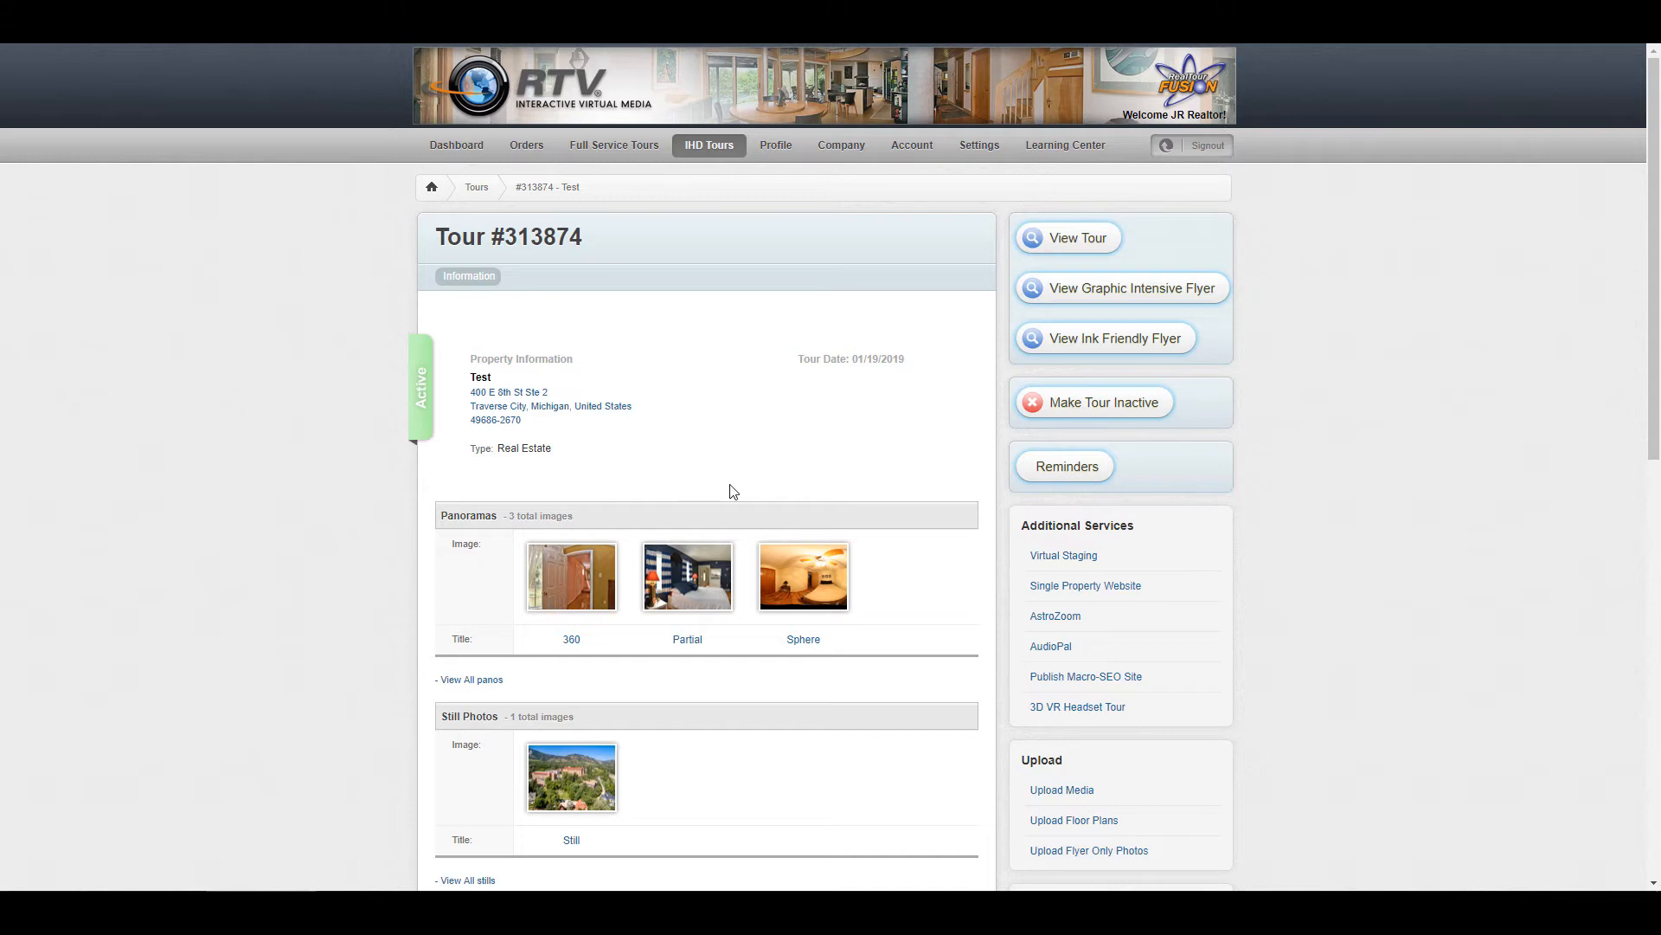
{"action": "mouse_move", "coordinate": [778, 450]}
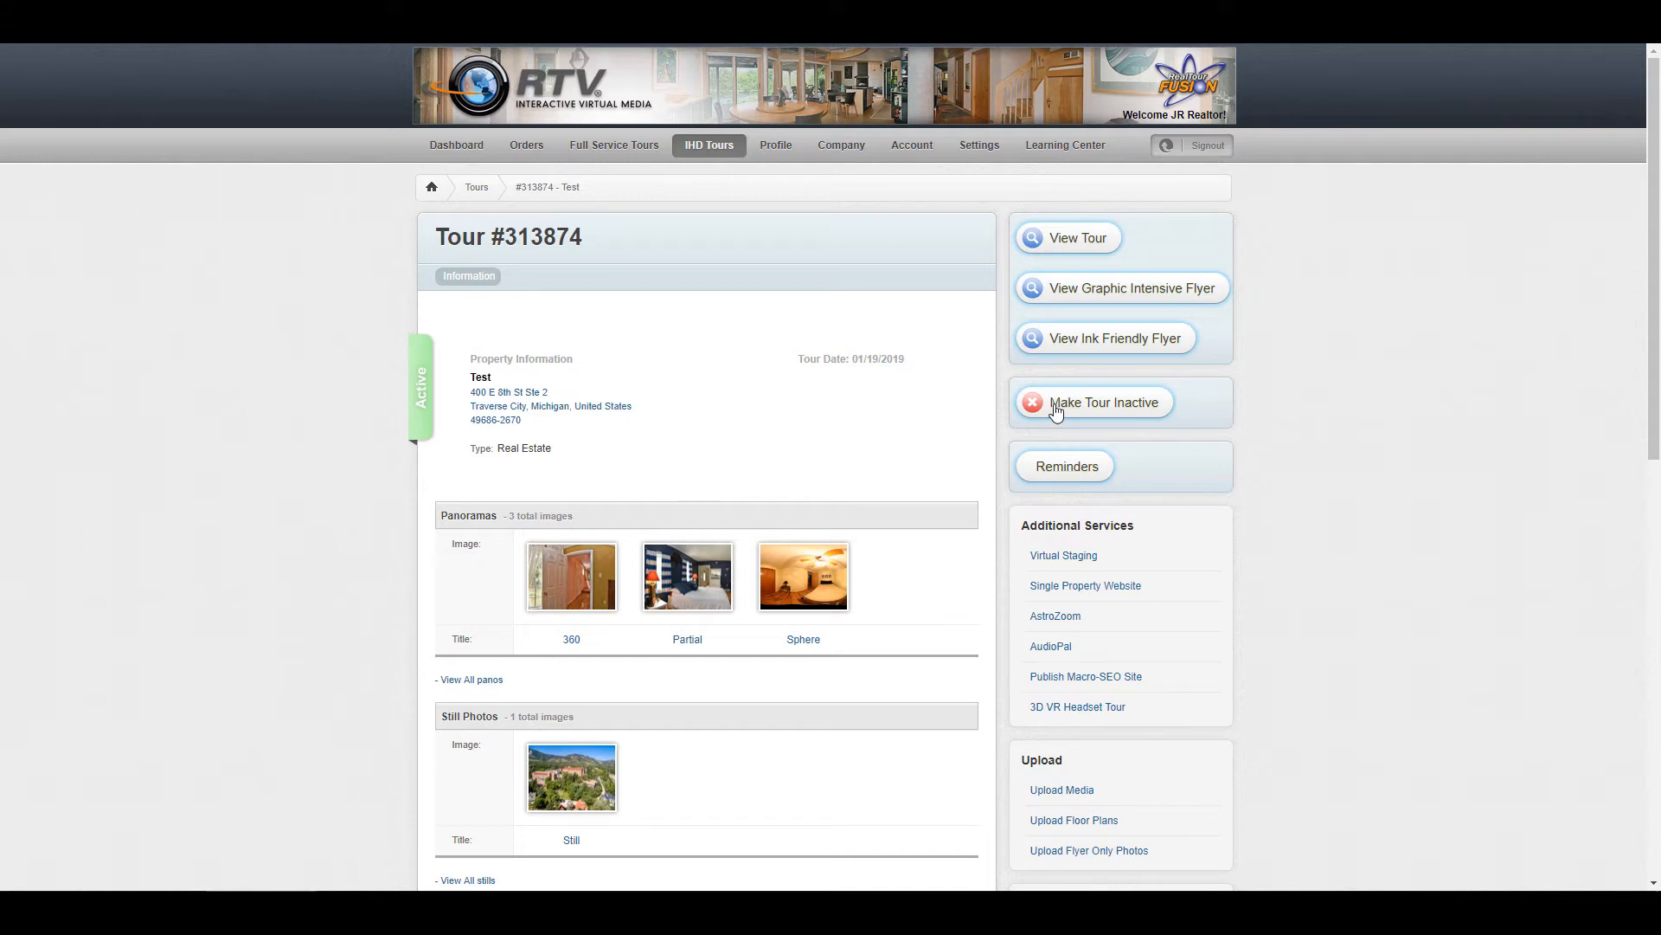
{"action": "mouse_move", "coordinate": [900, 439]}
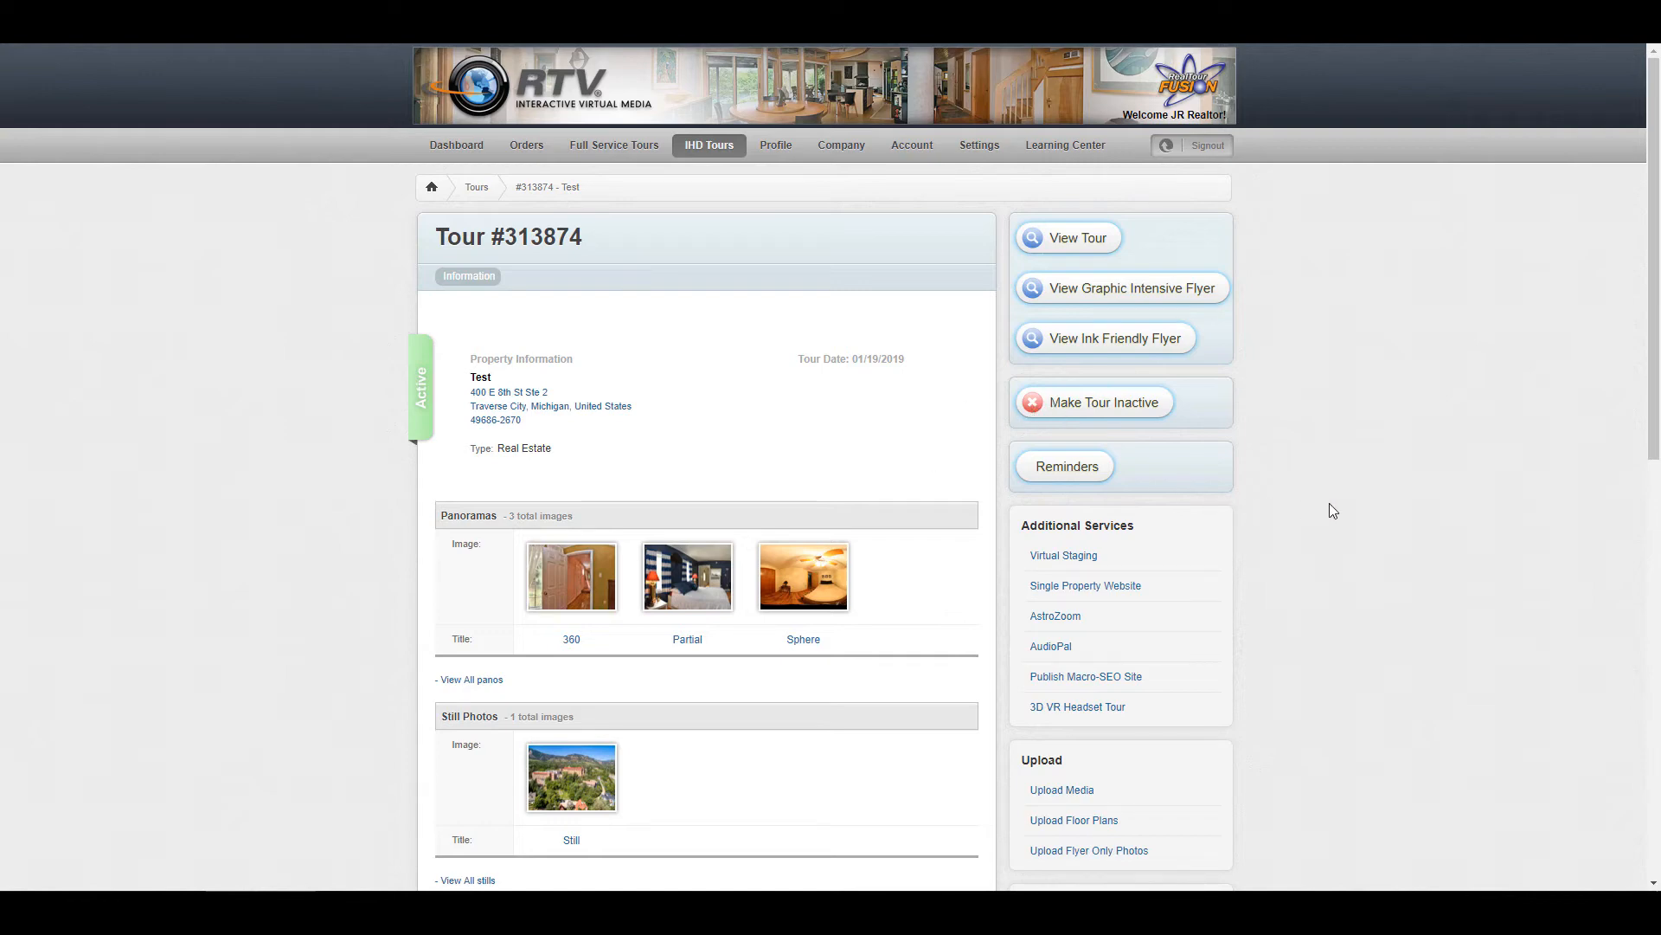
{"action": "scroll", "scroll_direction": "down", "scroll_amount": 3}
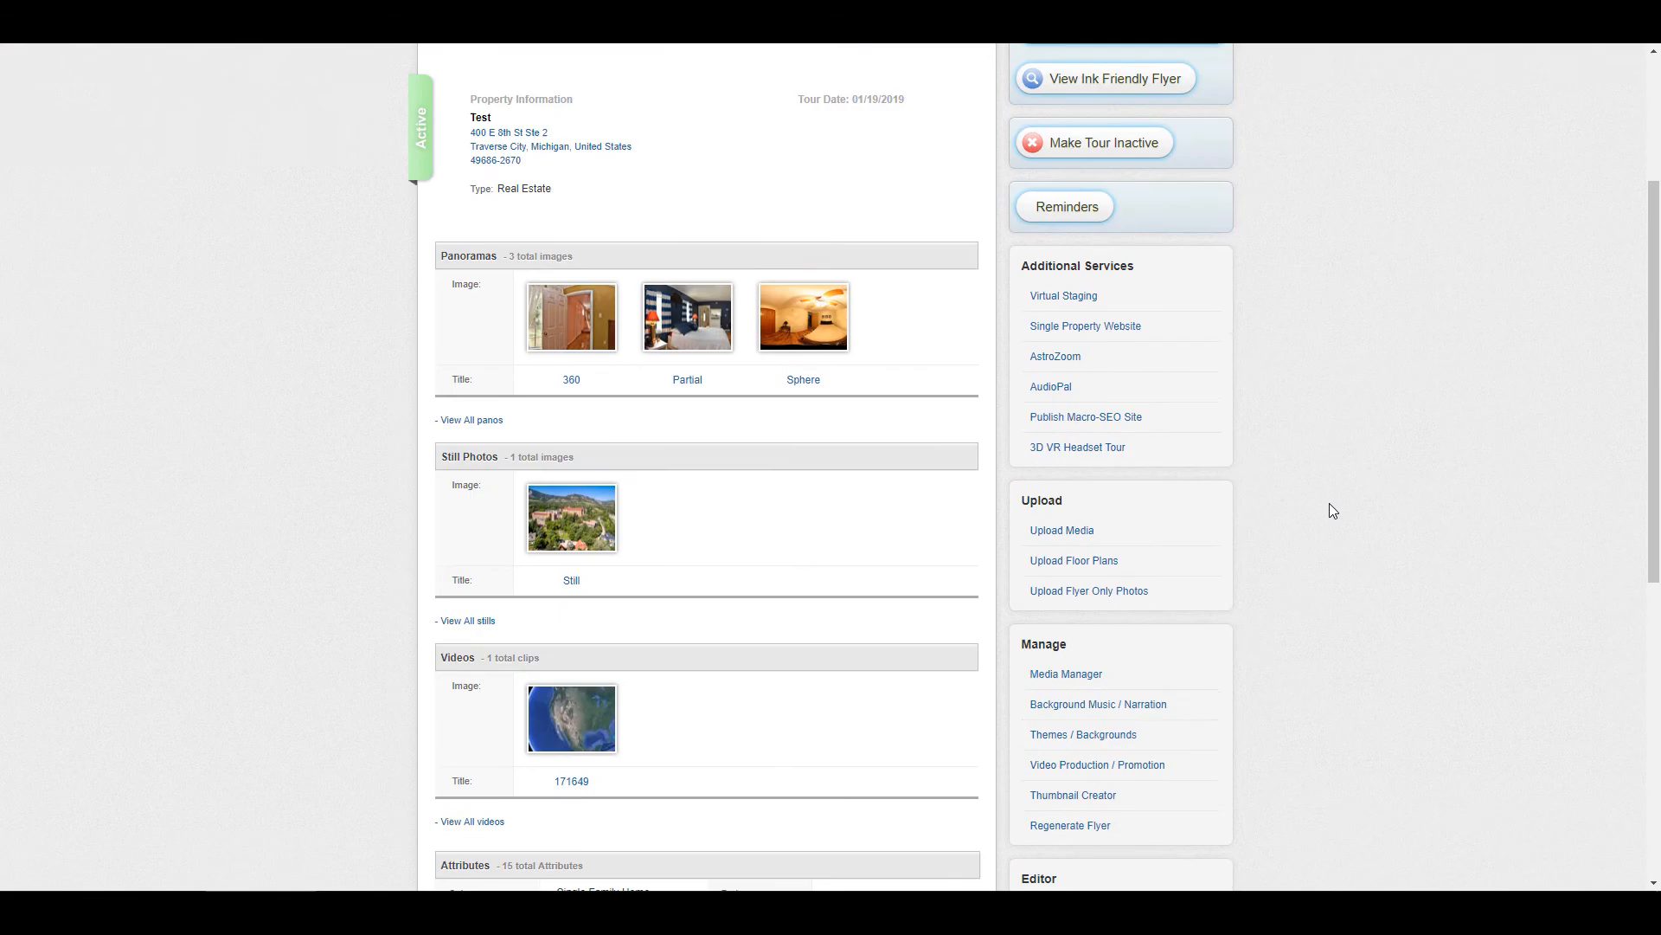
{"action": "scroll", "scroll_direction": "down", "scroll_amount": 3}
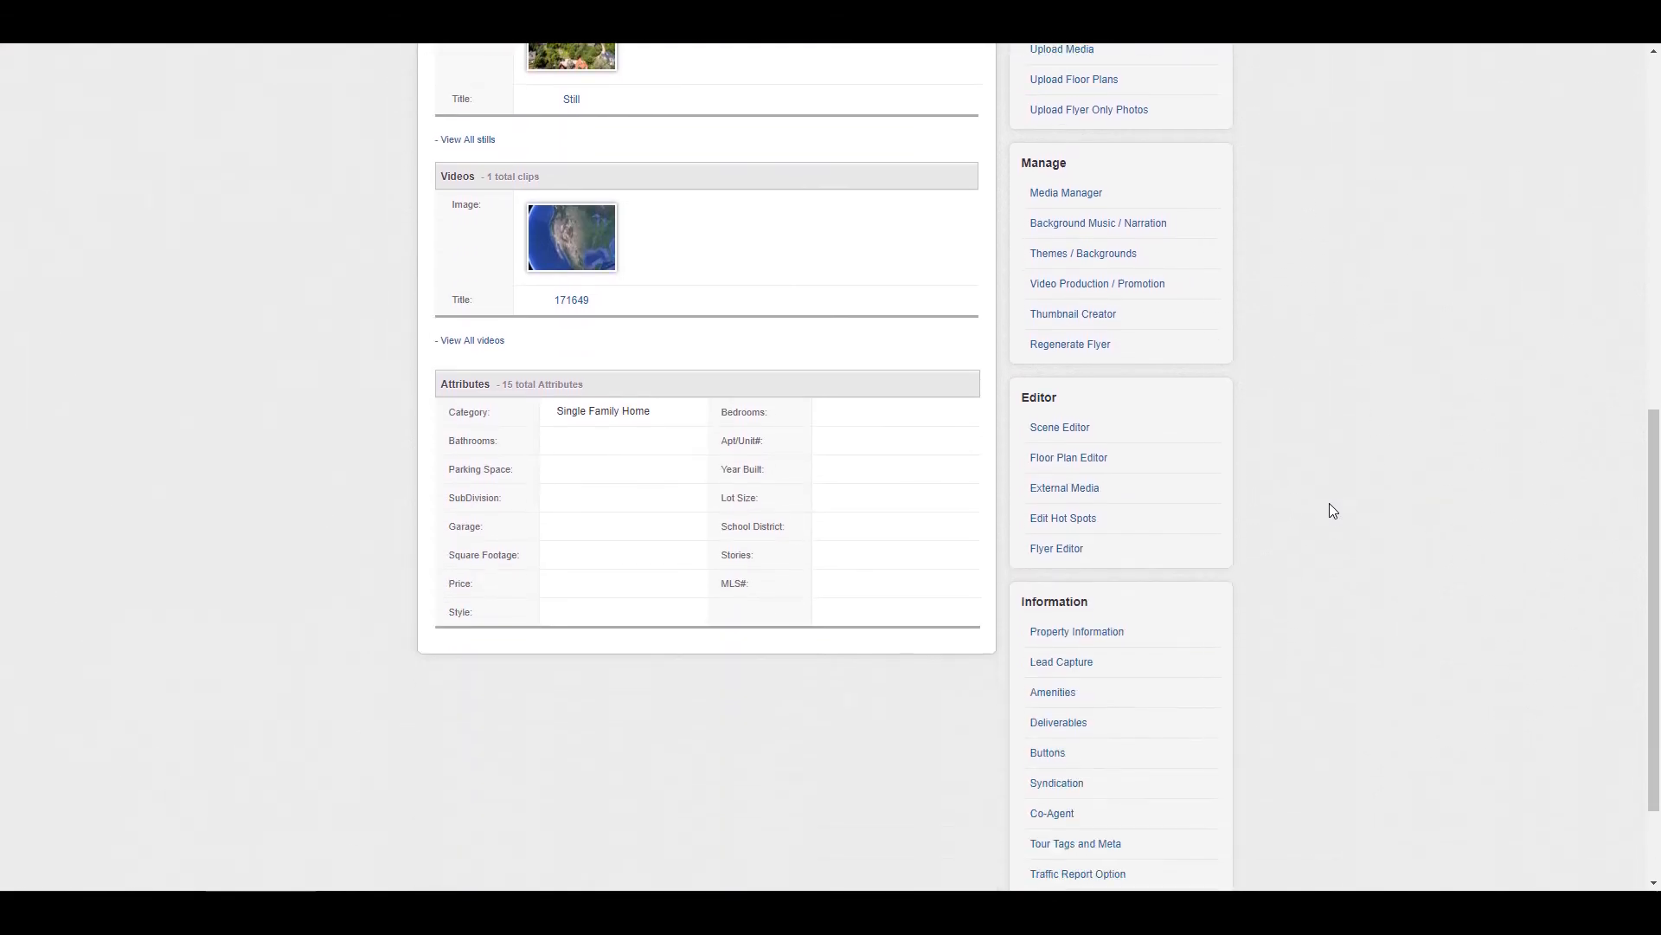
{"action": "scroll", "scroll_direction": "down", "scroll_amount": 3}
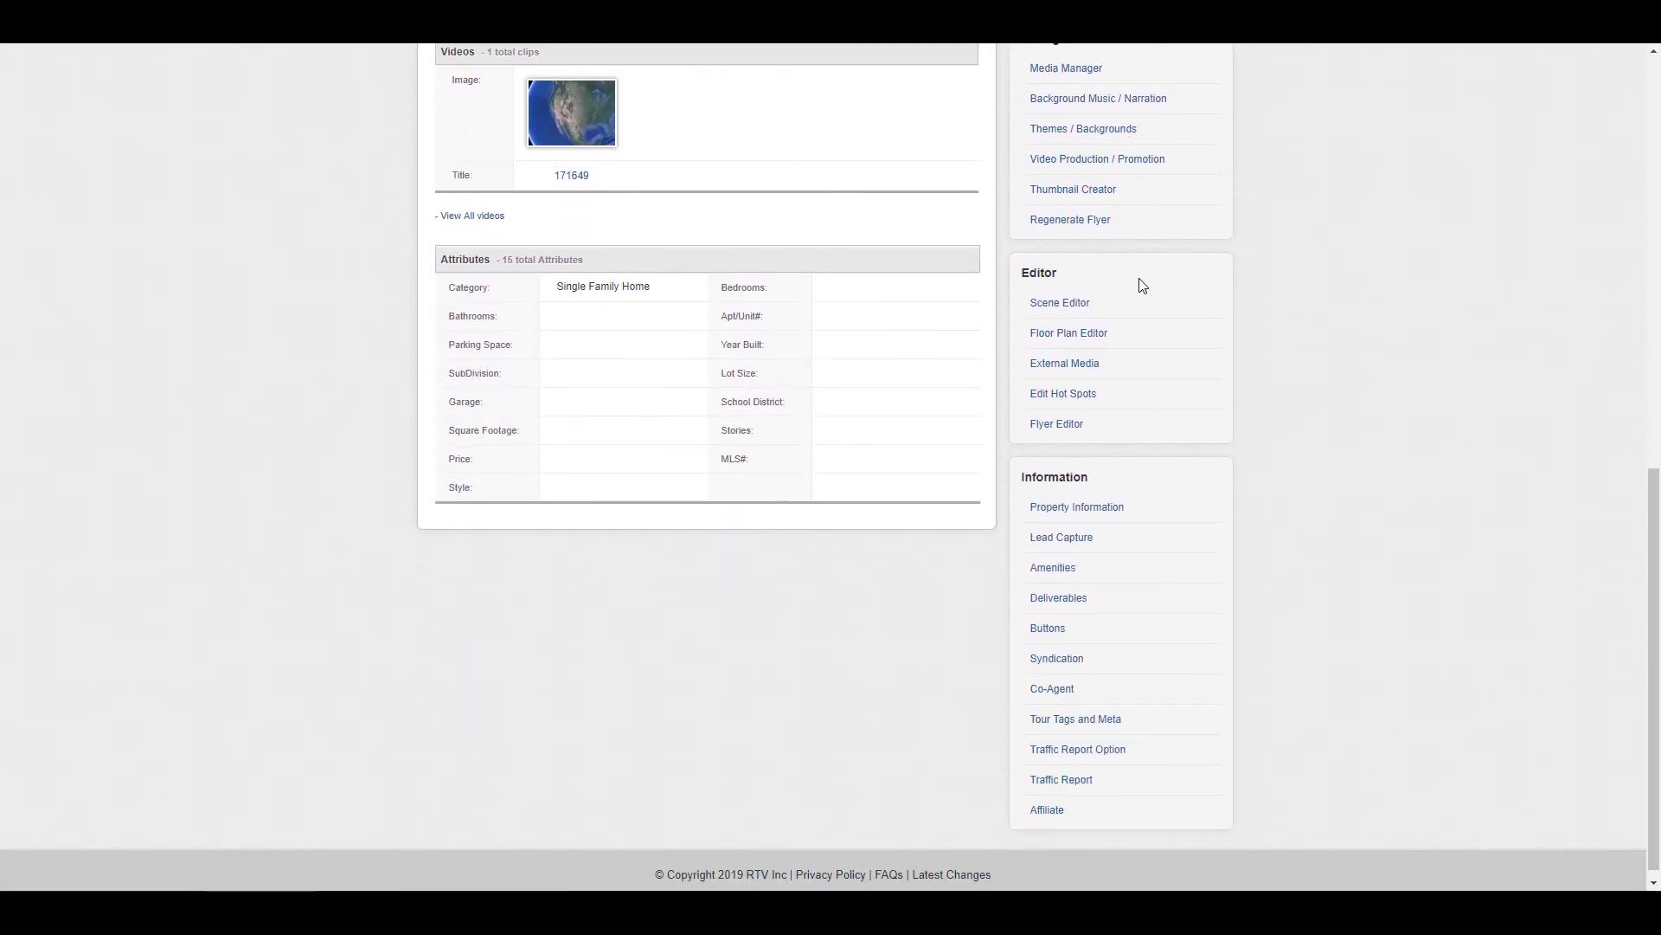
{"action": "scroll", "scroll_direction": "up", "scroll_amount": 3}
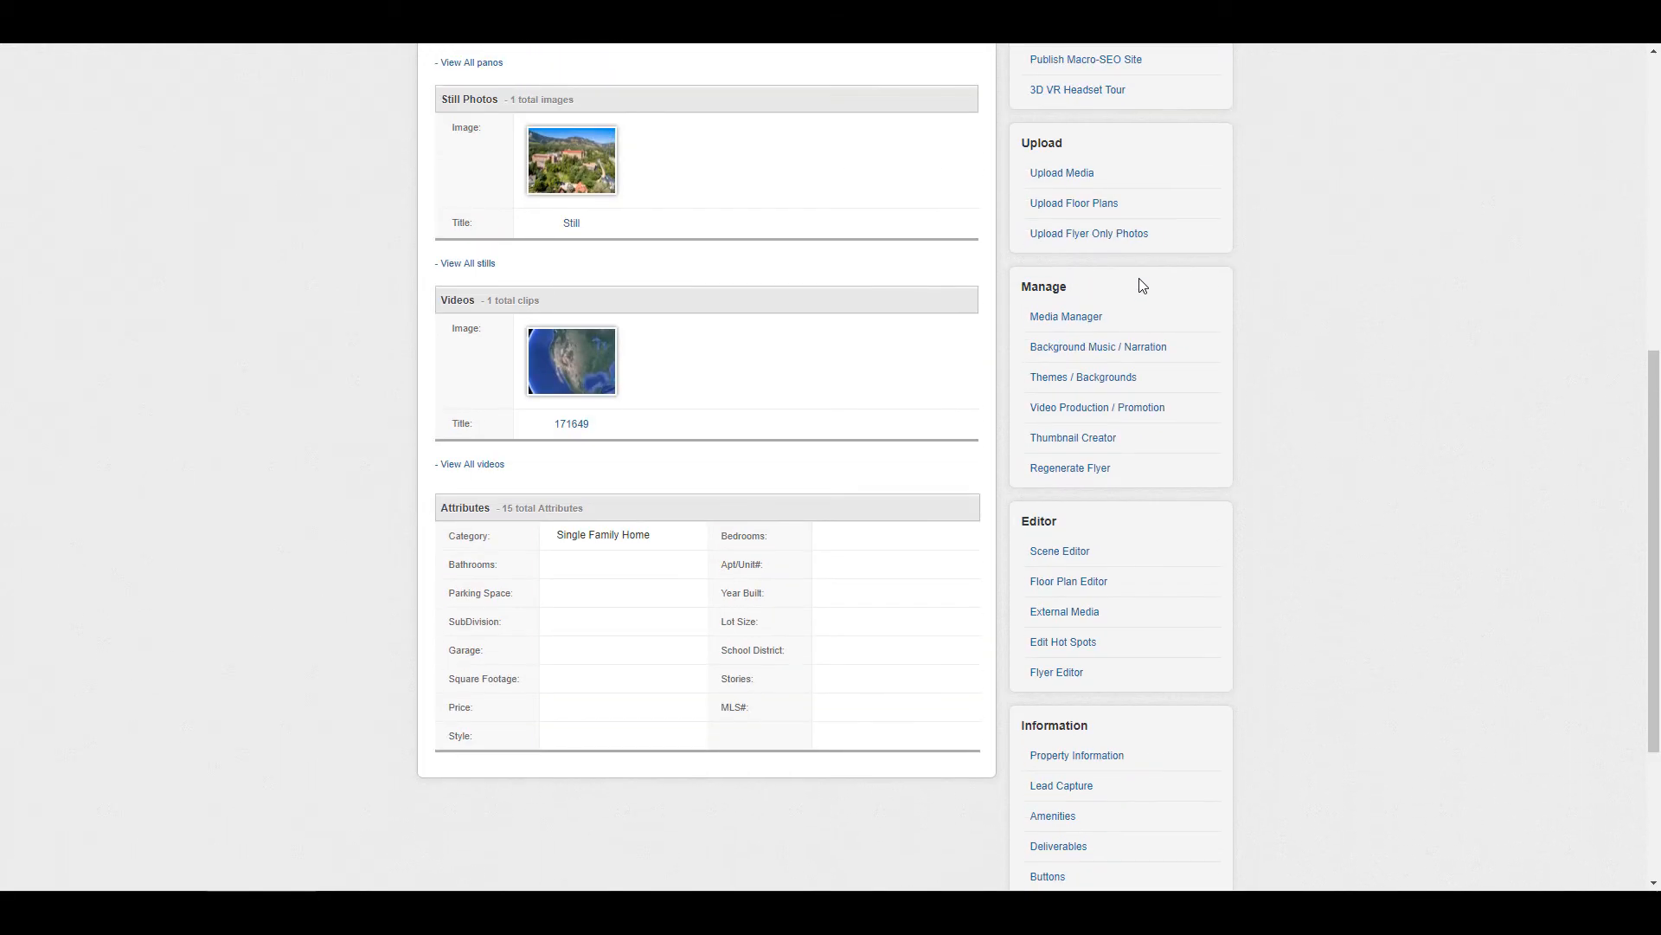
{"action": "scroll", "scroll_direction": "up", "scroll_amount": 3}
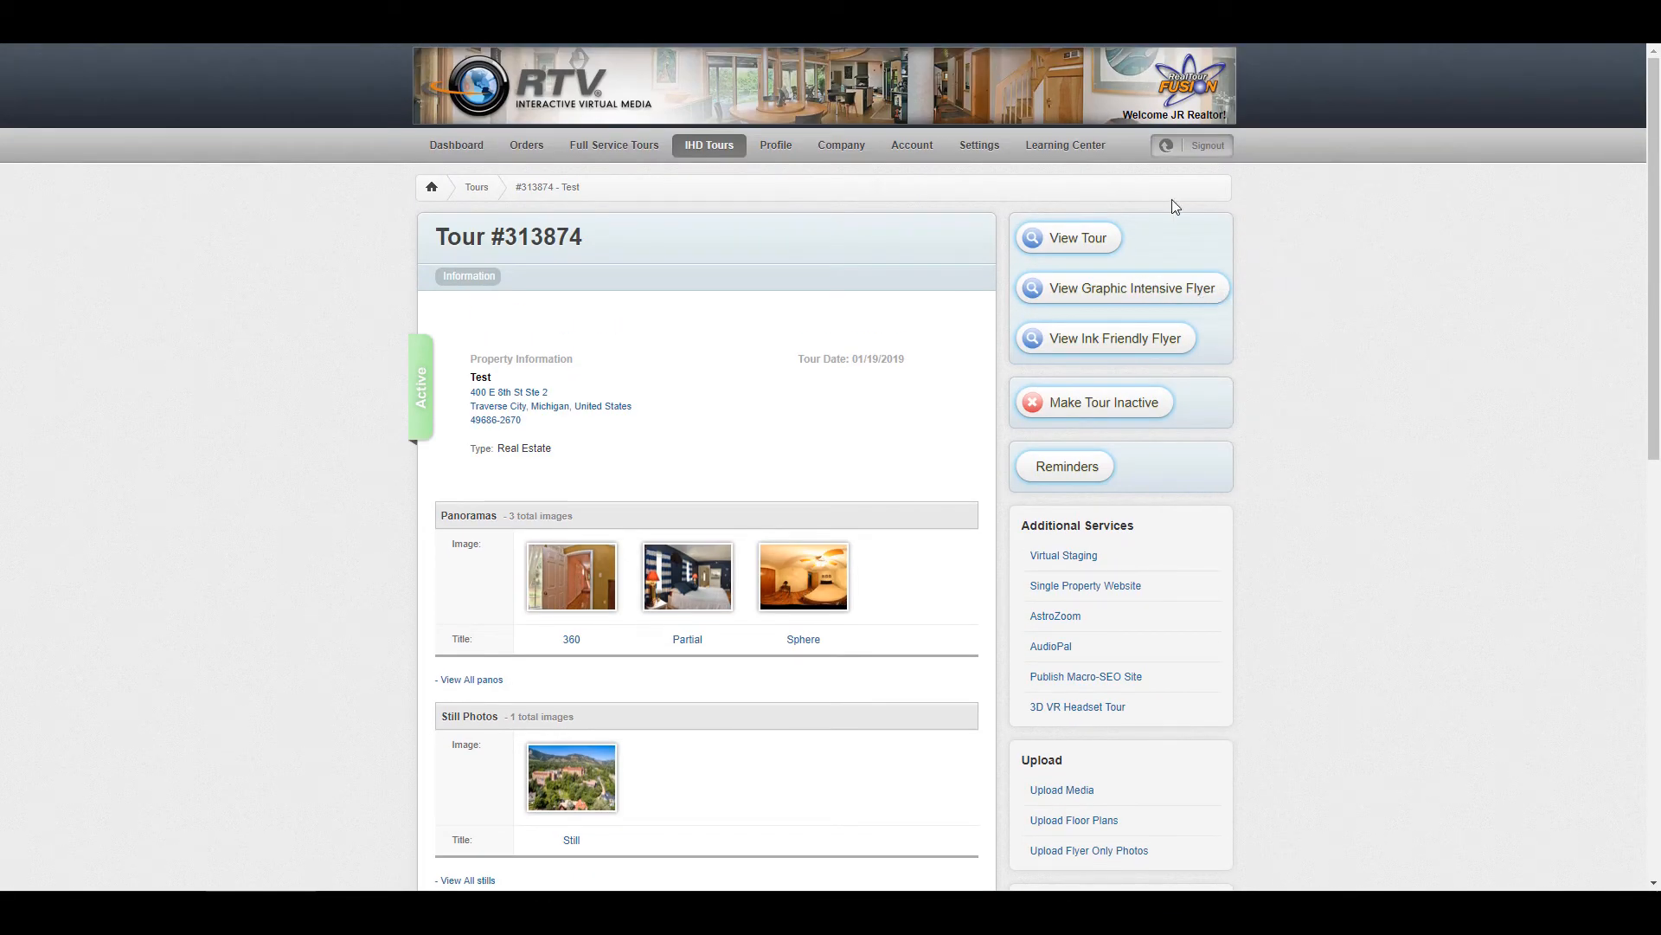
Browse the Learning Center's support contacts and tutorials, then focus its search box
{"action": "left_click", "coordinate": [1064, 145]}
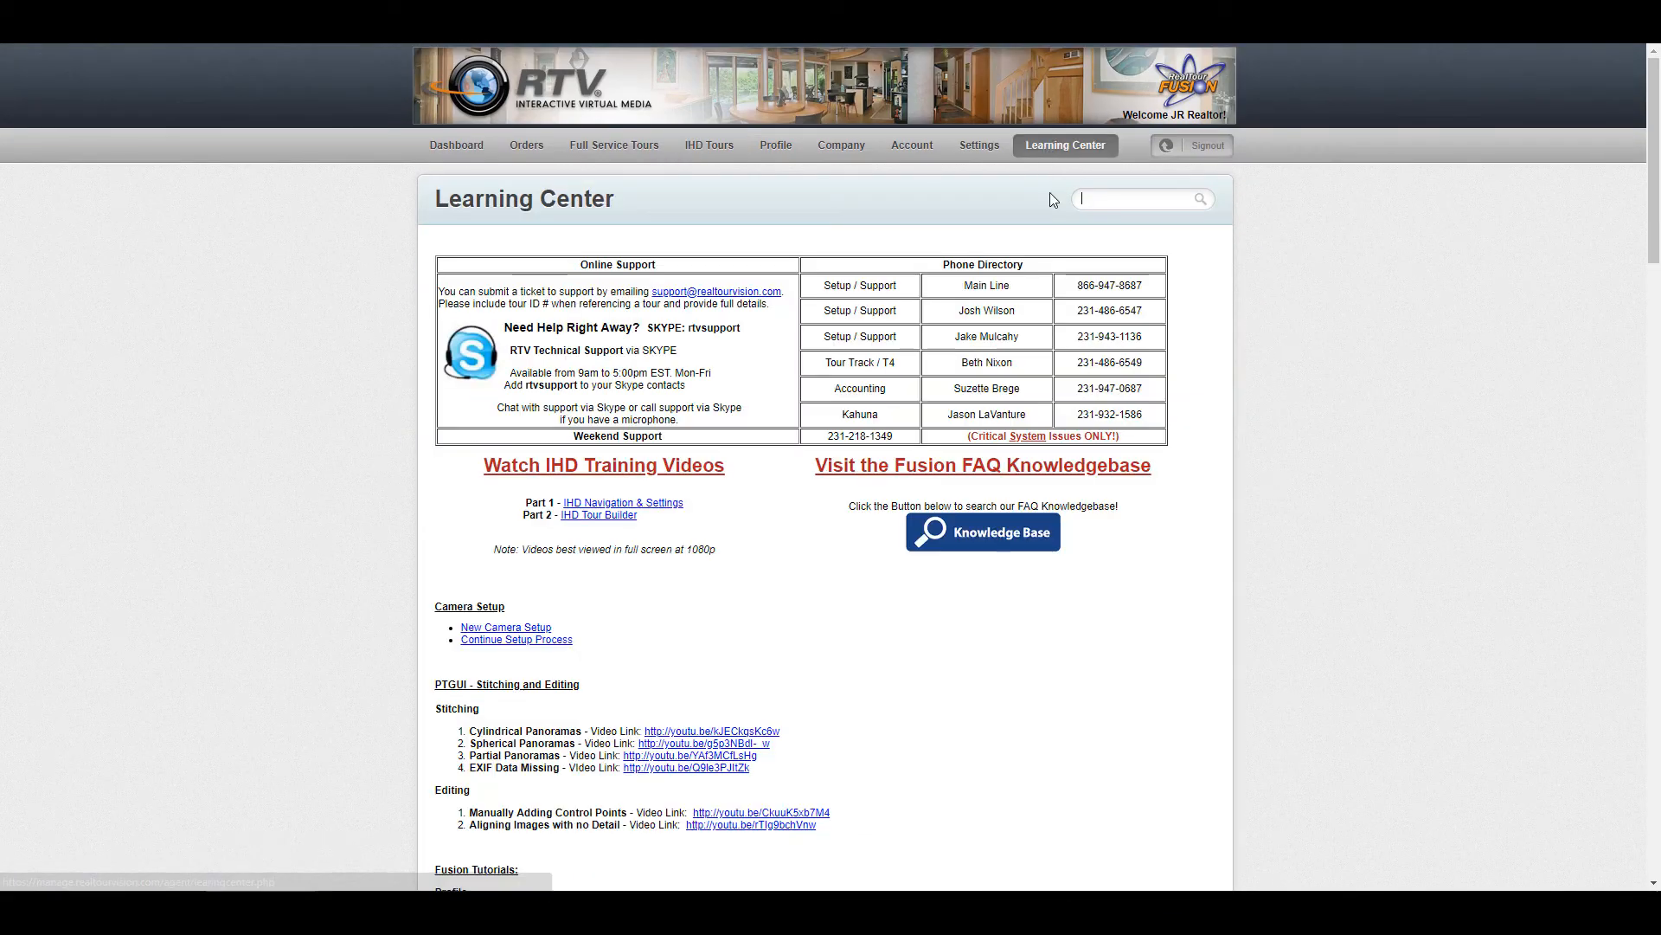
{"action": "mouse_move", "coordinate": [1065, 216]}
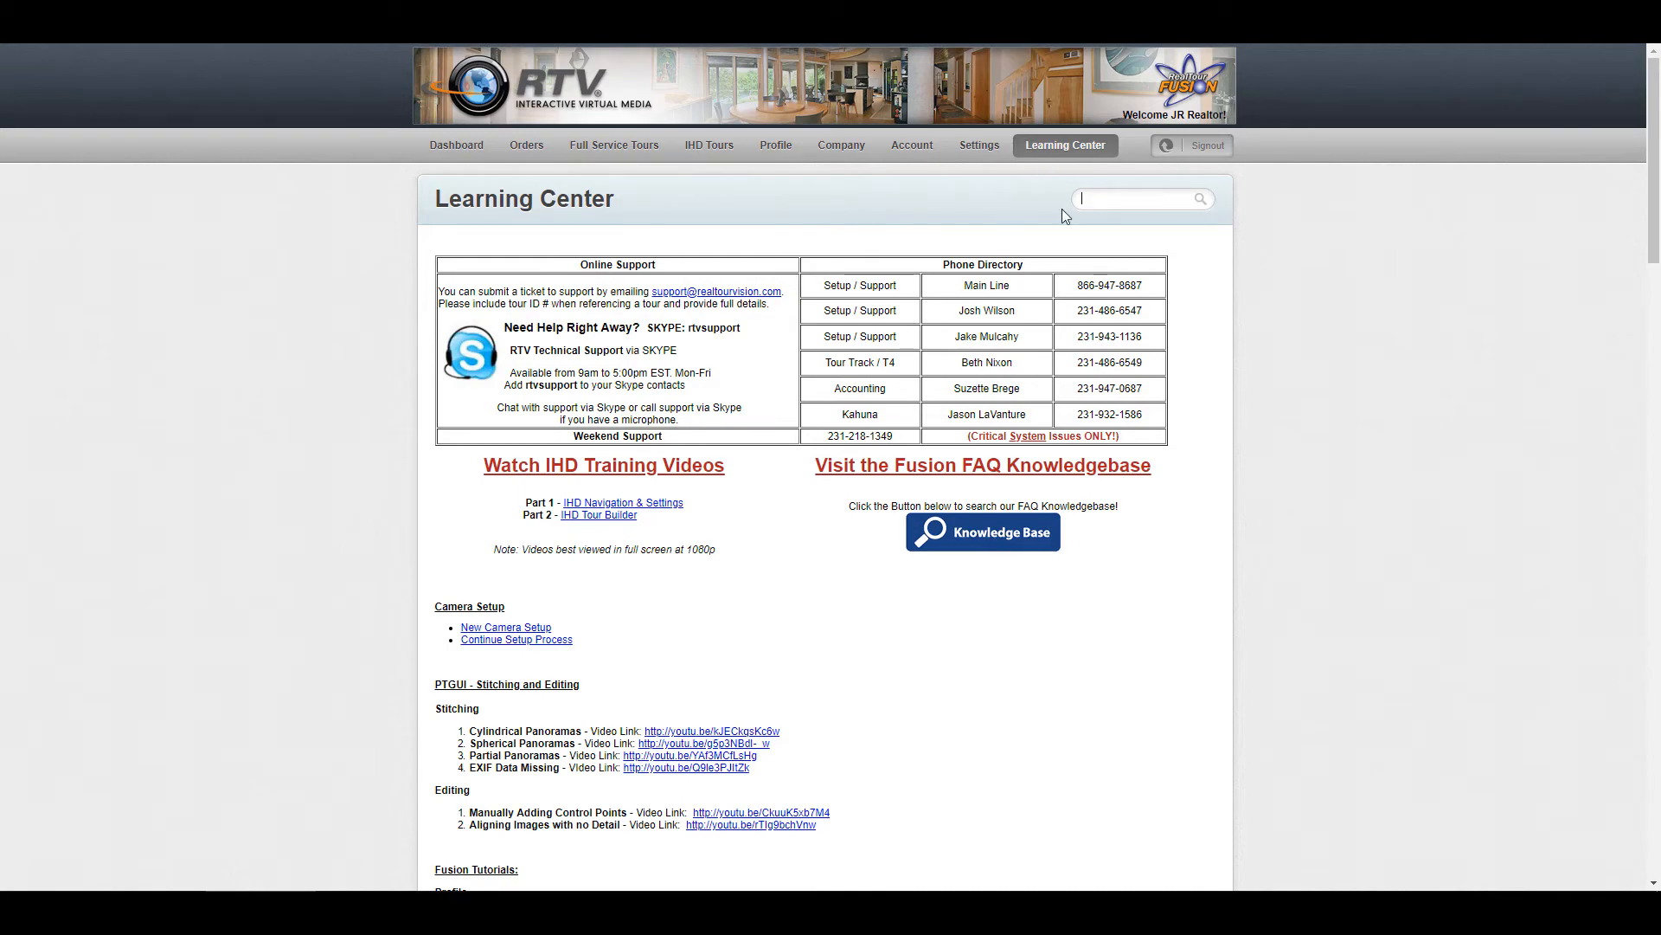
{"action": "scroll", "scroll_direction": "down", "scroll_amount": 3}
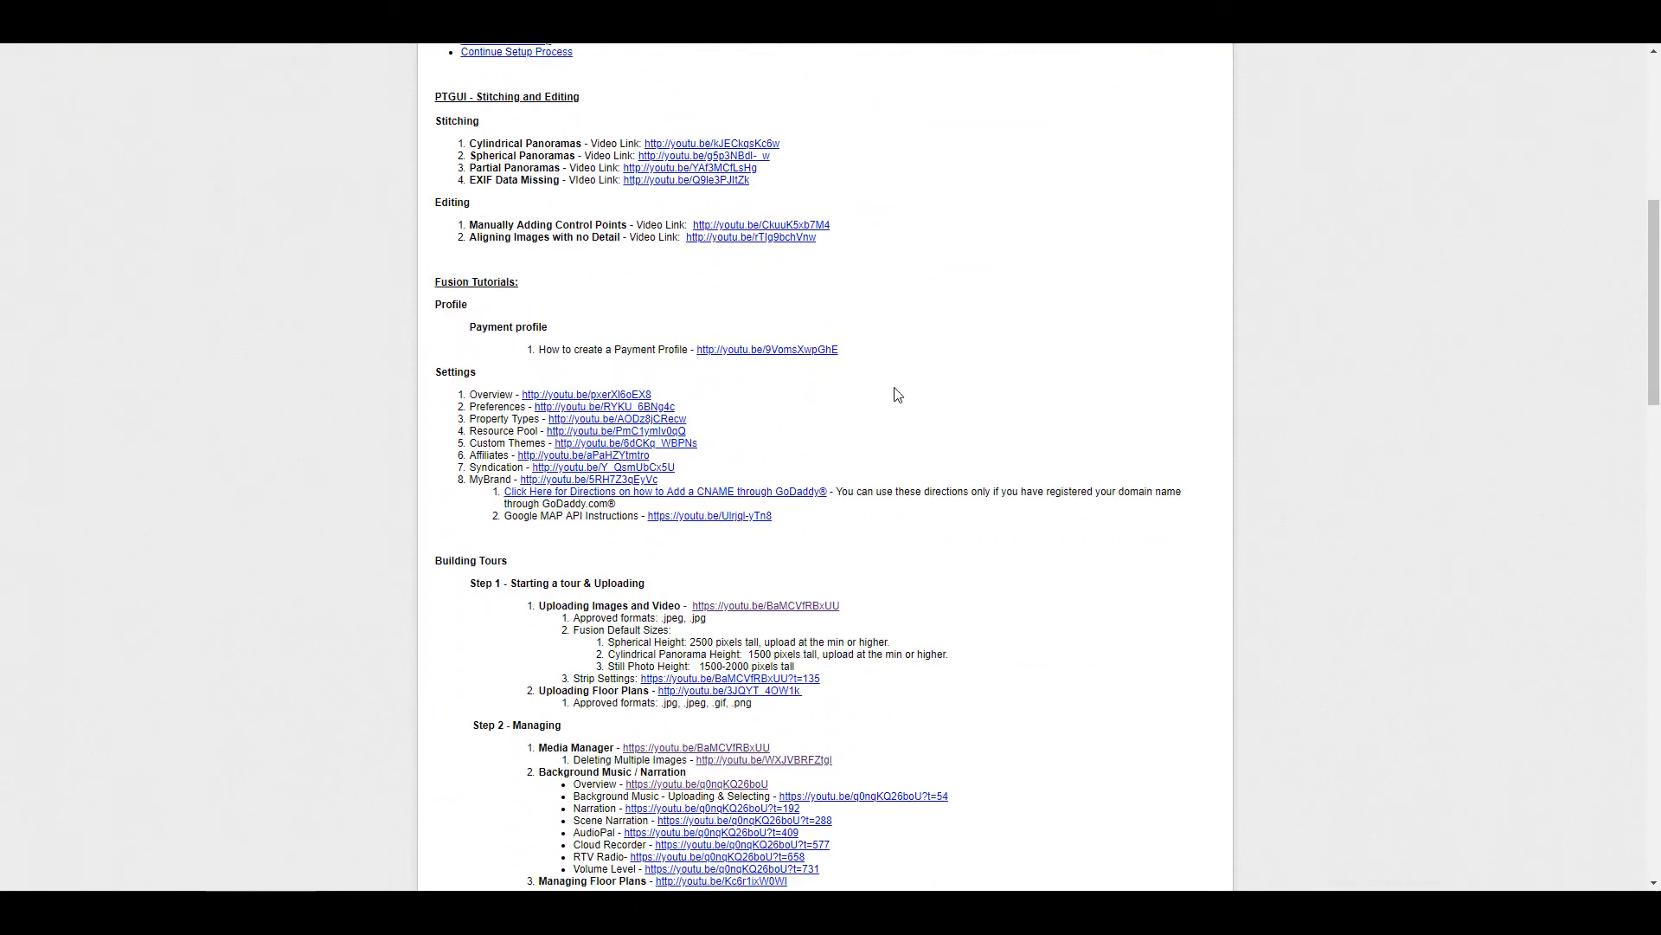
{"action": "scroll", "scroll_direction": "up", "scroll_amount": 3}
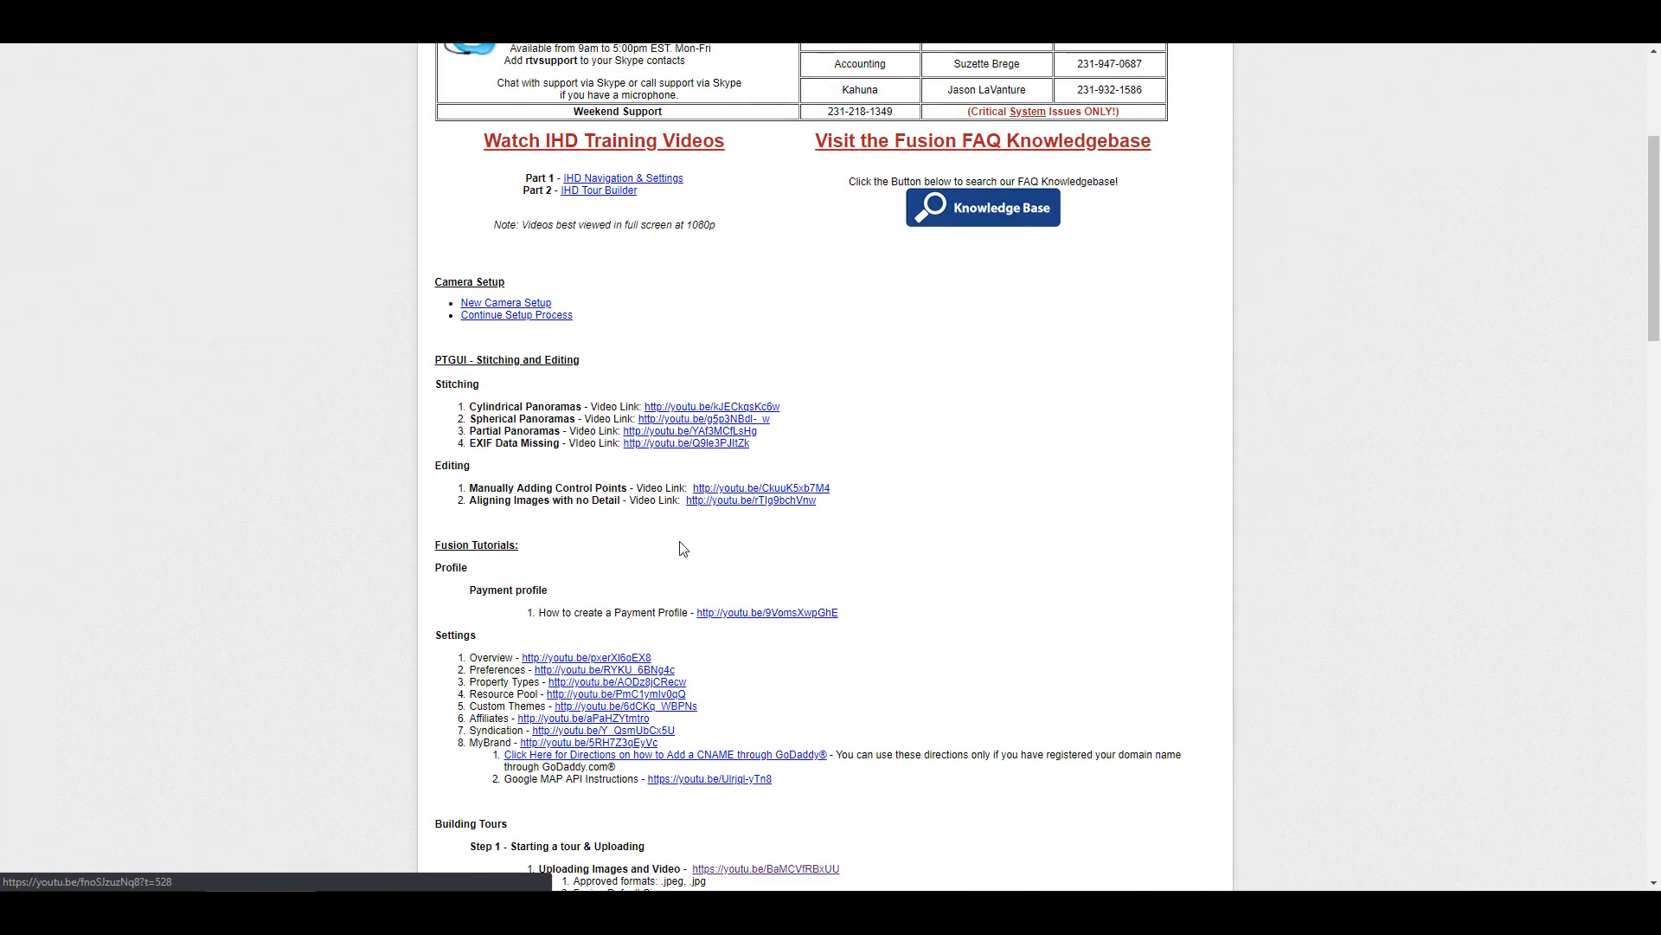
{"action": "scroll", "scroll_direction": "up", "scroll_amount": 3}
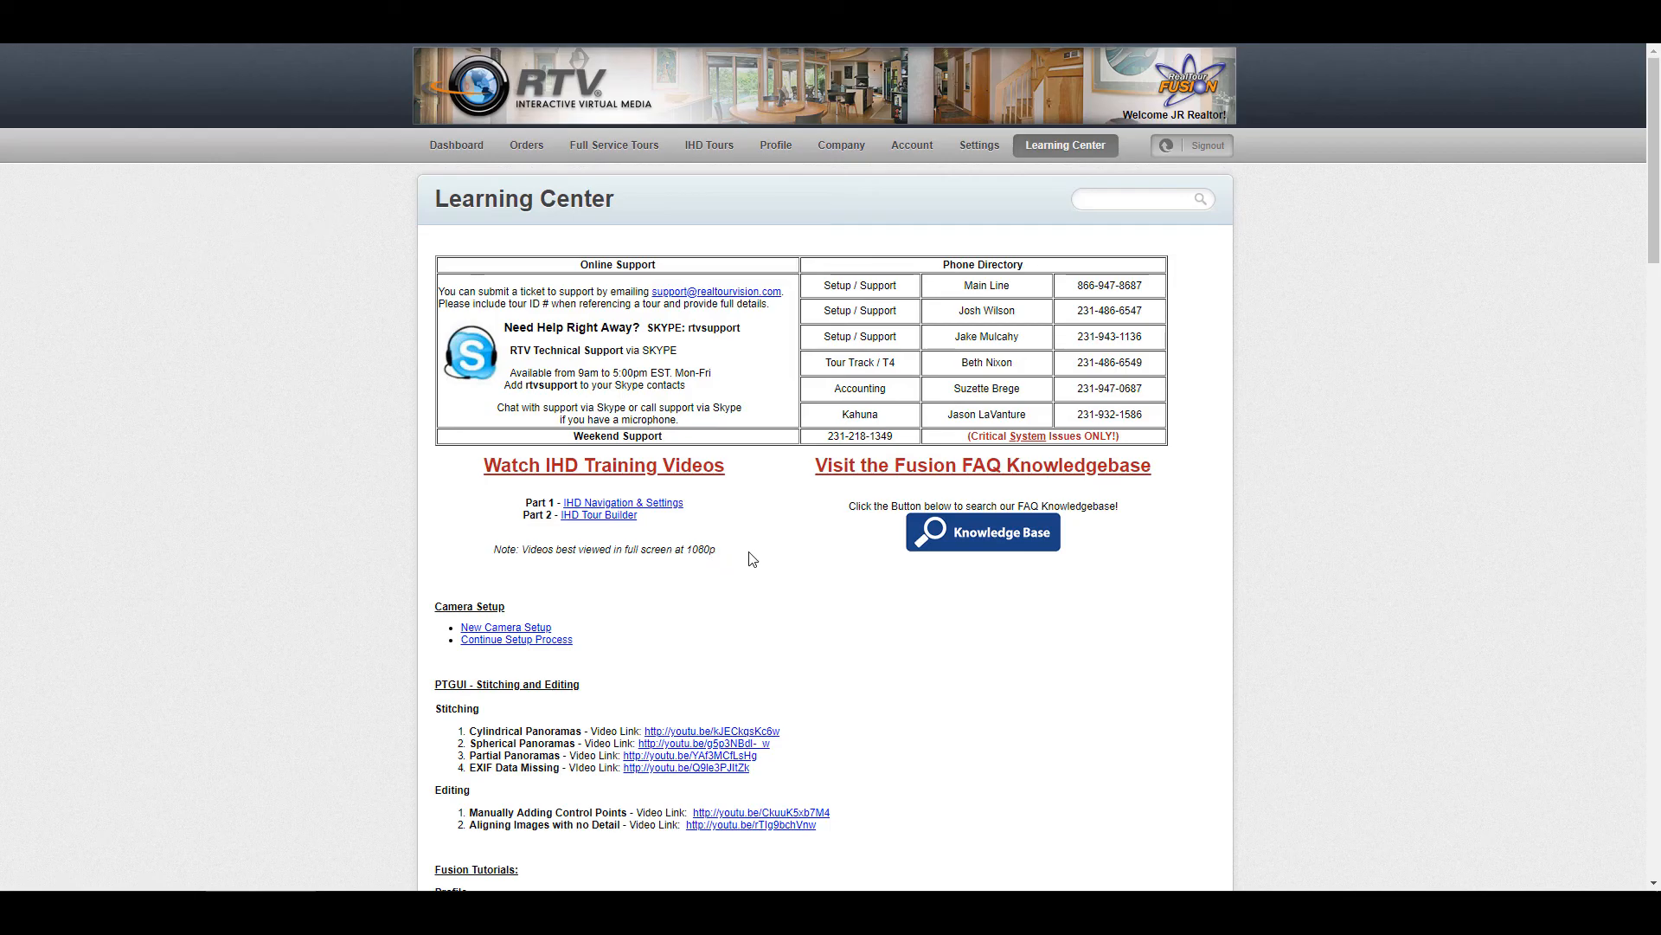
{"action": "mouse_move", "coordinate": [766, 543]}
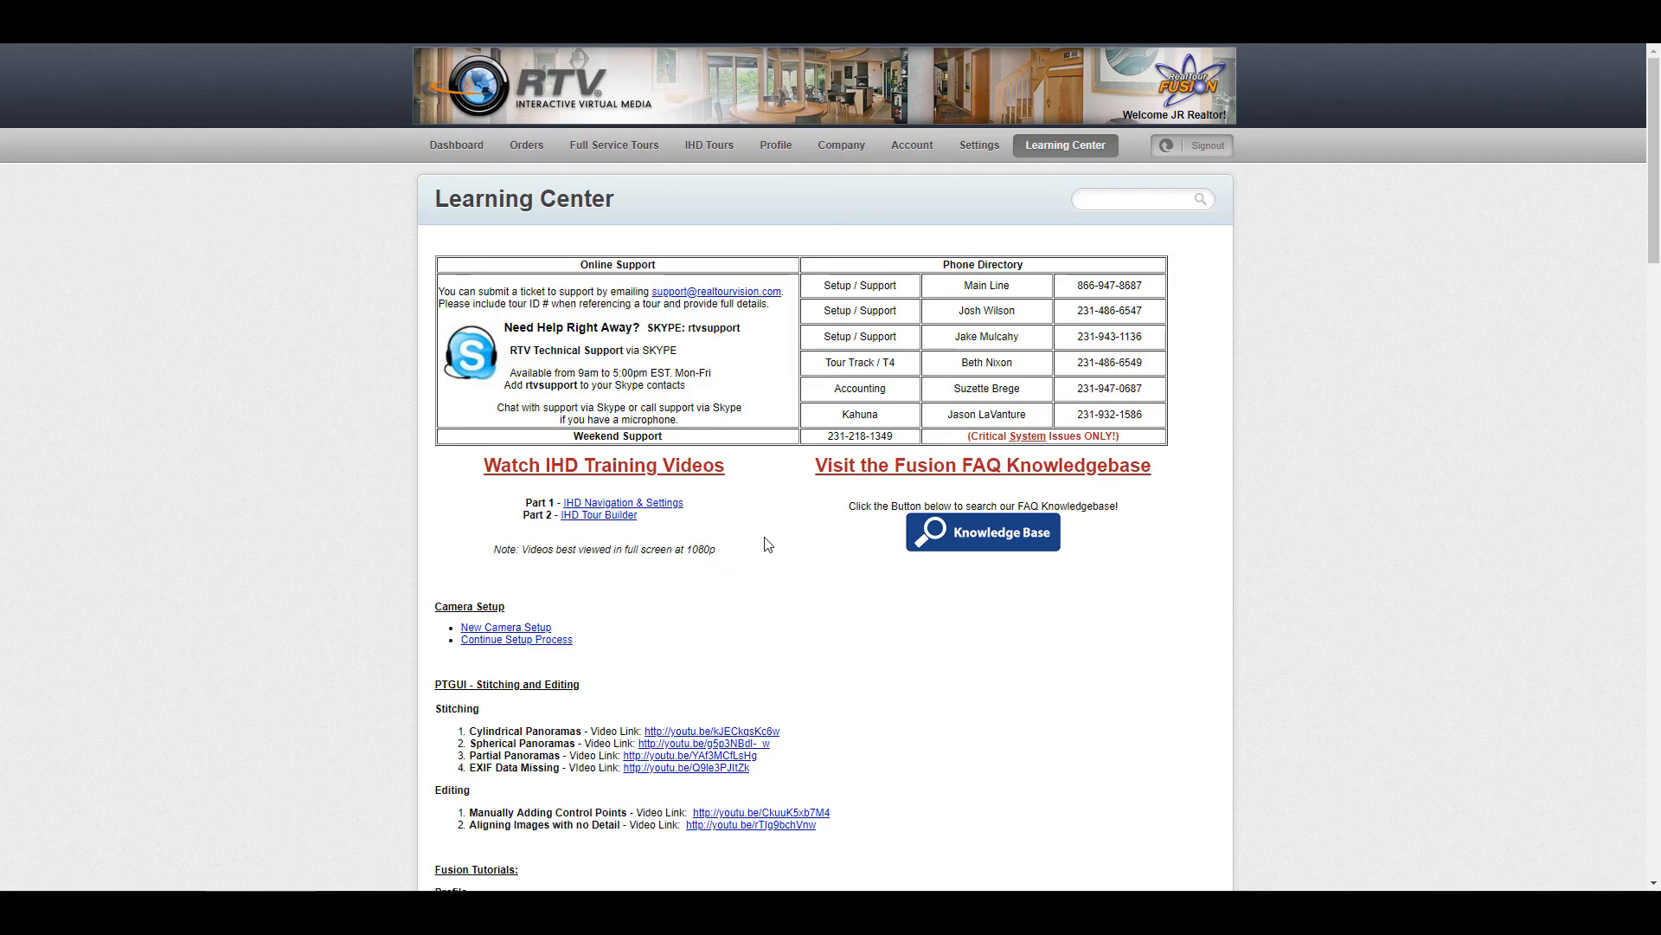
{"action": "mouse_move", "coordinate": [805, 537]}
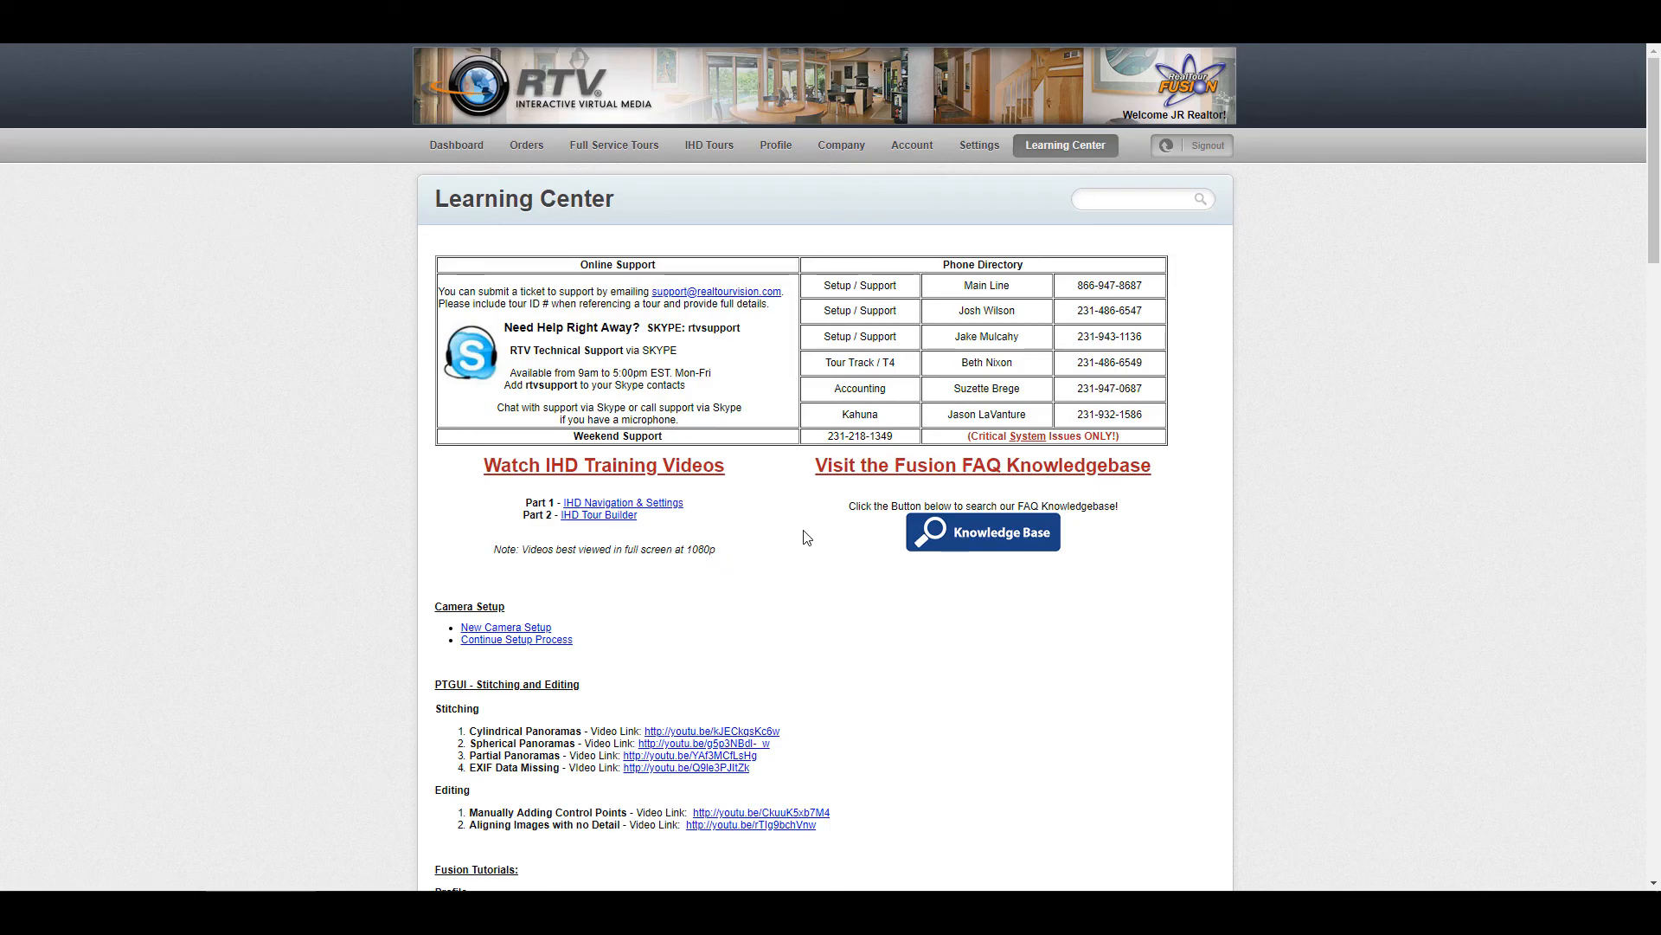
{"action": "left_click", "coordinate": [1143, 199]}
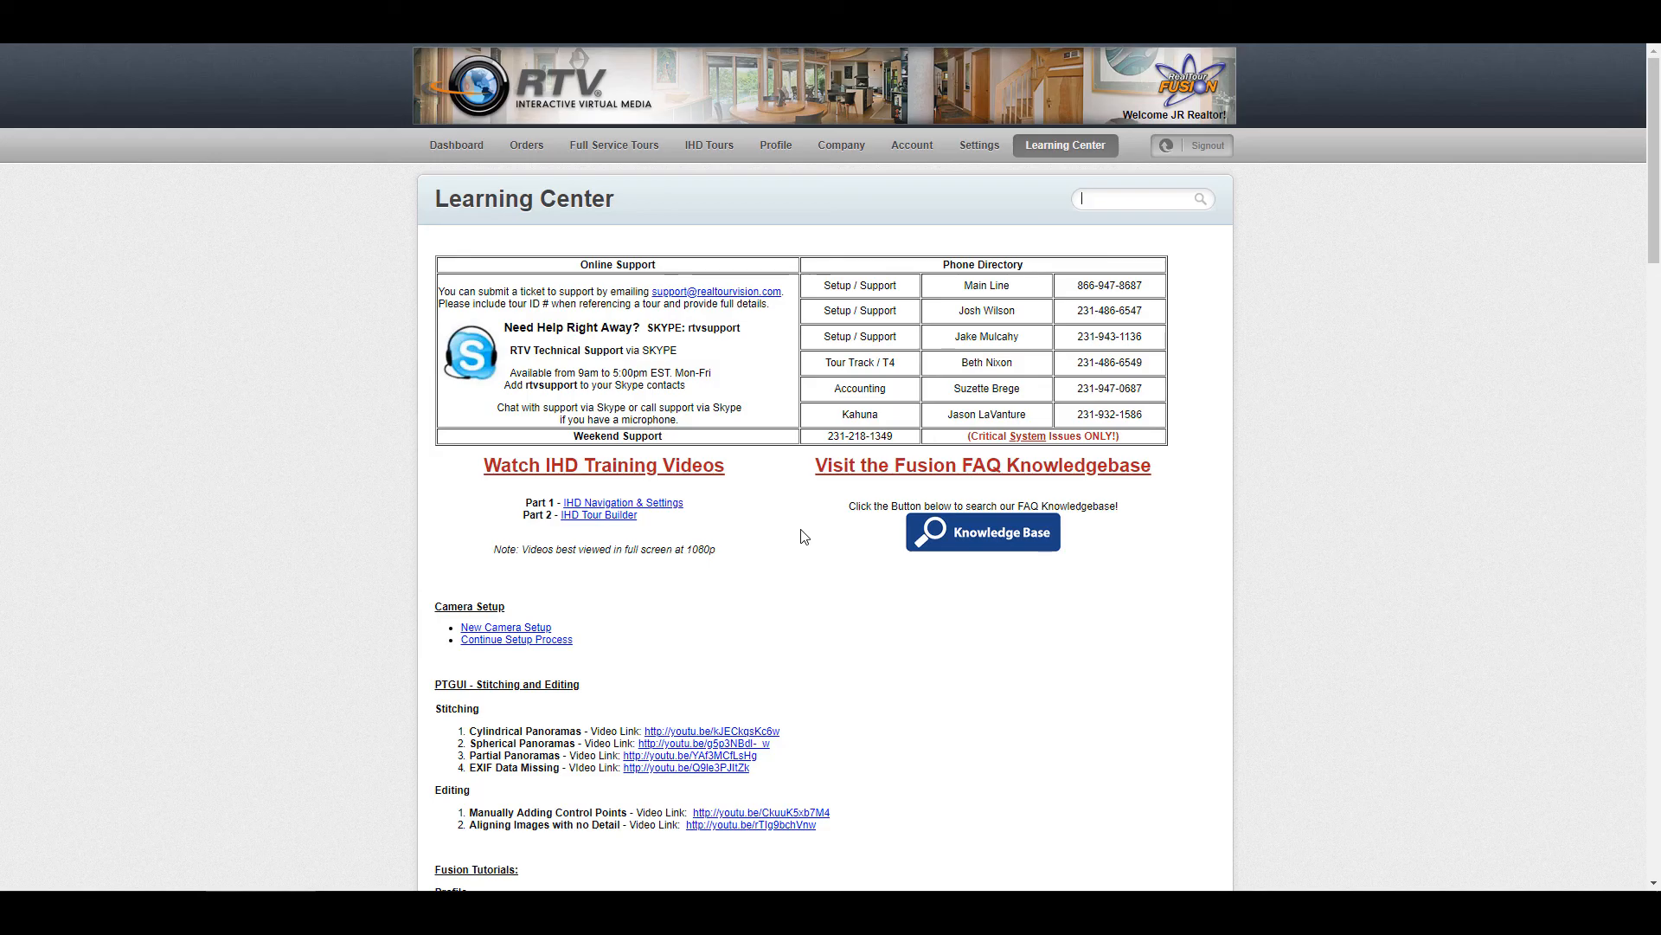
{"action": "mouse_move", "coordinate": [1269, 627]}
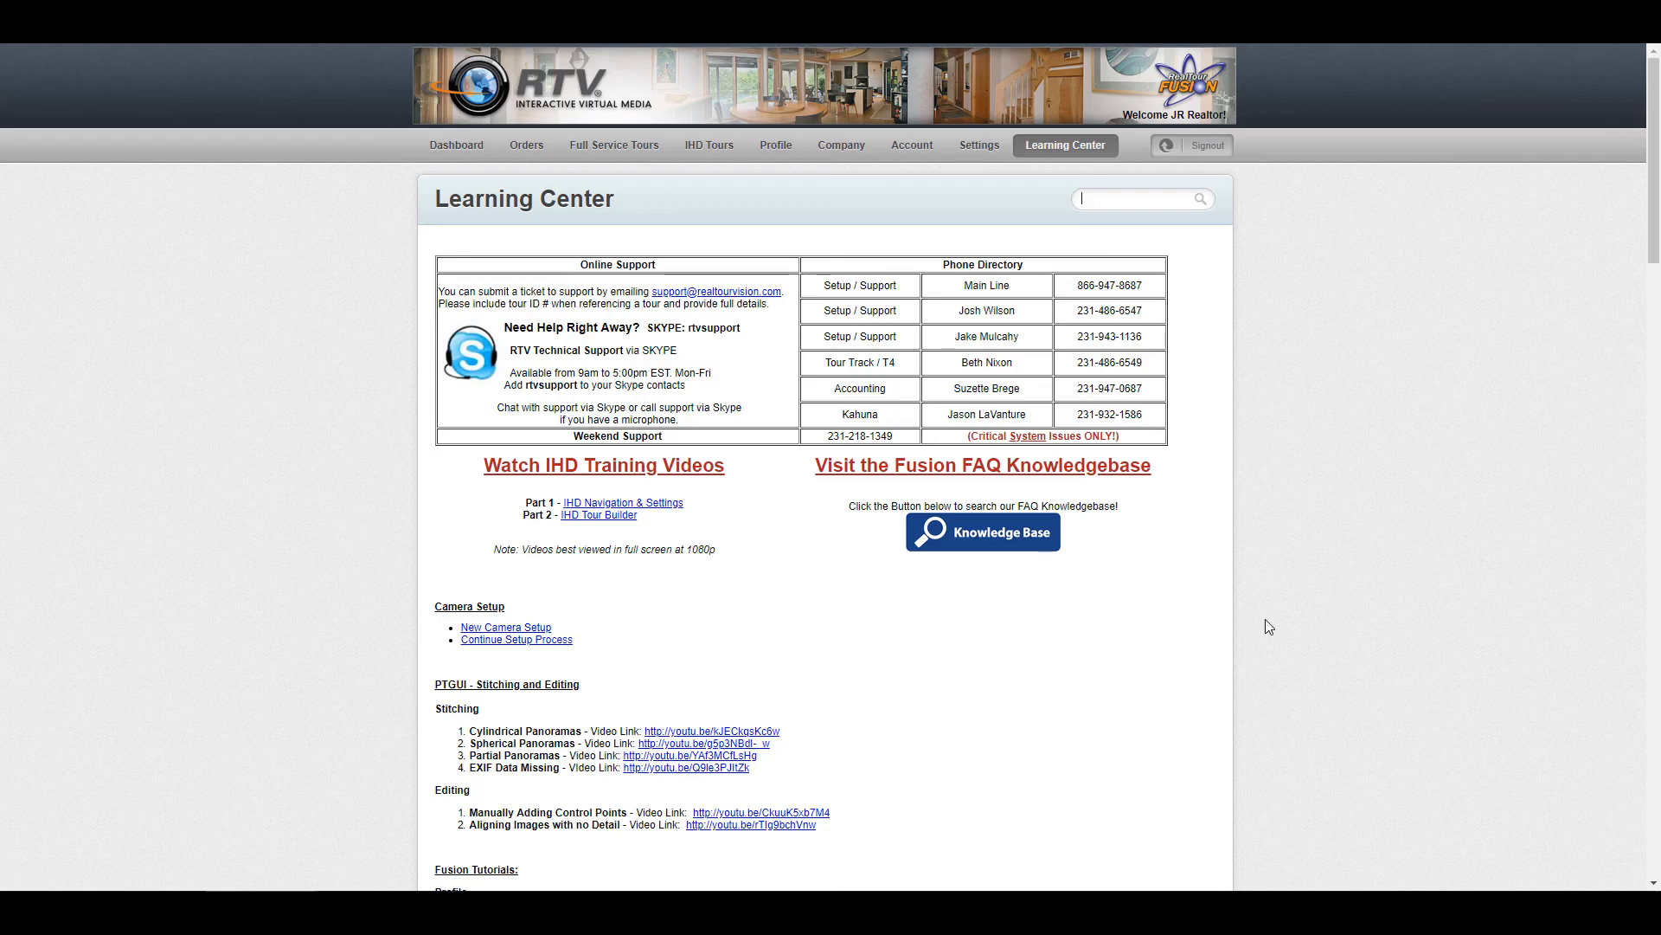
{"action": "mouse_move", "coordinate": [1245, 620]}
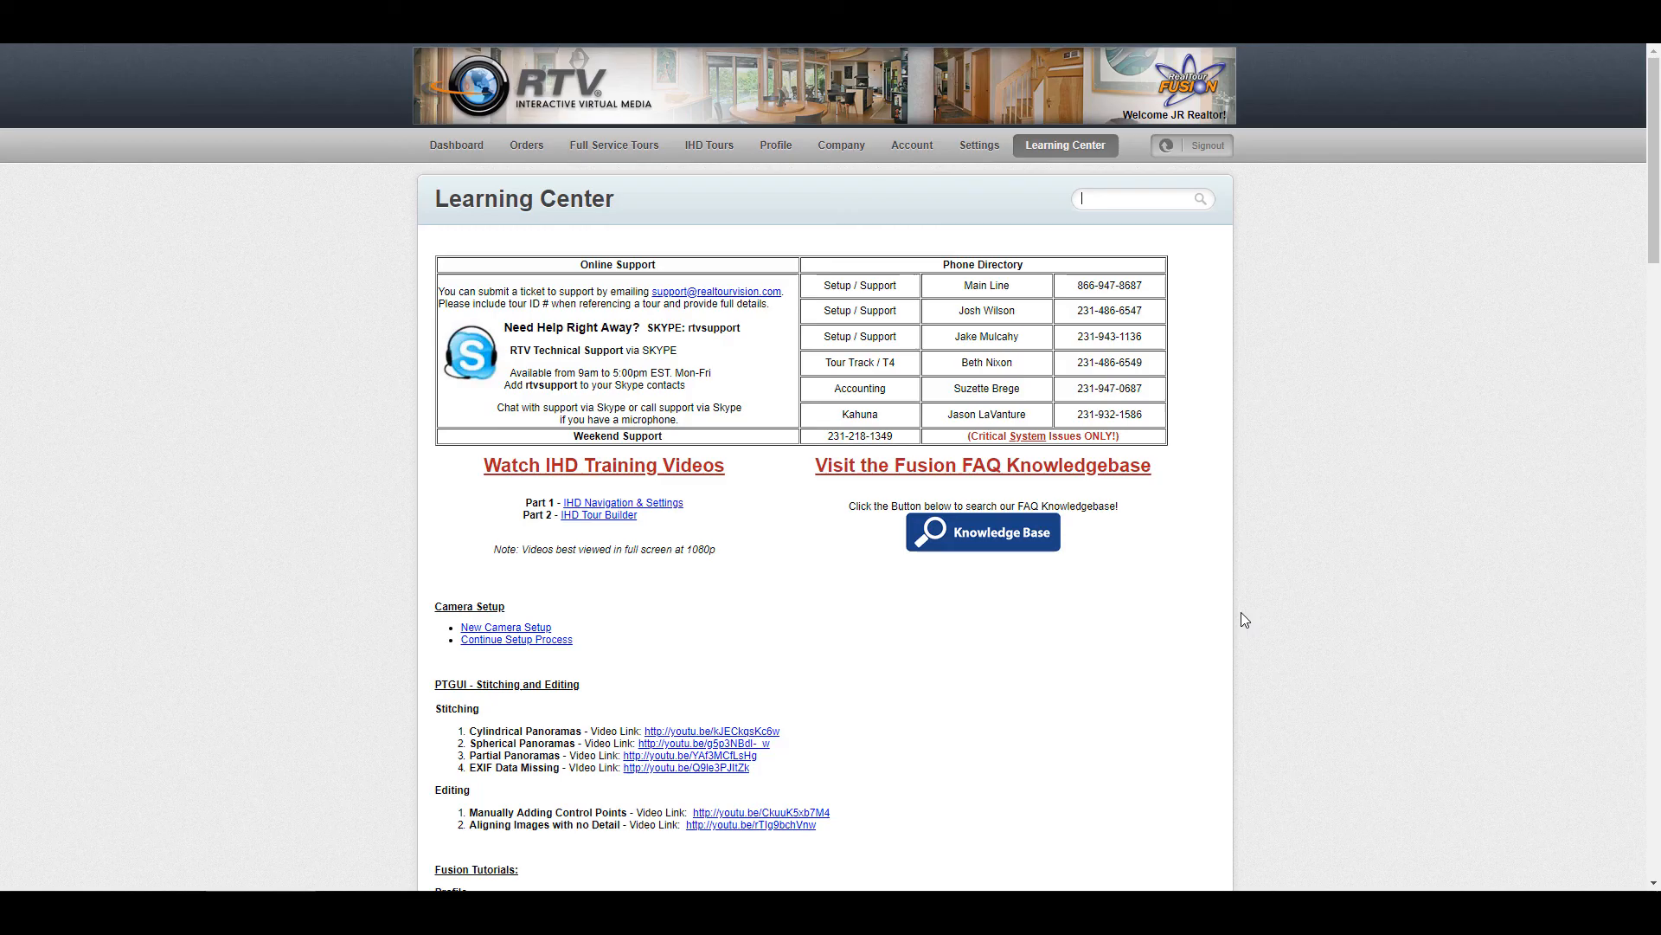